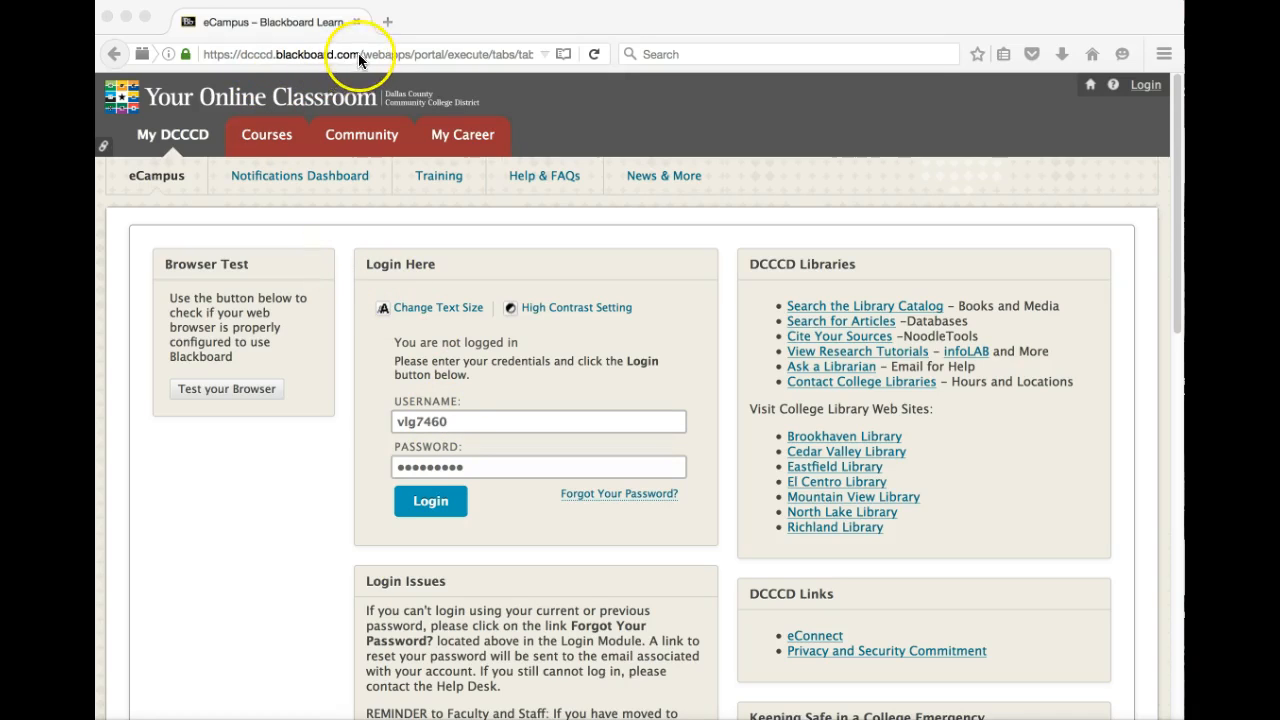
mouse_move(268, 76)
type("ecampus.dcccd.edu/")
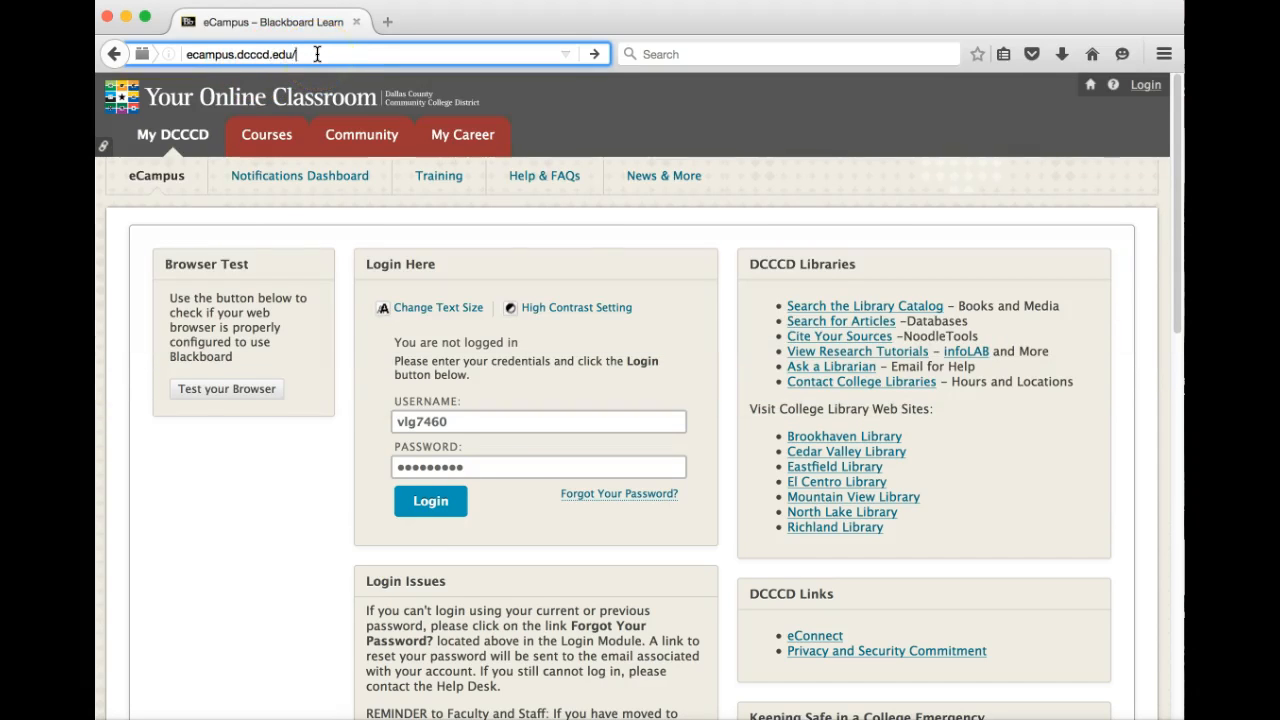
Step: Go to ecampus.dcccd.edu, continue via Access Courses and confirm the filled-in username and password
left_click(430, 500)
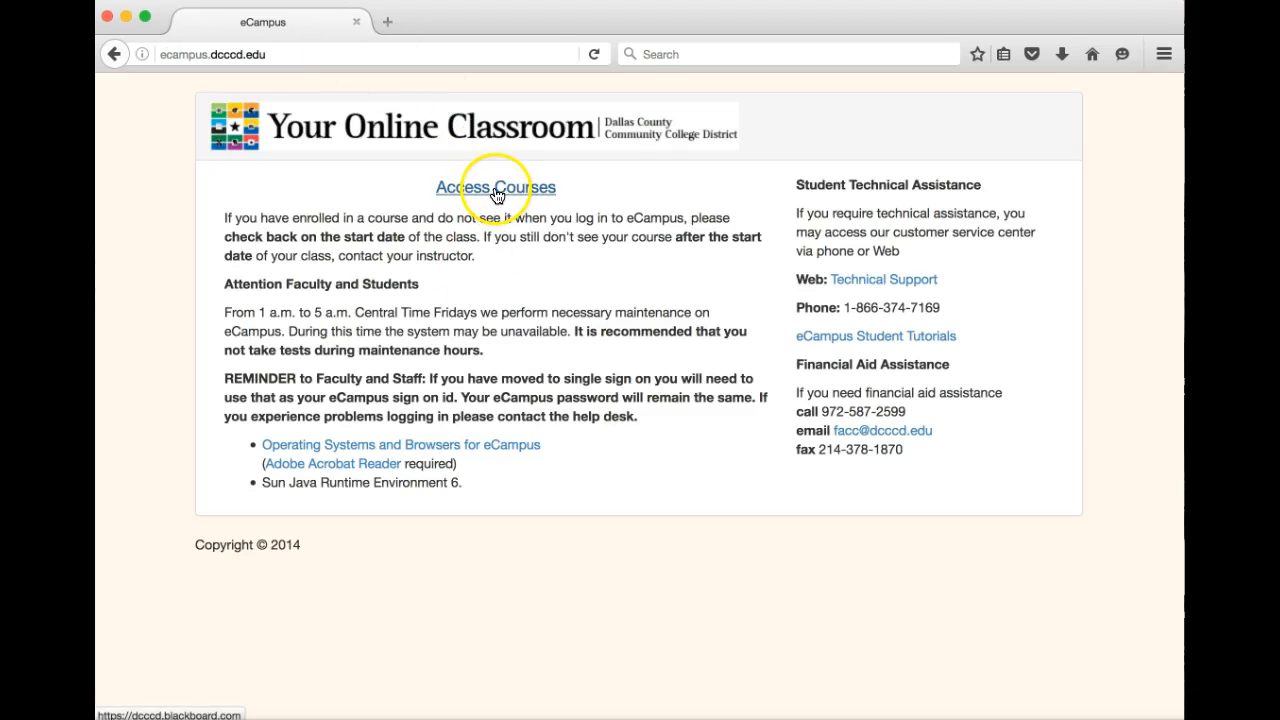
left_click(496, 188)
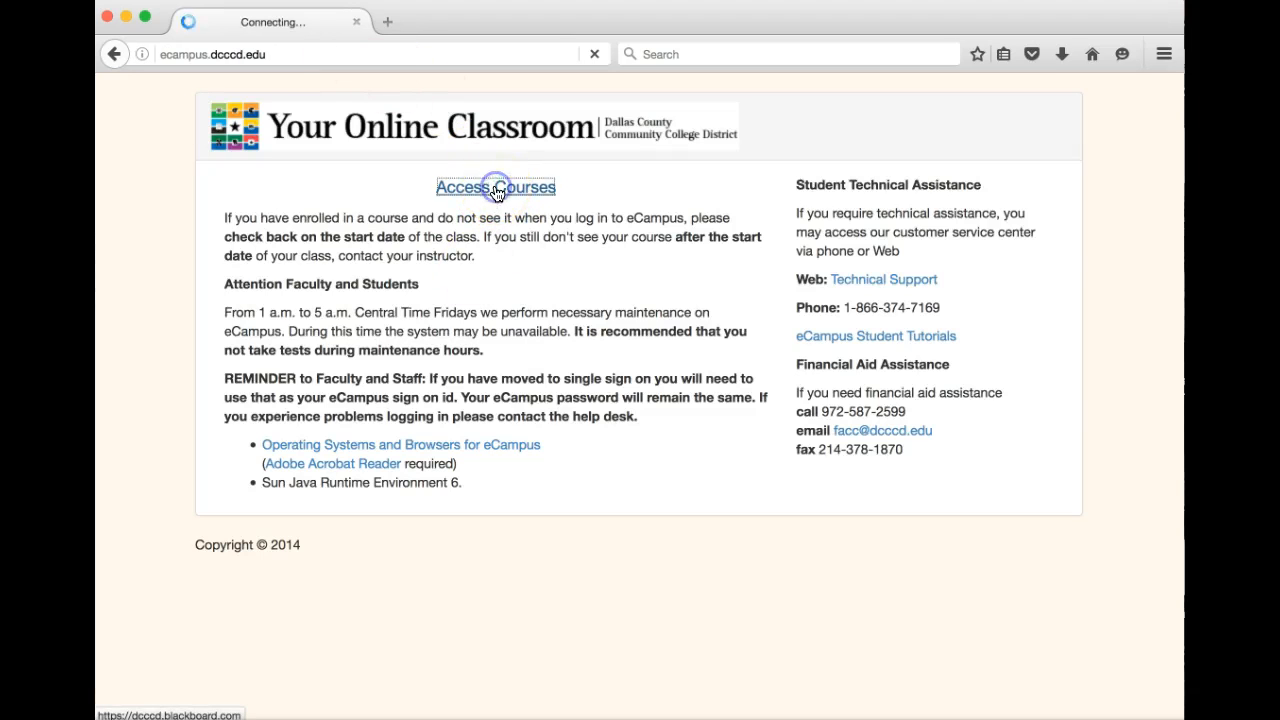
left_click(496, 188)
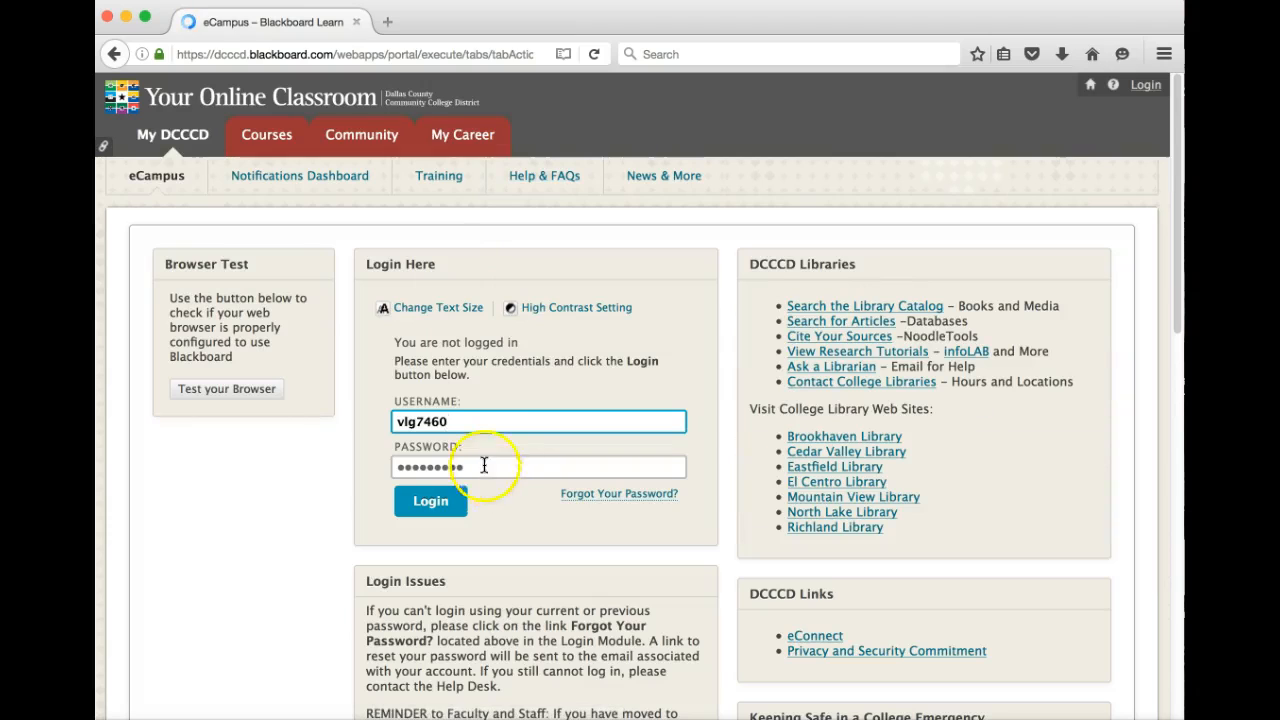
left_click(538, 420)
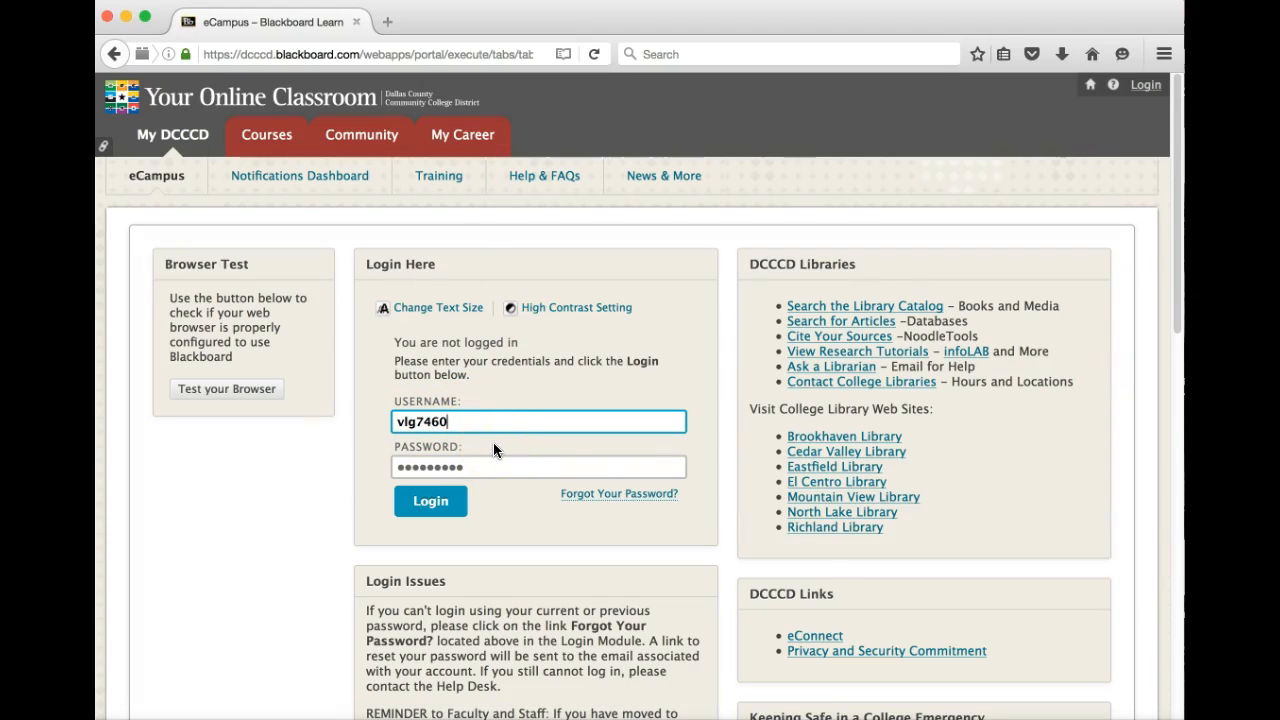
Step: Sign in to the DCCCD portal with the entered credentials
scroll("down", 3)
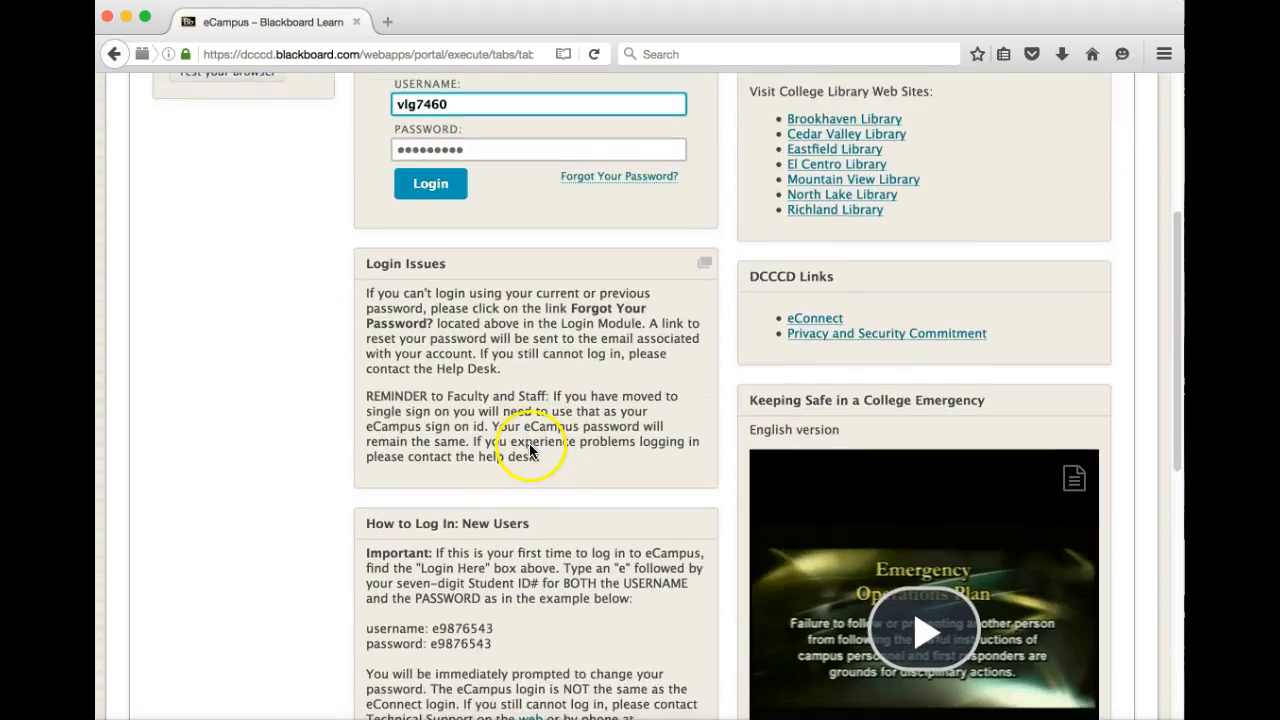
scroll("down", 3)
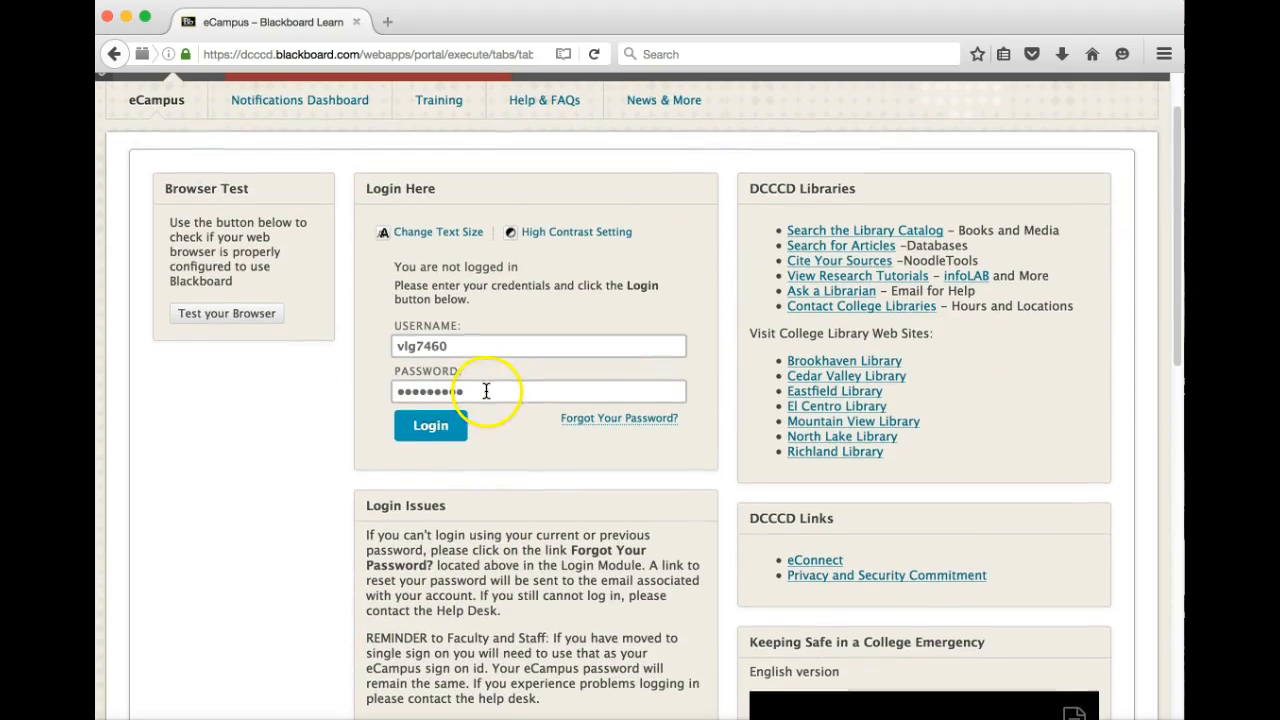
mouse_move(430, 424)
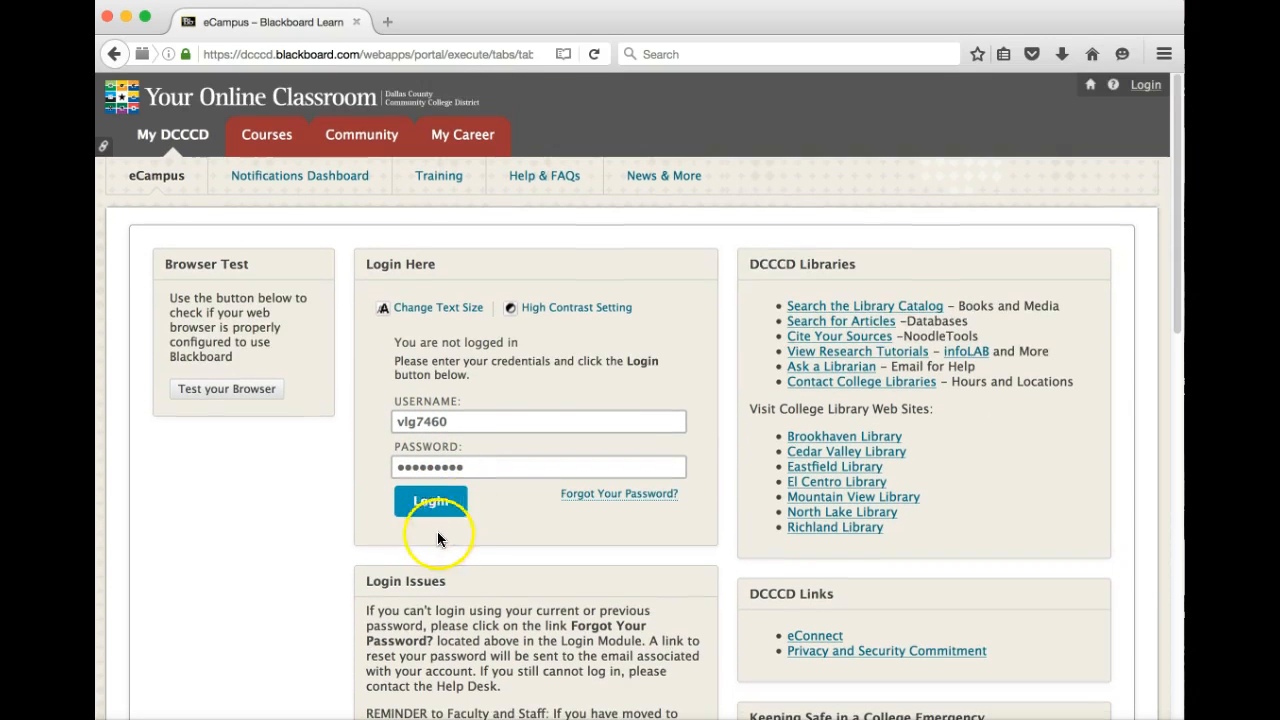
left_click(430, 500)
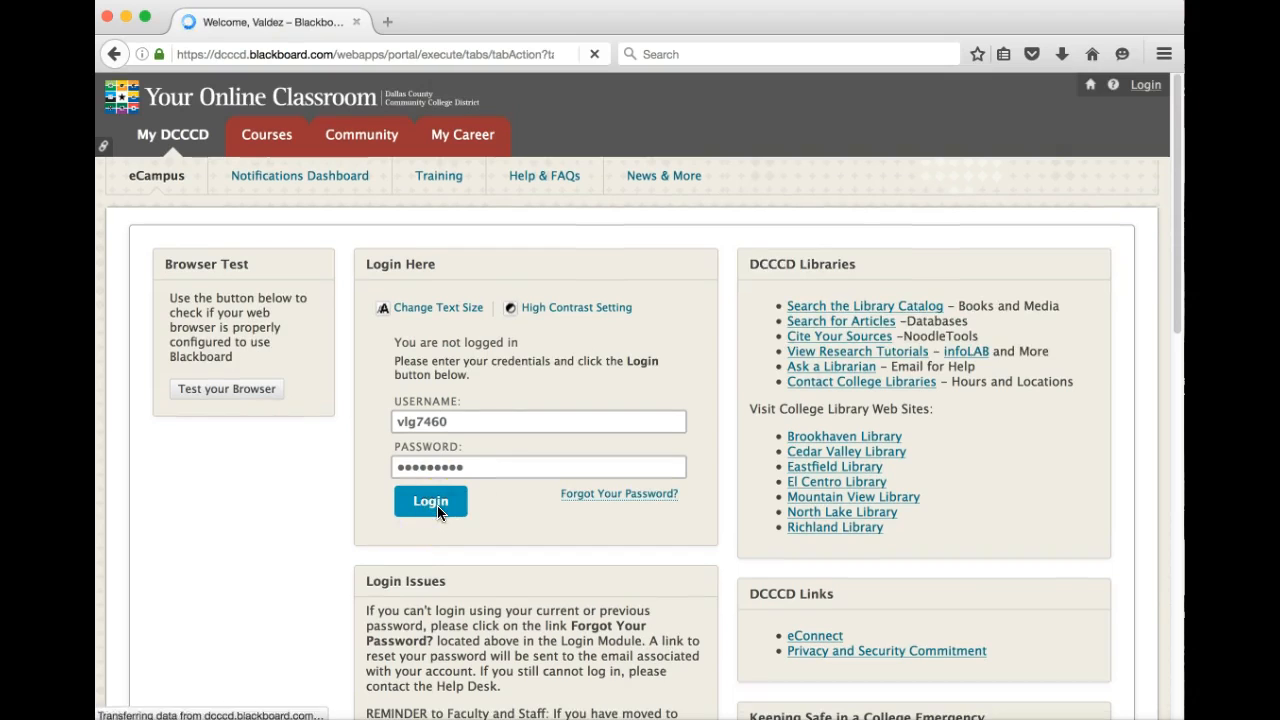
Step: From the Courses list, open the 7-R-TEMPLATE-MATH-1325 FALL/SPRING INET TEMPLATE course
left_click(430, 500)
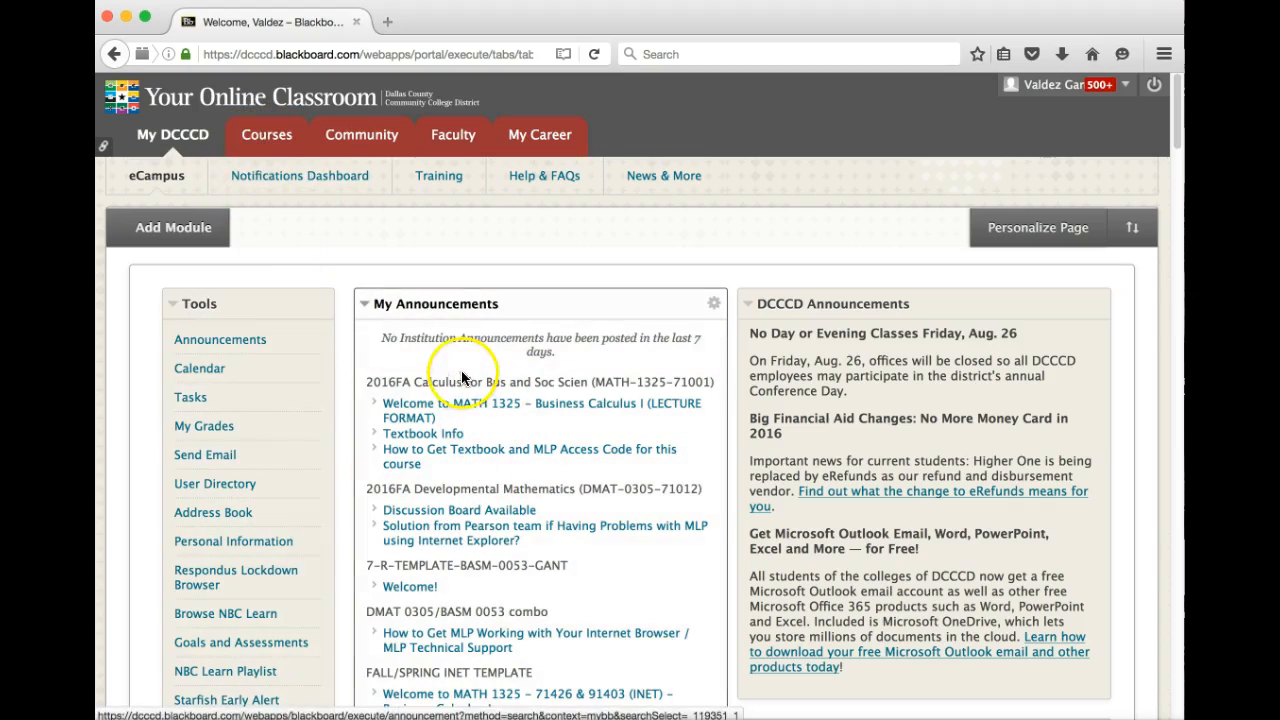
scroll("down", 3)
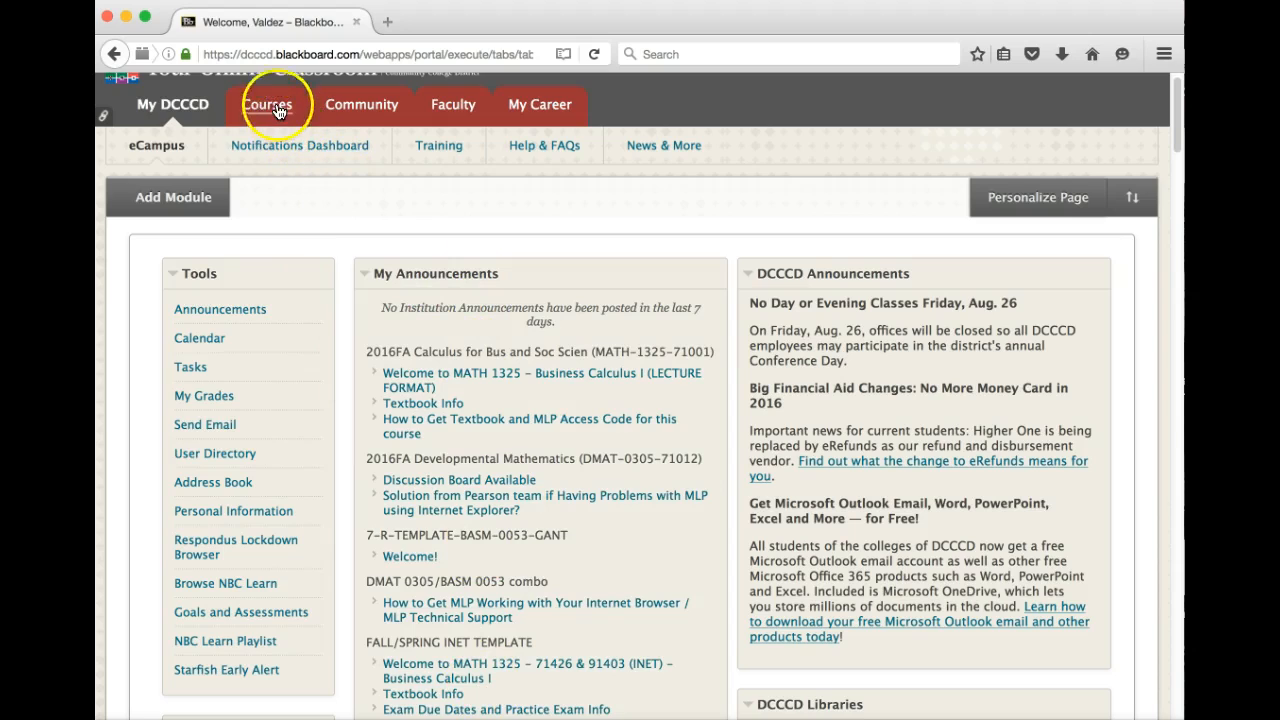
left_click(268, 104)
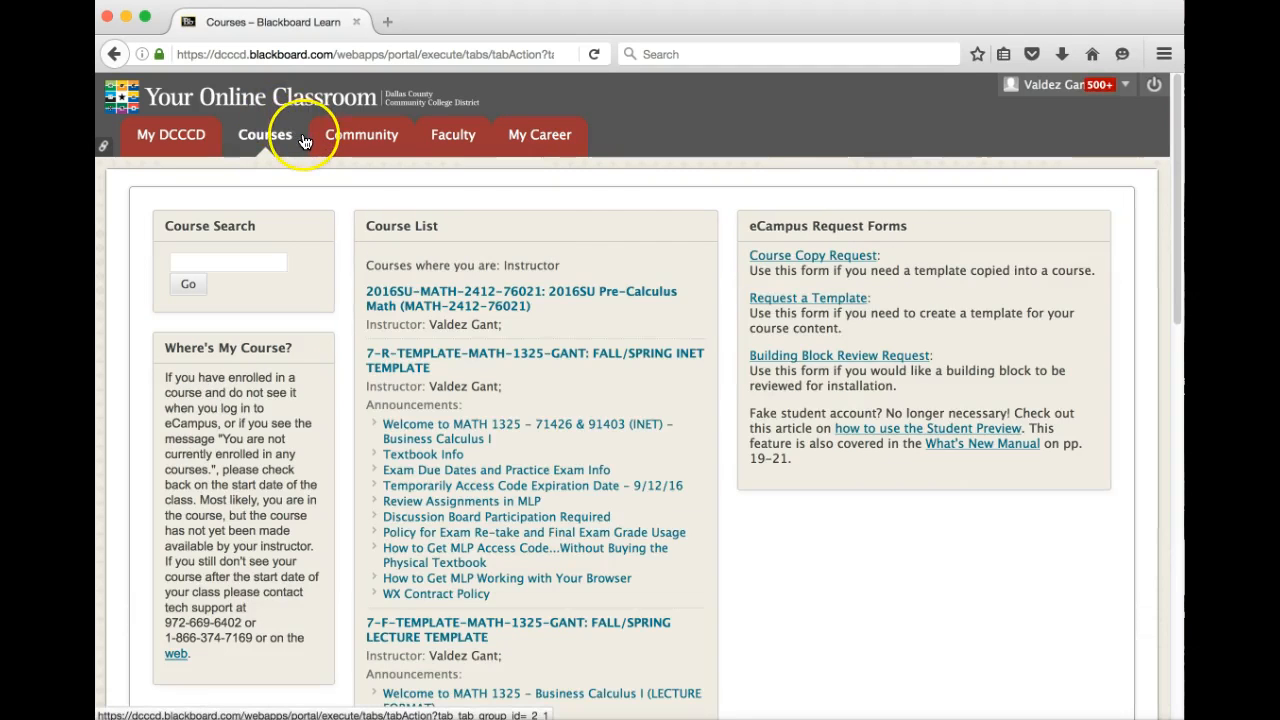
mouse_move(436, 360)
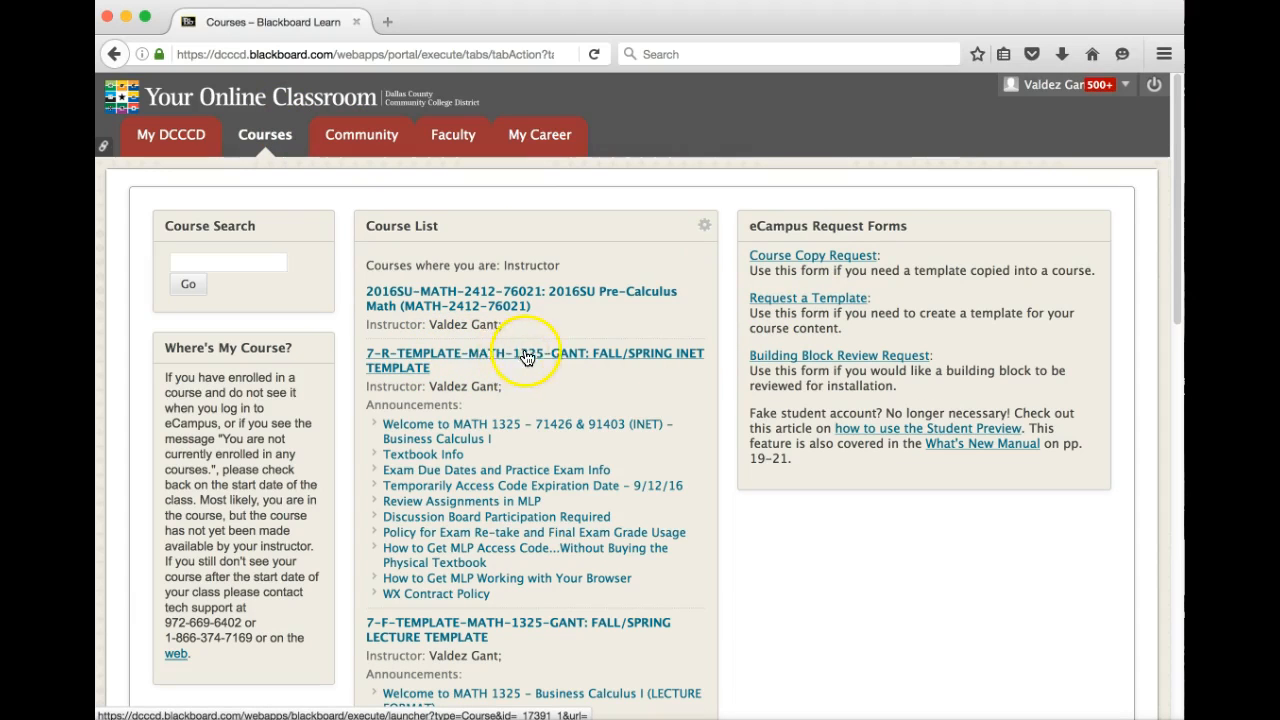
mouse_move(504, 360)
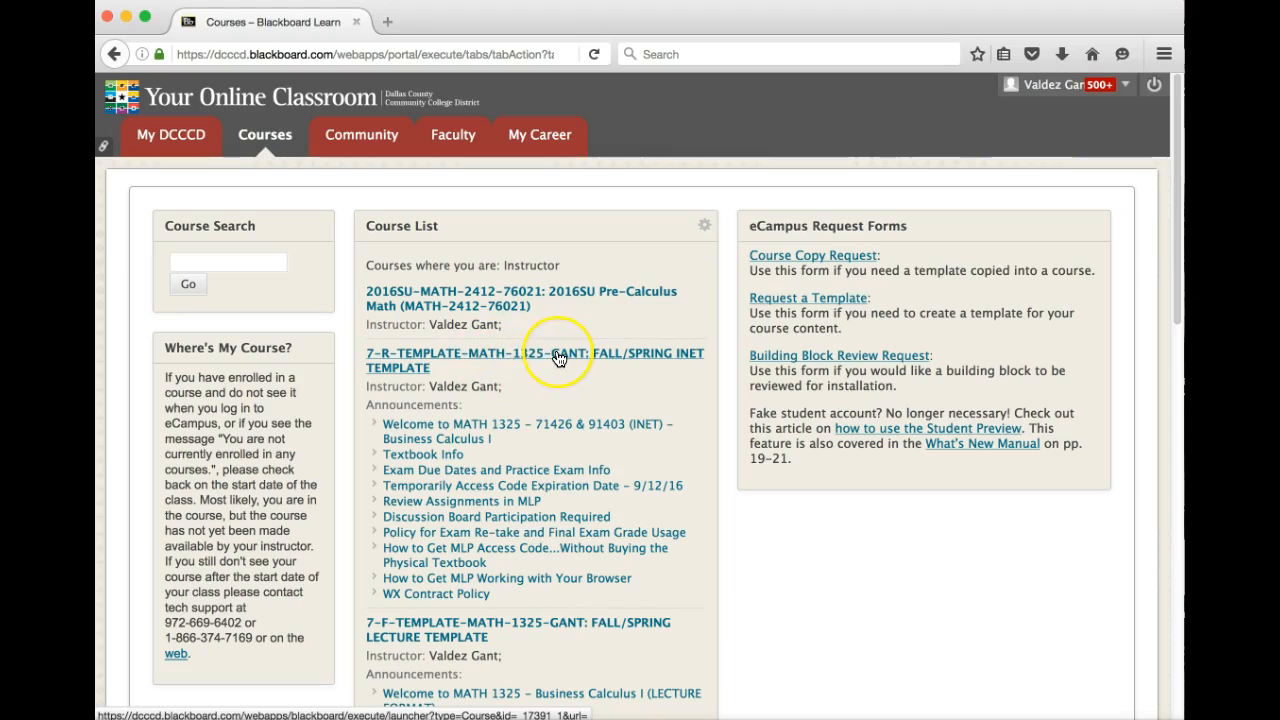
mouse_move(584, 358)
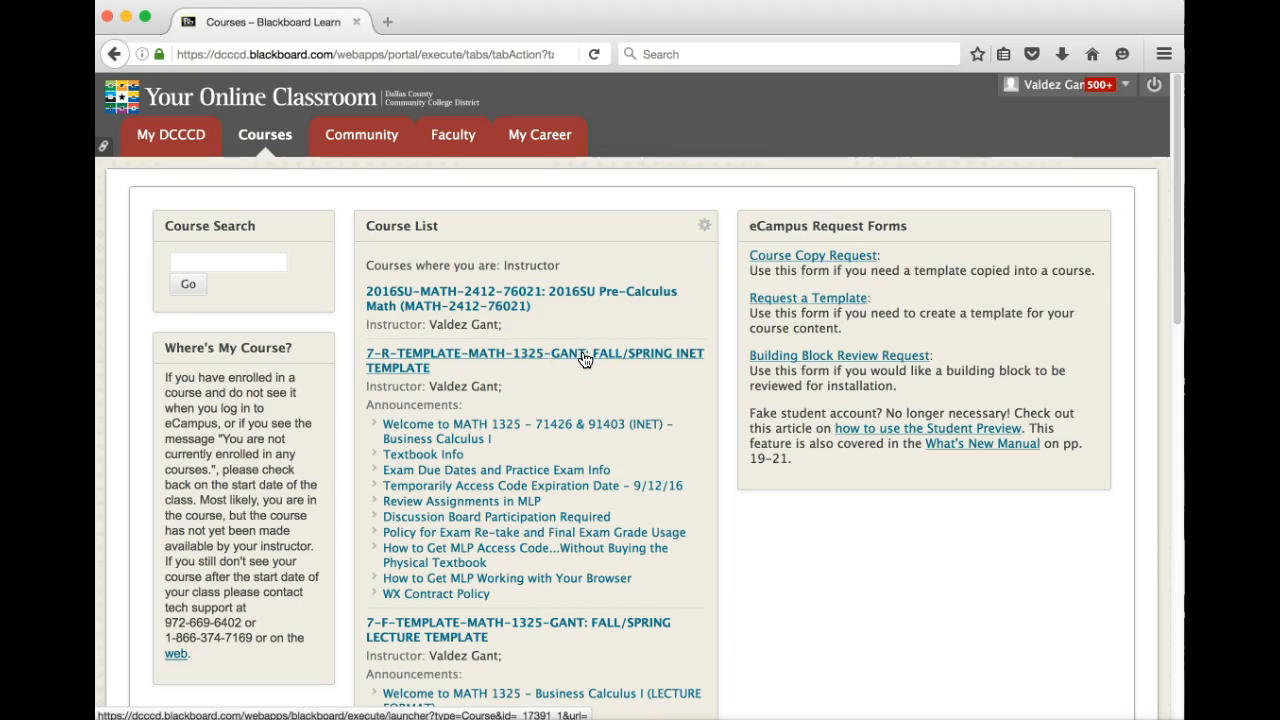
mouse_move(418, 356)
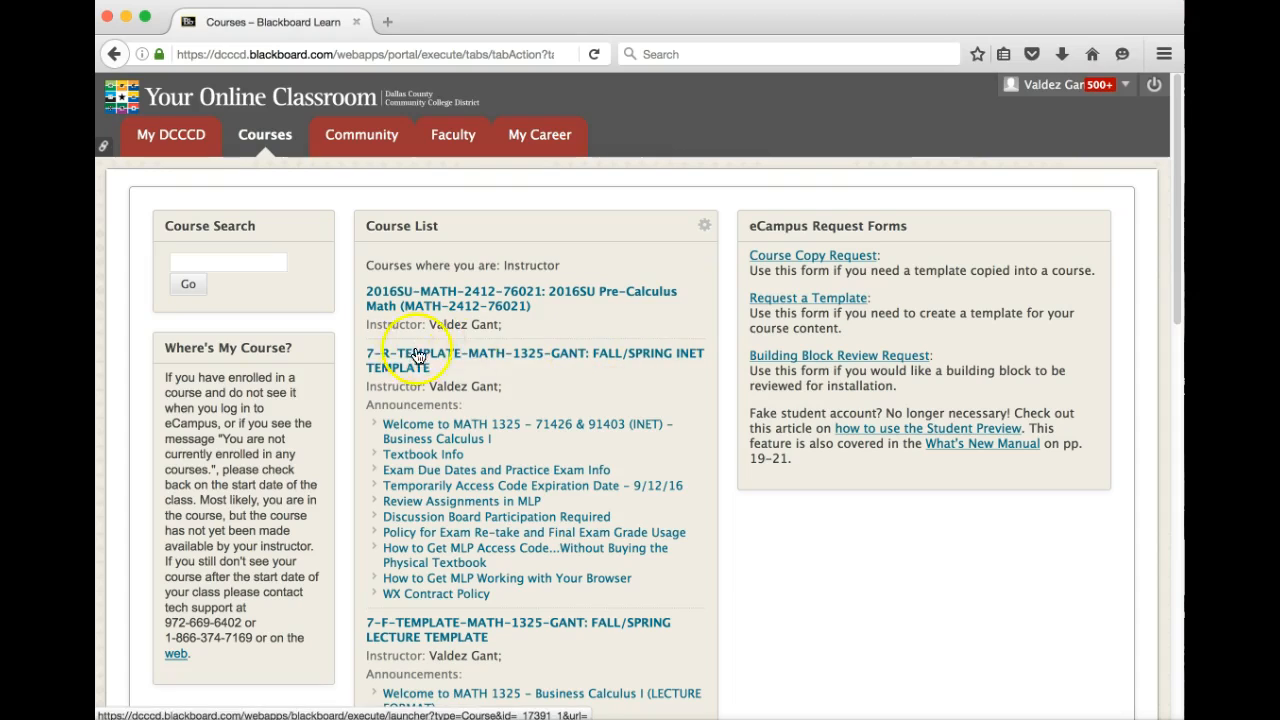
left_click(536, 360)
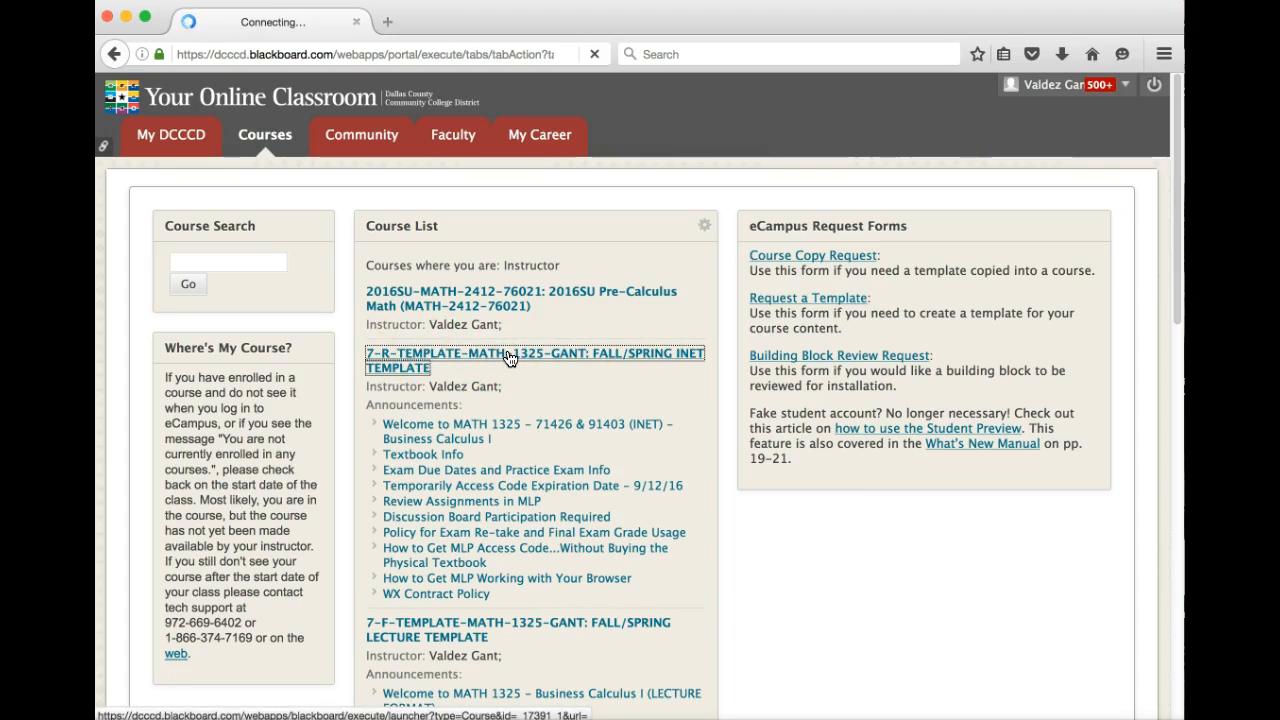
left_click(510, 360)
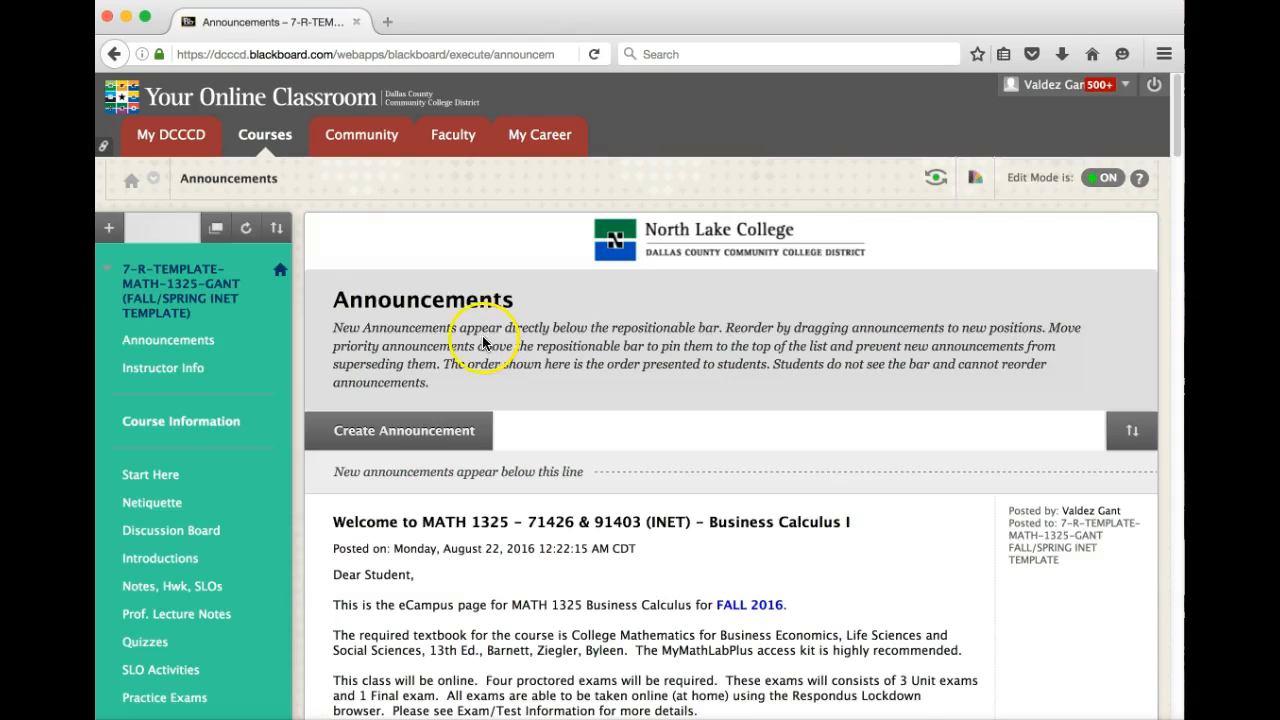
left_click(180, 420)
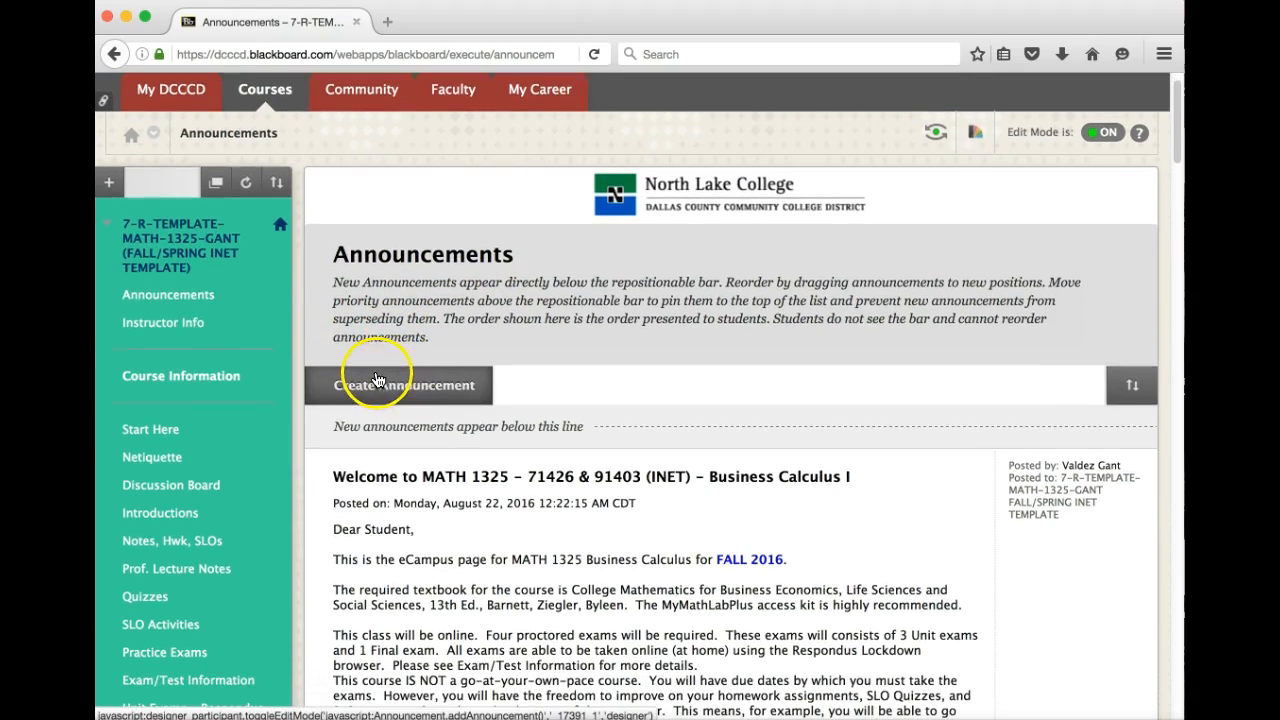
mouse_move(392, 308)
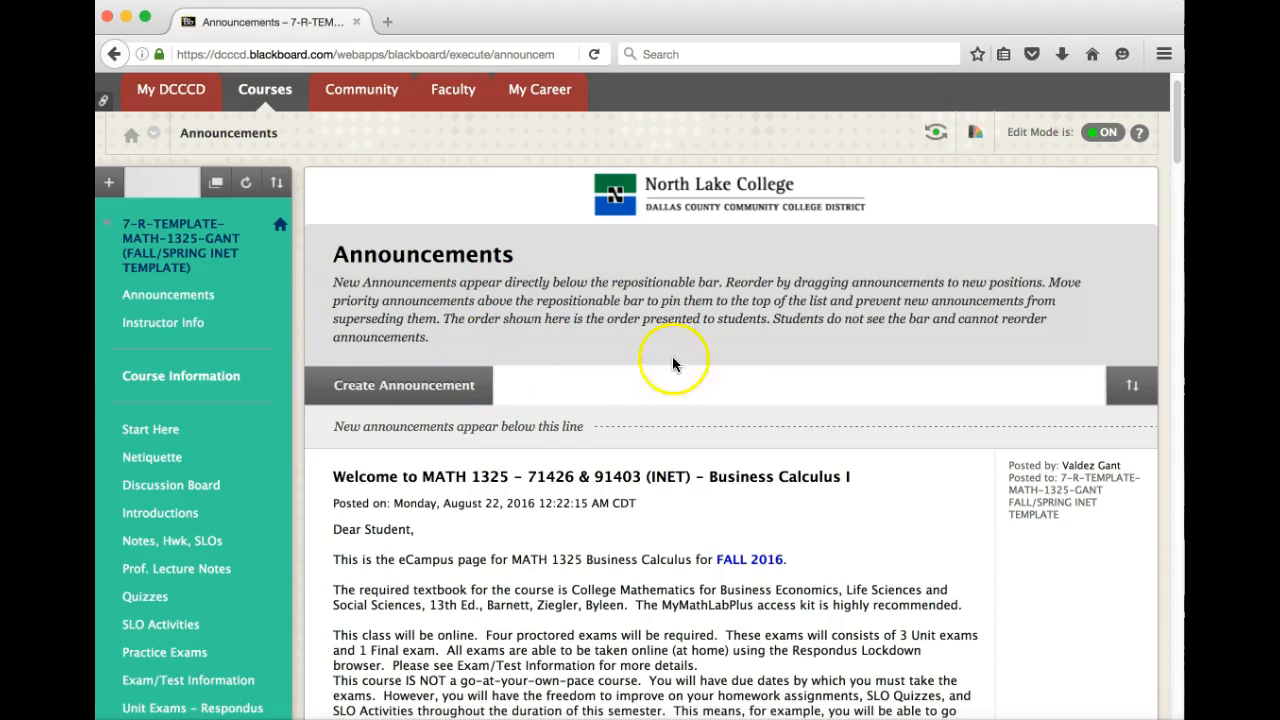
mouse_move(512, 400)
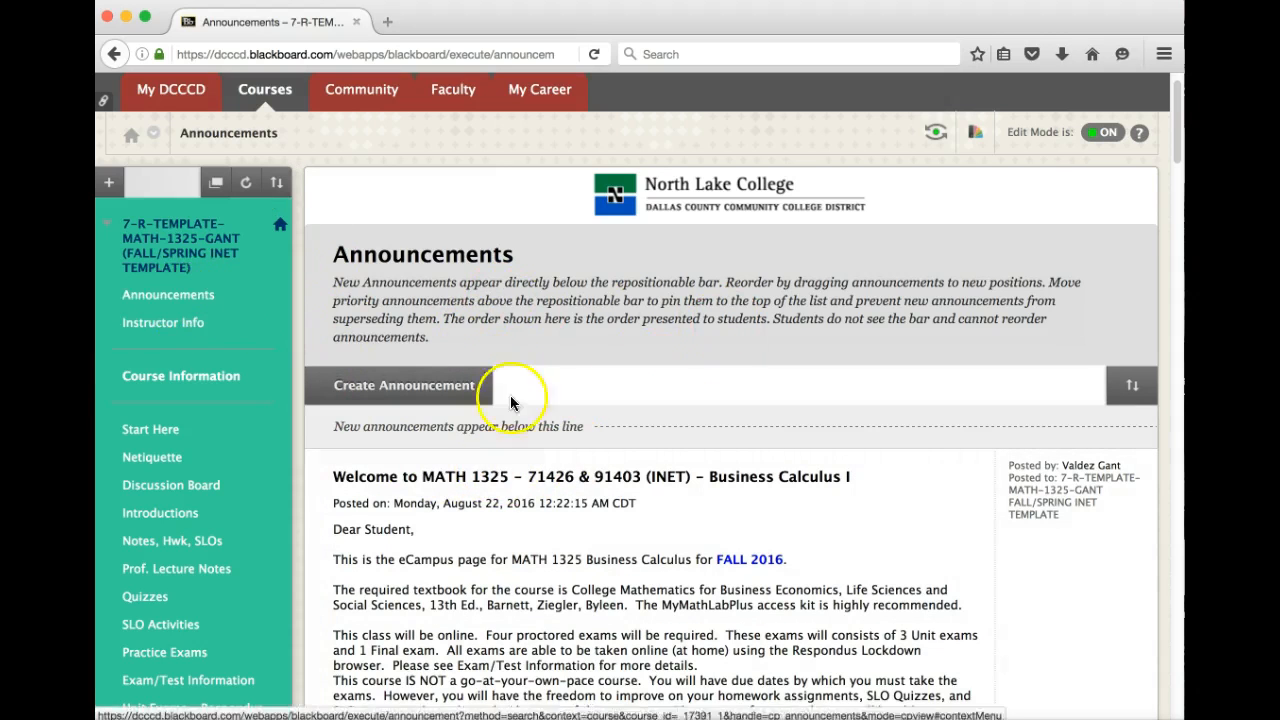
scroll("down", 3)
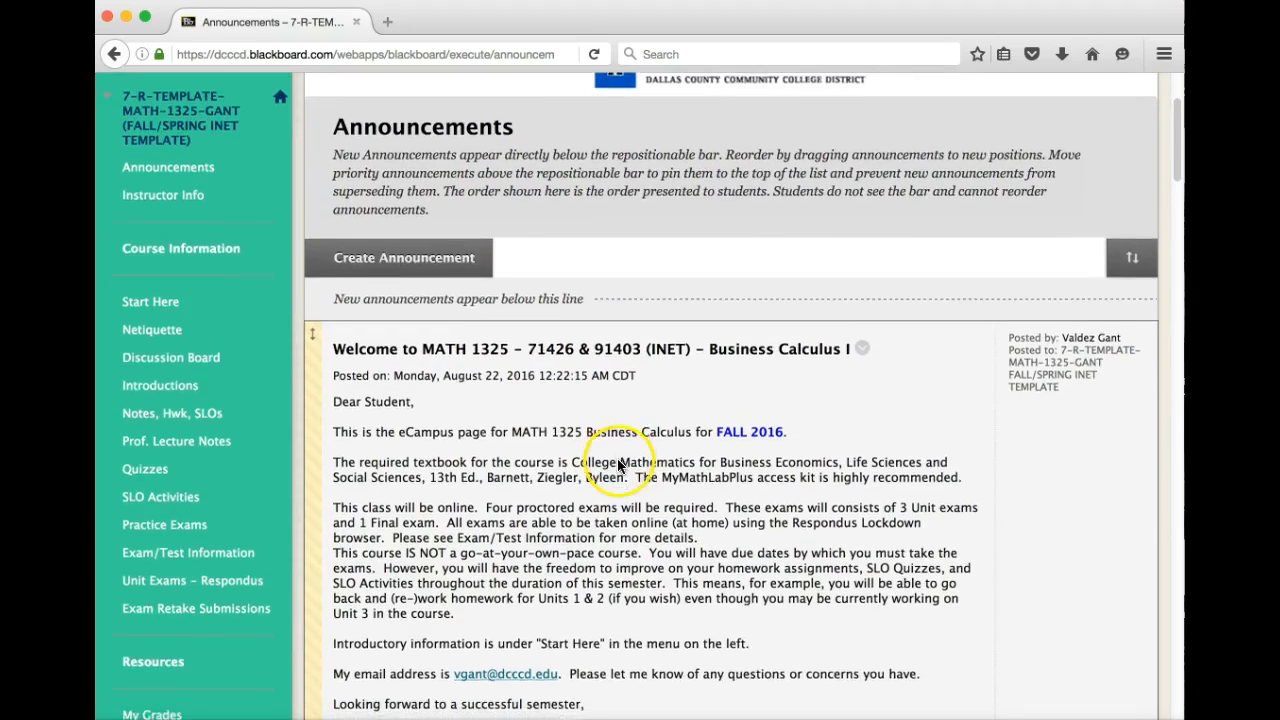
scroll("down", 3)
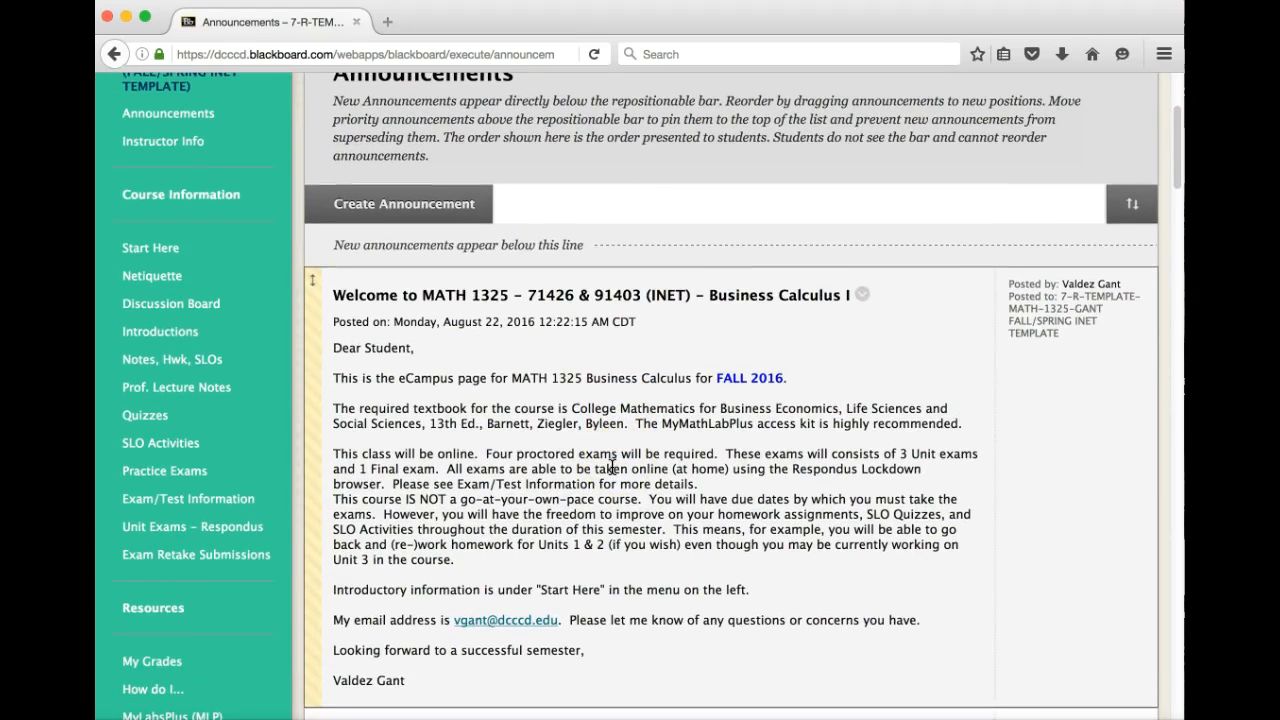
mouse_move(684, 538)
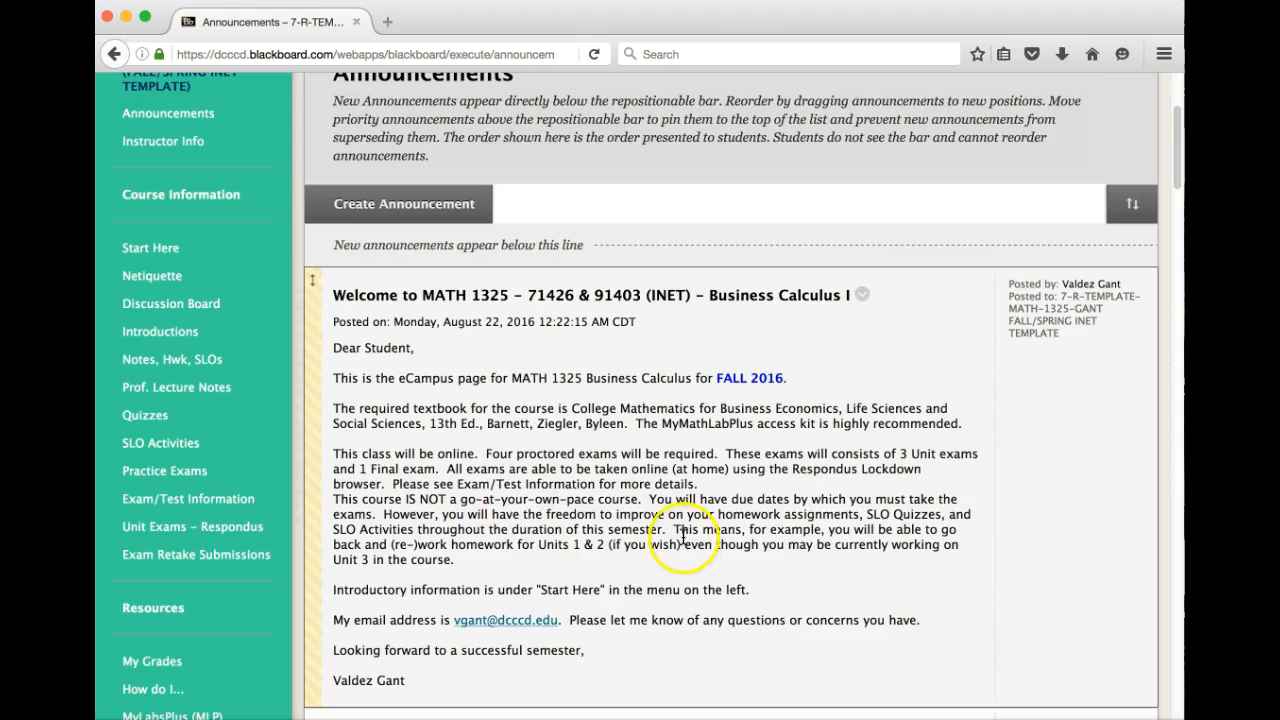
scroll("down", 3)
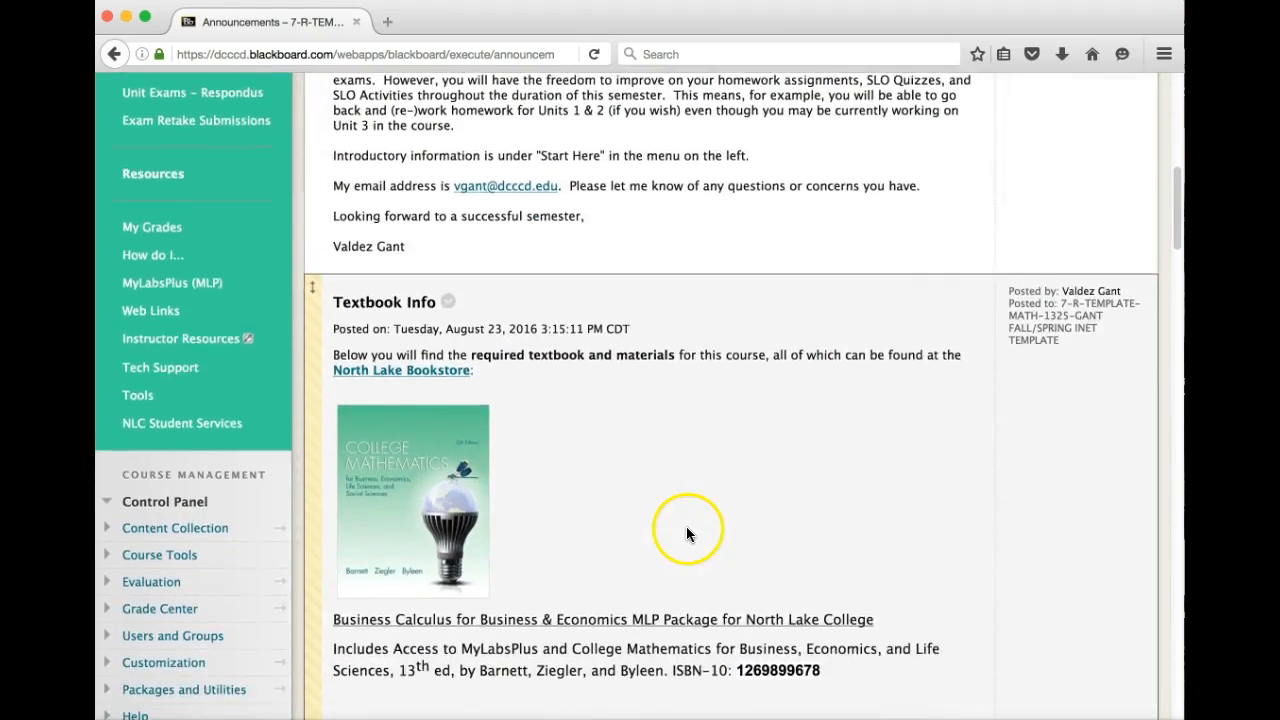
scroll("down", 3)
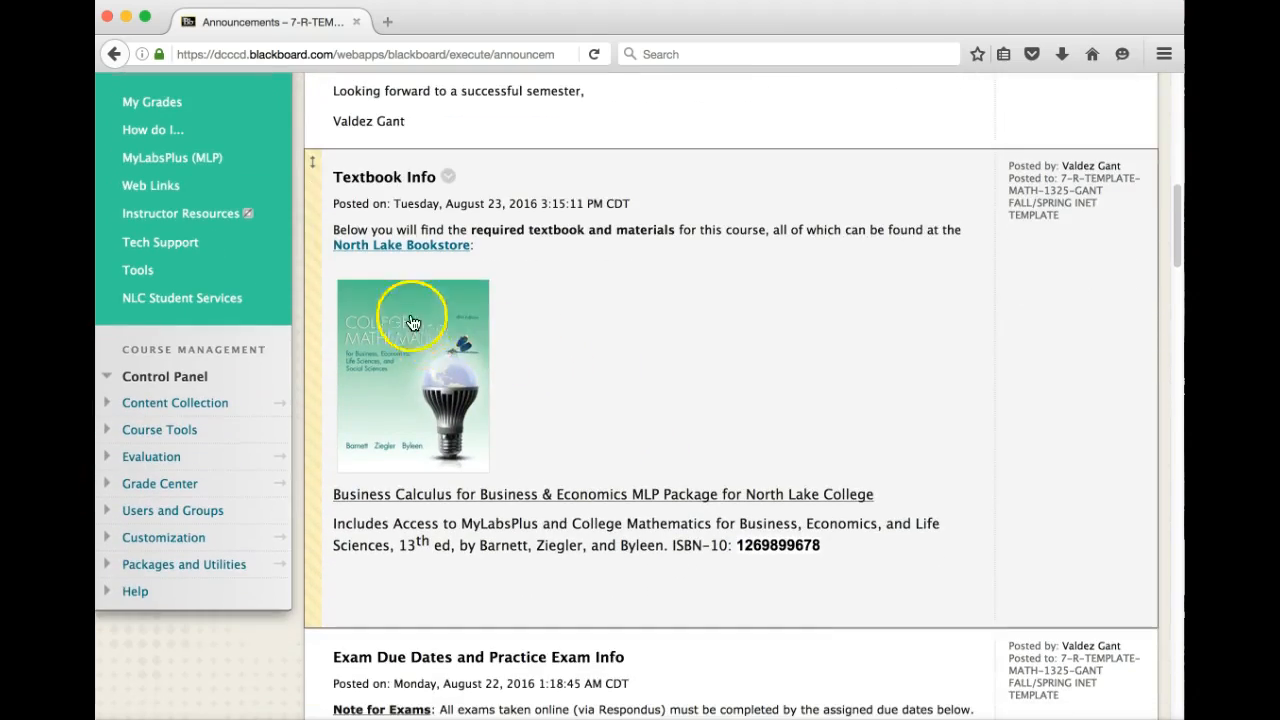
mouse_move(584, 448)
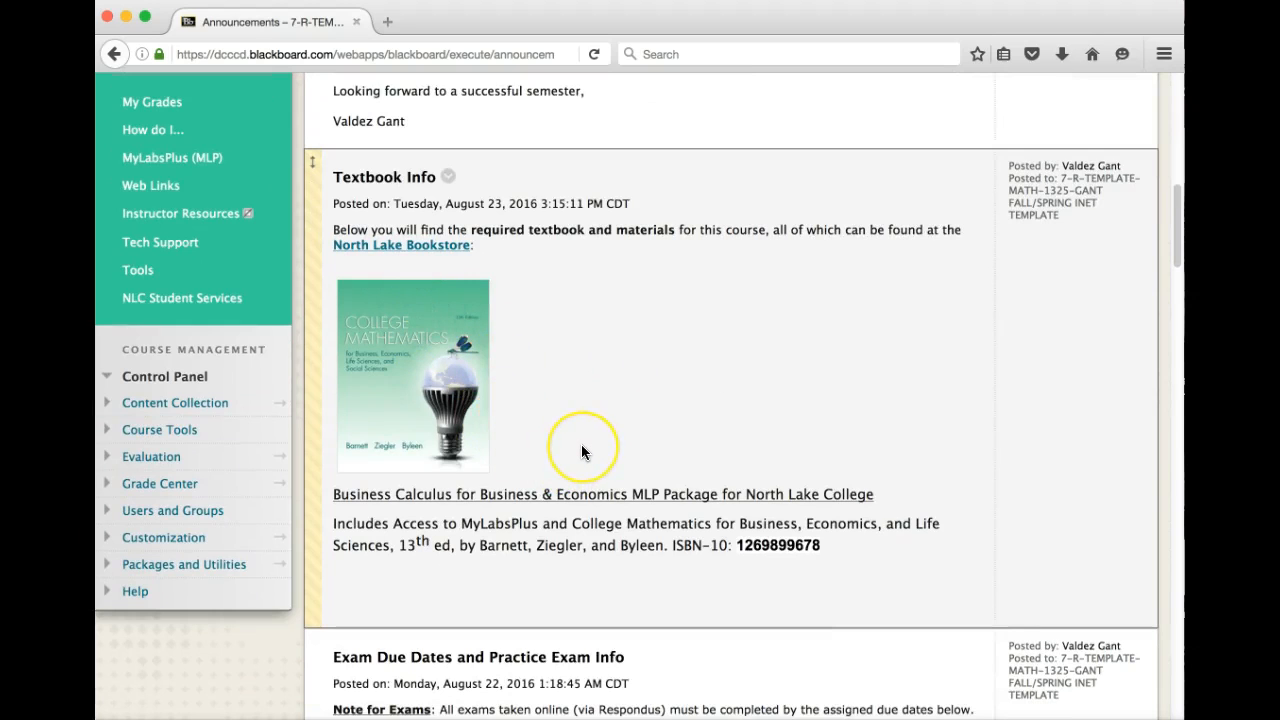
mouse_move(464, 408)
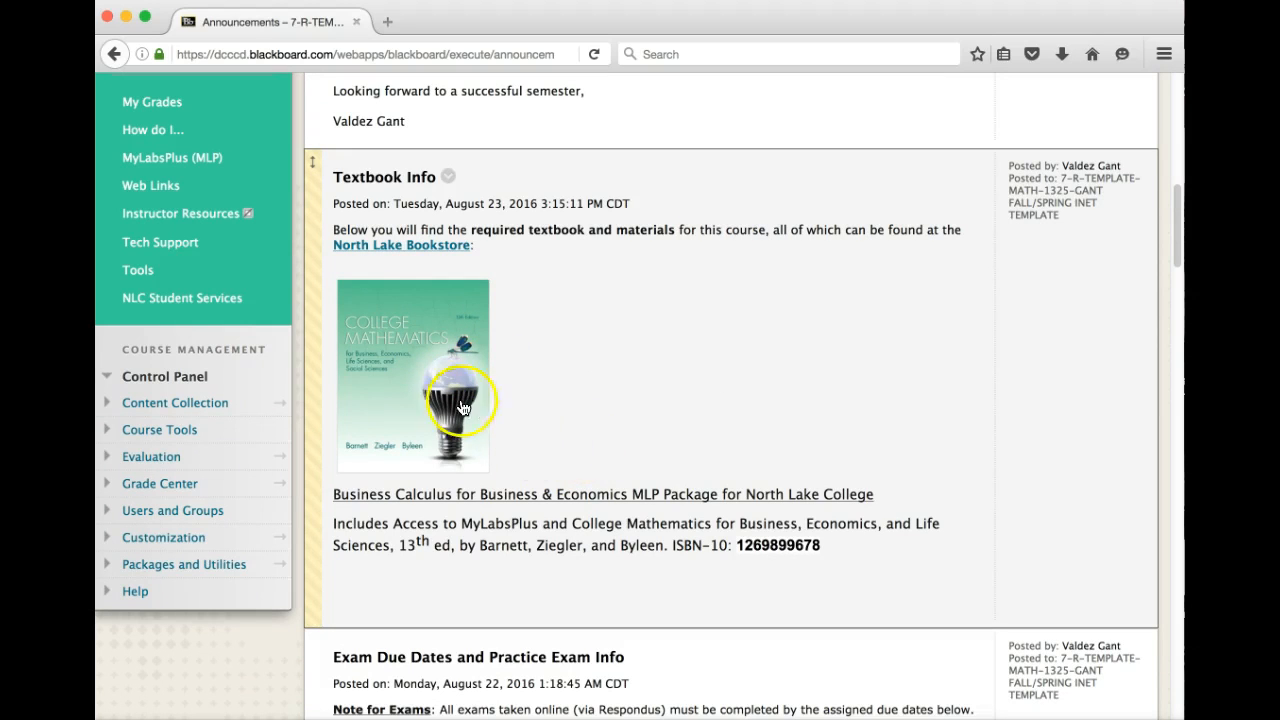
mouse_move(382, 428)
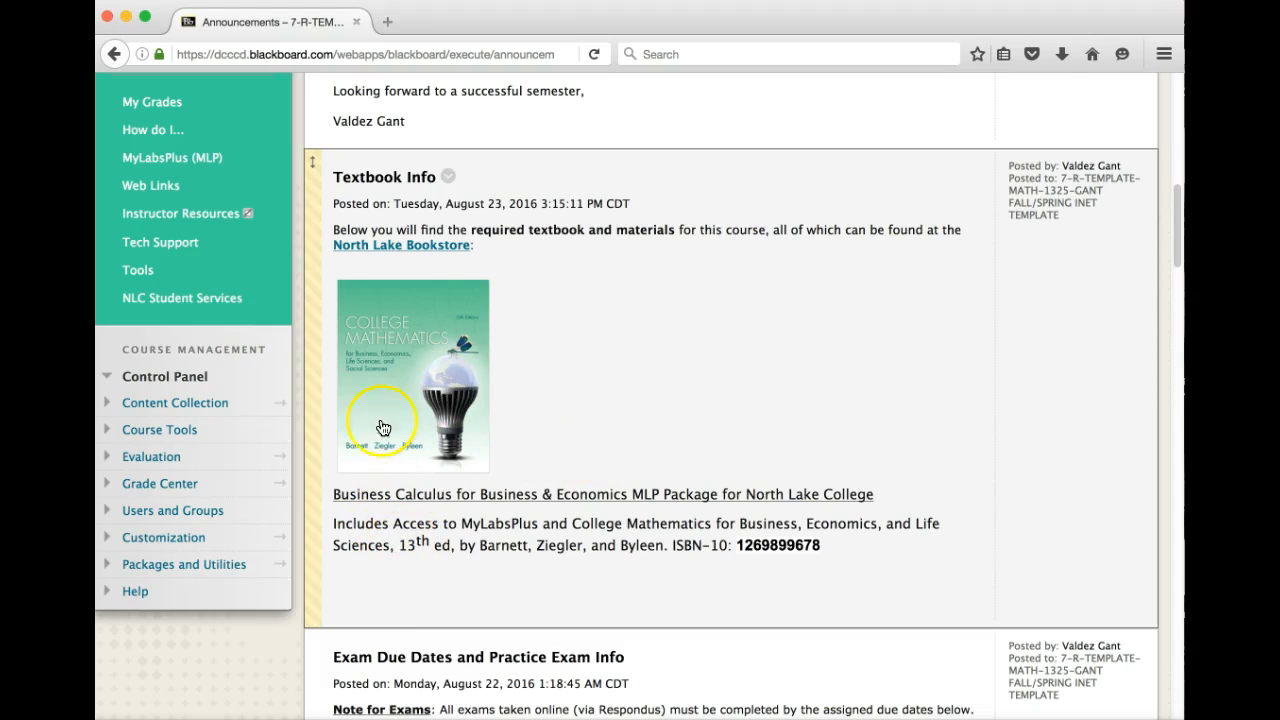
mouse_move(698, 388)
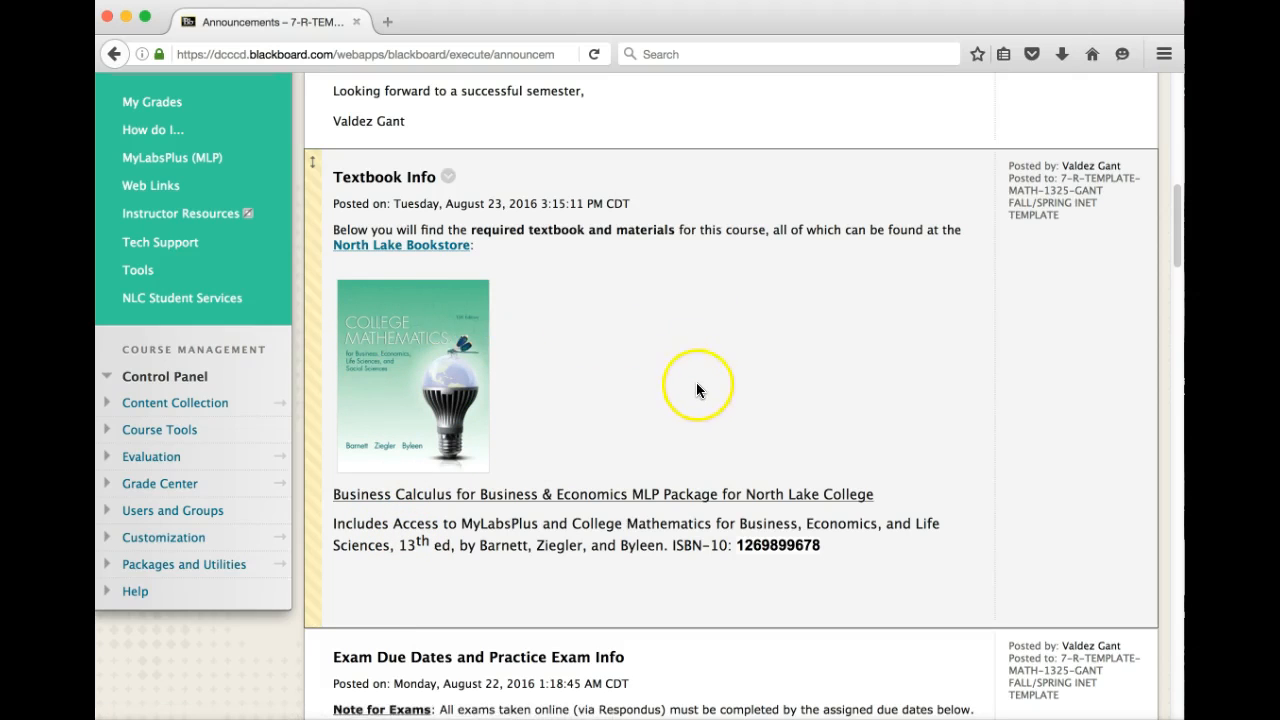
mouse_move(718, 384)
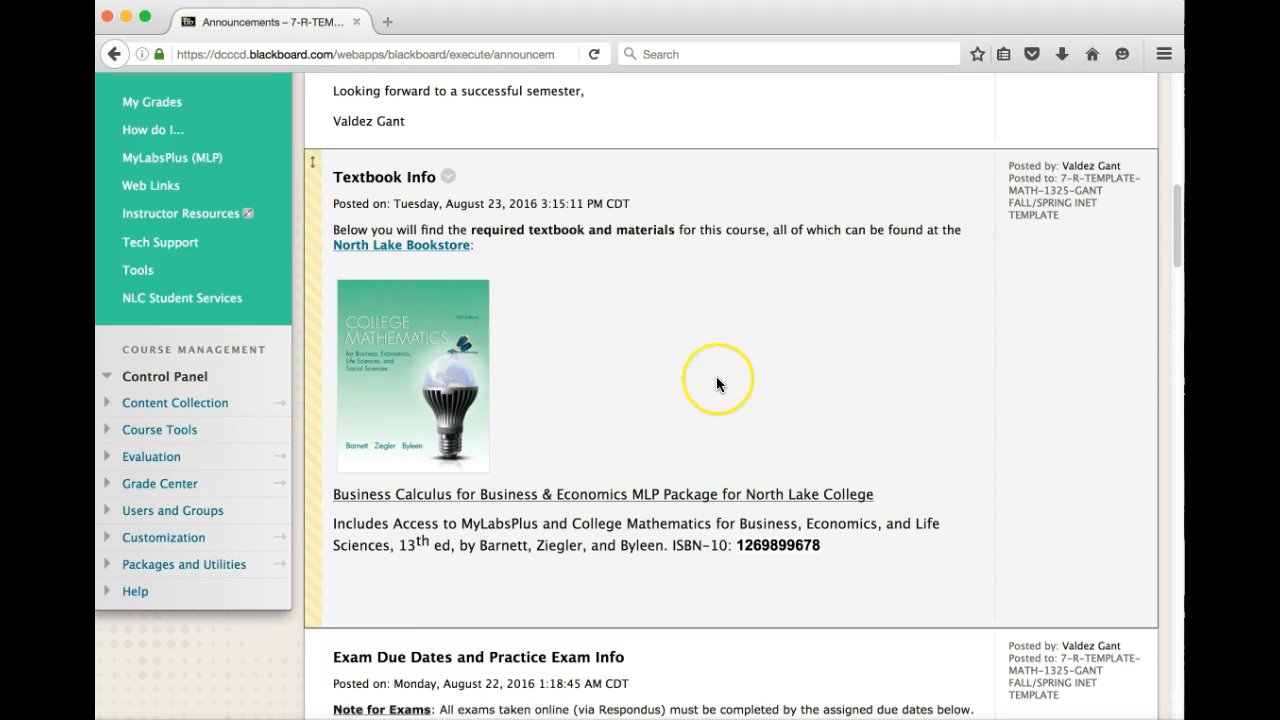
mouse_move(716, 384)
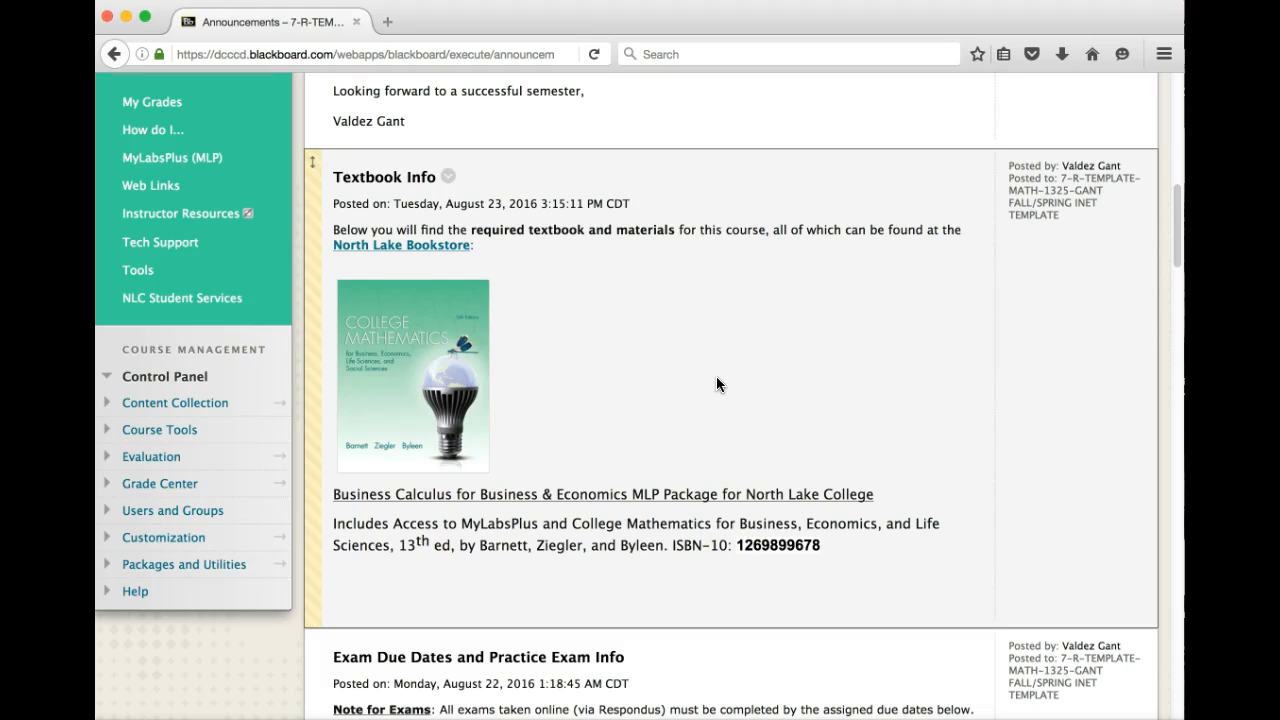
mouse_move(518, 418)
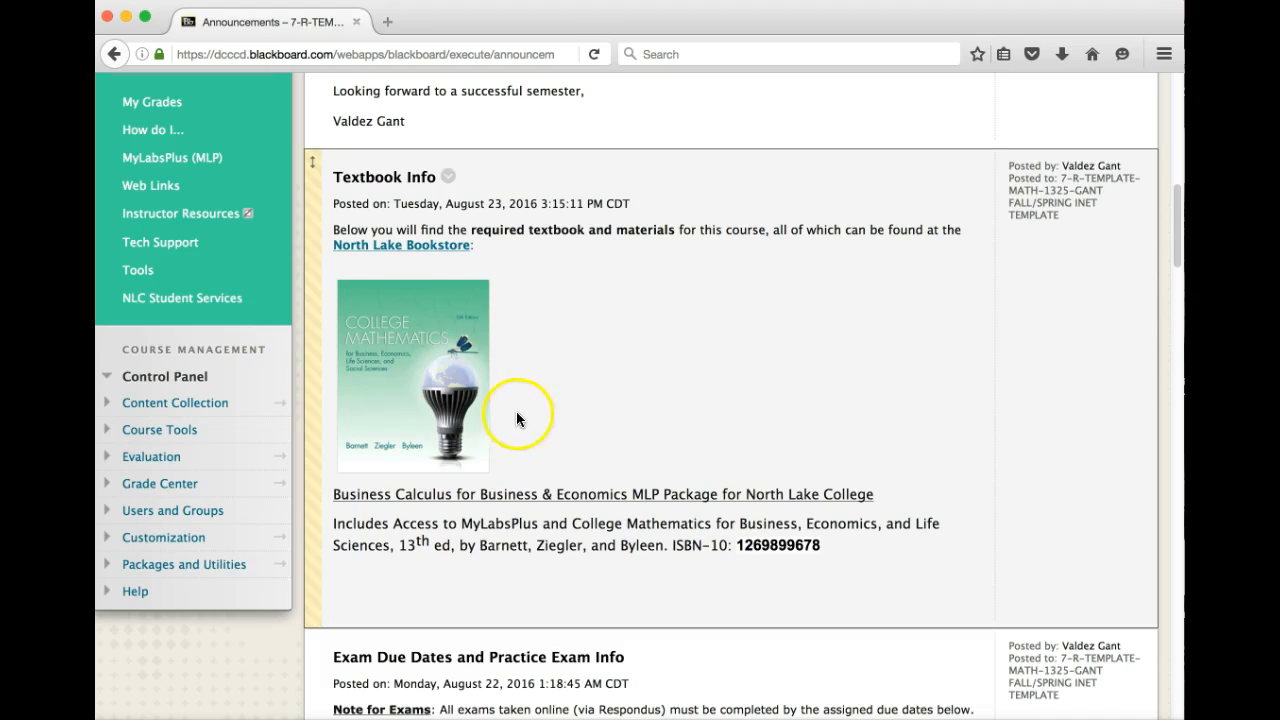
mouse_move(536, 390)
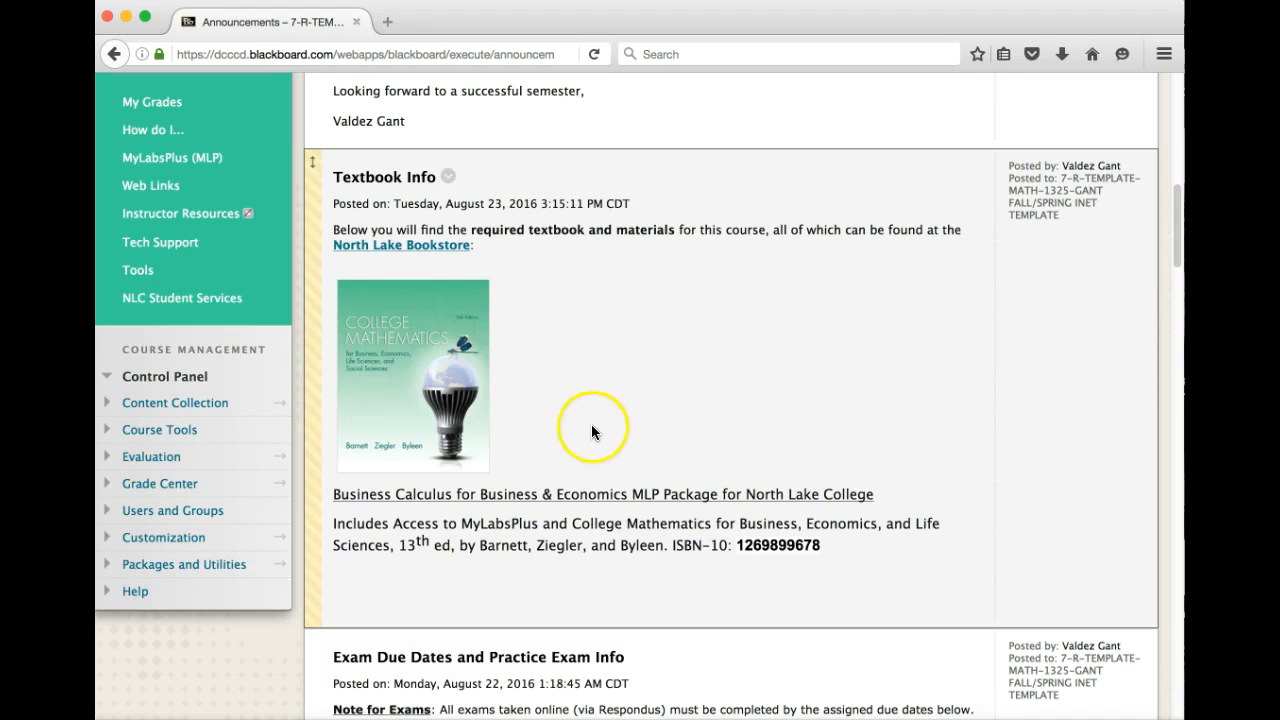
Step: Scroll the Announcements page to the Exam Due Dates and Practice Exam Info post and its deadline list
scroll("down", 3)
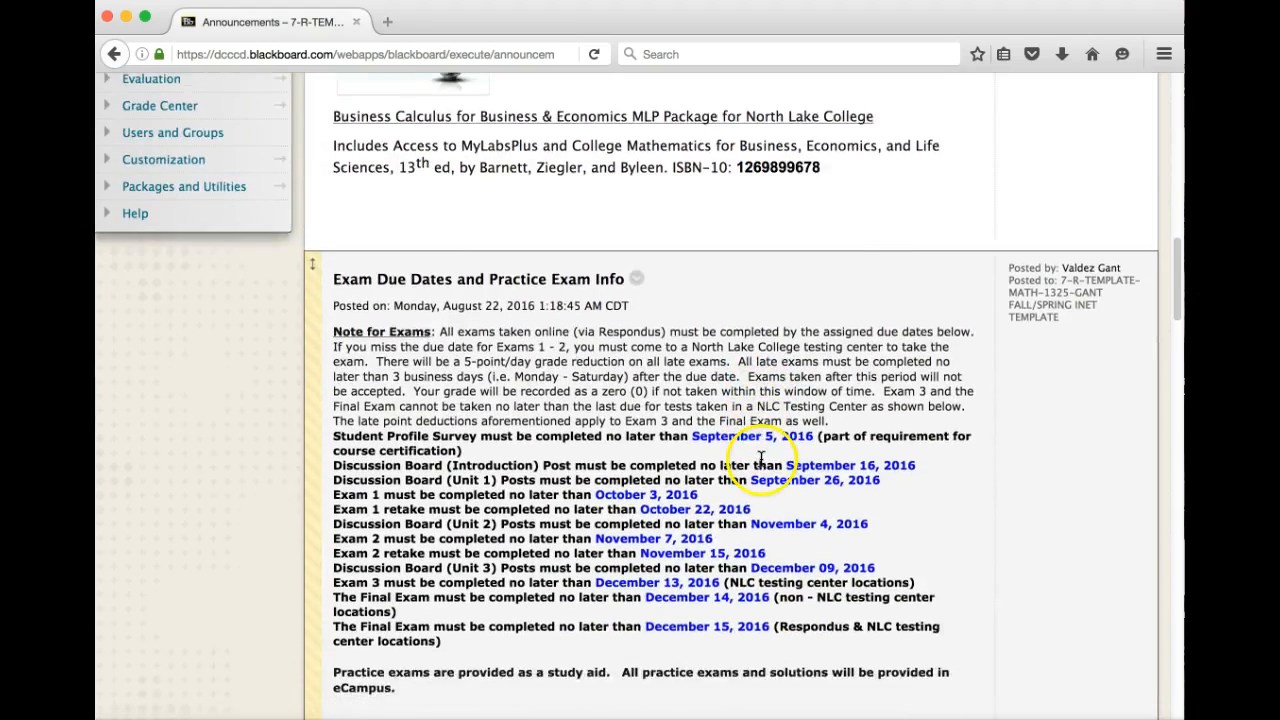
scroll("down", 3)
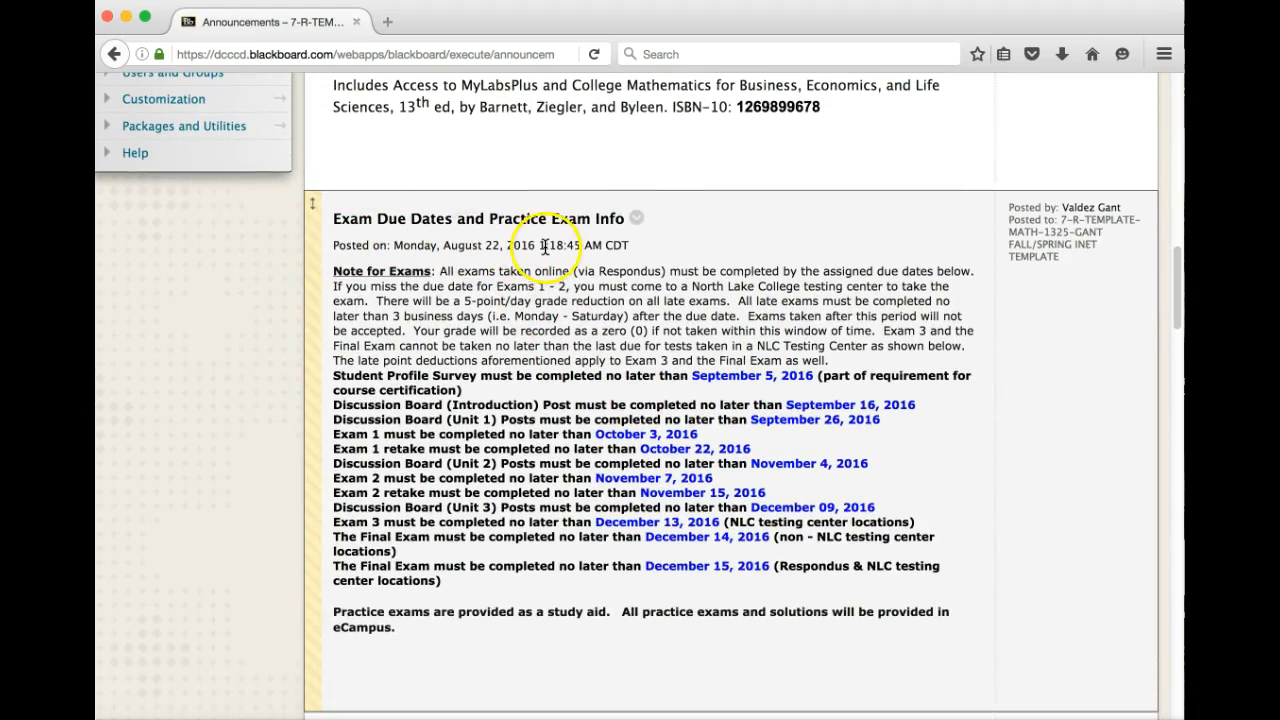
scroll("down", 3)
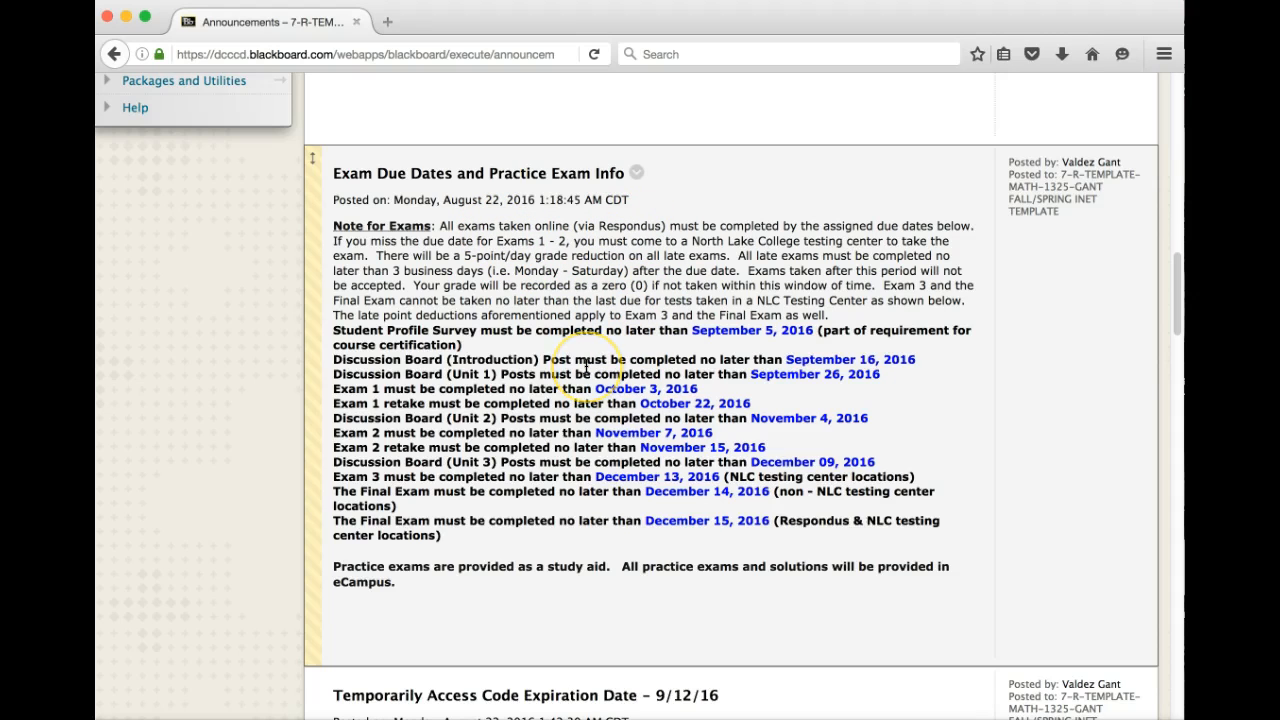
mouse_move(362, 348)
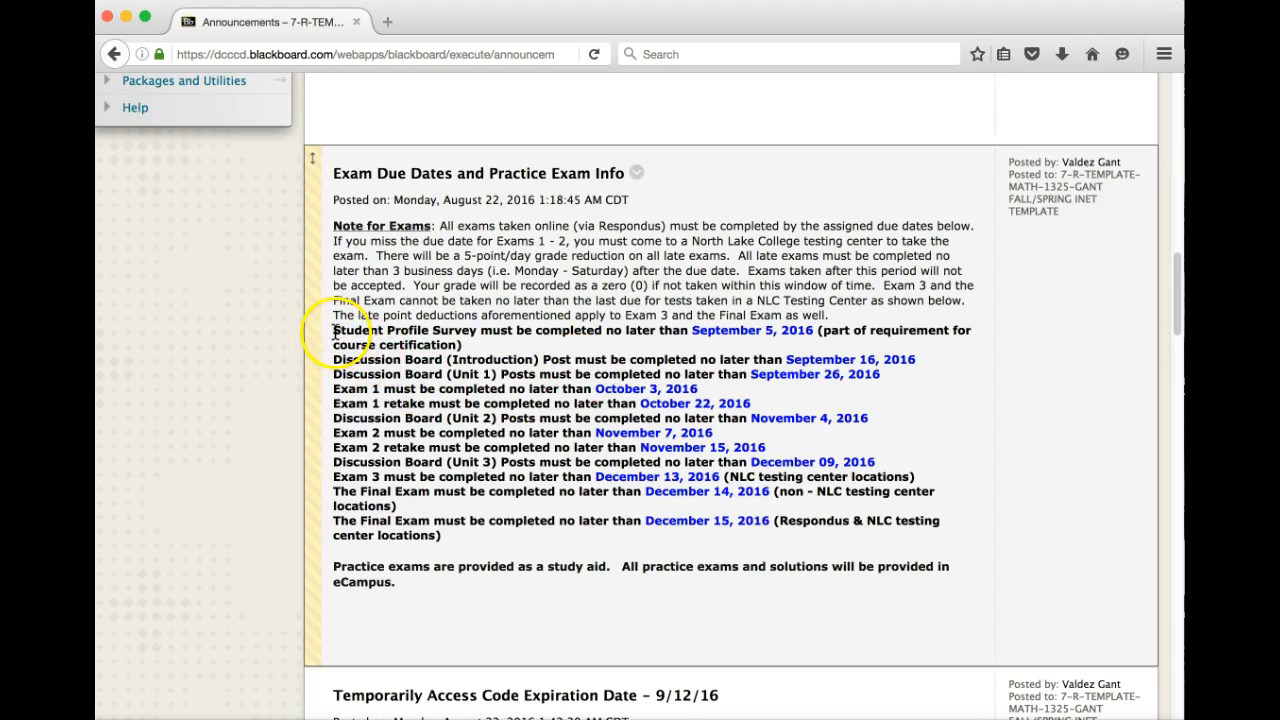
mouse_move(484, 332)
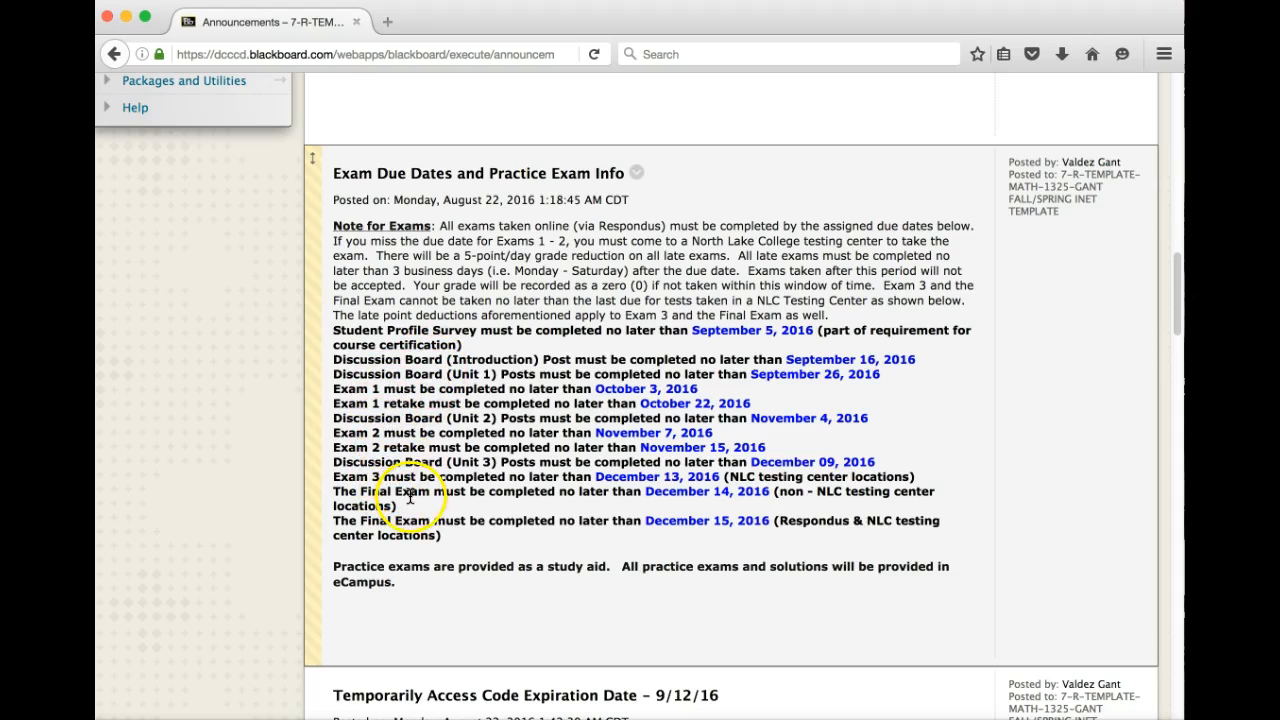
mouse_move(344, 374)
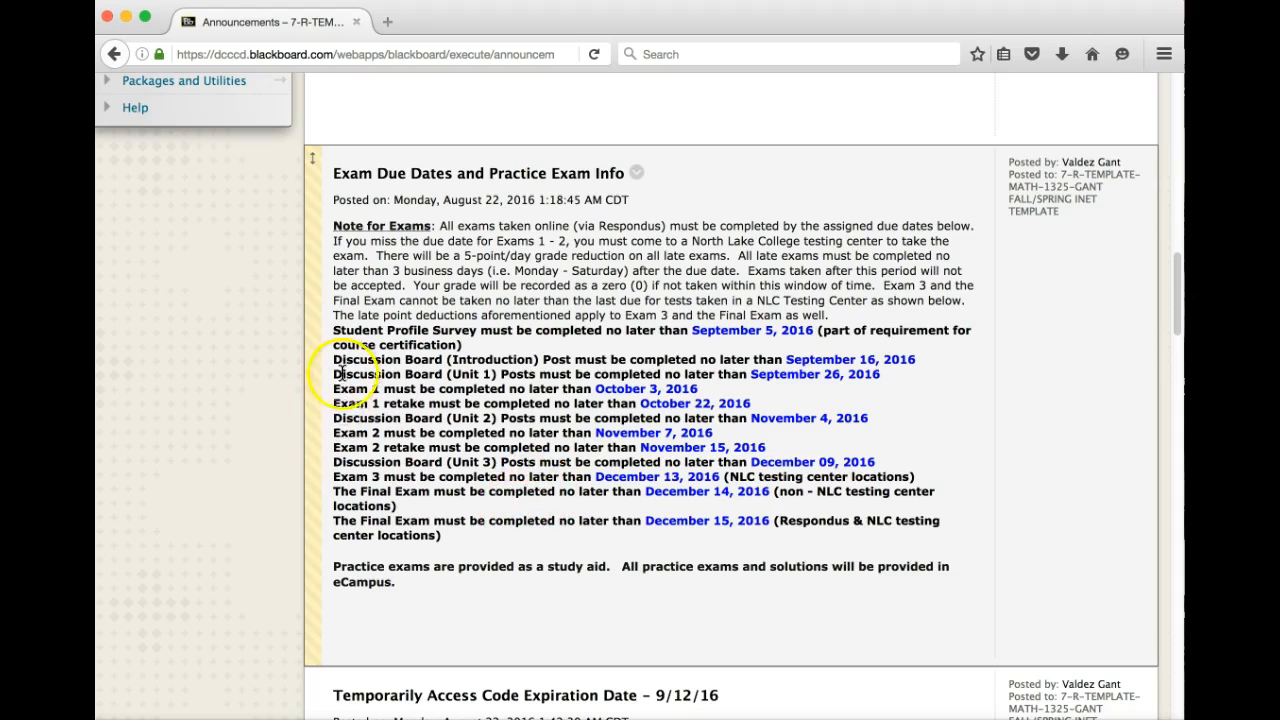
mouse_move(500, 462)
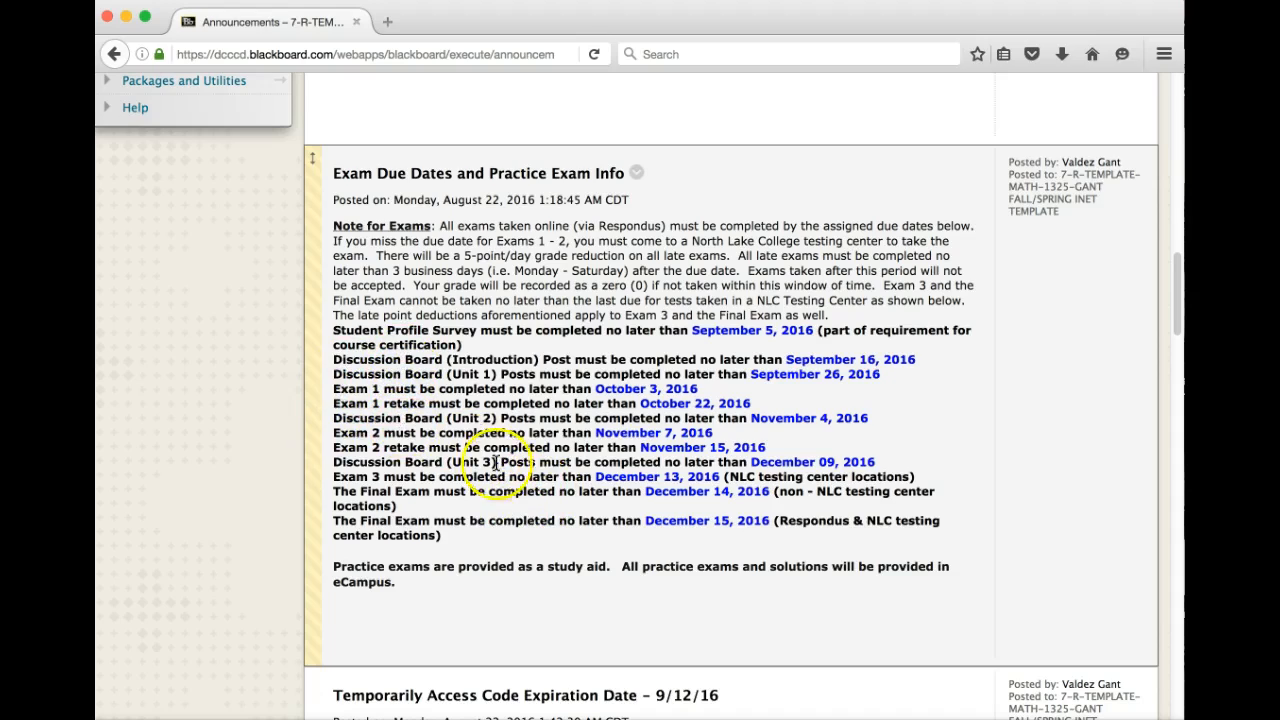
Step: Scroll past the Temporarily Access Code Expiration Date notice to the Review Assignments in MLP announcement
scroll("down", 3)
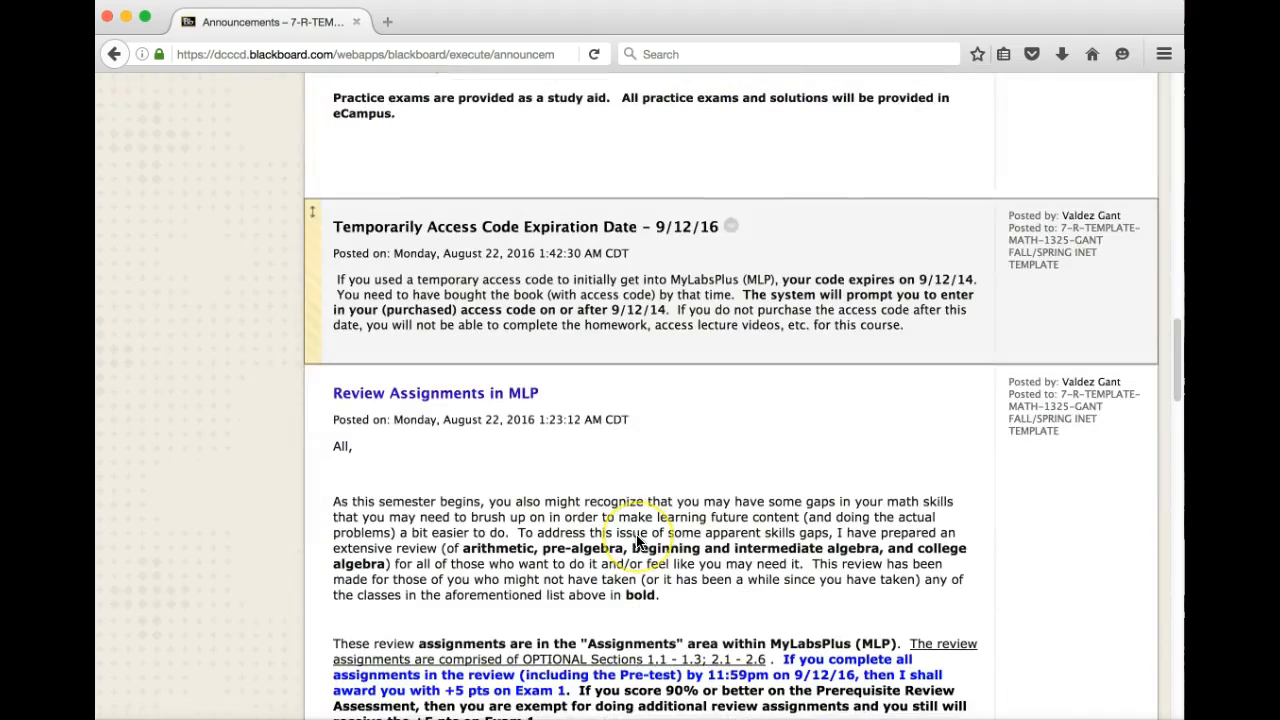
scroll("down", 3)
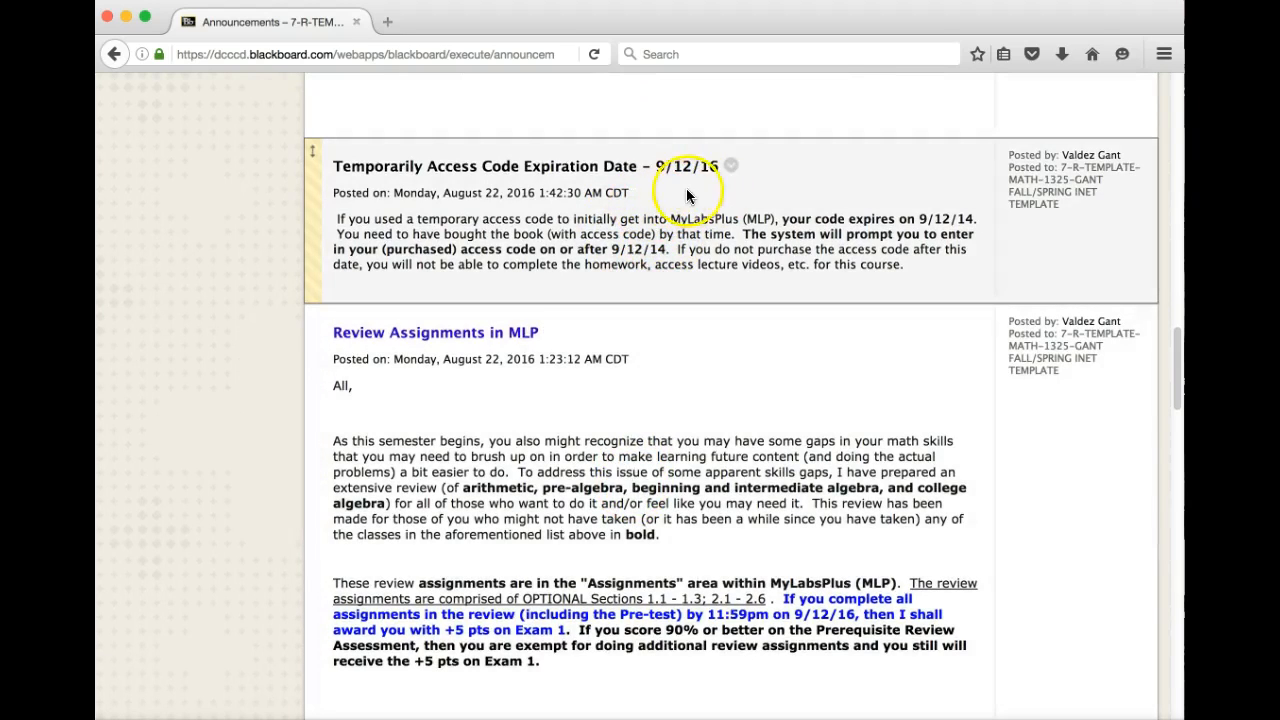
mouse_move(738, 198)
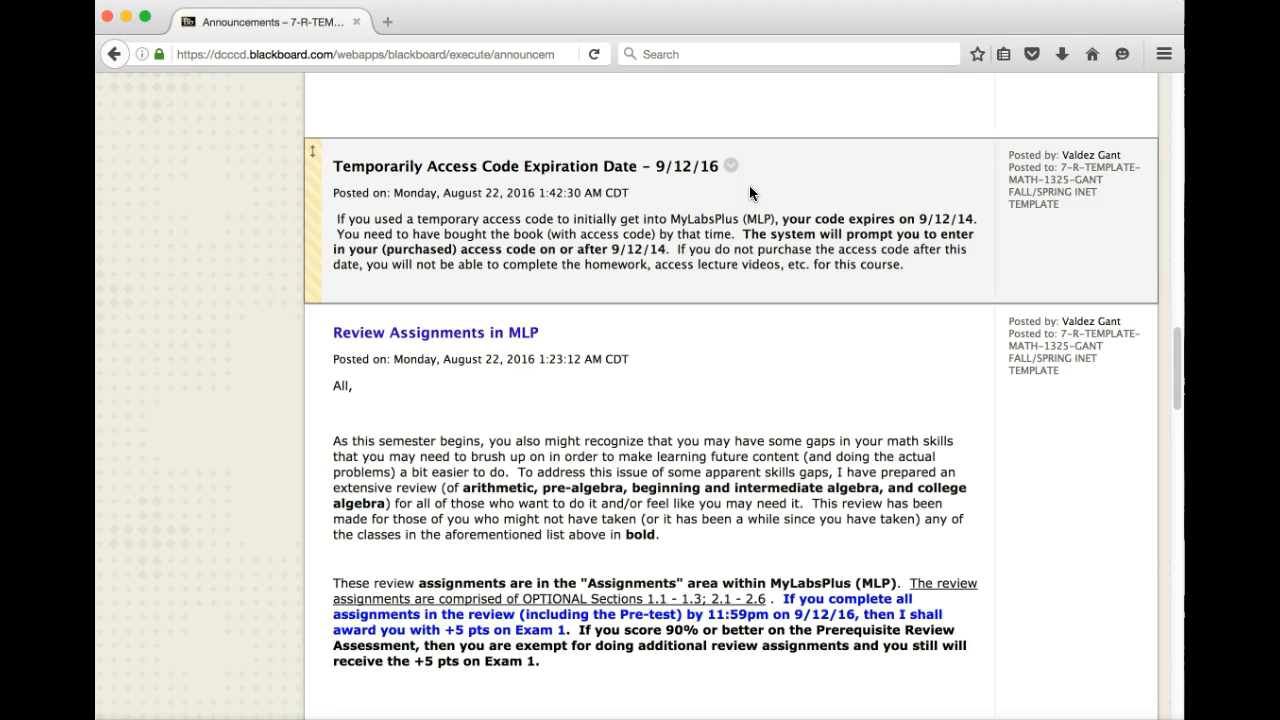
scroll("down", 3)
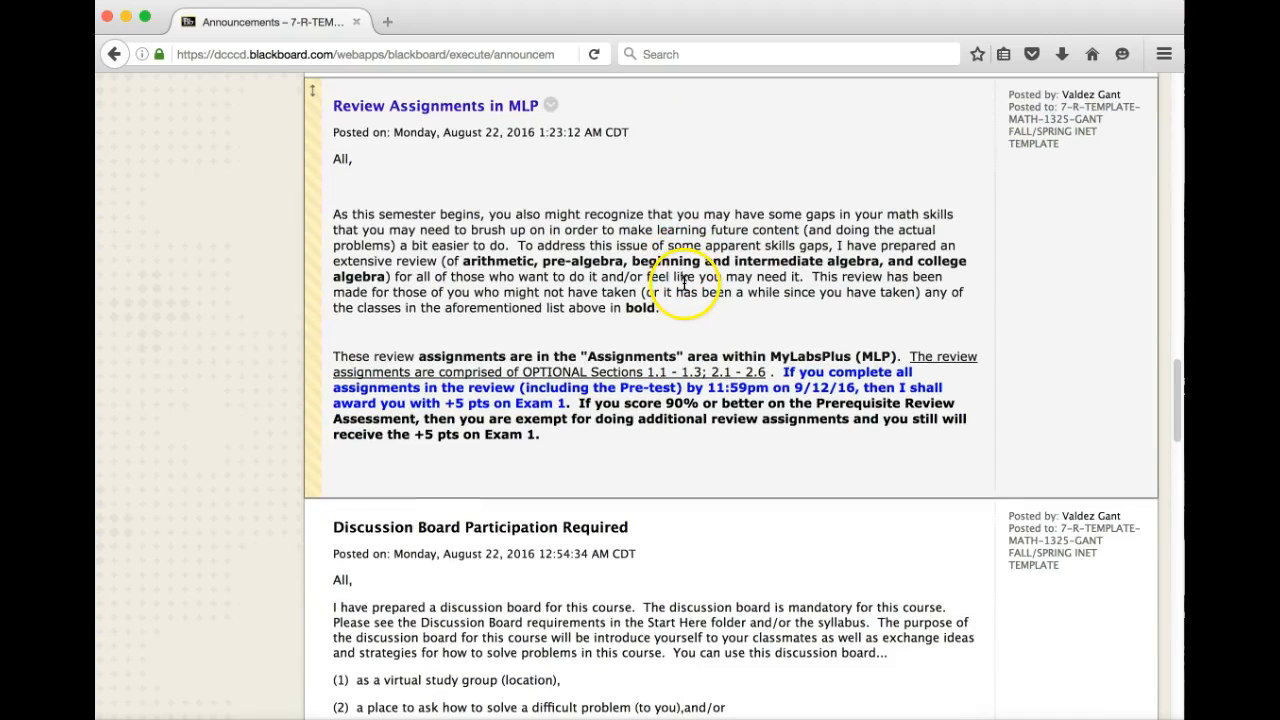
mouse_move(688, 288)
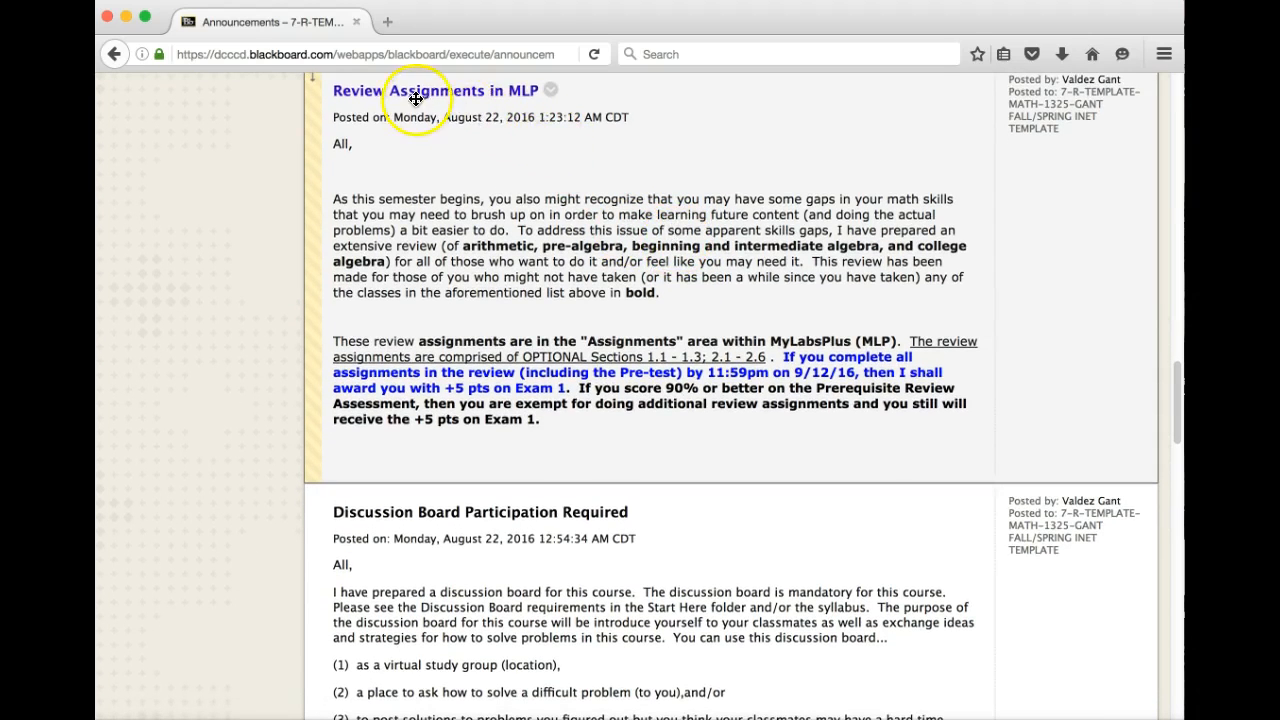
mouse_move(716, 316)
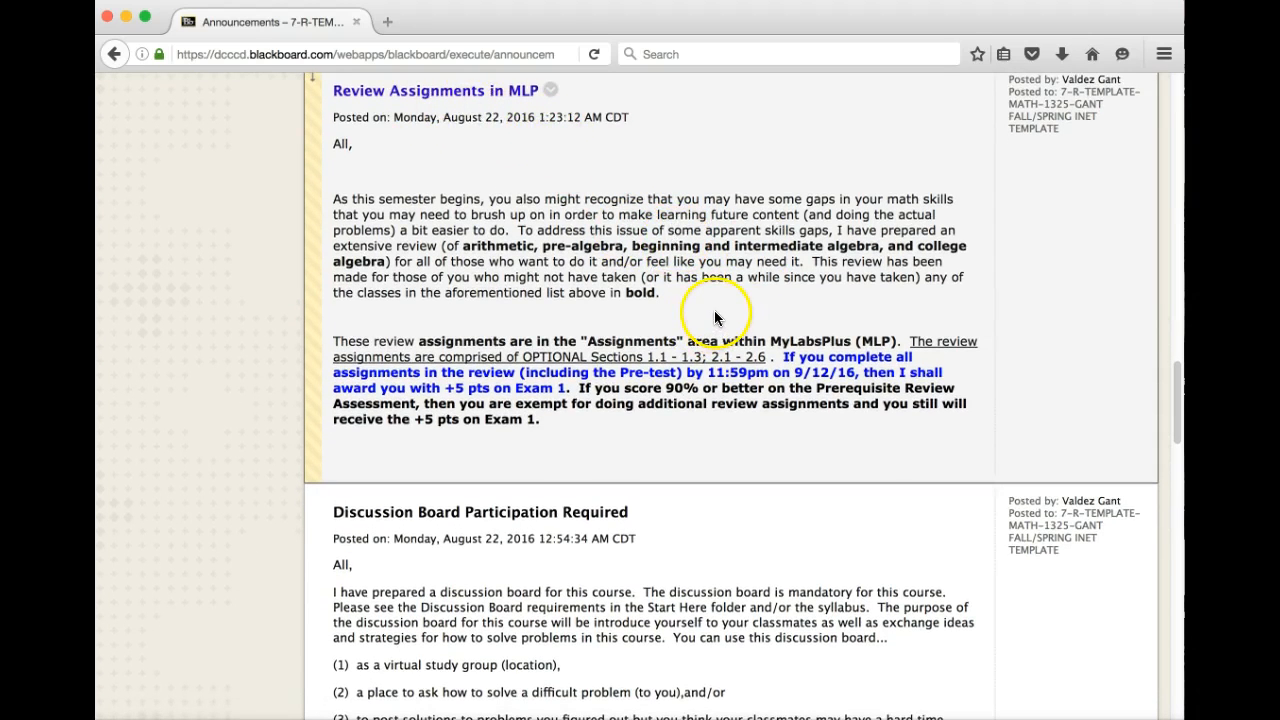
mouse_move(700, 342)
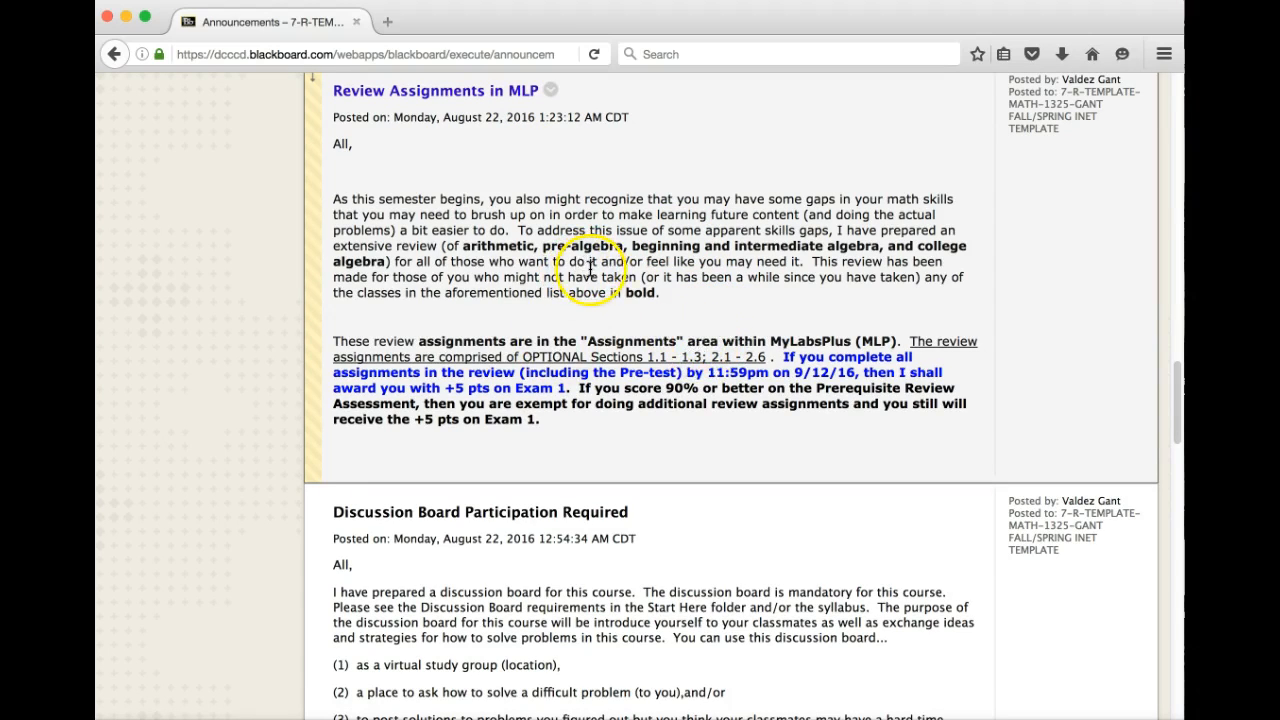
mouse_move(570, 270)
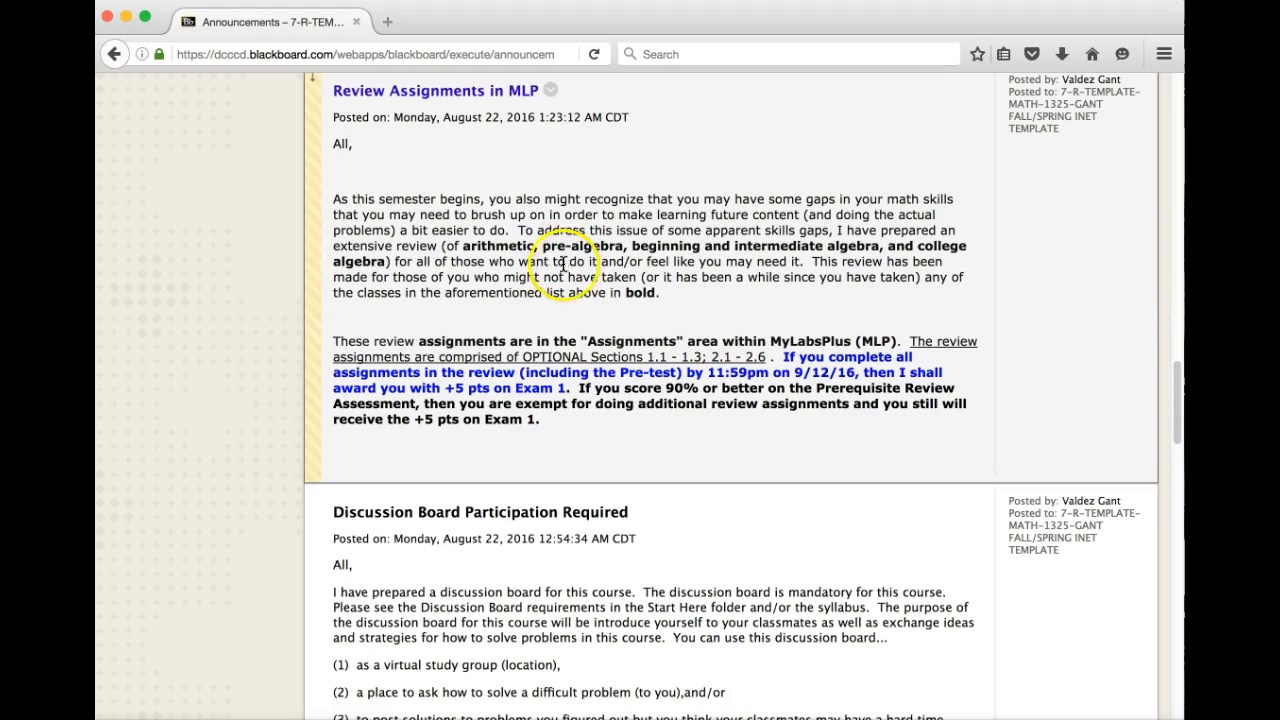
mouse_move(668, 210)
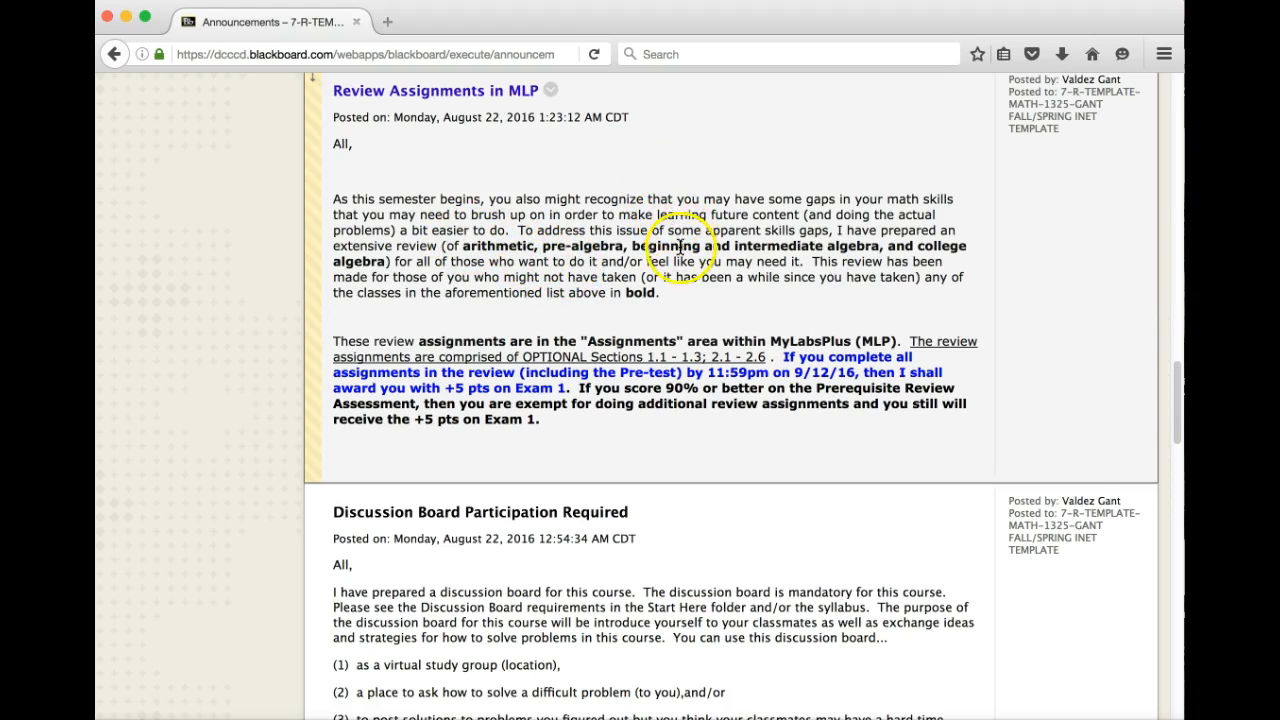
scroll("down", 3)
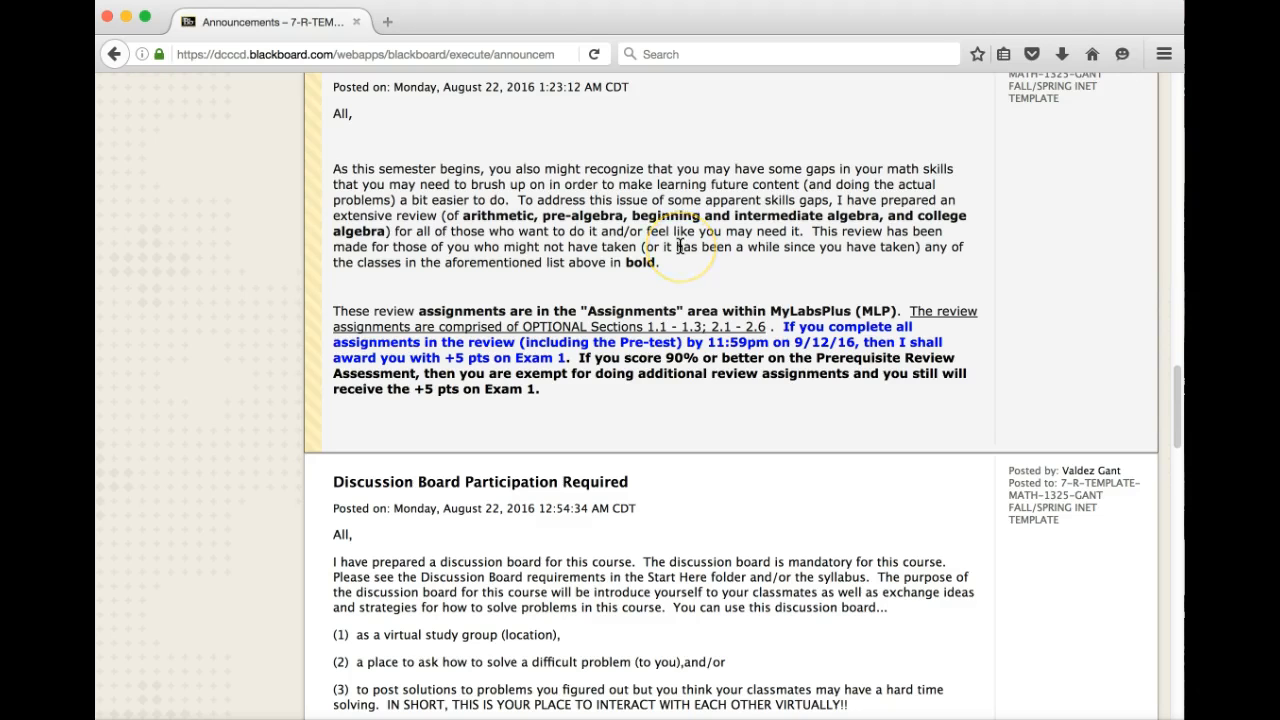
Step: Scroll back up the Announcements page to the MATH 1325 Business Calculus welcome post
scroll("down", 3)
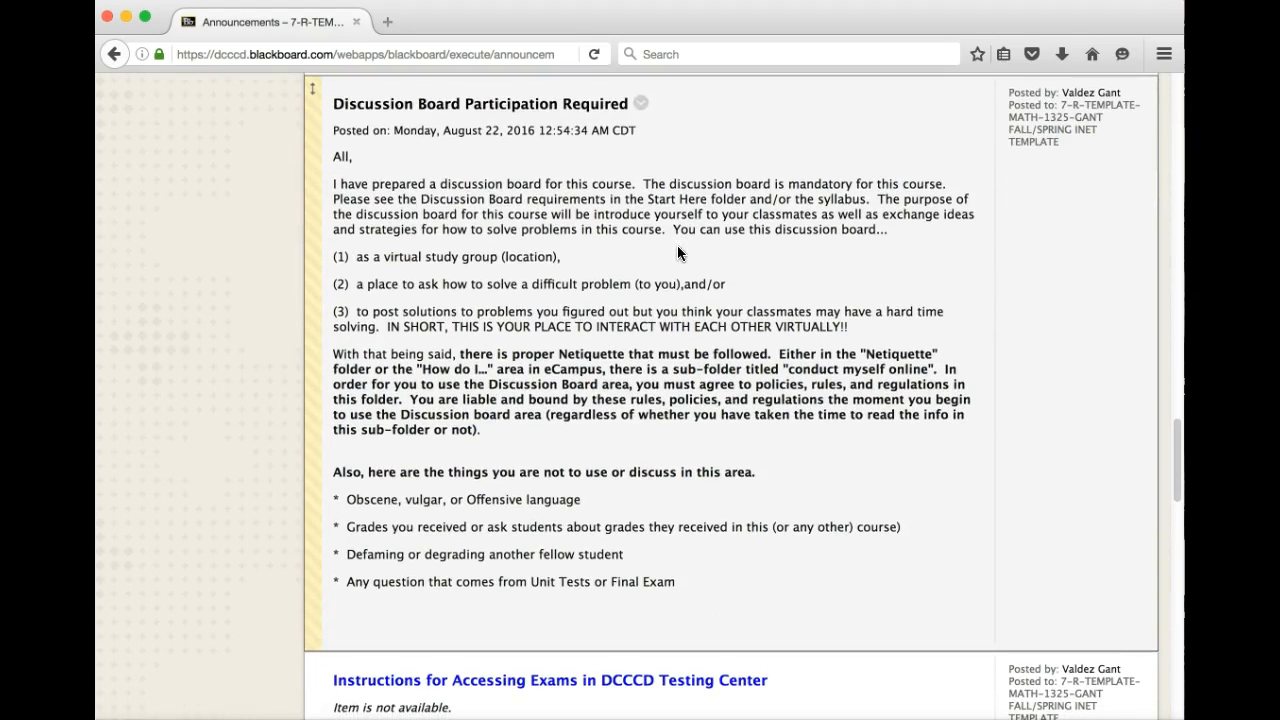
mouse_move(478, 130)
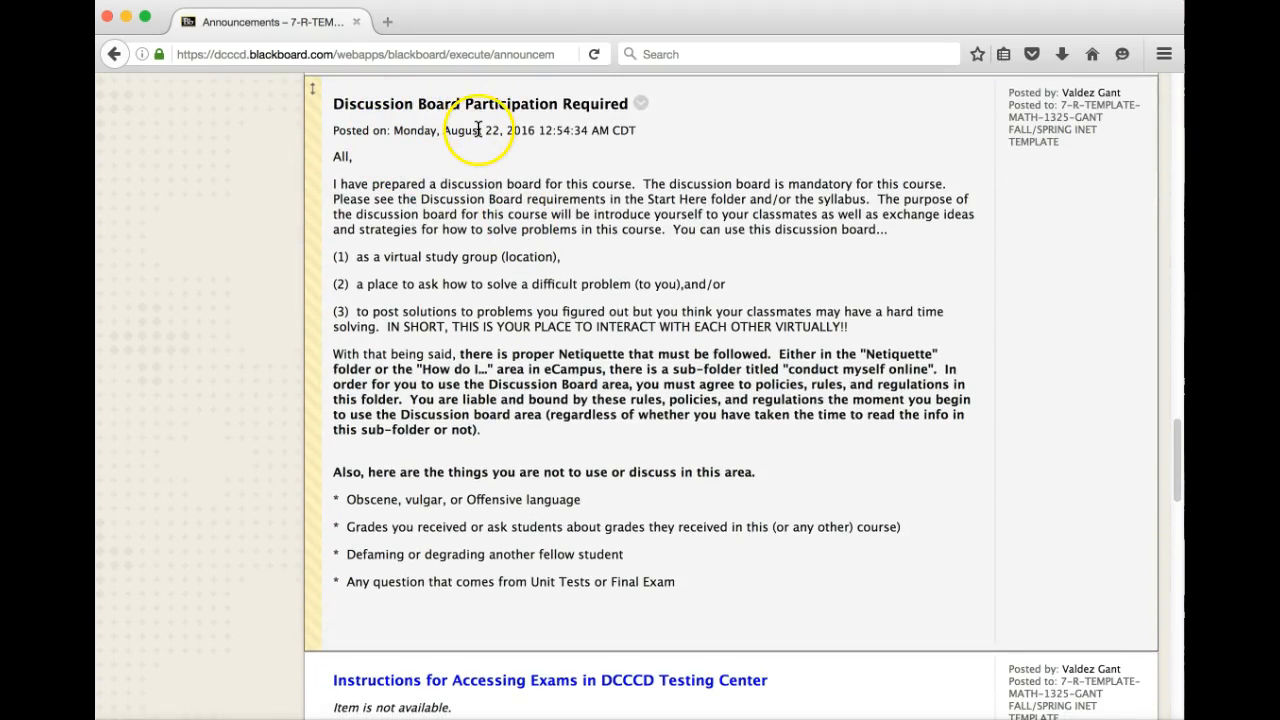
mouse_move(564, 232)
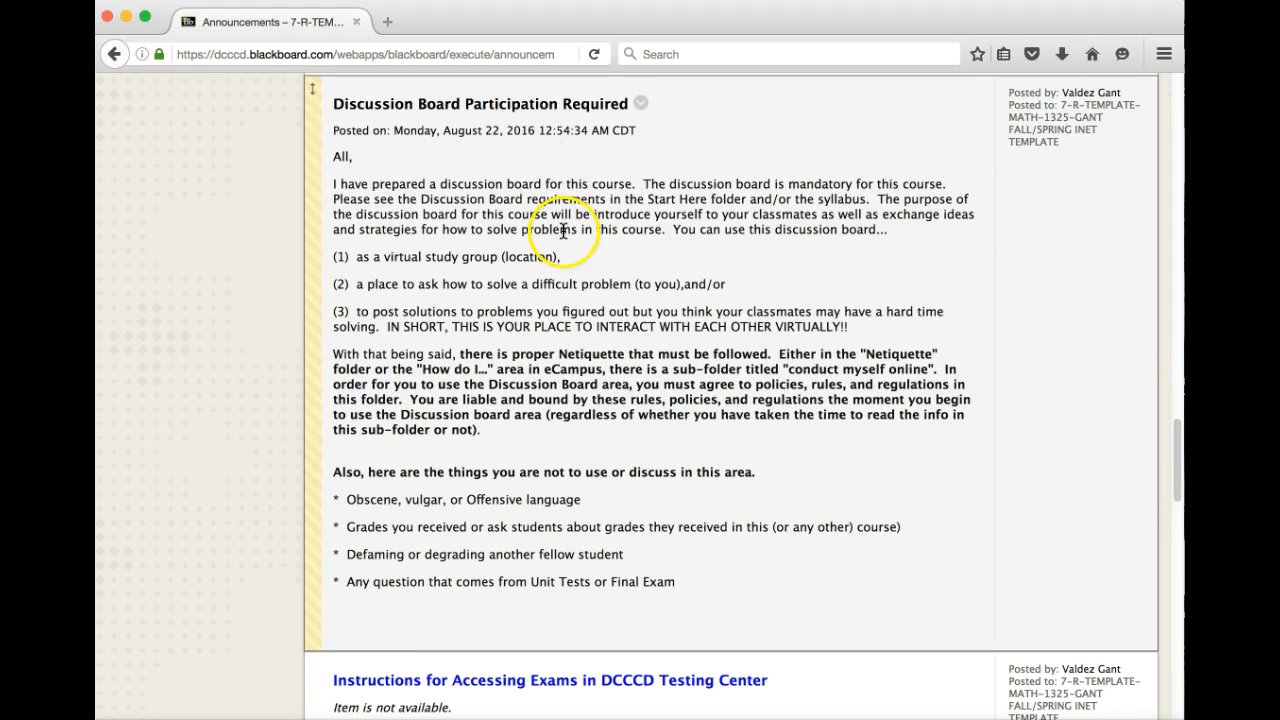
mouse_move(464, 224)
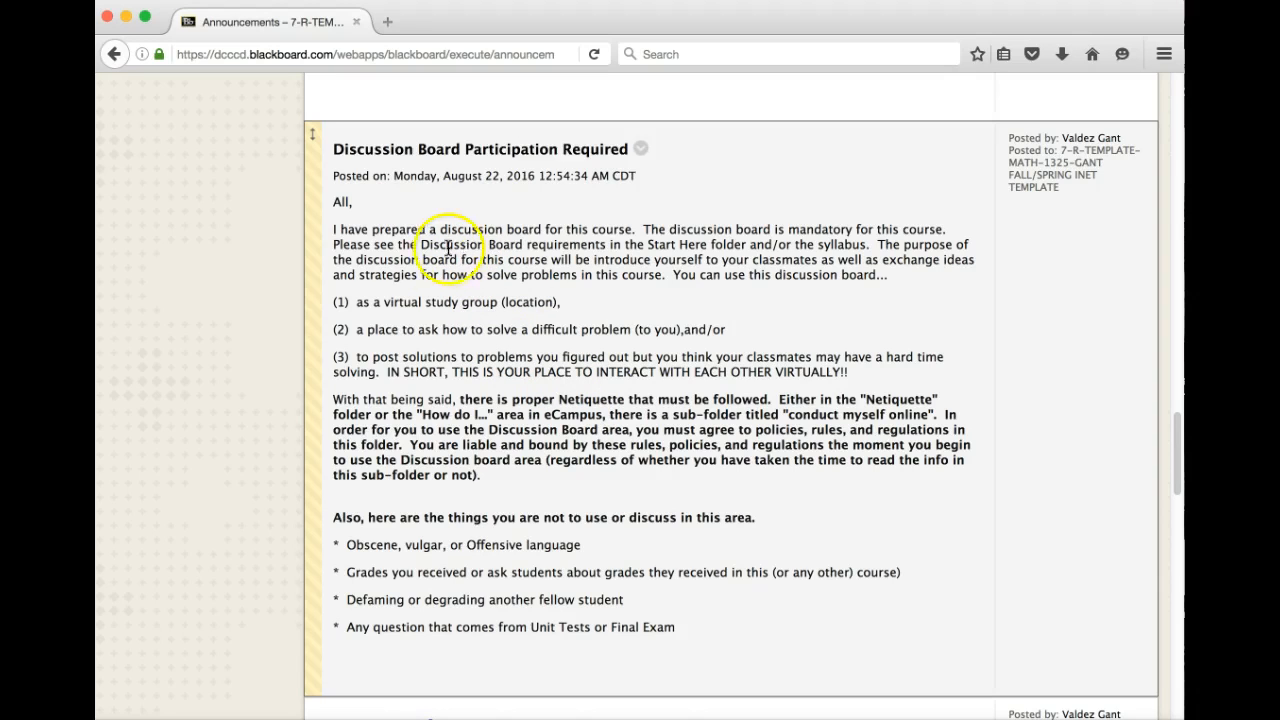
mouse_move(572, 362)
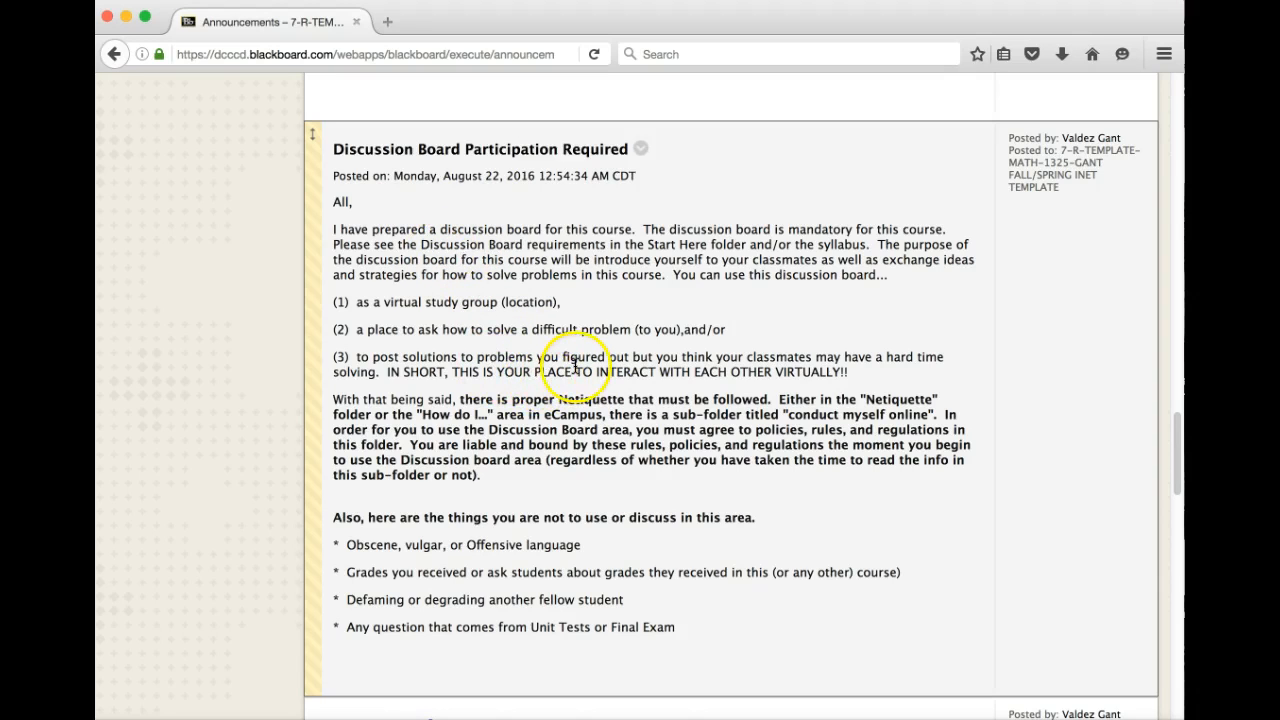
scroll("down", 3)
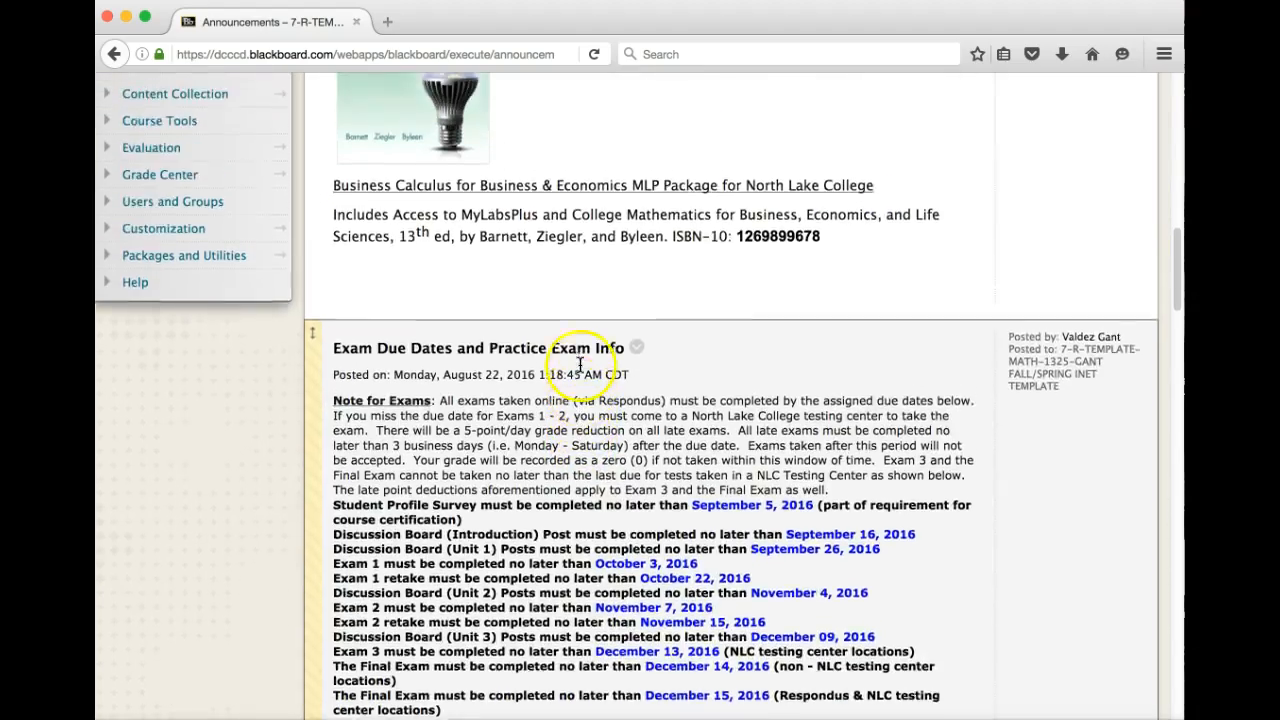
scroll("up", 3)
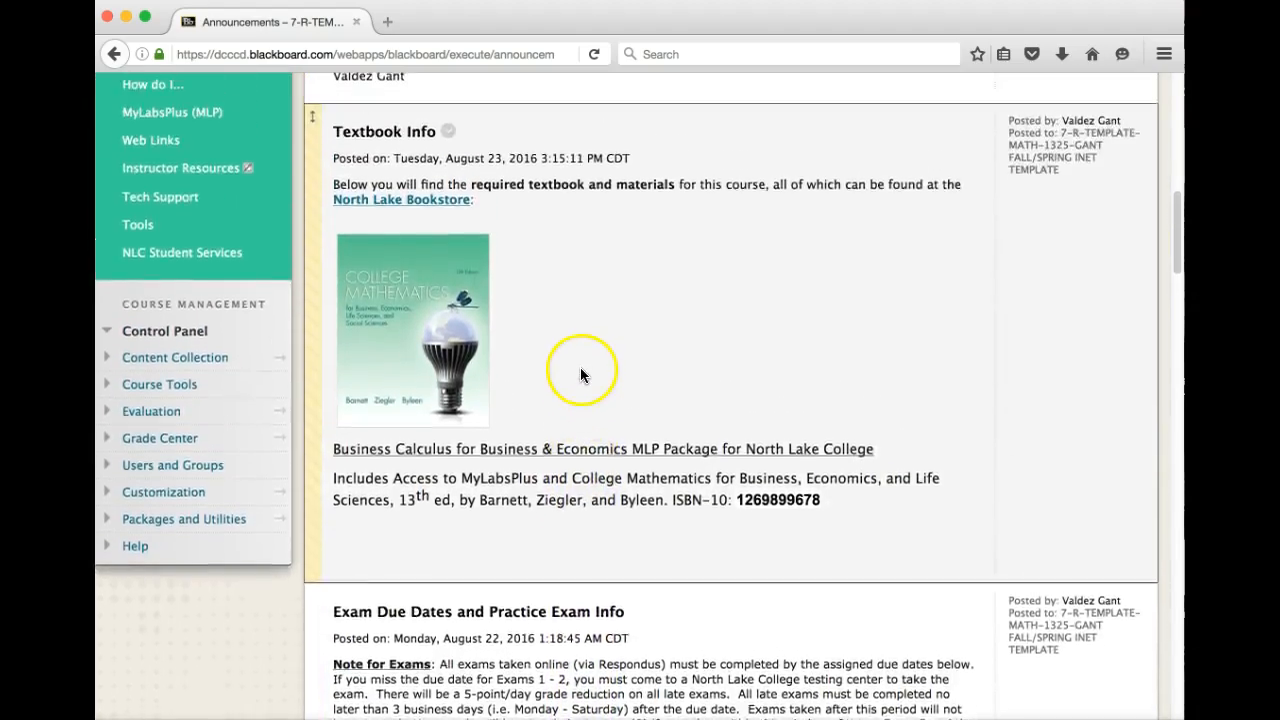
scroll("up", 3)
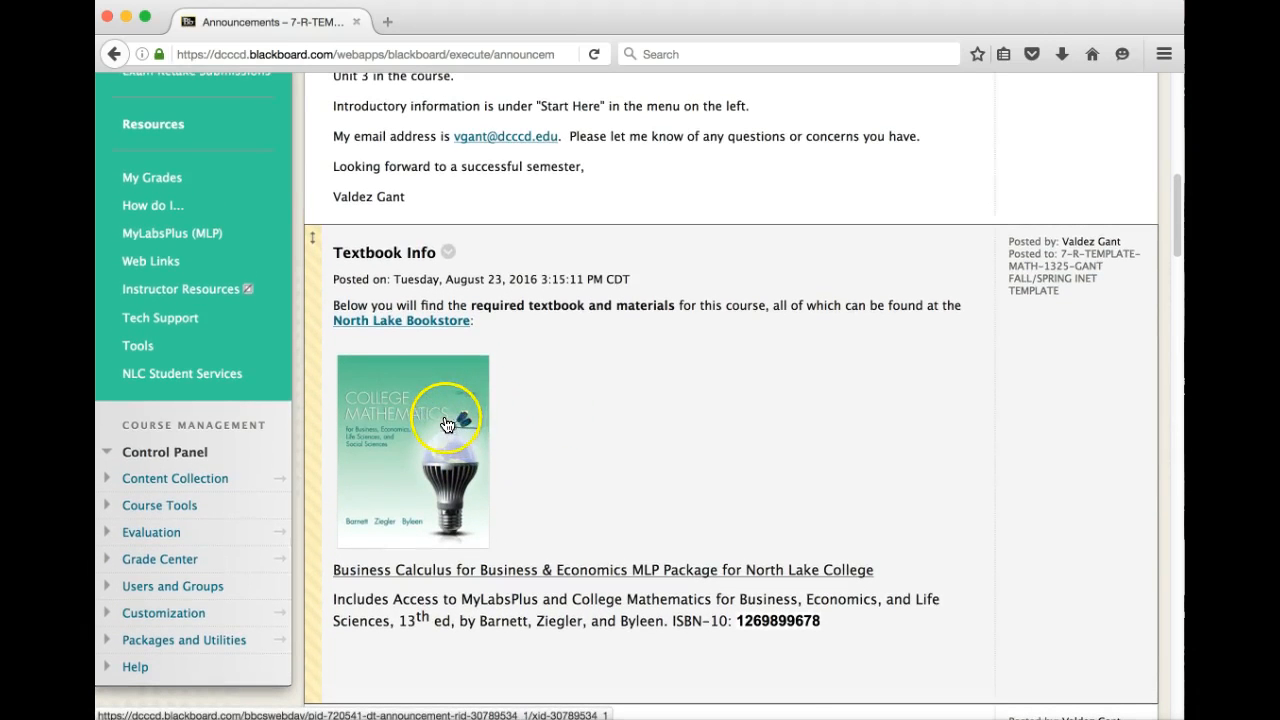
scroll("up", 3)
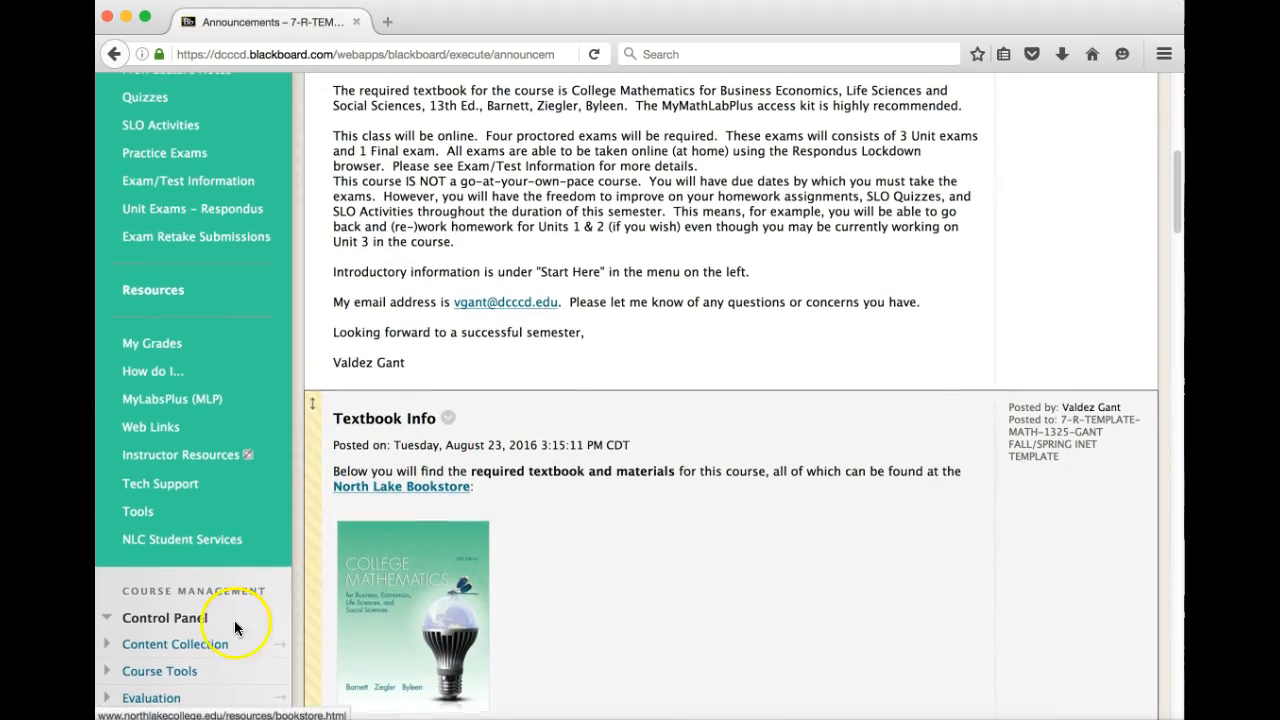
scroll("up", 3)
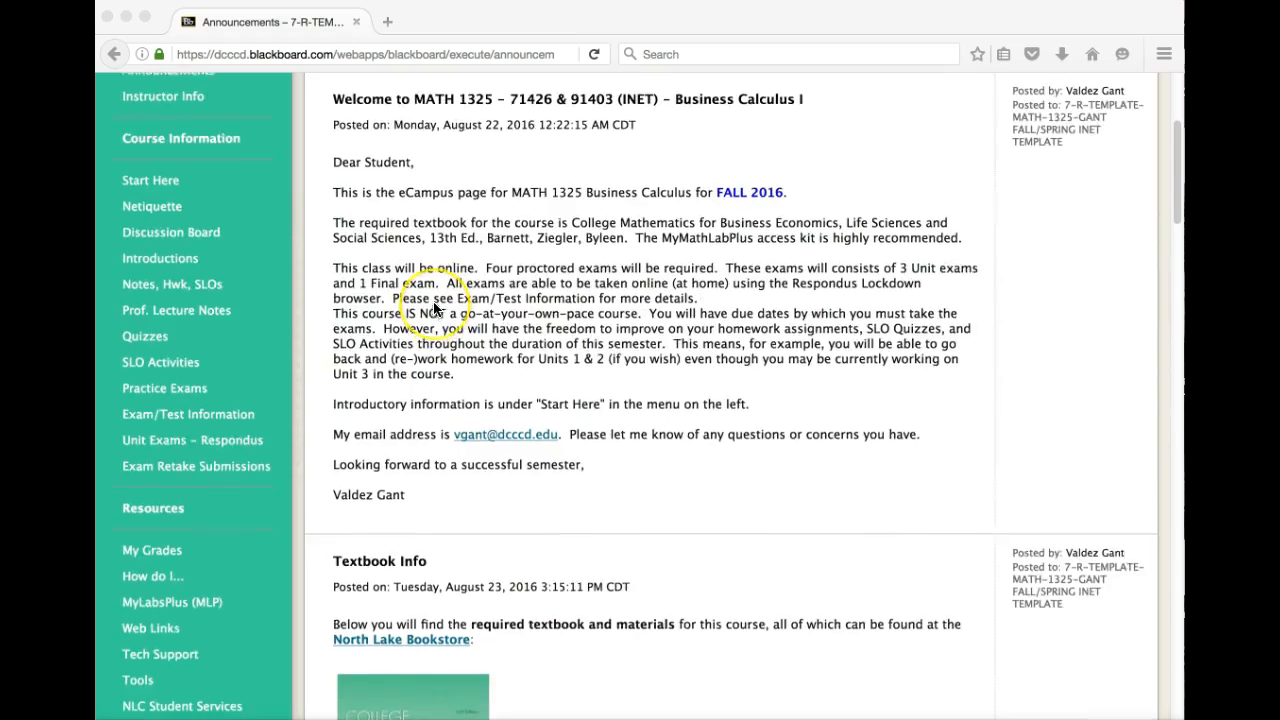
scroll("up", 3)
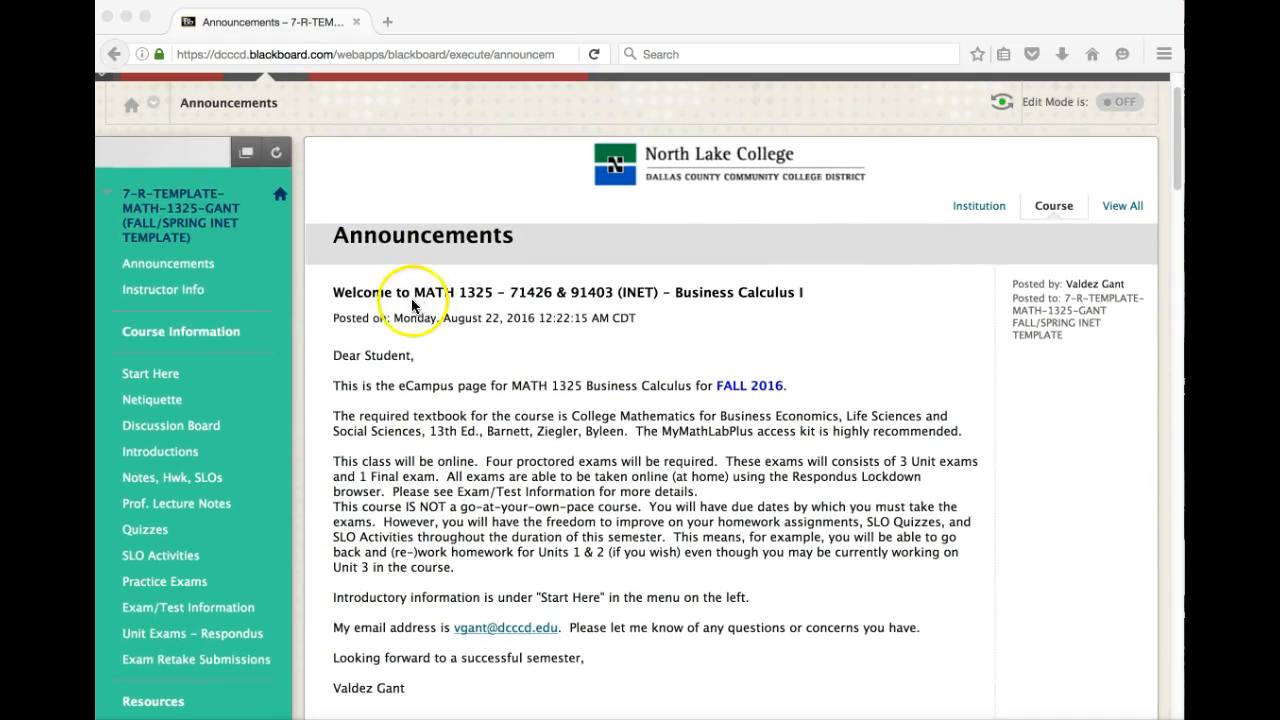
mouse_move(144, 300)
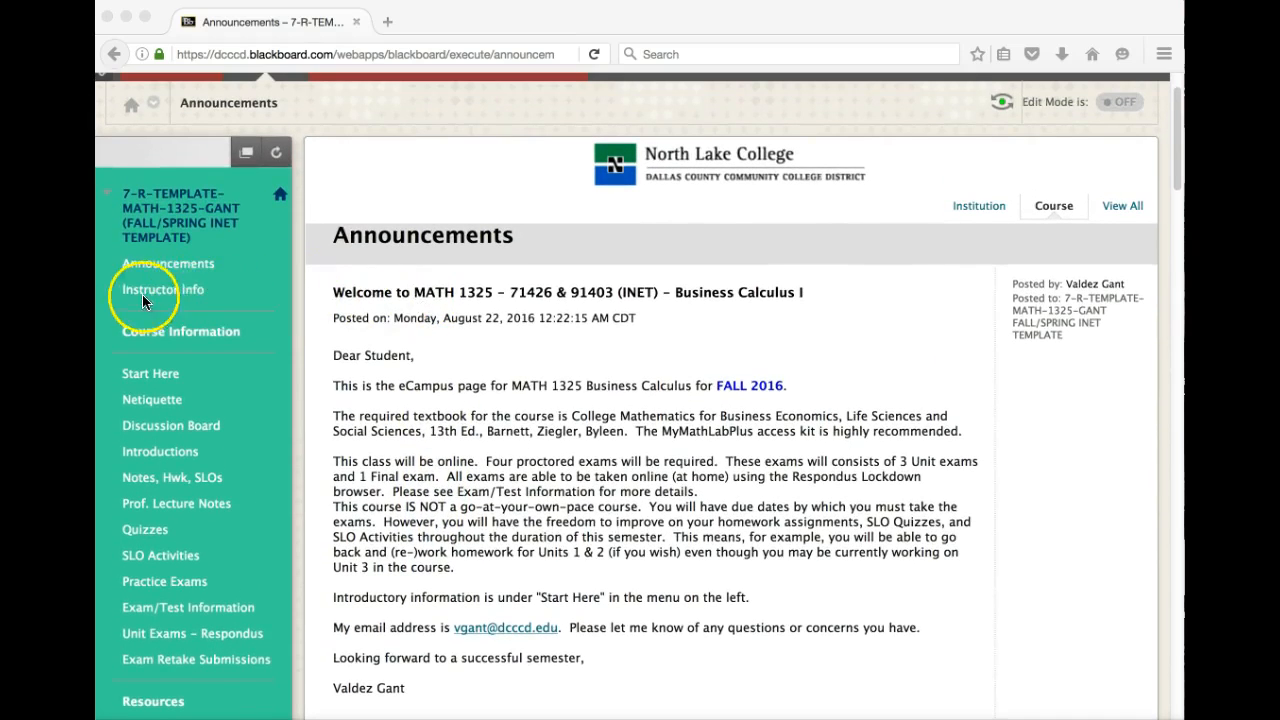
Step: Show the Instructor Info contact page with email, phone, office location and office hours
left_click(162, 288)
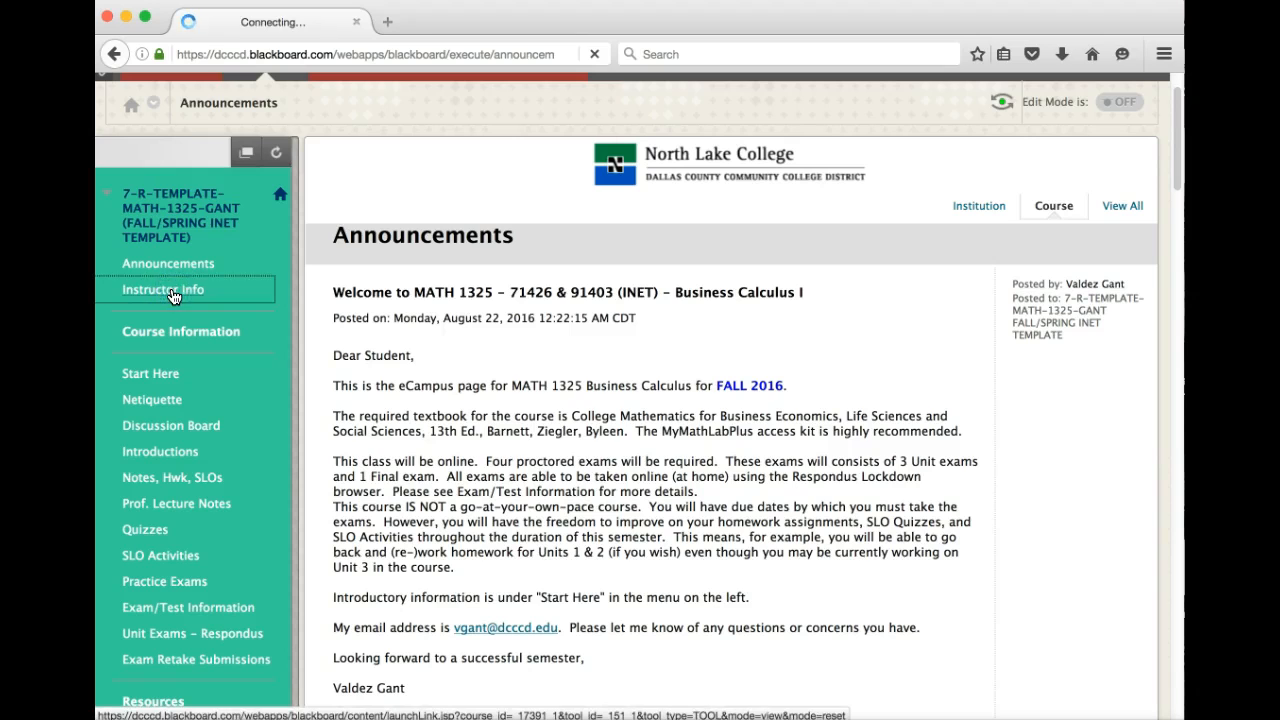
left_click(162, 288)
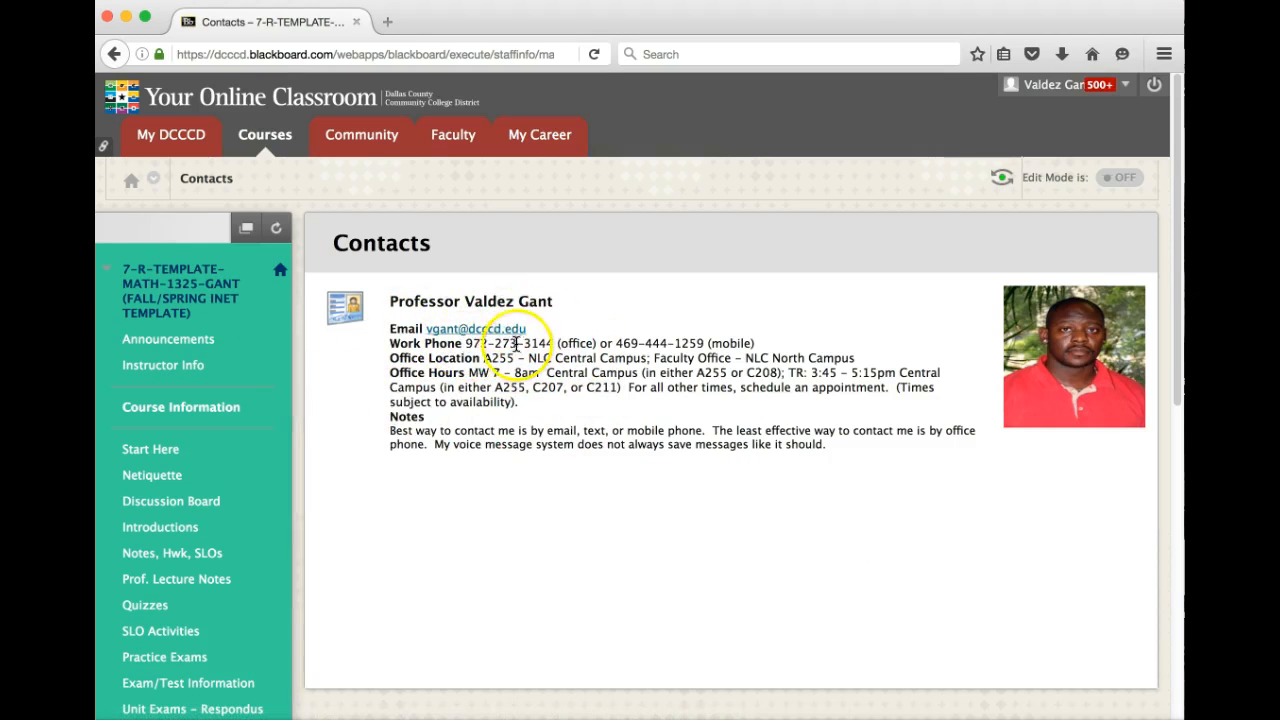
mouse_move(336, 348)
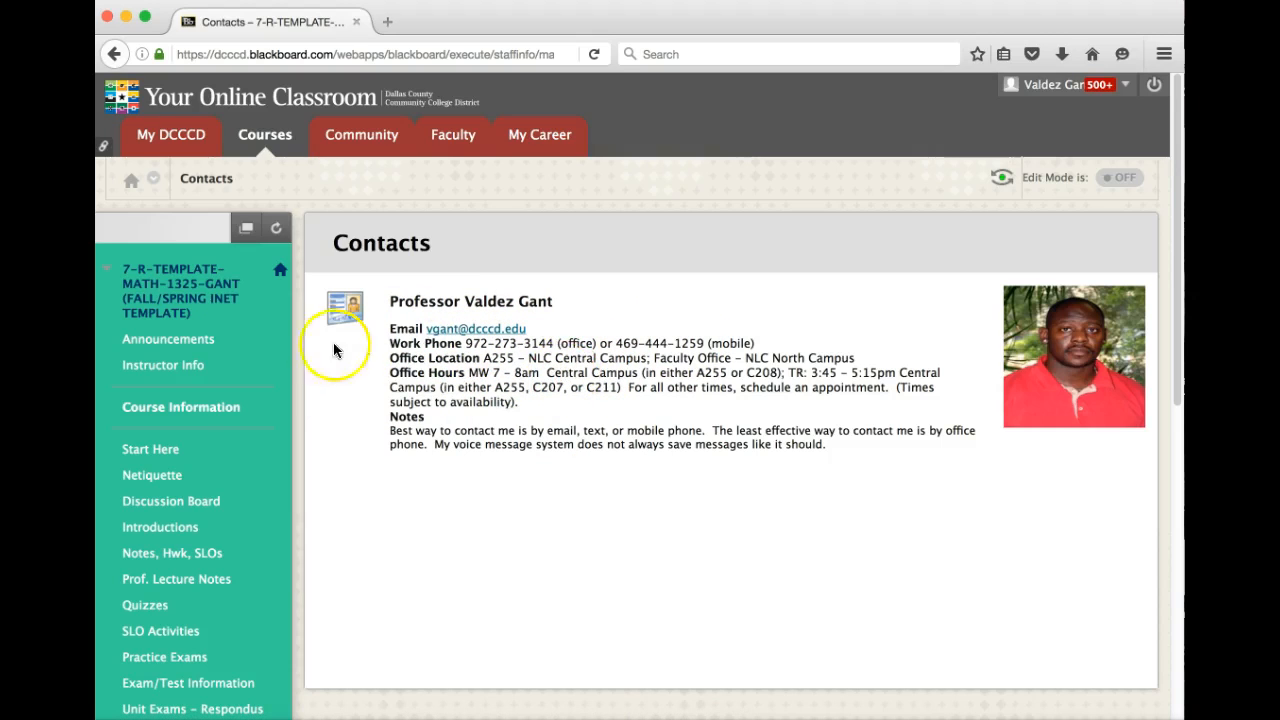
mouse_move(150, 448)
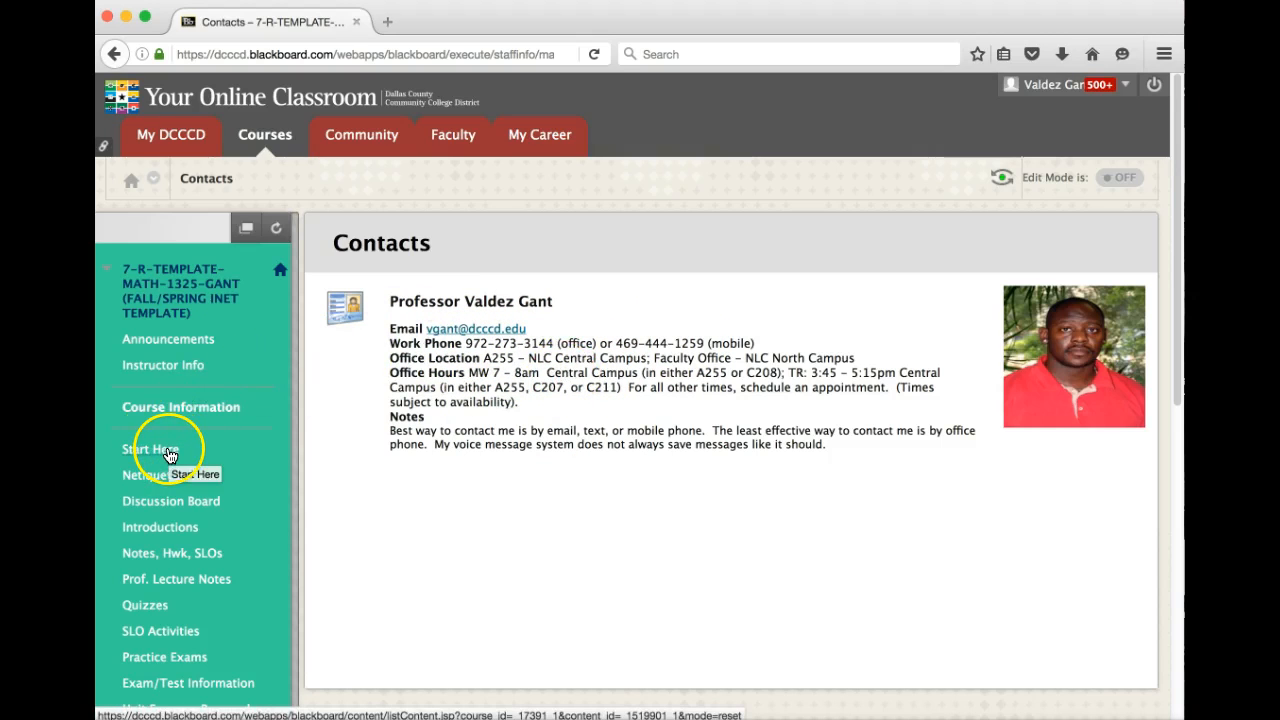
Step: Go into the Start Here folder and read the Requirements for Certification in this Course item
left_click(150, 448)
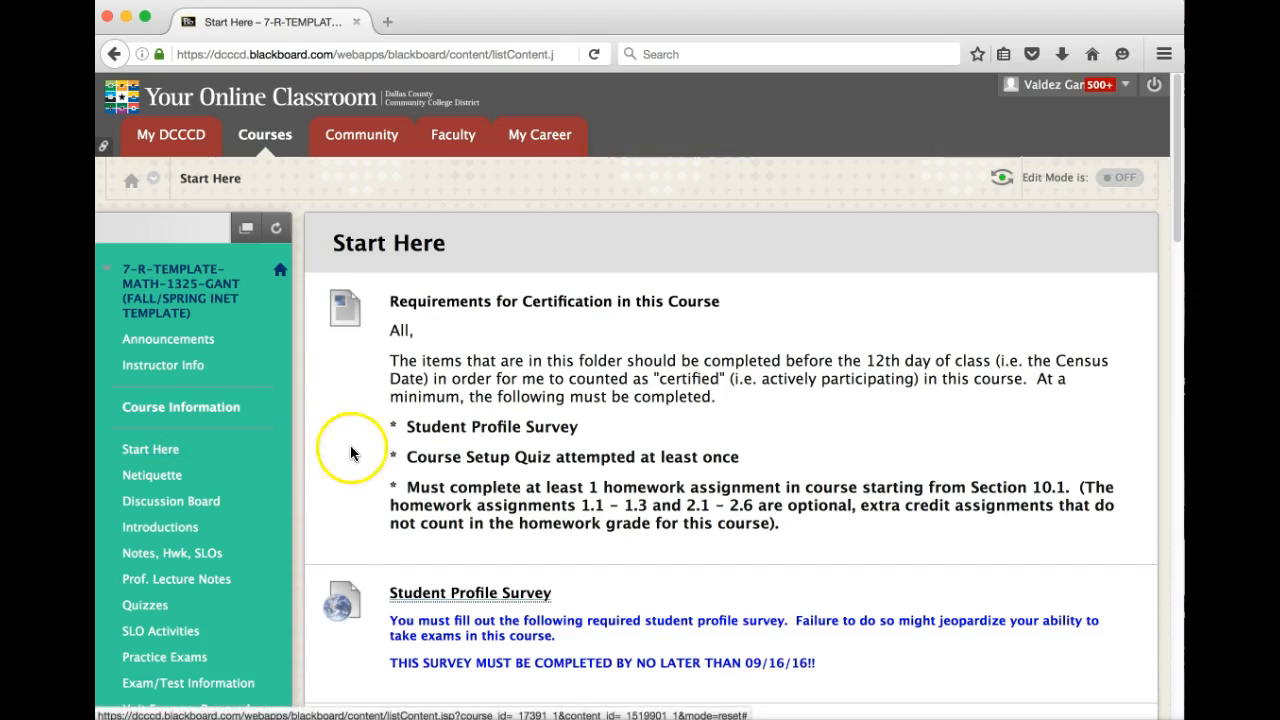
mouse_move(610, 350)
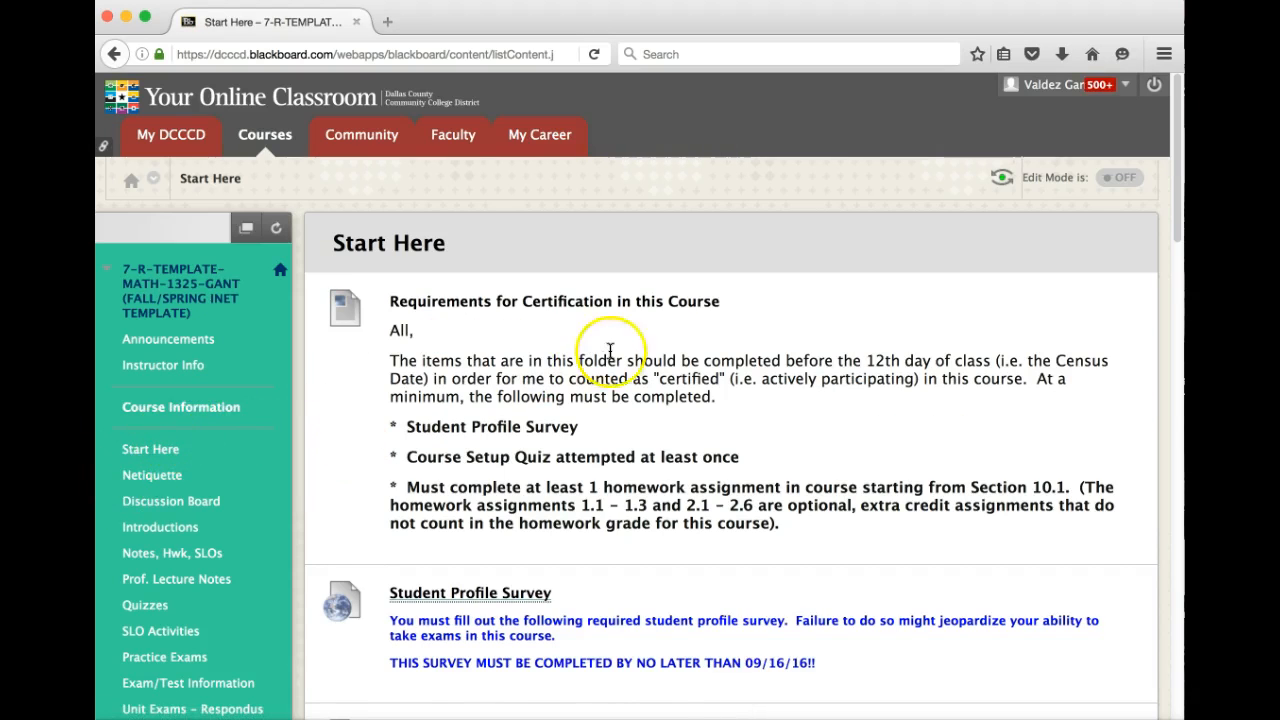
scroll("down", 3)
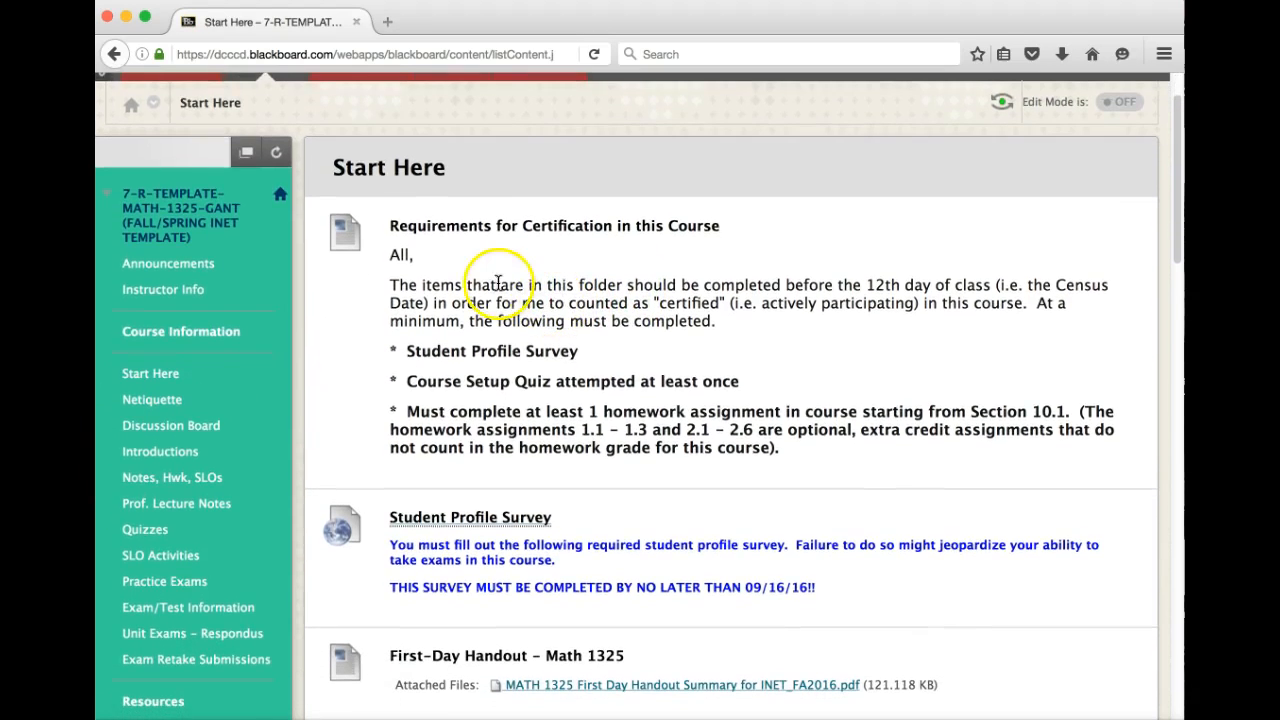
mouse_move(504, 278)
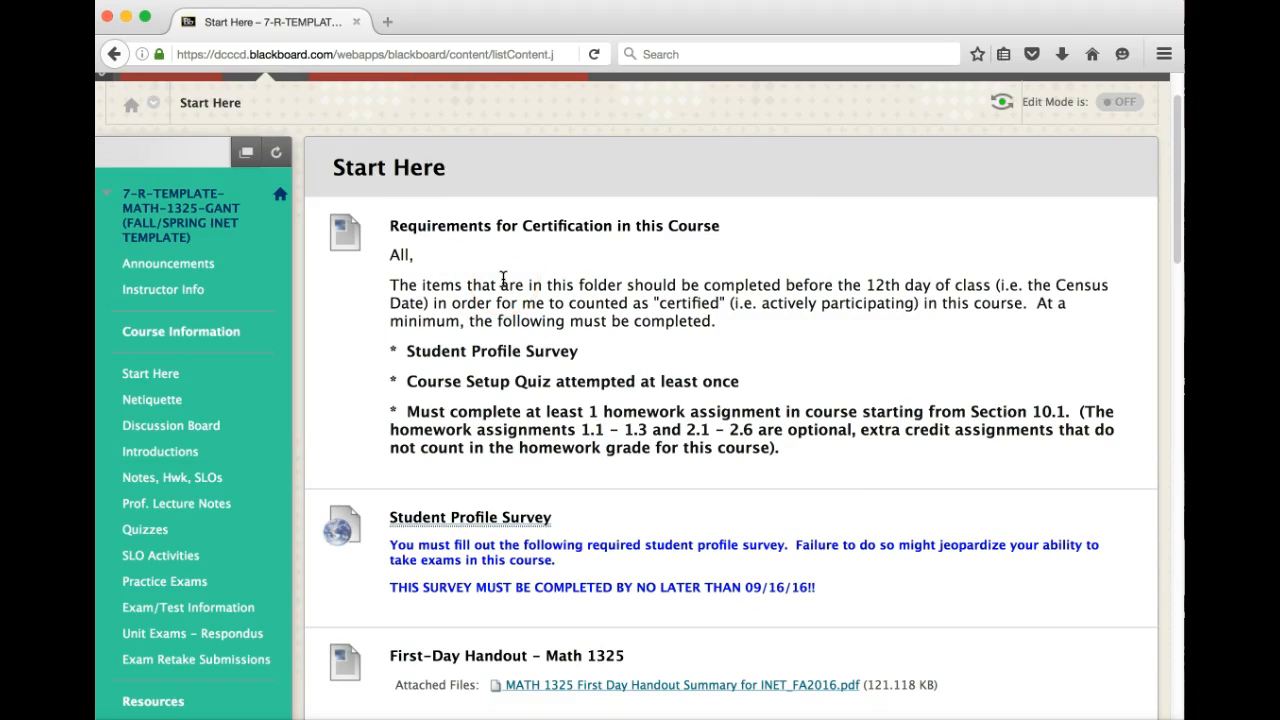
mouse_move(538, 348)
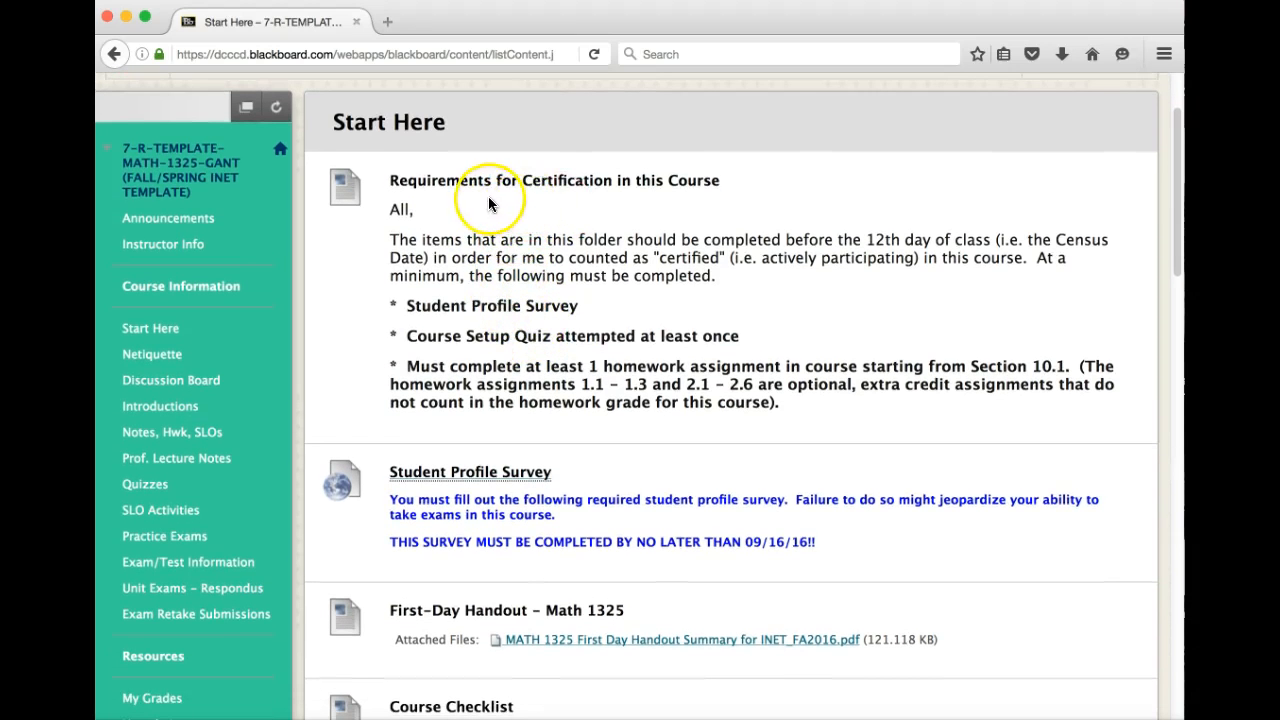
mouse_move(664, 372)
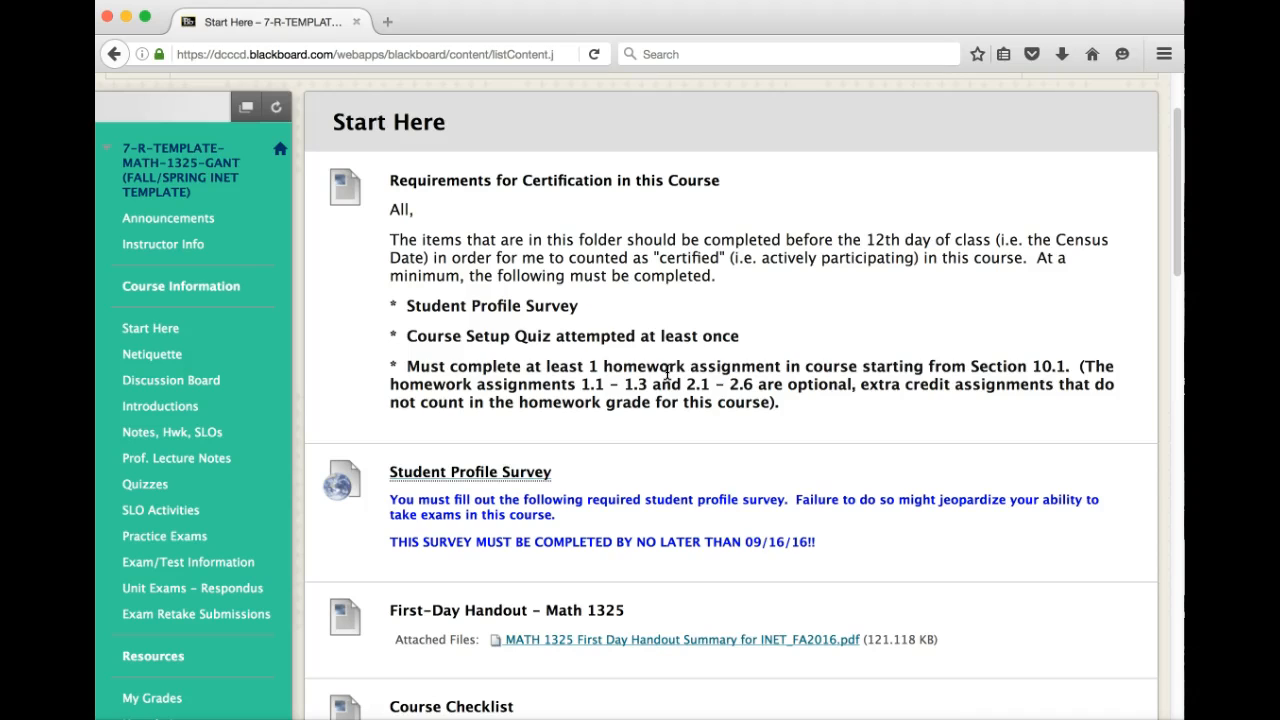
mouse_move(530, 318)
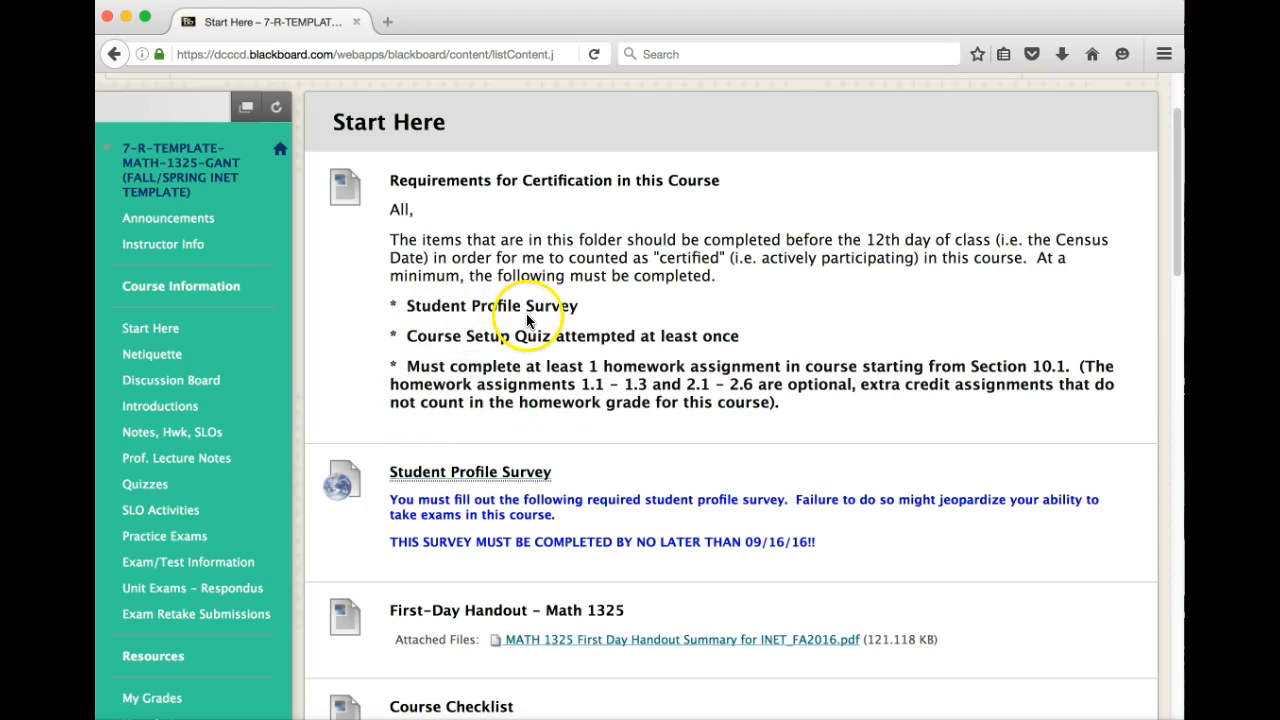
mouse_move(544, 356)
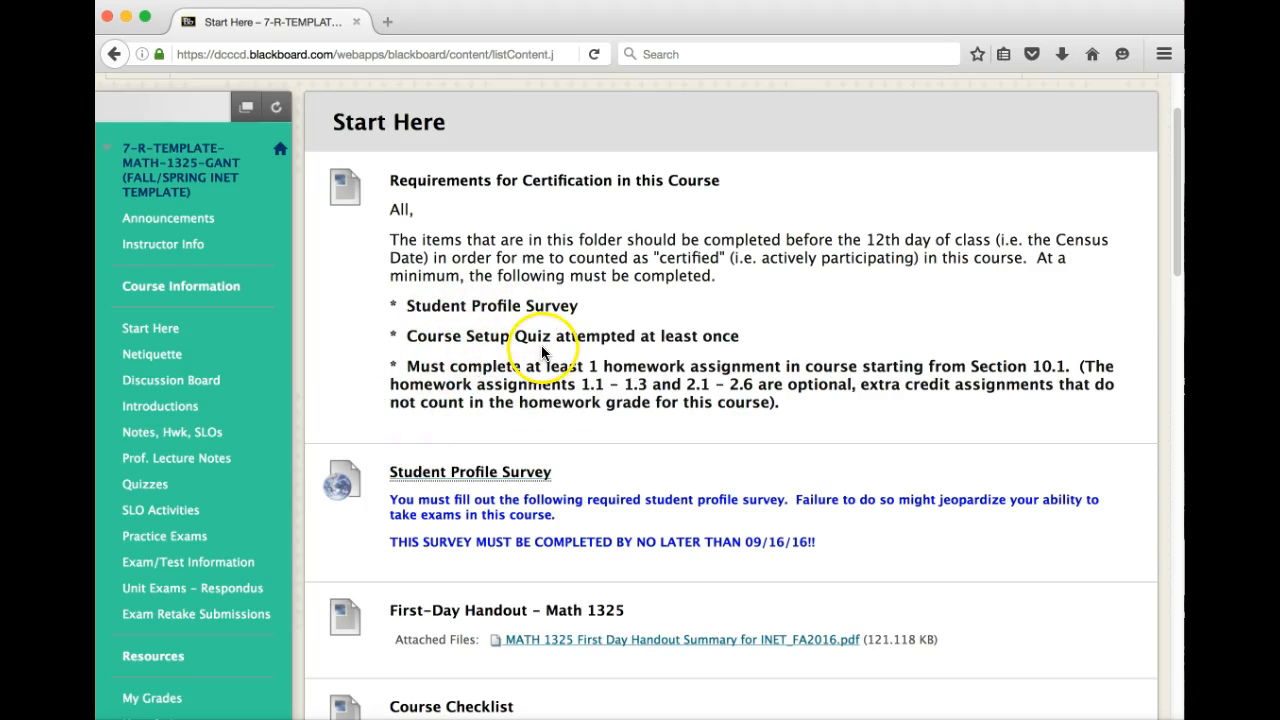
mouse_move(628, 376)
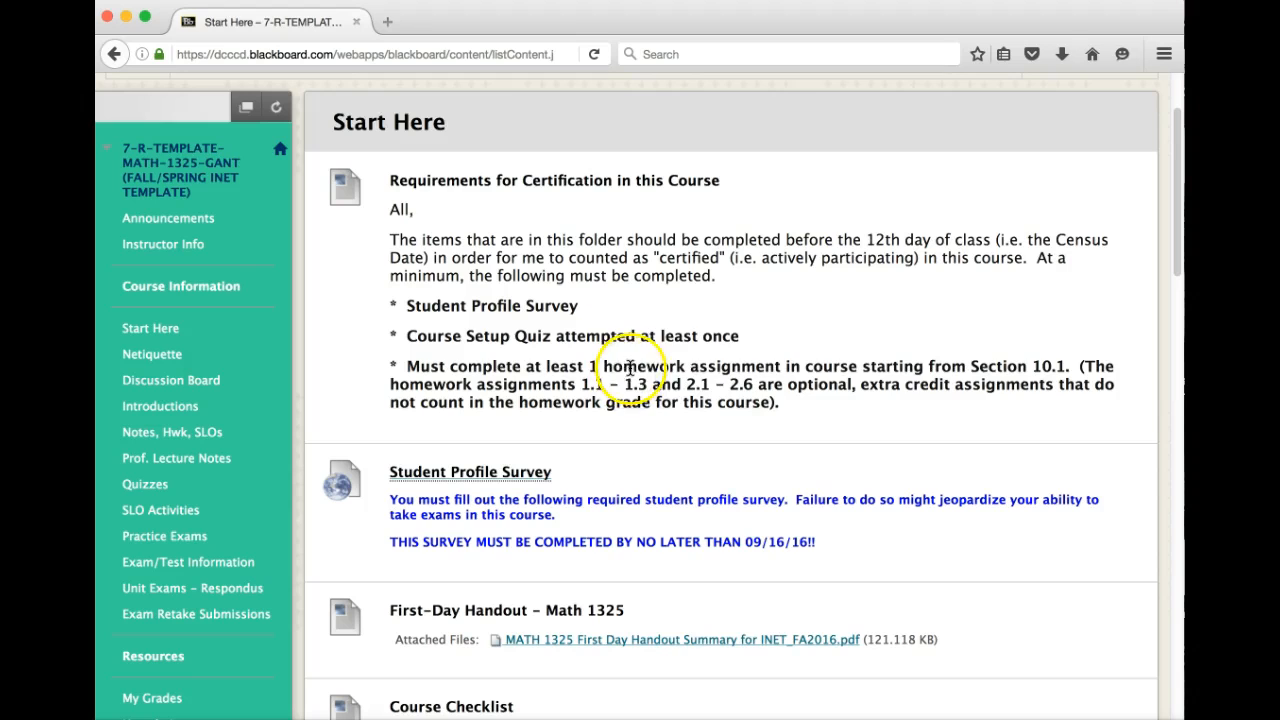
mouse_move(840, 384)
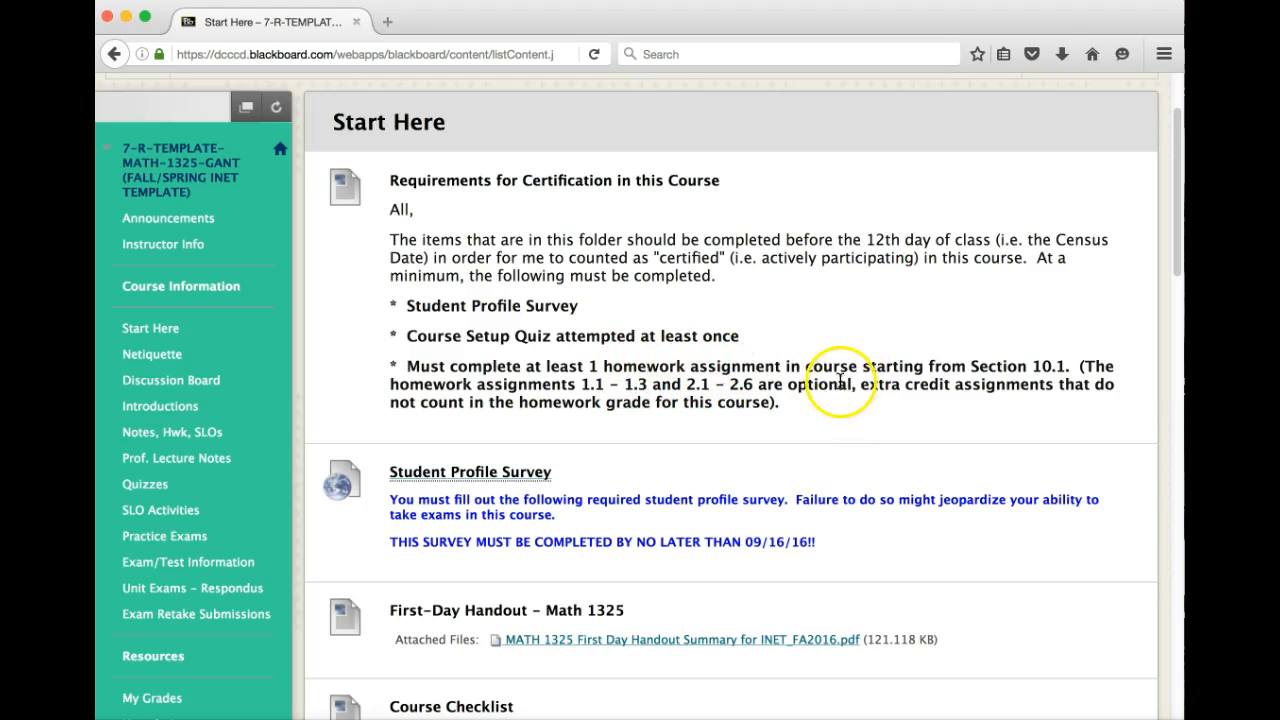
mouse_move(956, 366)
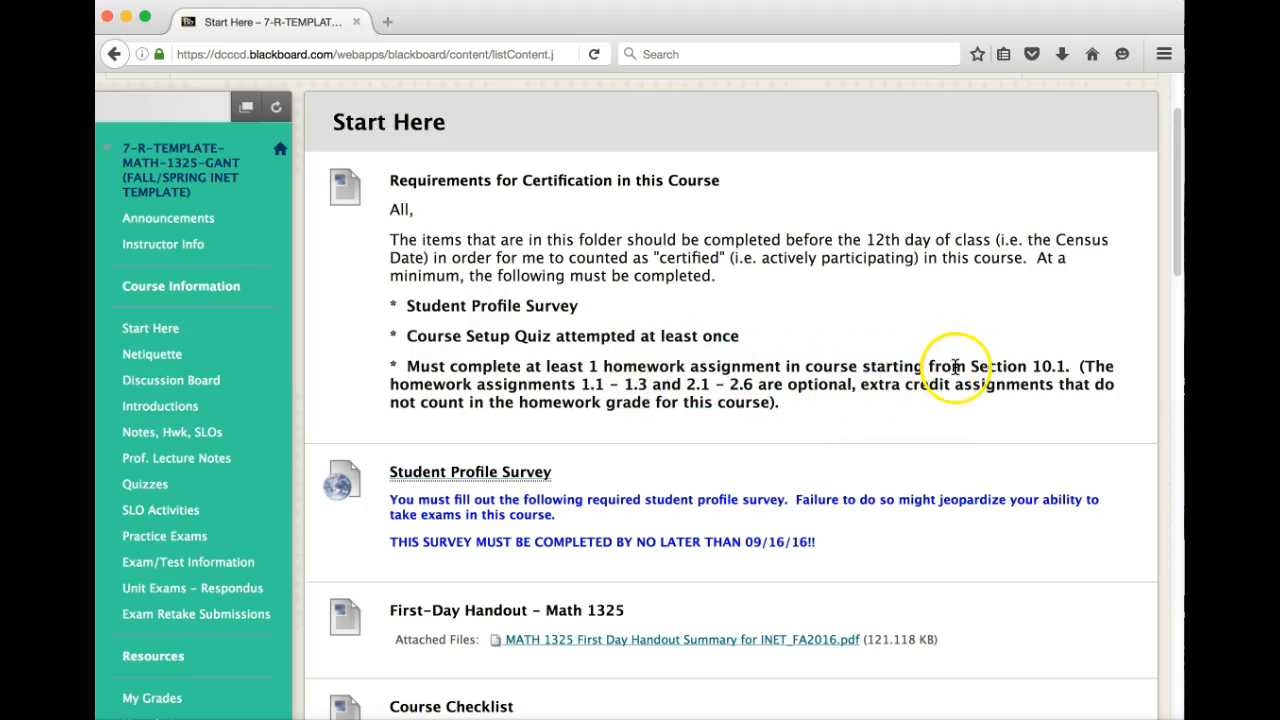
mouse_move(1036, 424)
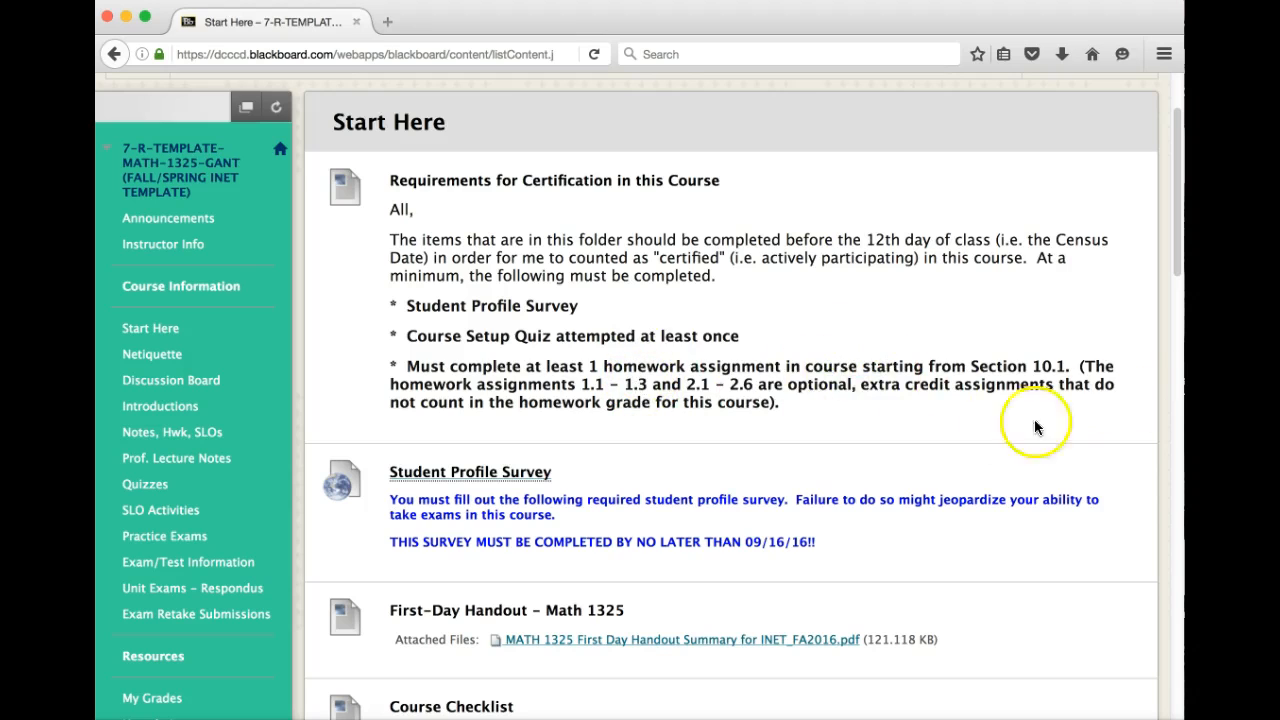
mouse_move(860, 388)
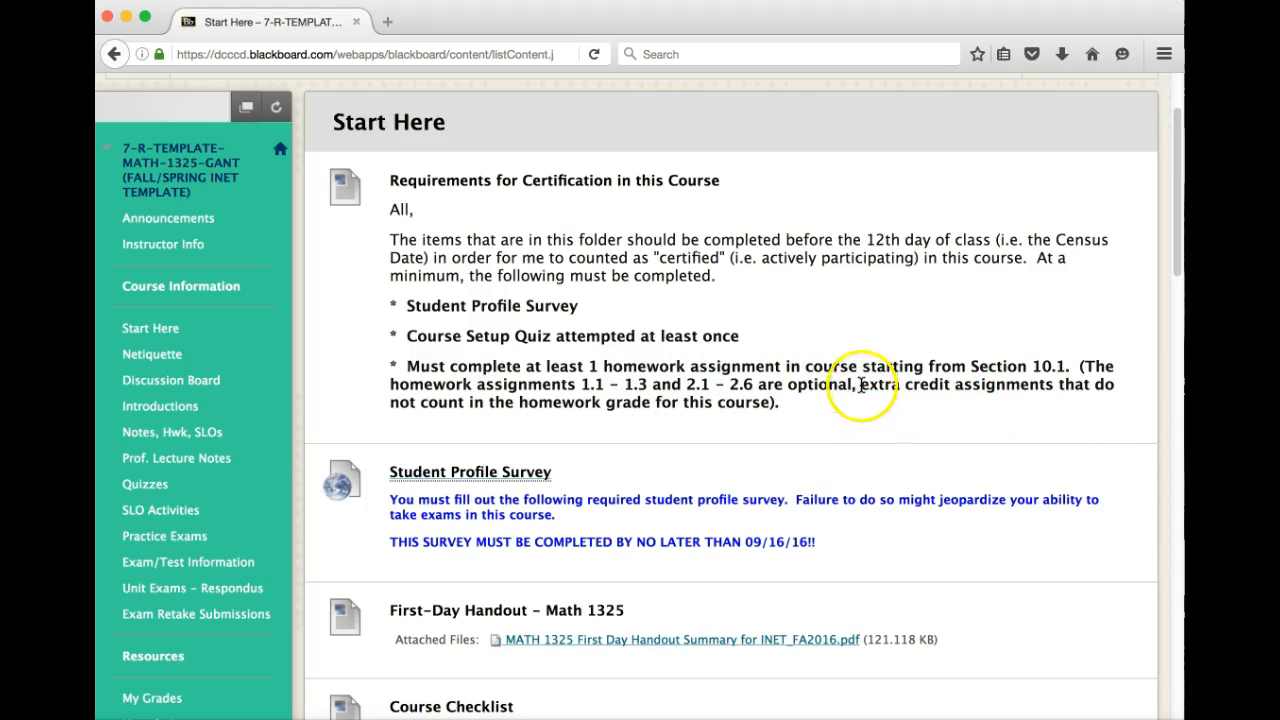
scroll("down", 3)
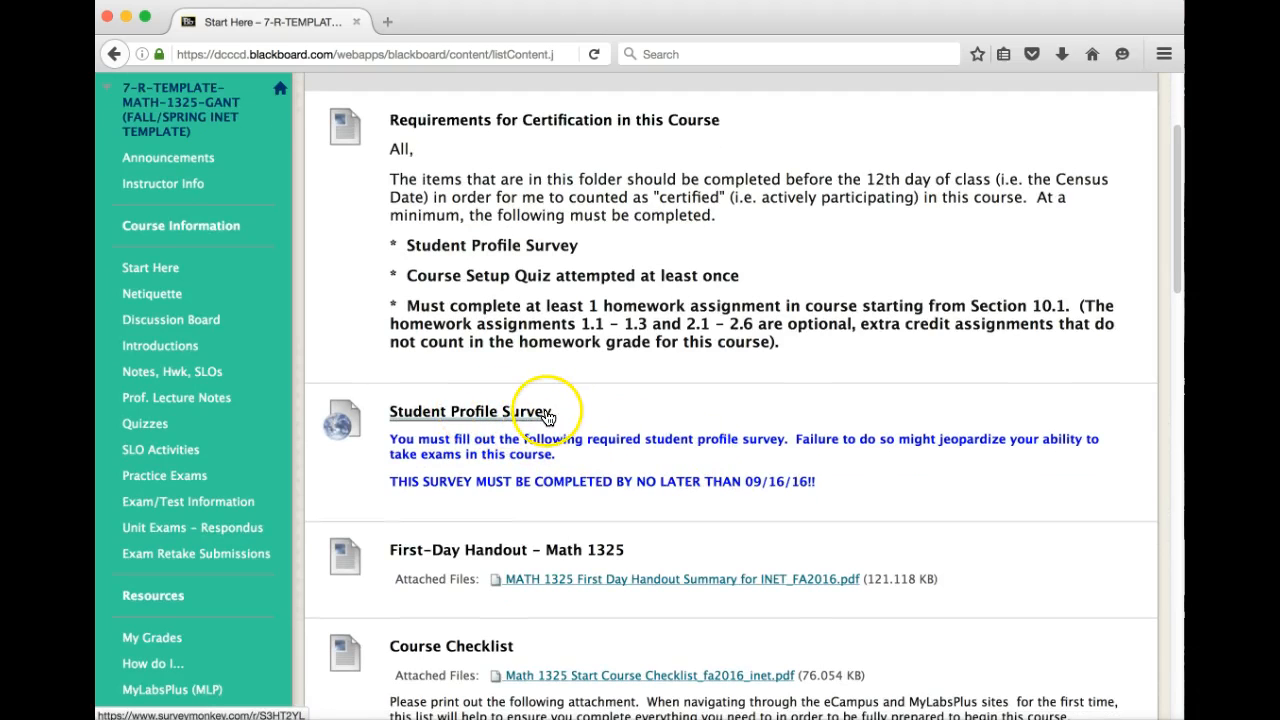
Step: Scroll down Start Here past the First-Day Handout, Course Checklist, Syllabus, Course Calendar, ACGM links and WX notice
scroll("down", 3)
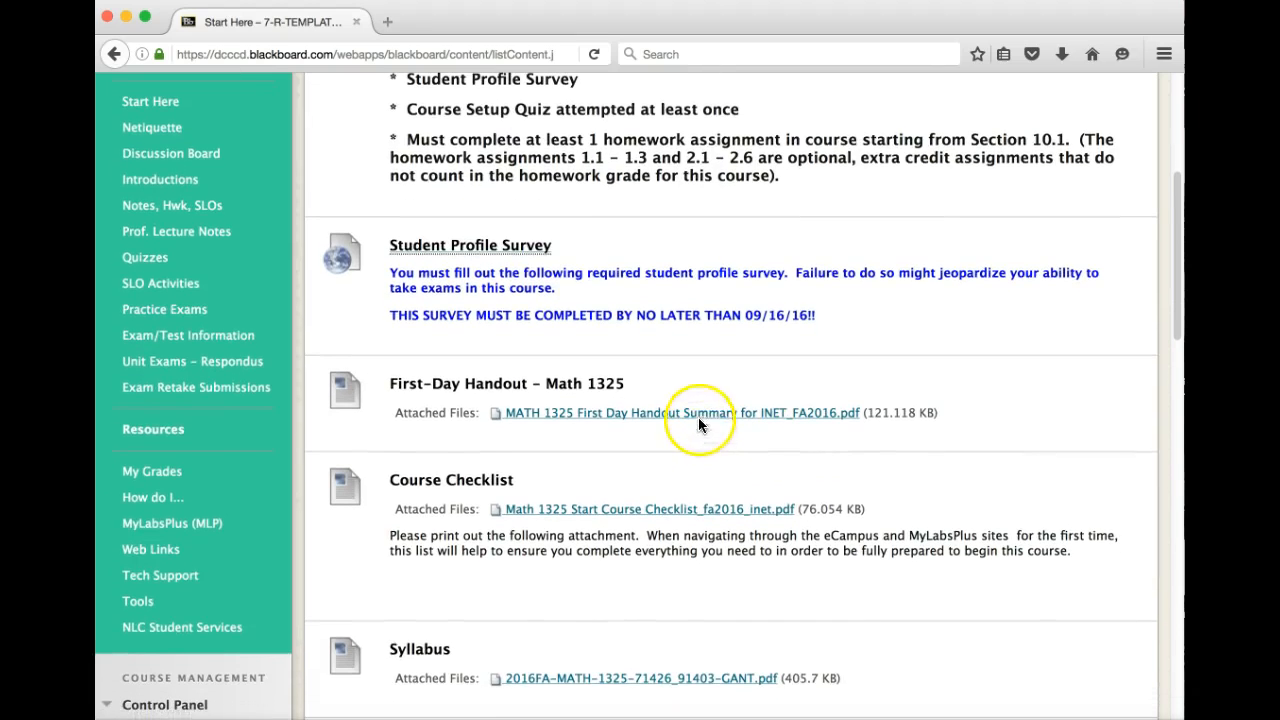
mouse_move(704, 412)
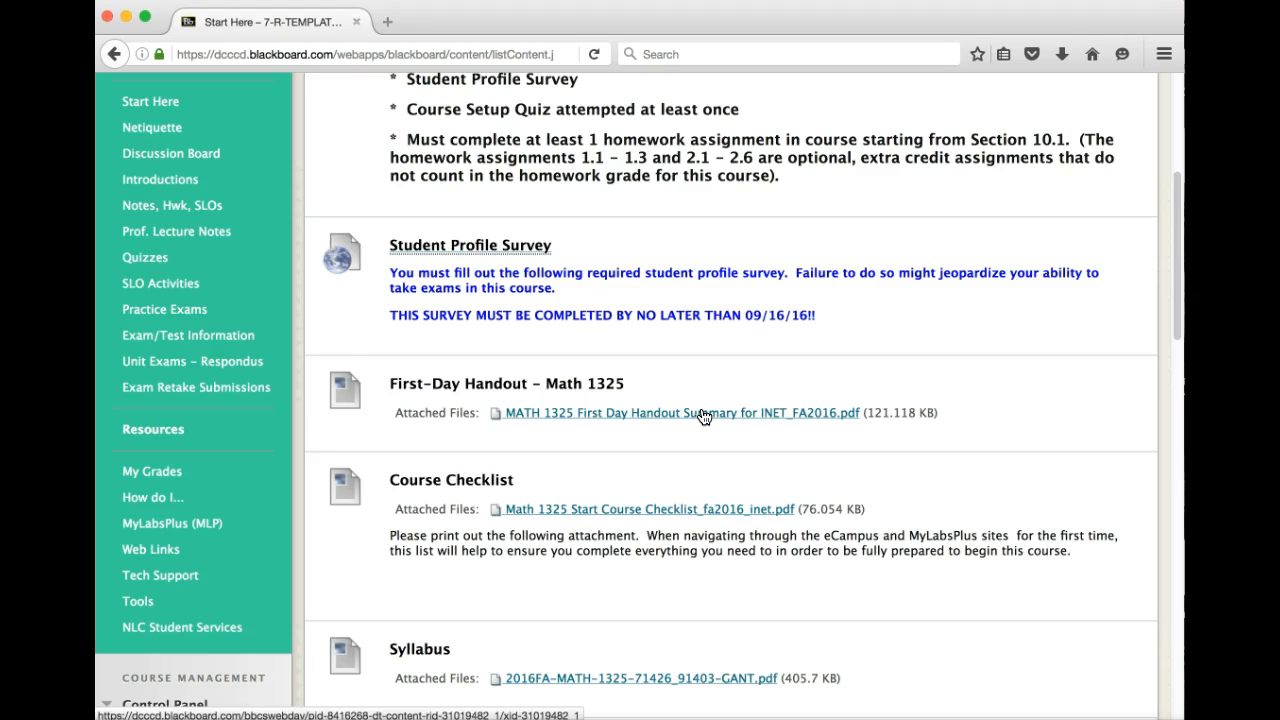
scroll("down", 3)
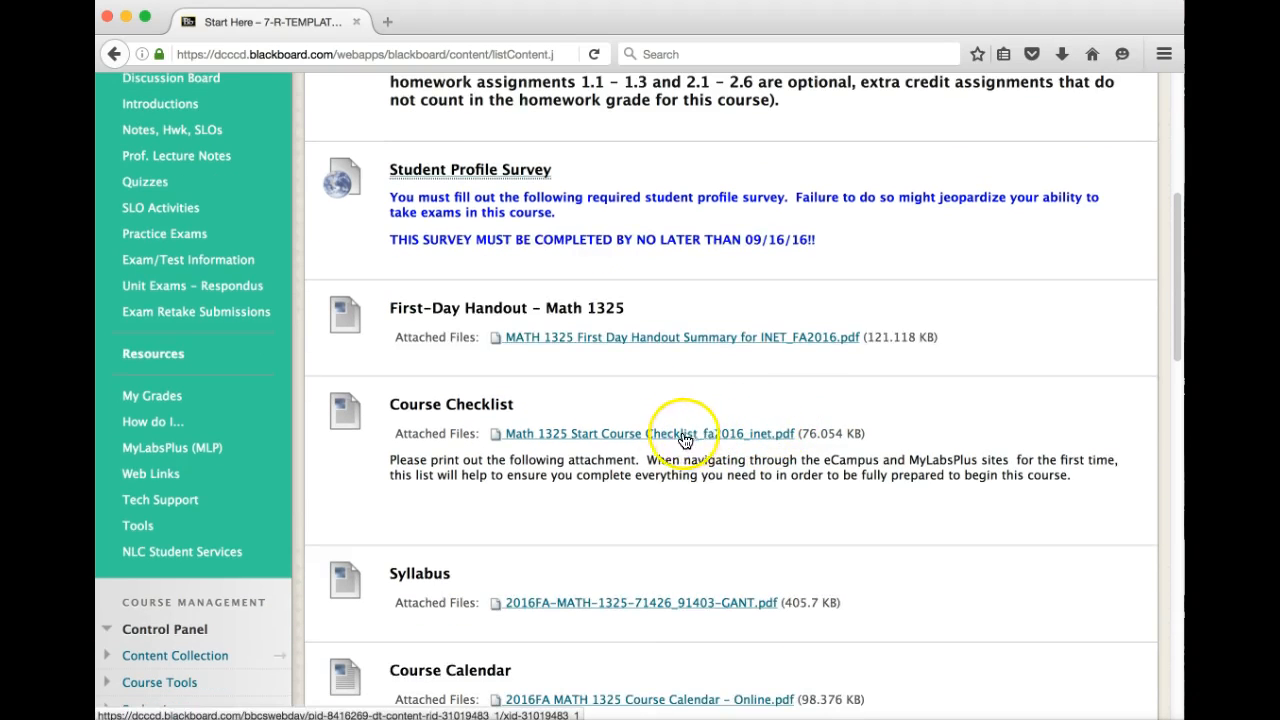
mouse_move(628, 442)
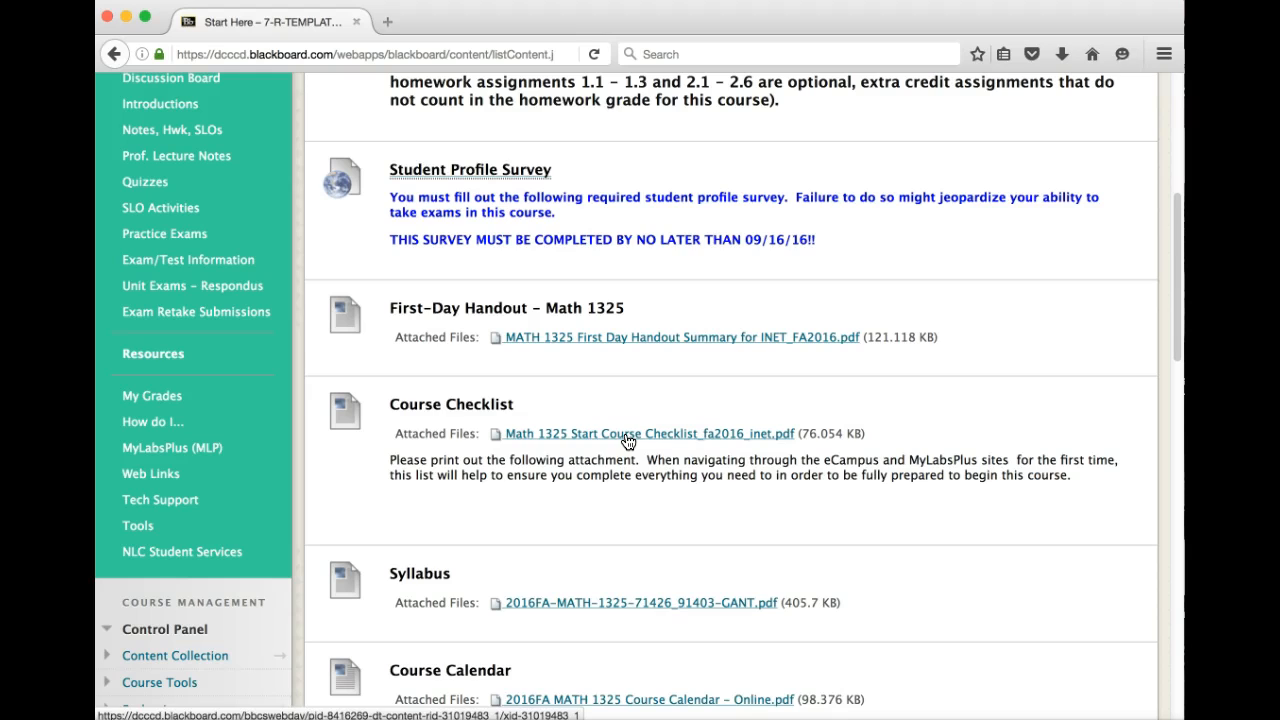
scroll("down", 3)
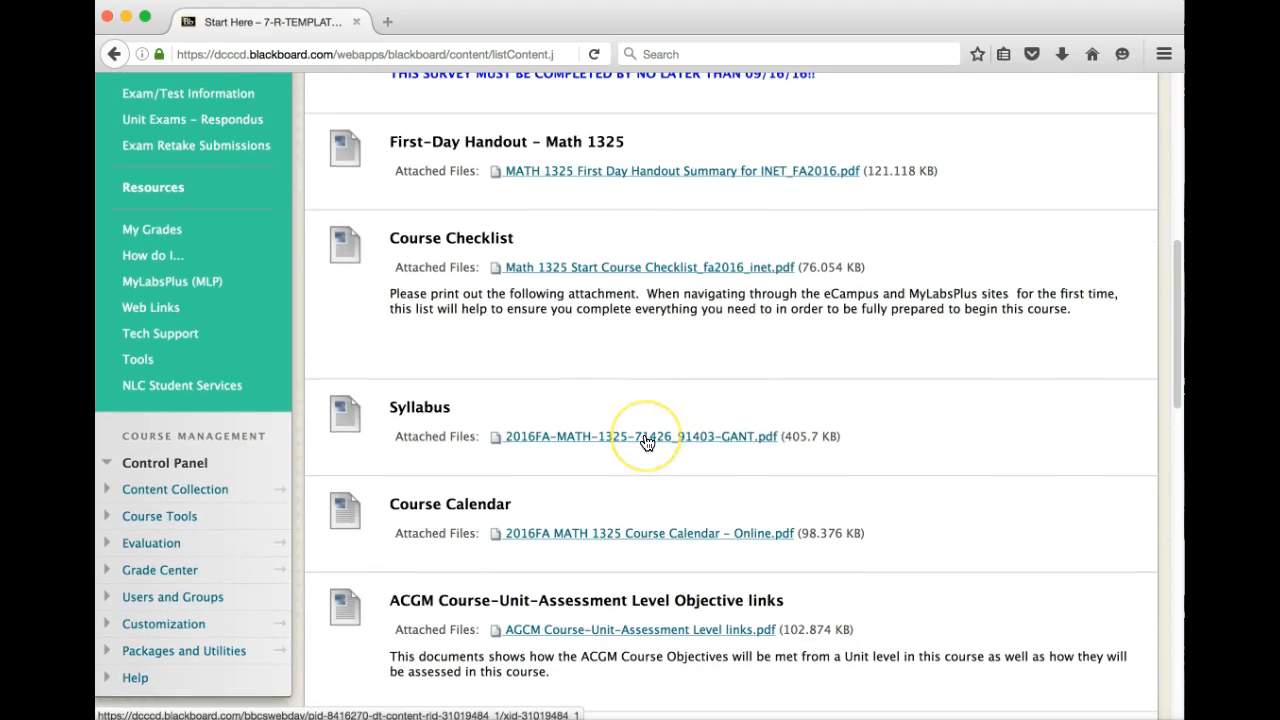
scroll("down", 3)
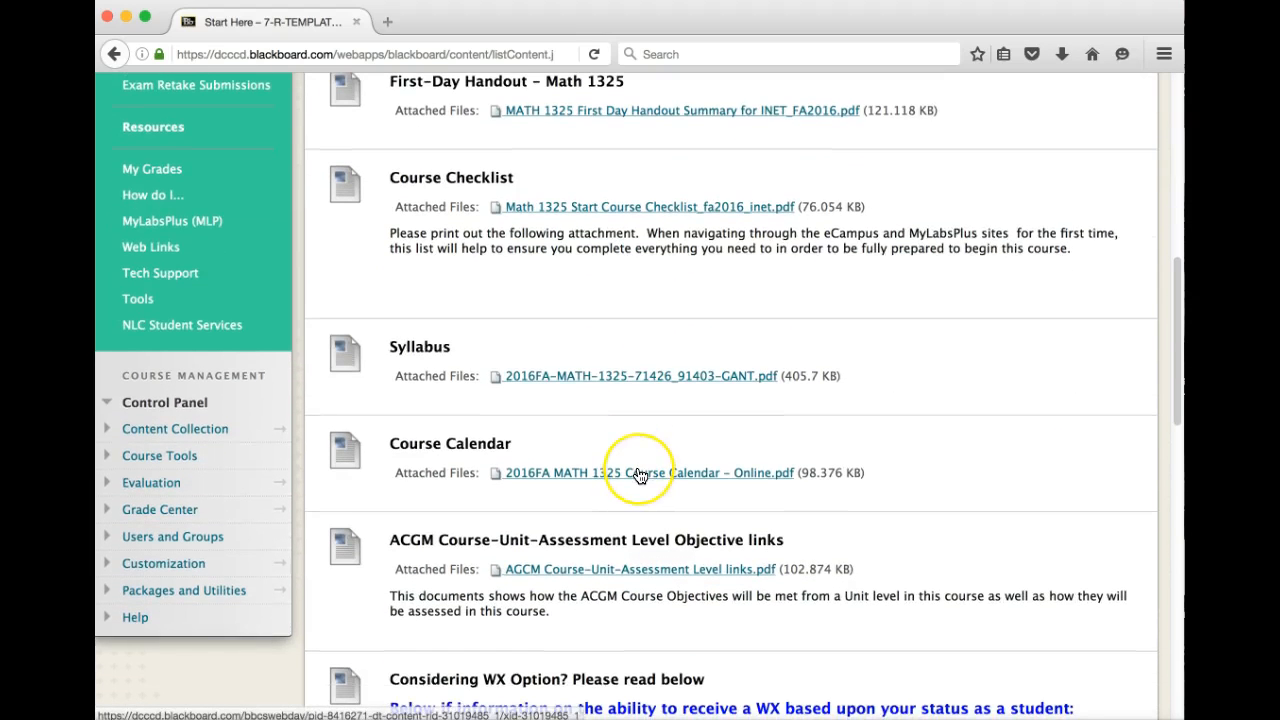
scroll("down", 3)
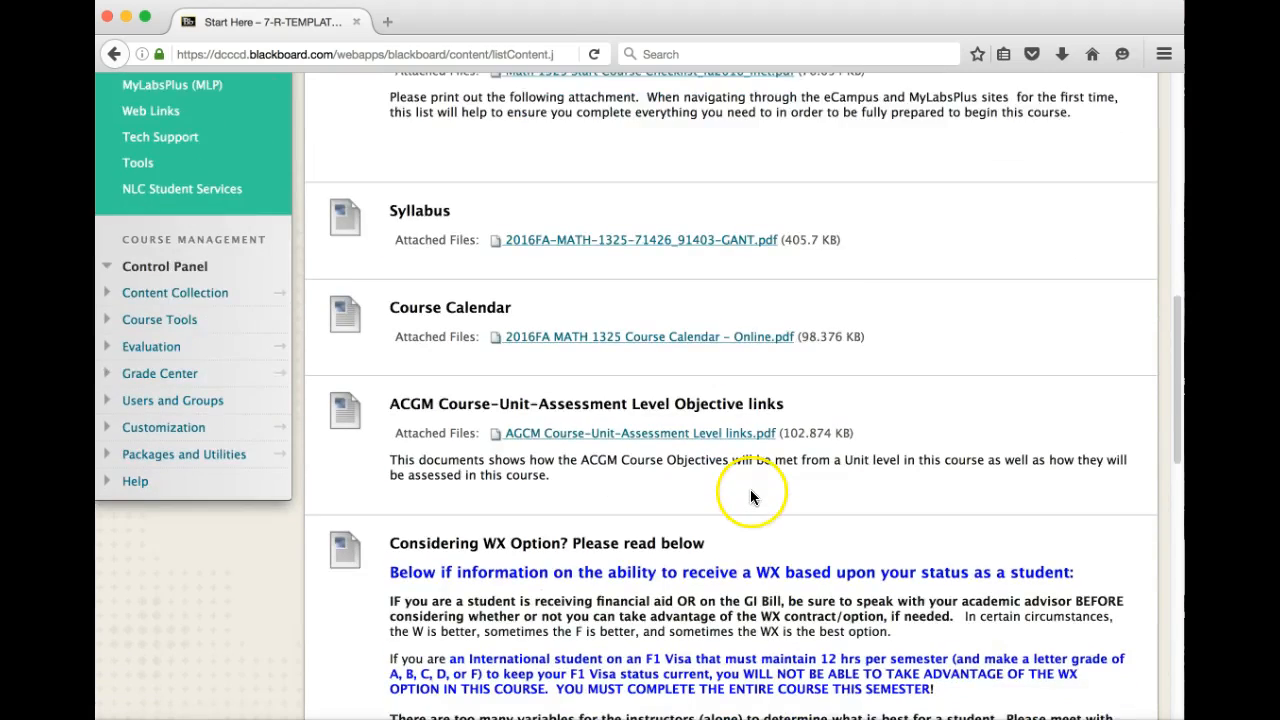
scroll("down", 3)
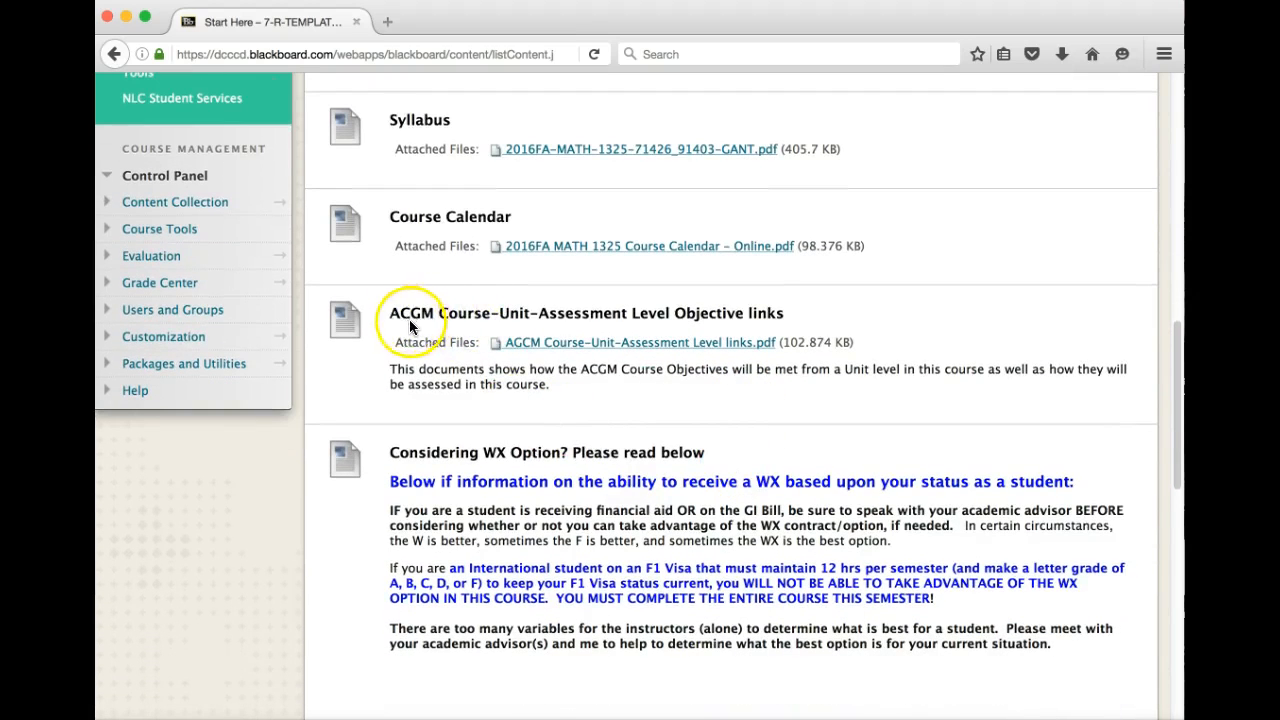
mouse_move(632, 324)
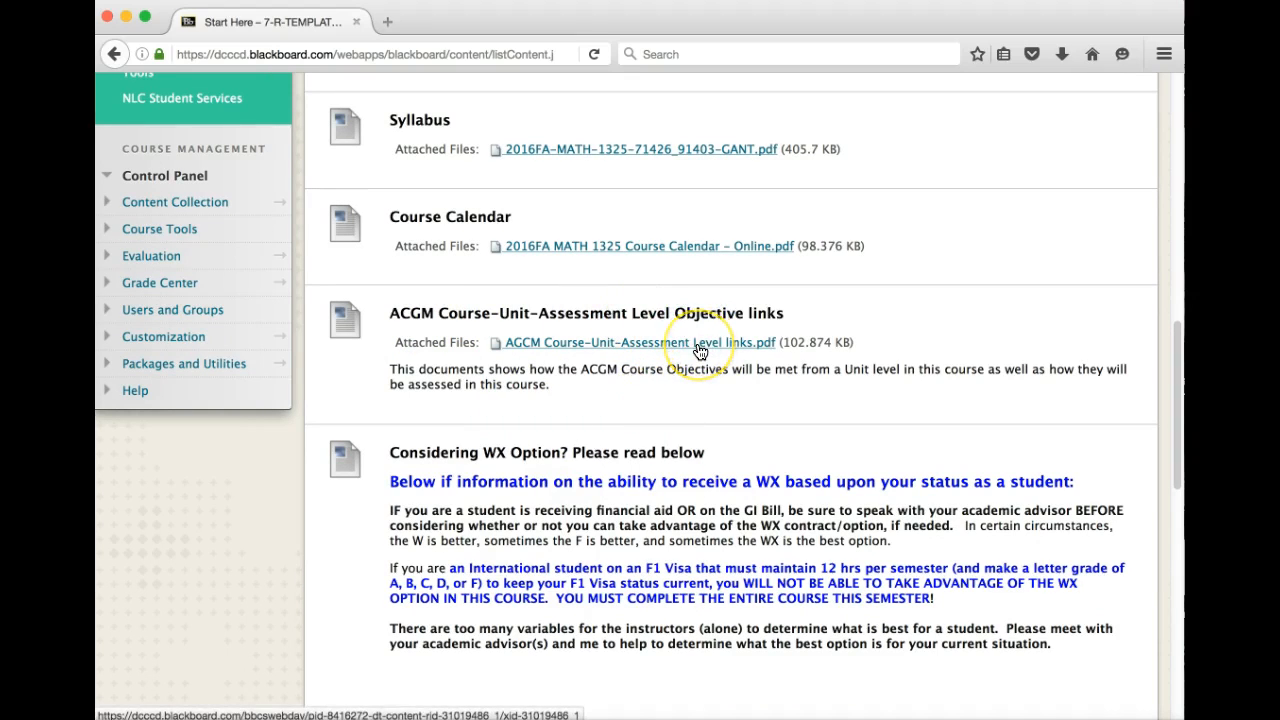
mouse_move(700, 342)
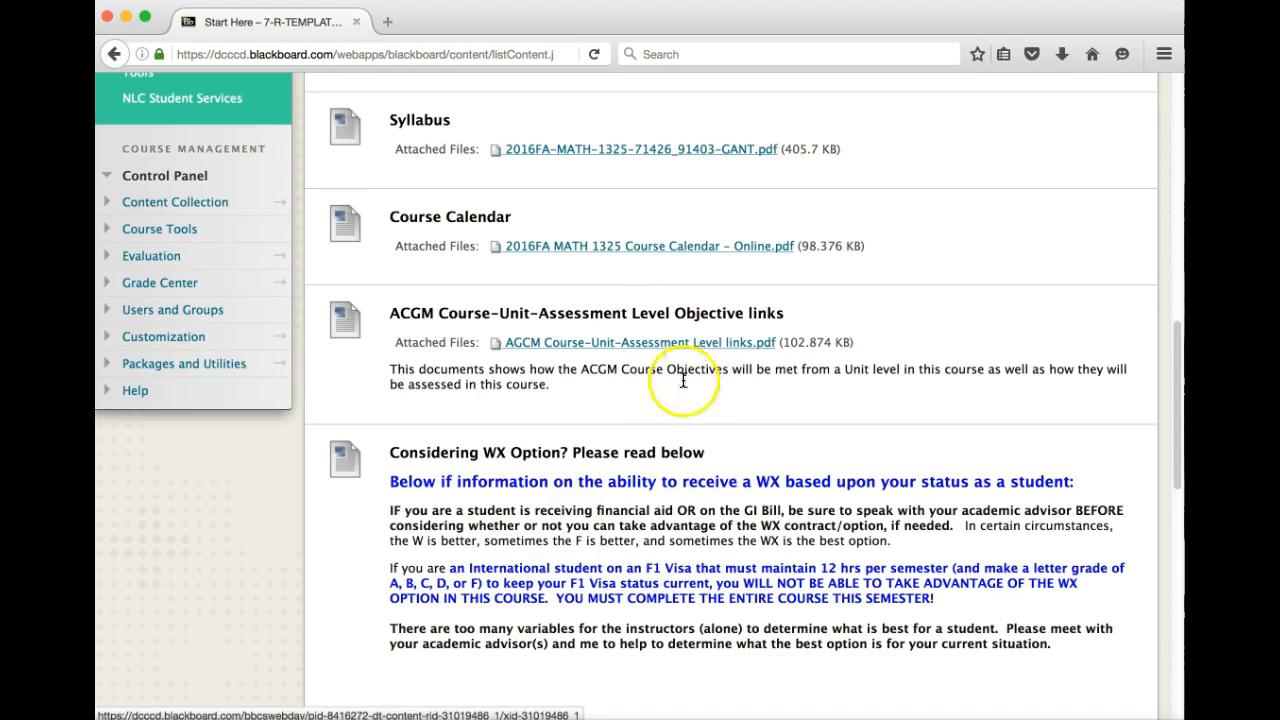
scroll("down", 3)
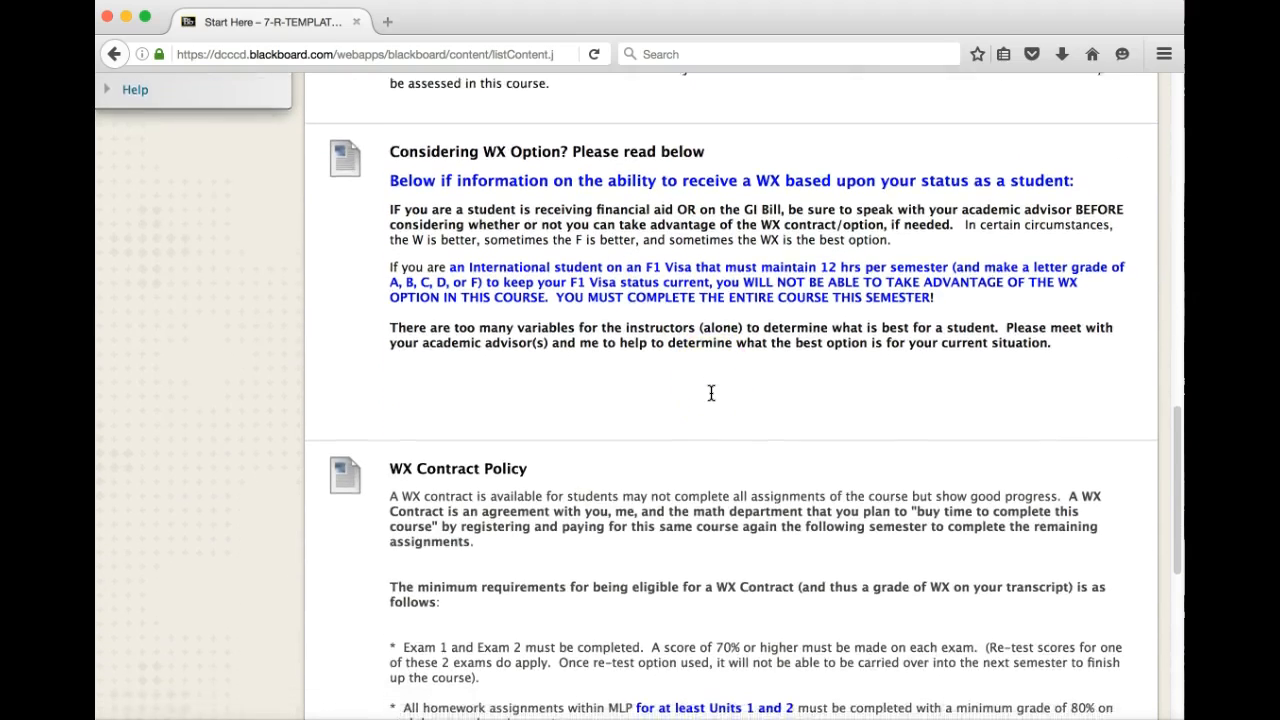
scroll("down", 3)
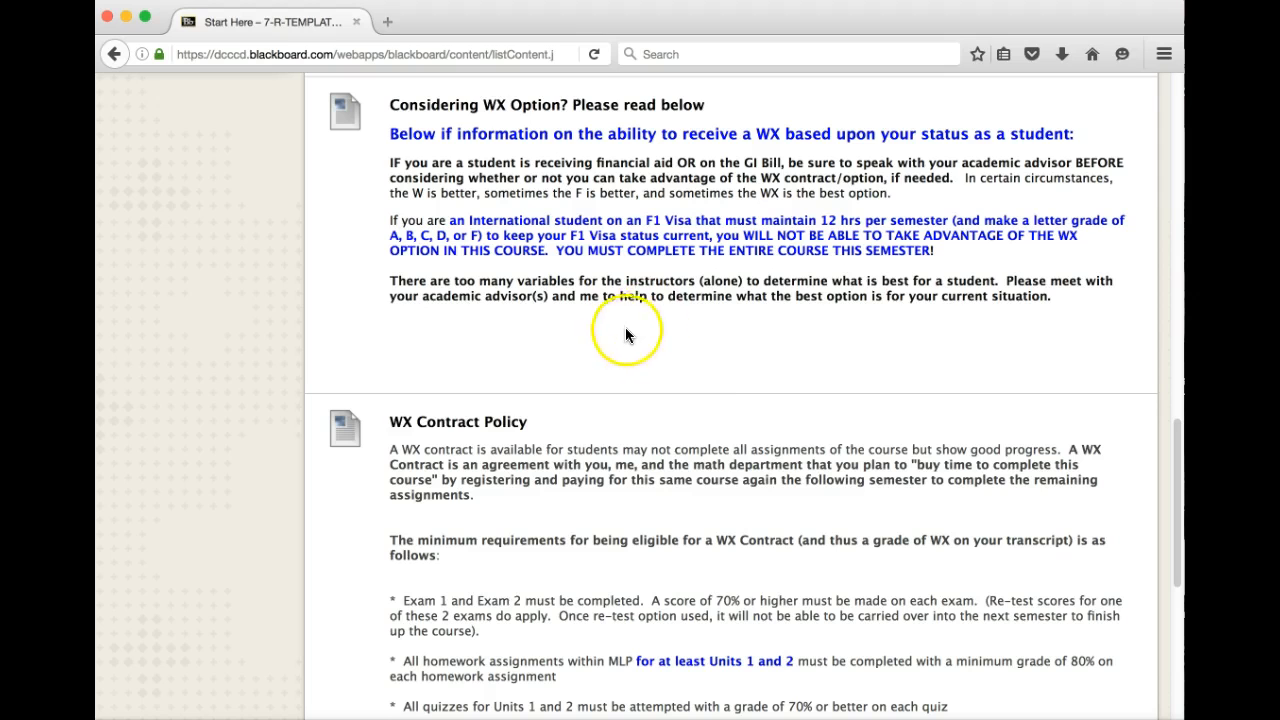
scroll("down", 3)
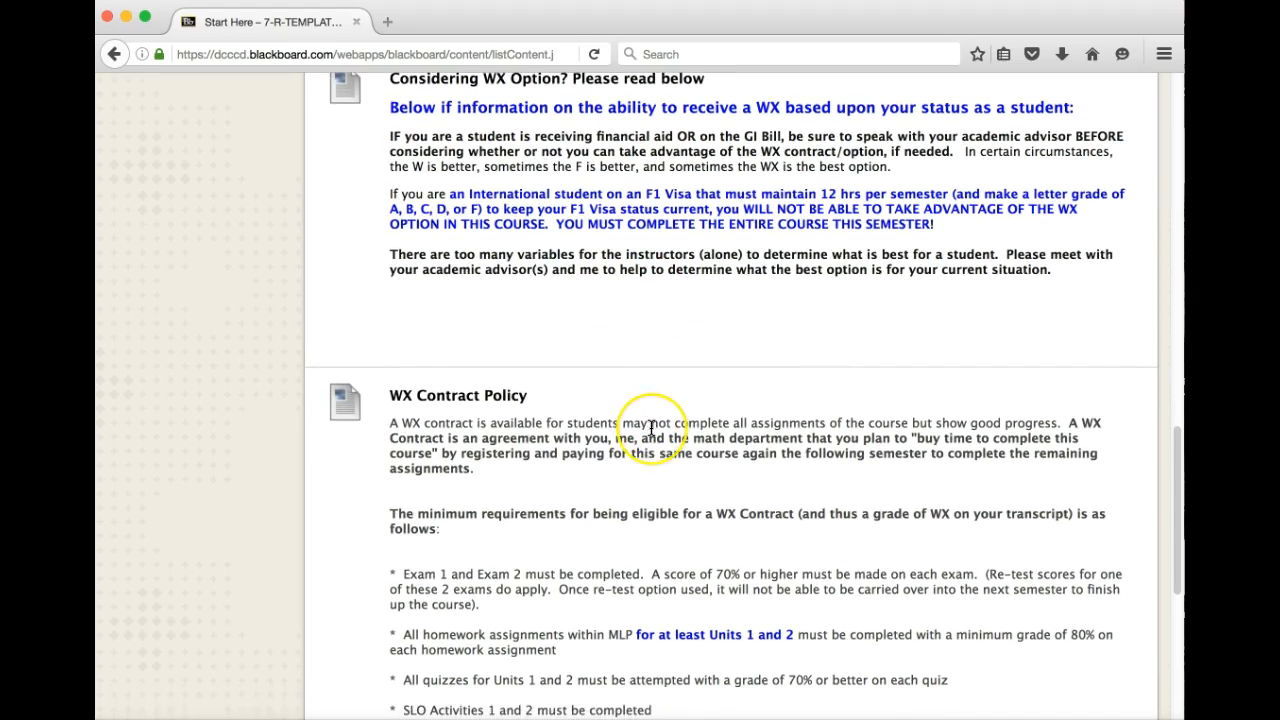
scroll("down", 3)
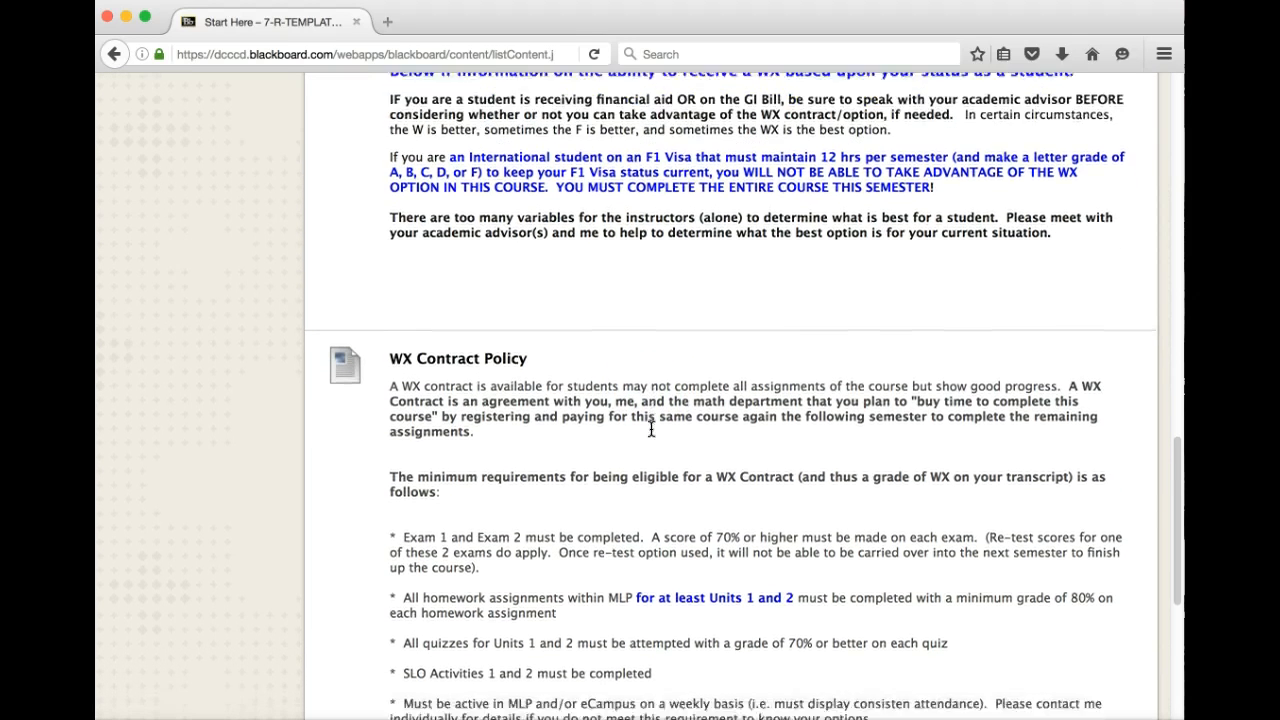
scroll("down", 3)
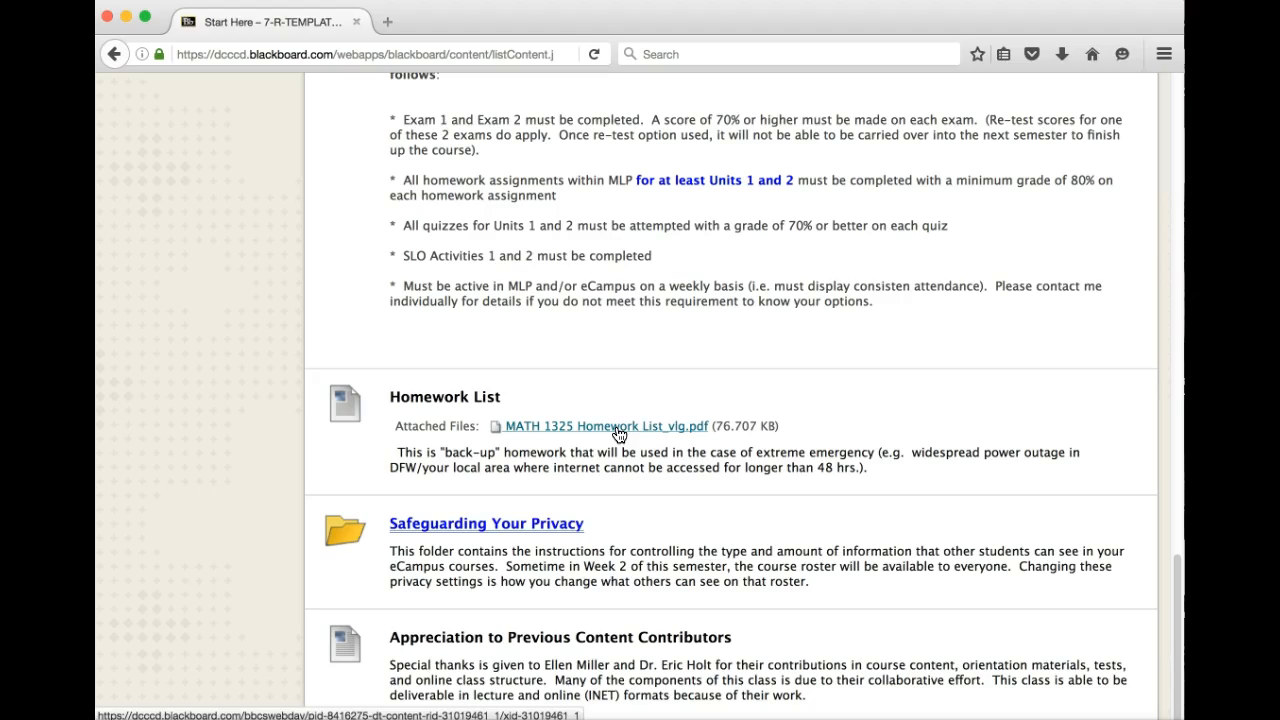
mouse_move(604, 490)
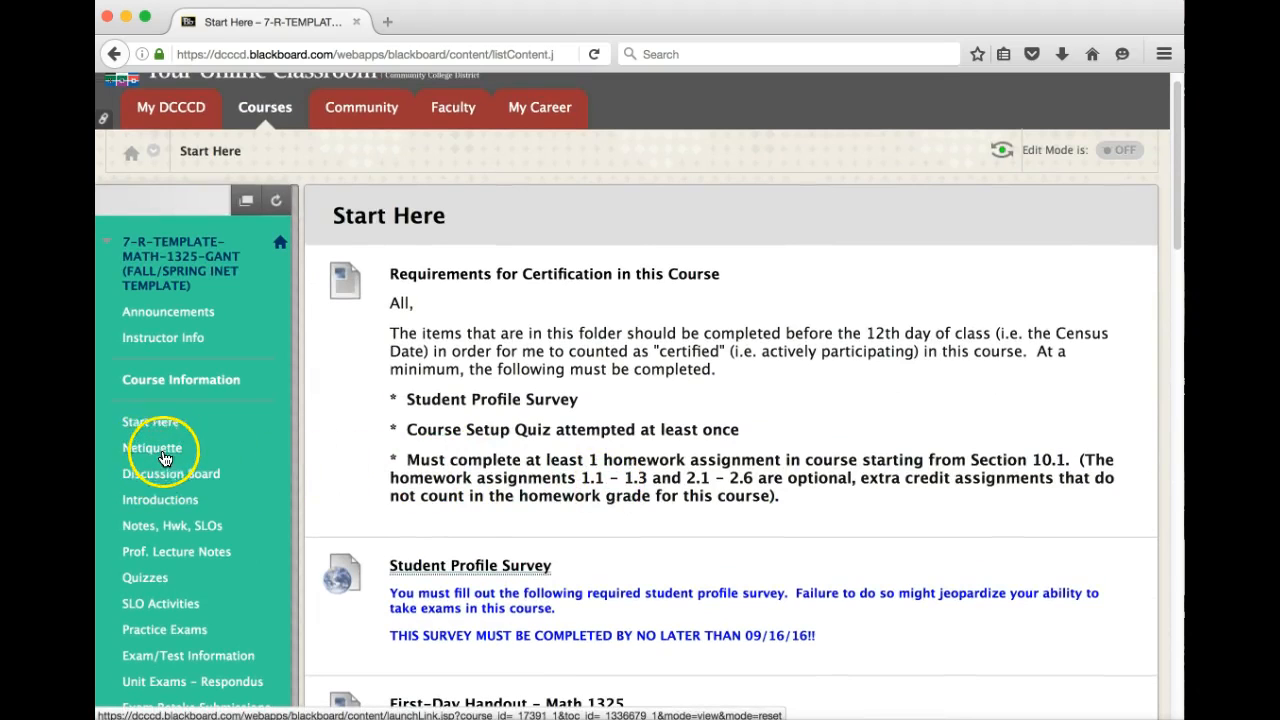
mouse_move(156, 484)
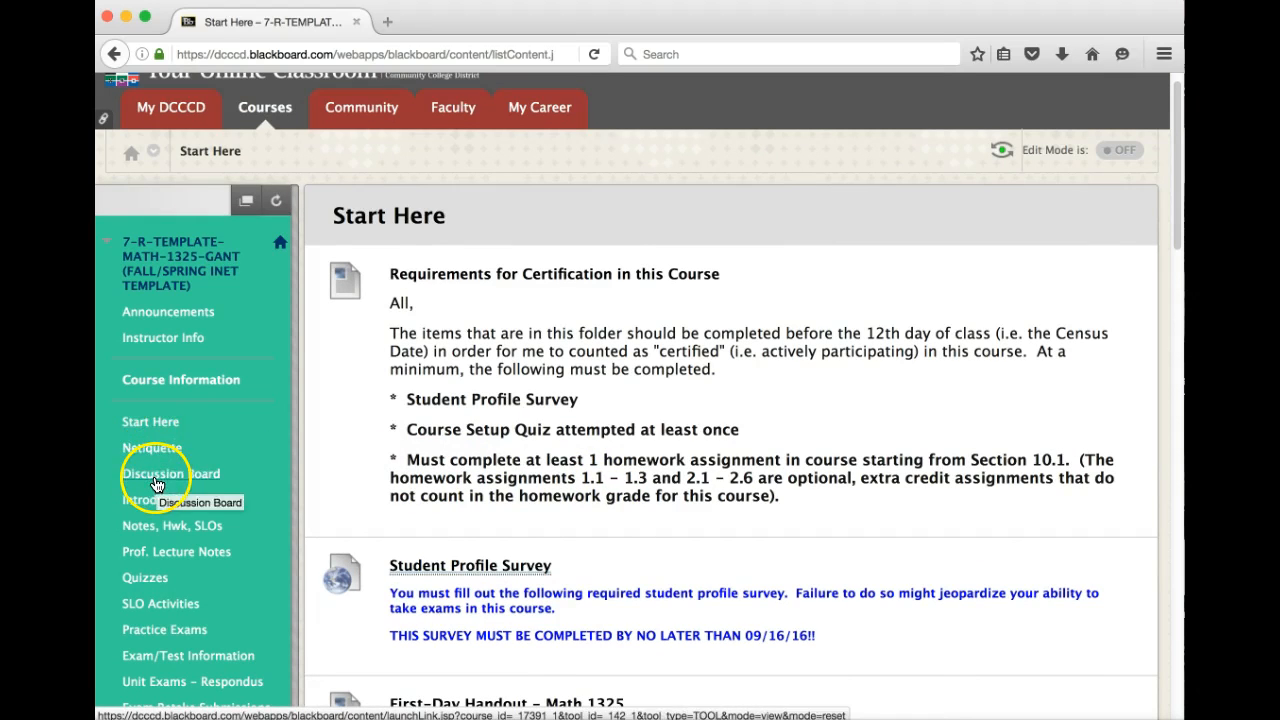
left_click(152, 448)
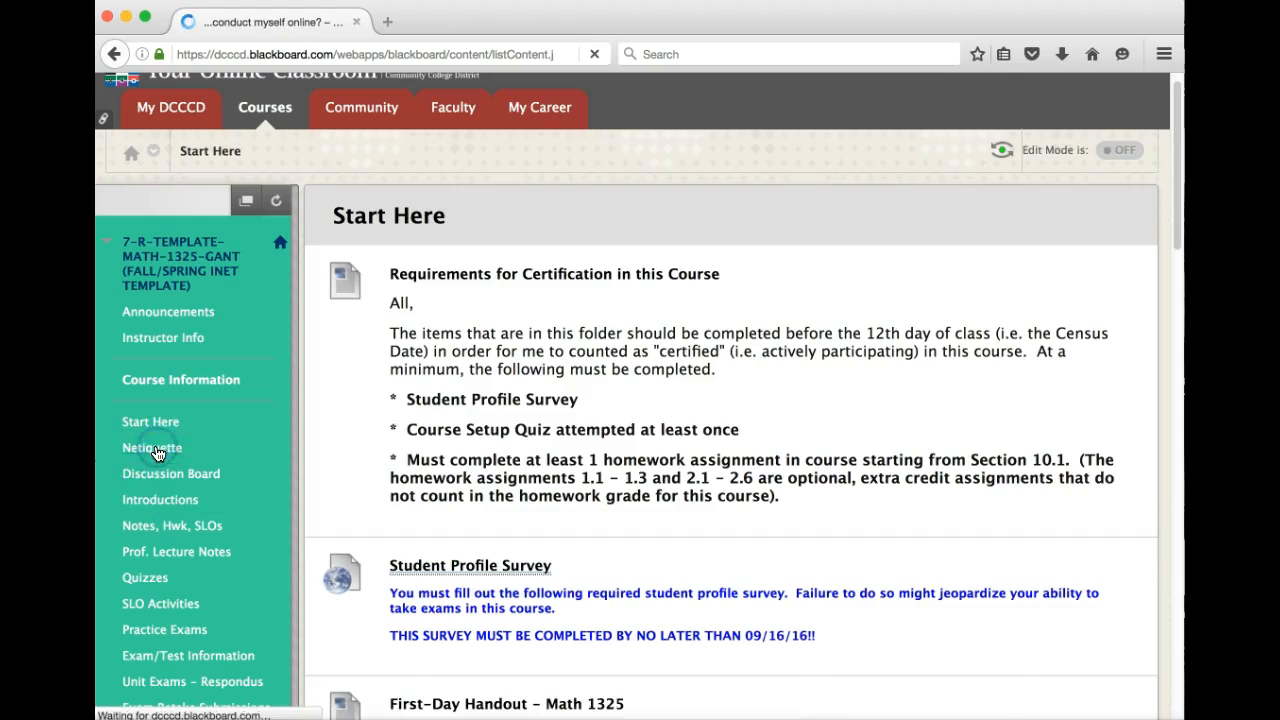
left_click(152, 448)
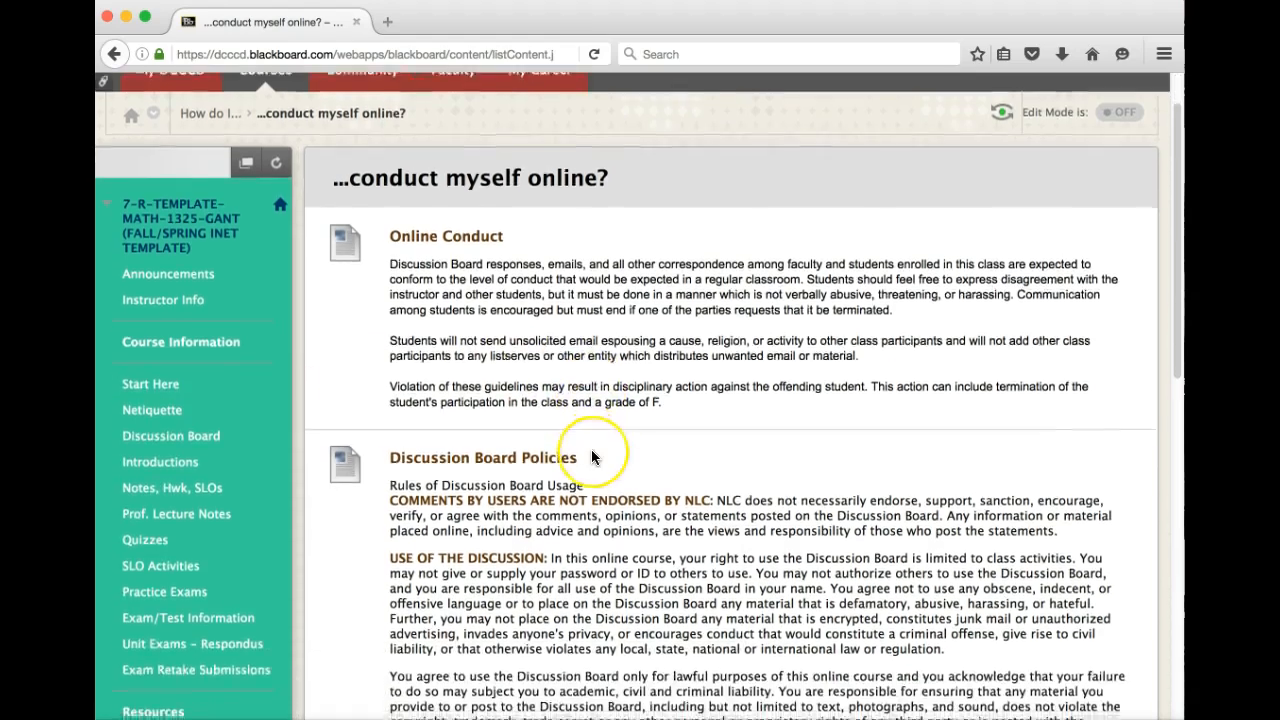
scroll("down", 3)
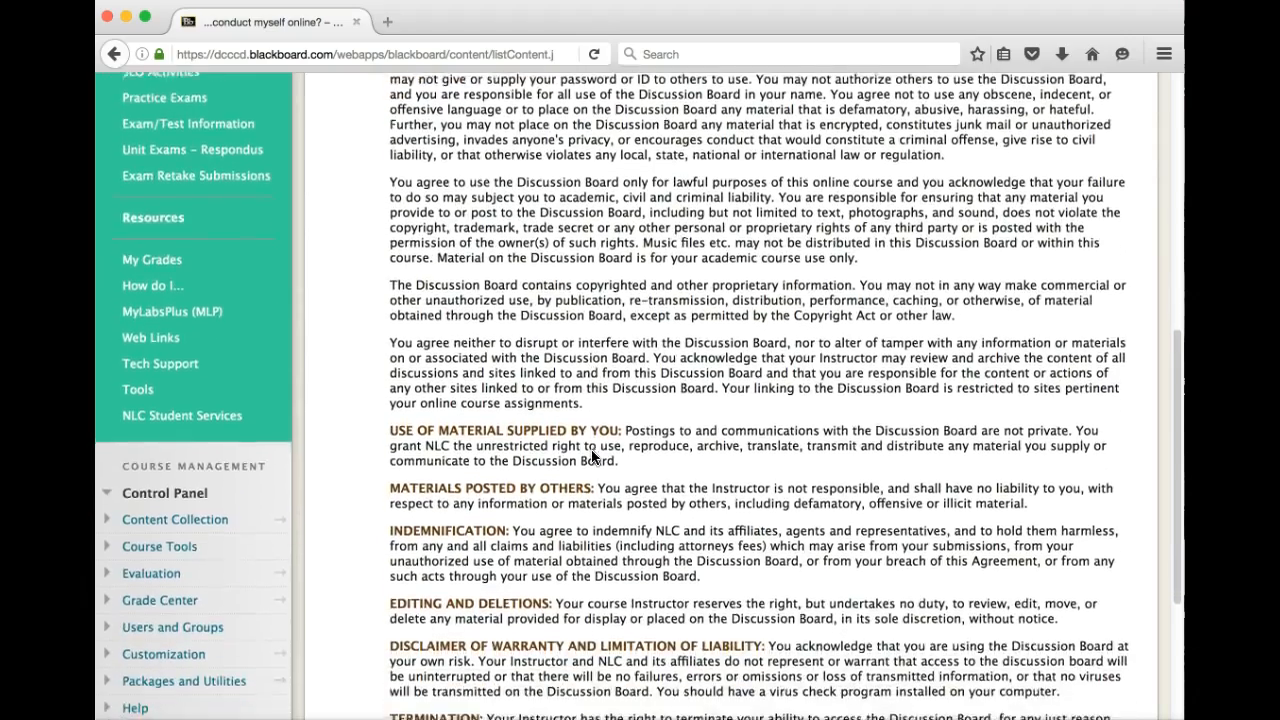
scroll("down", 3)
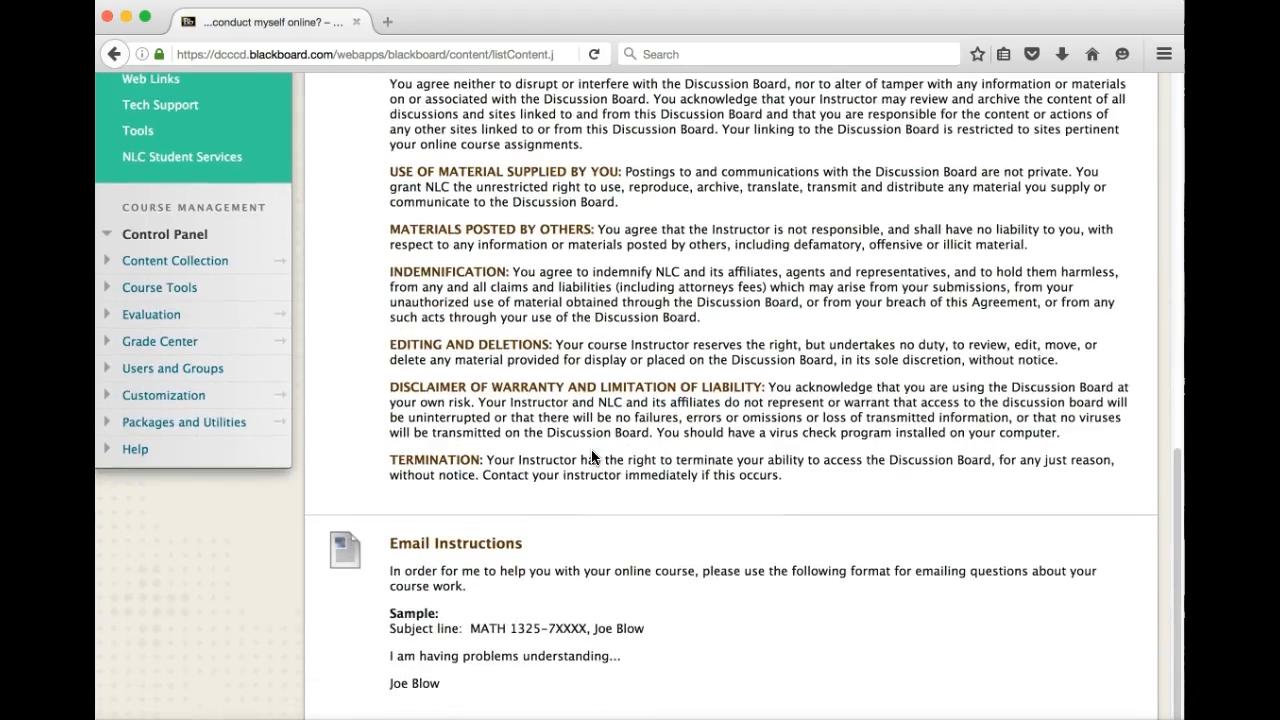
scroll("up", 3)
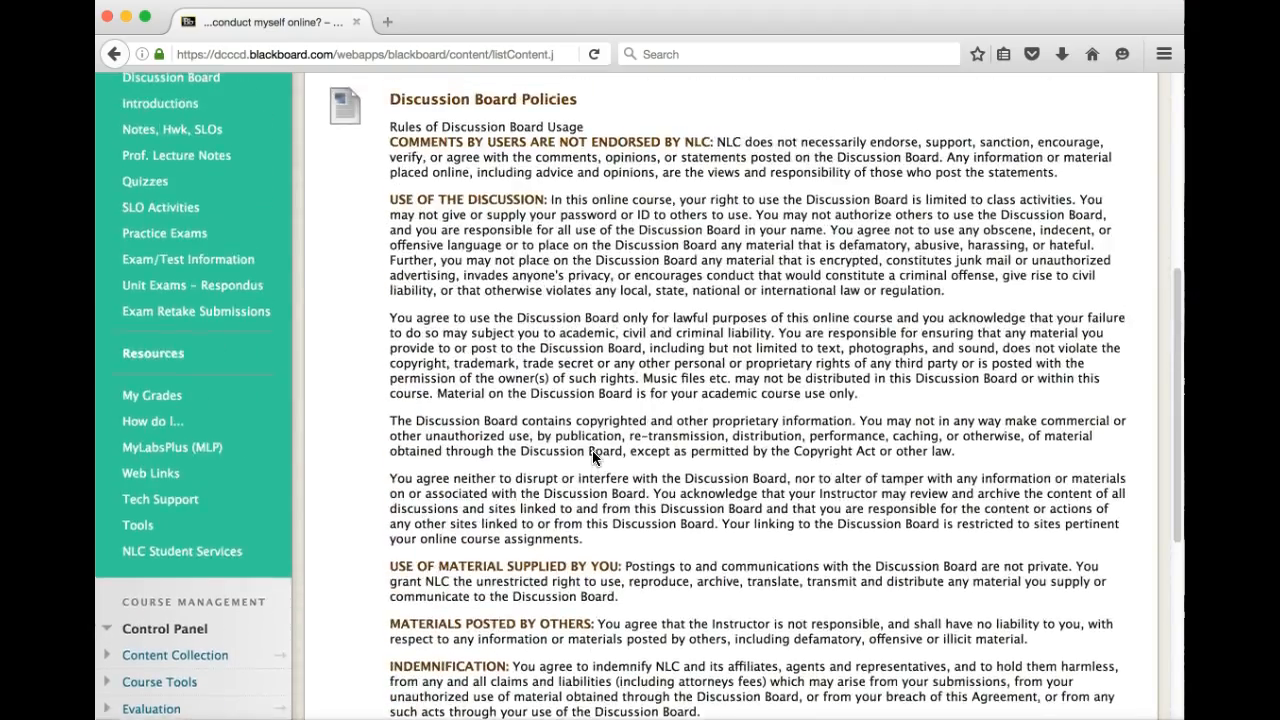
scroll("up", 3)
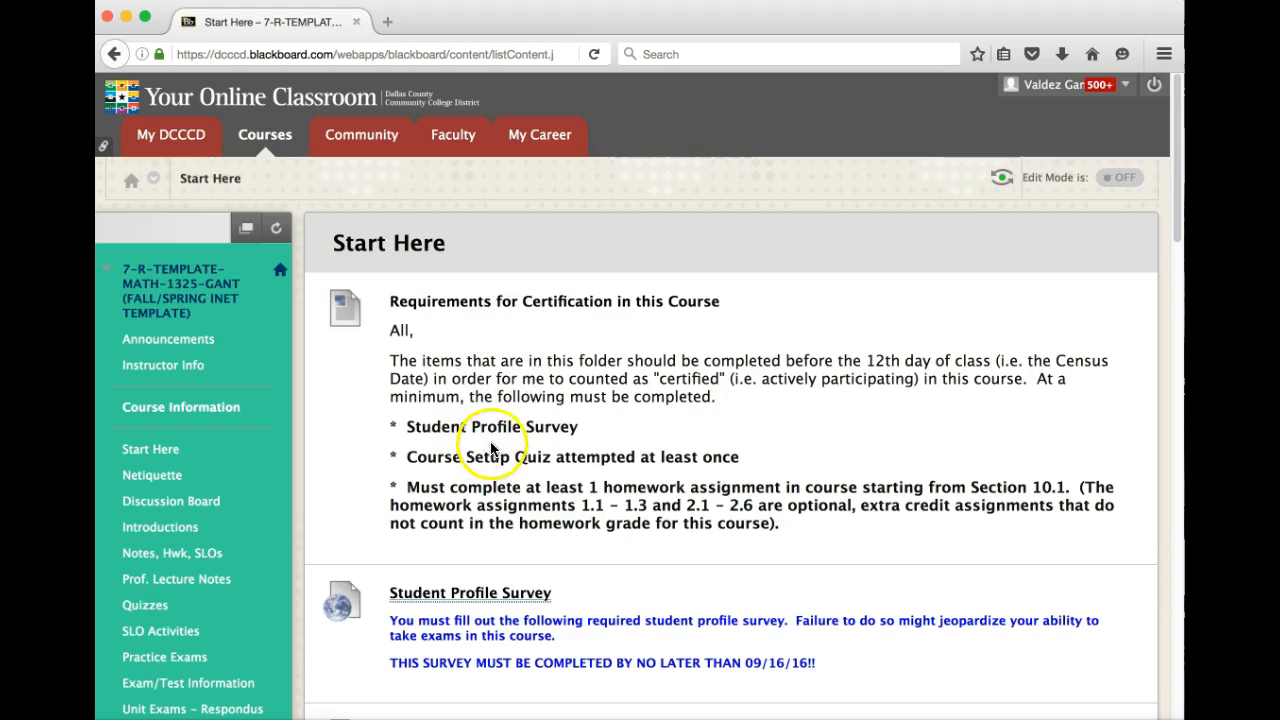
mouse_move(588, 442)
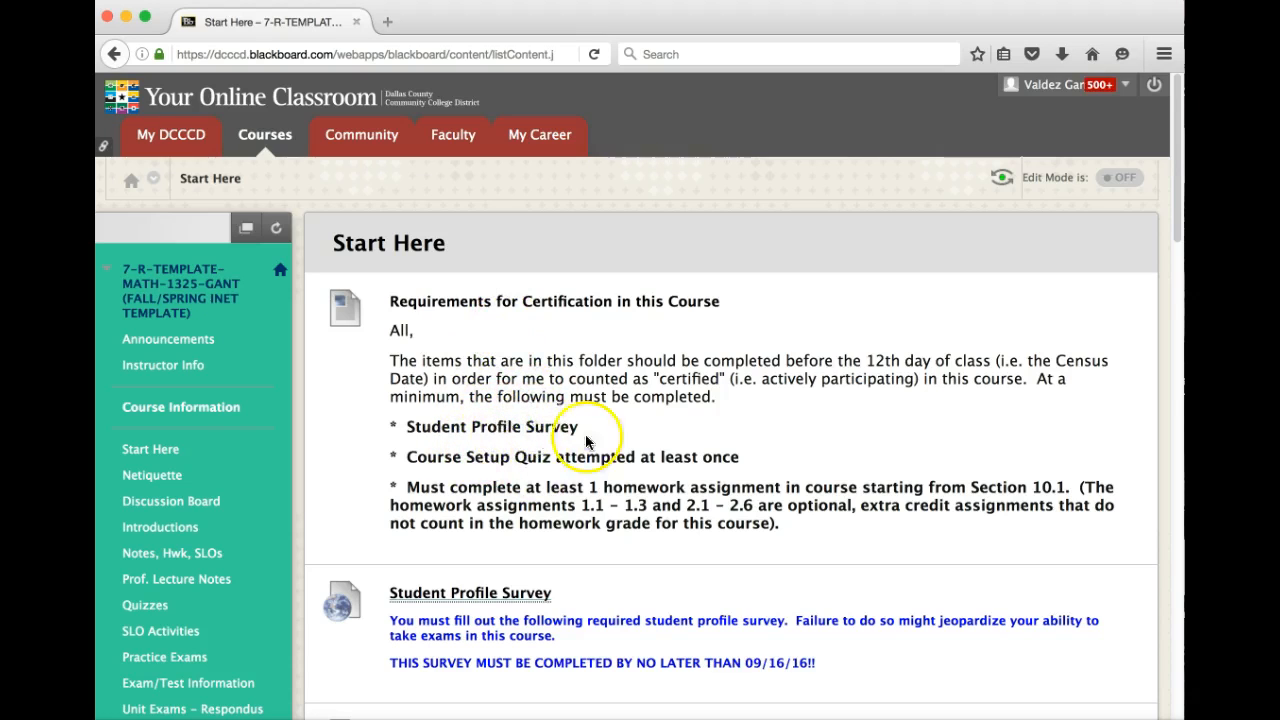
Step: Show the Discussion Board with the Intro Discussion Board post and three Unit Virtual Study Group forums
left_click(170, 500)
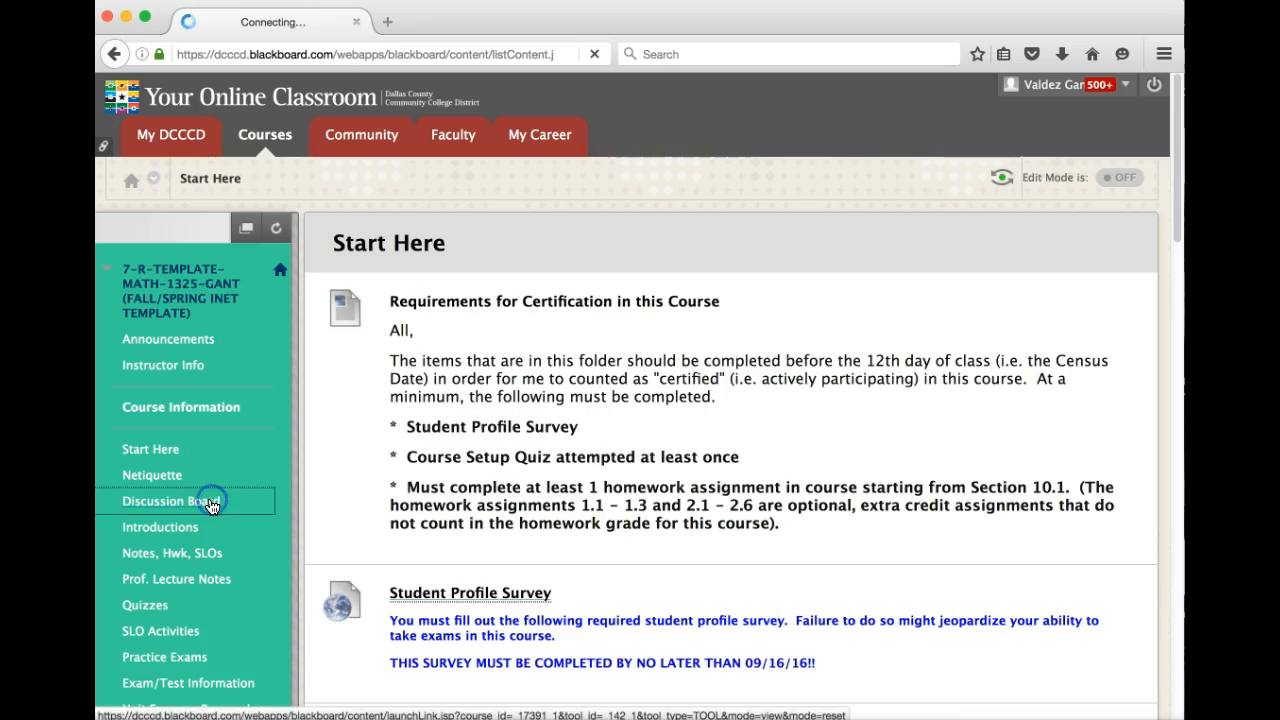
left_click(178, 500)
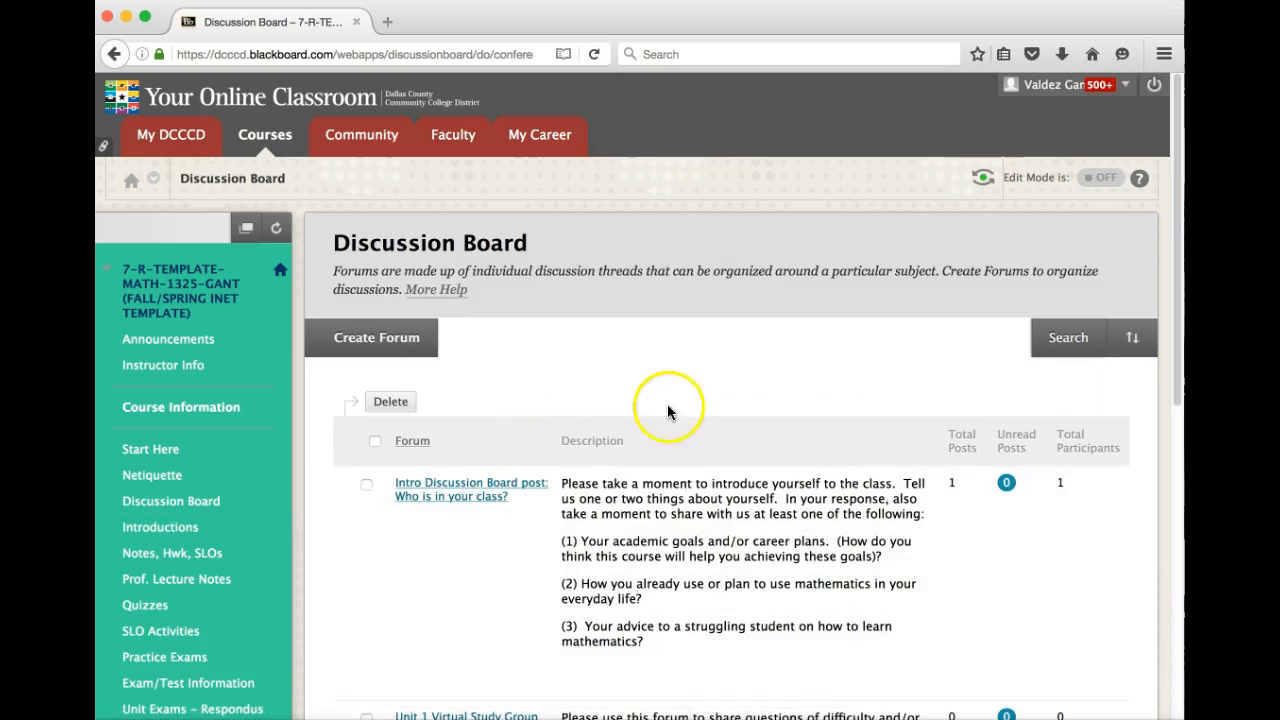
scroll("down", 3)
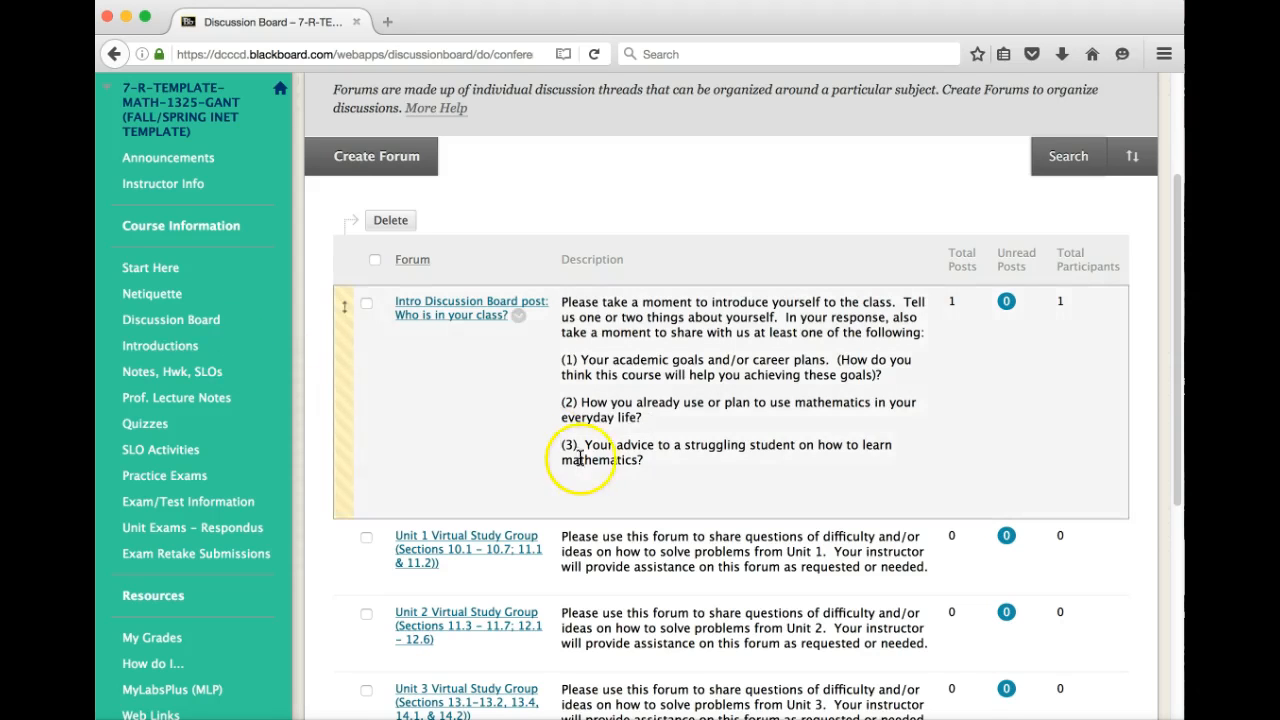
scroll("down", 3)
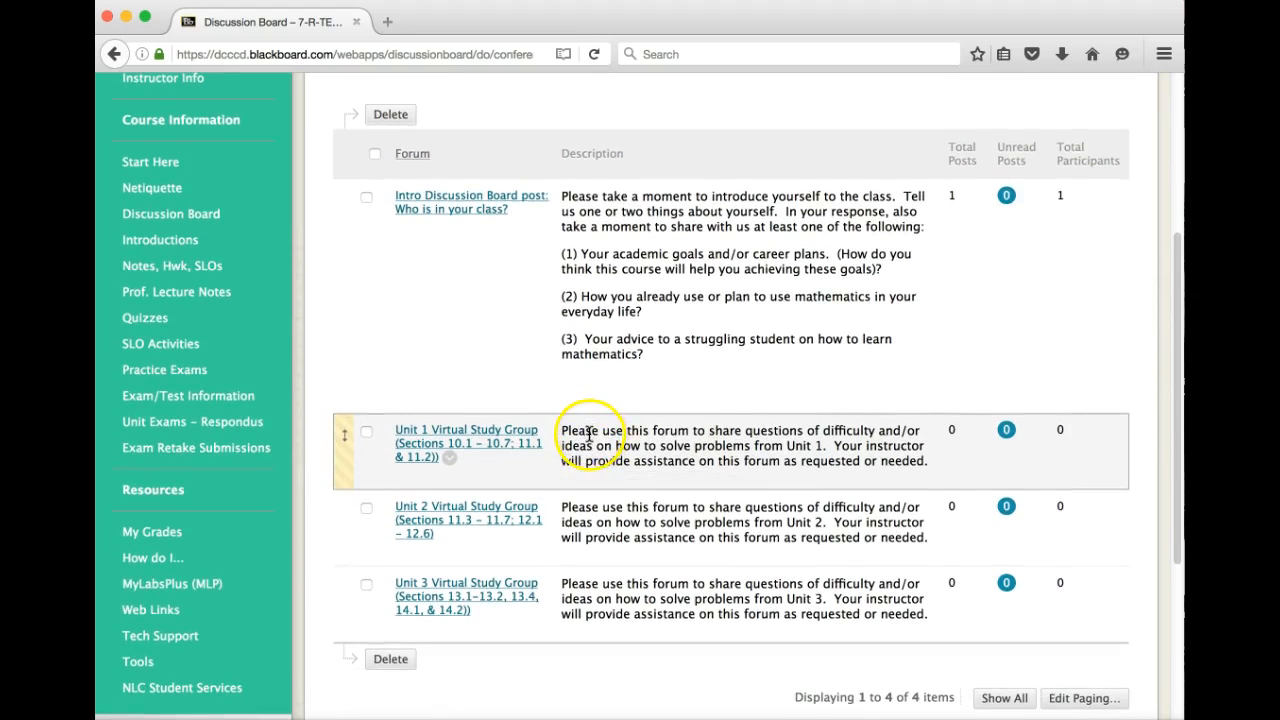
scroll("up", 3)
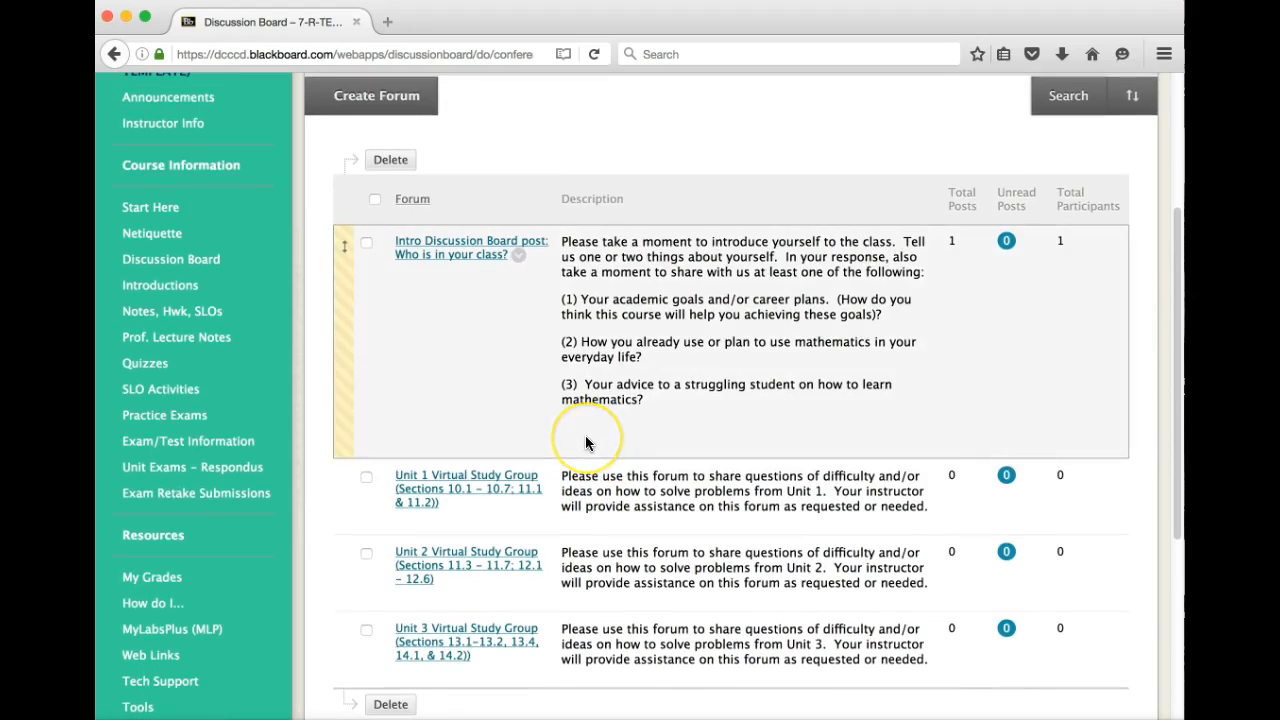
mouse_move(588, 442)
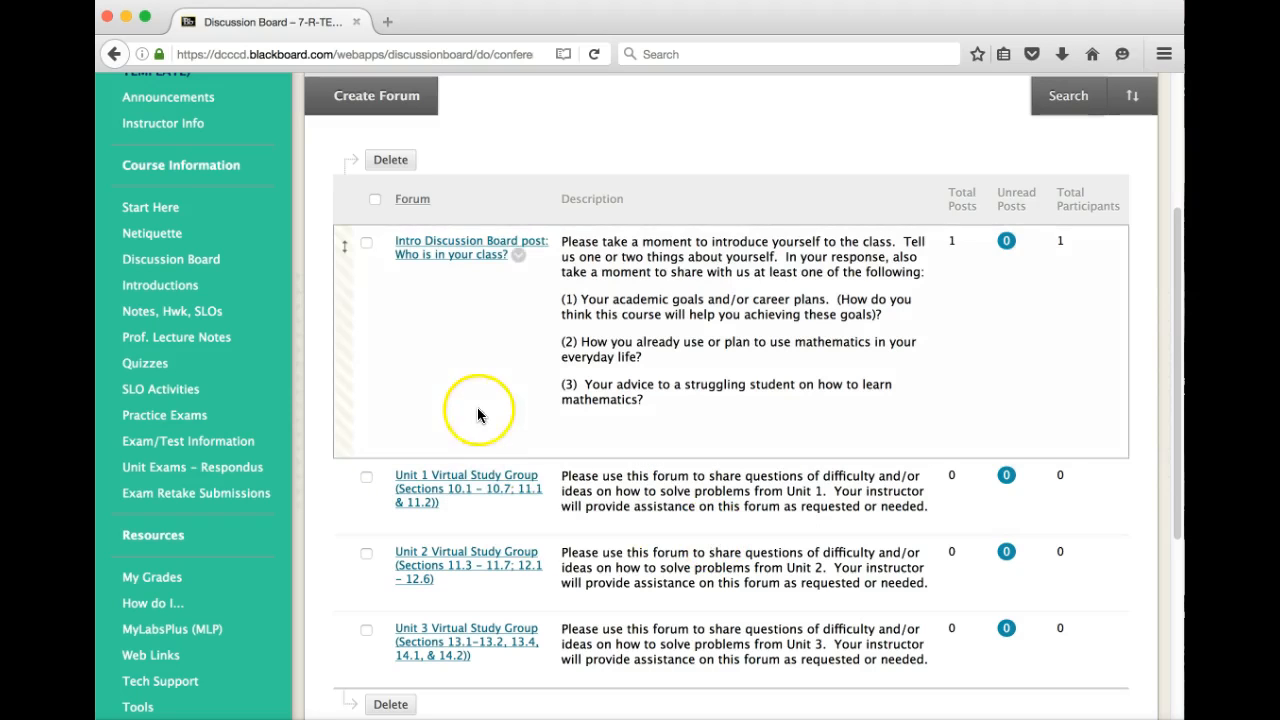
scroll("up", 3)
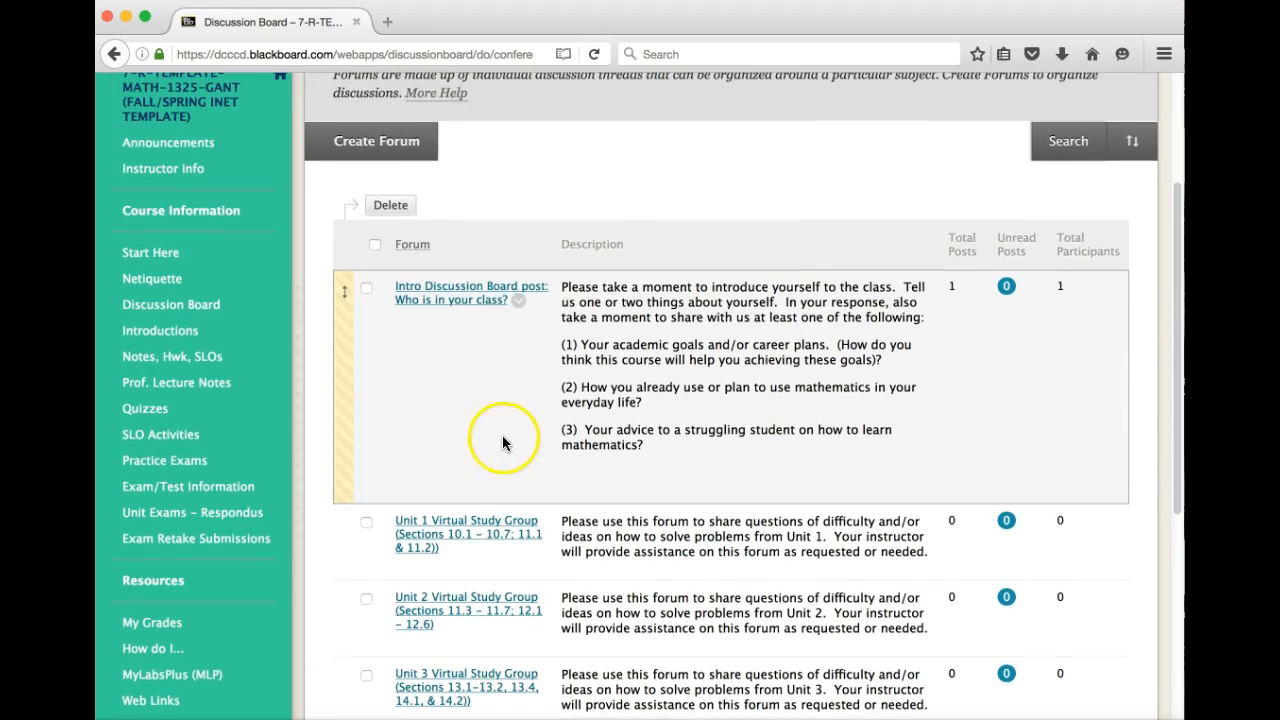
scroll("up", 3)
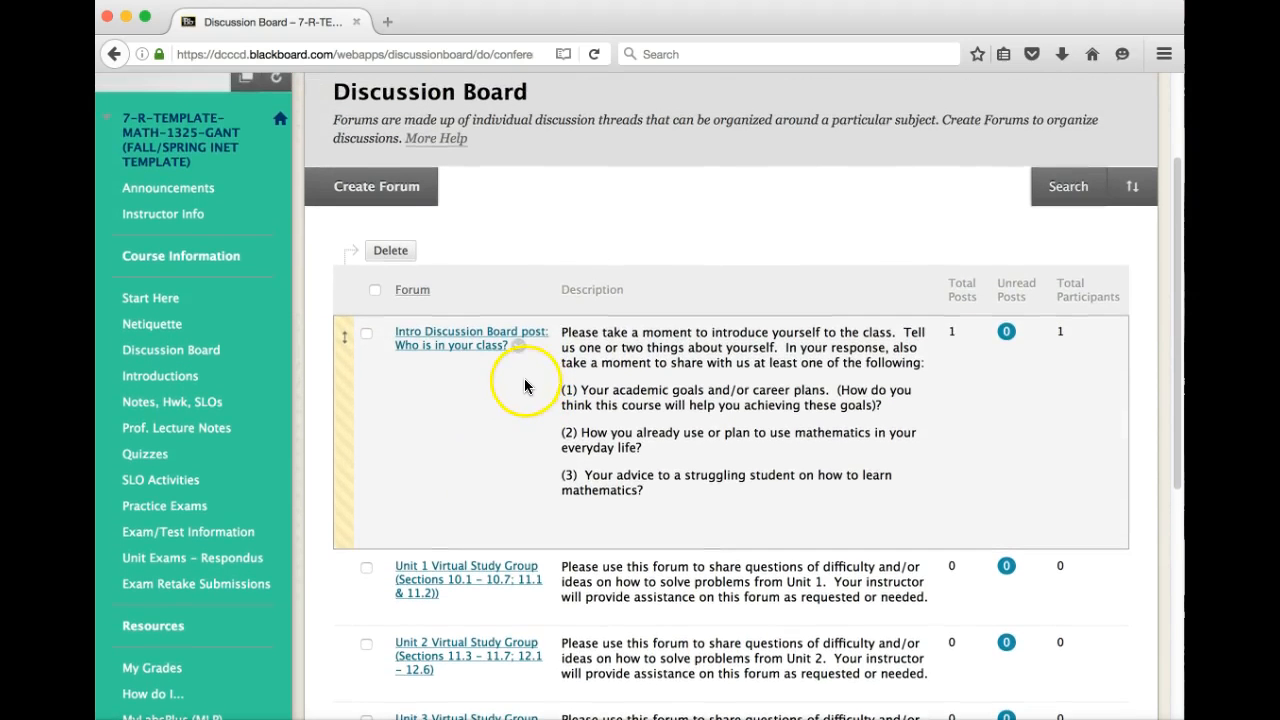
mouse_move(360, 418)
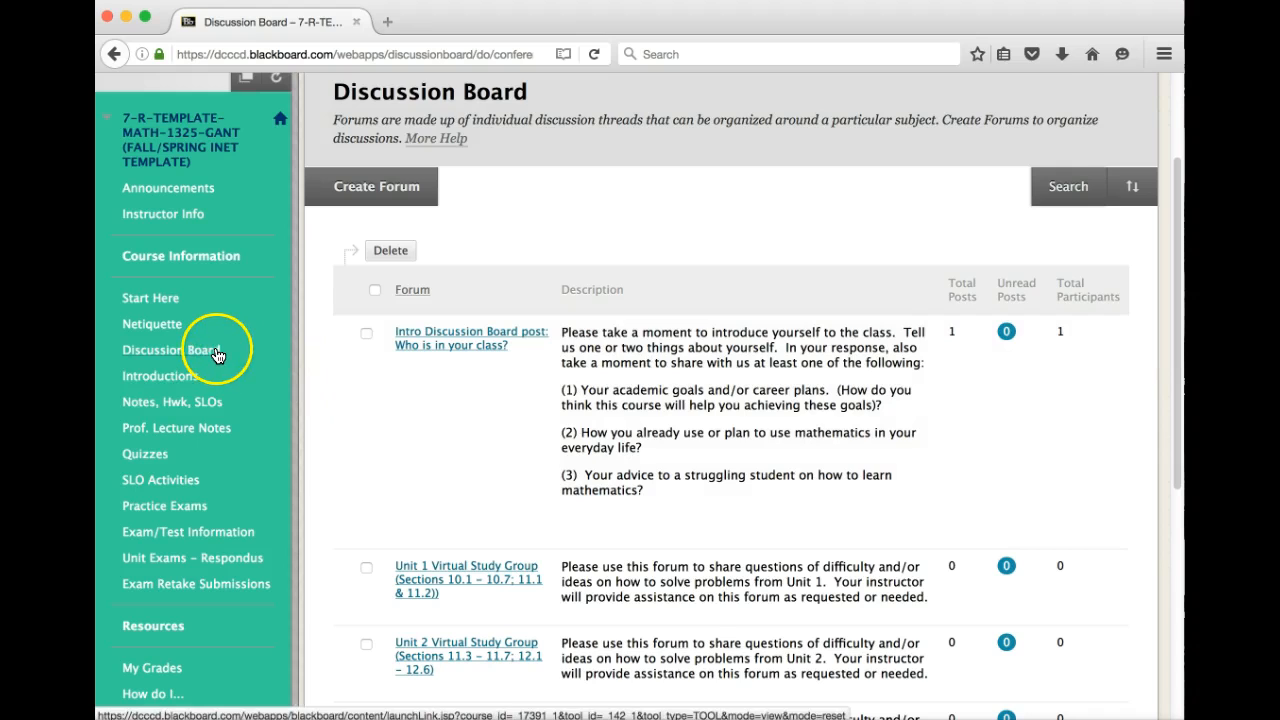
mouse_move(220, 360)
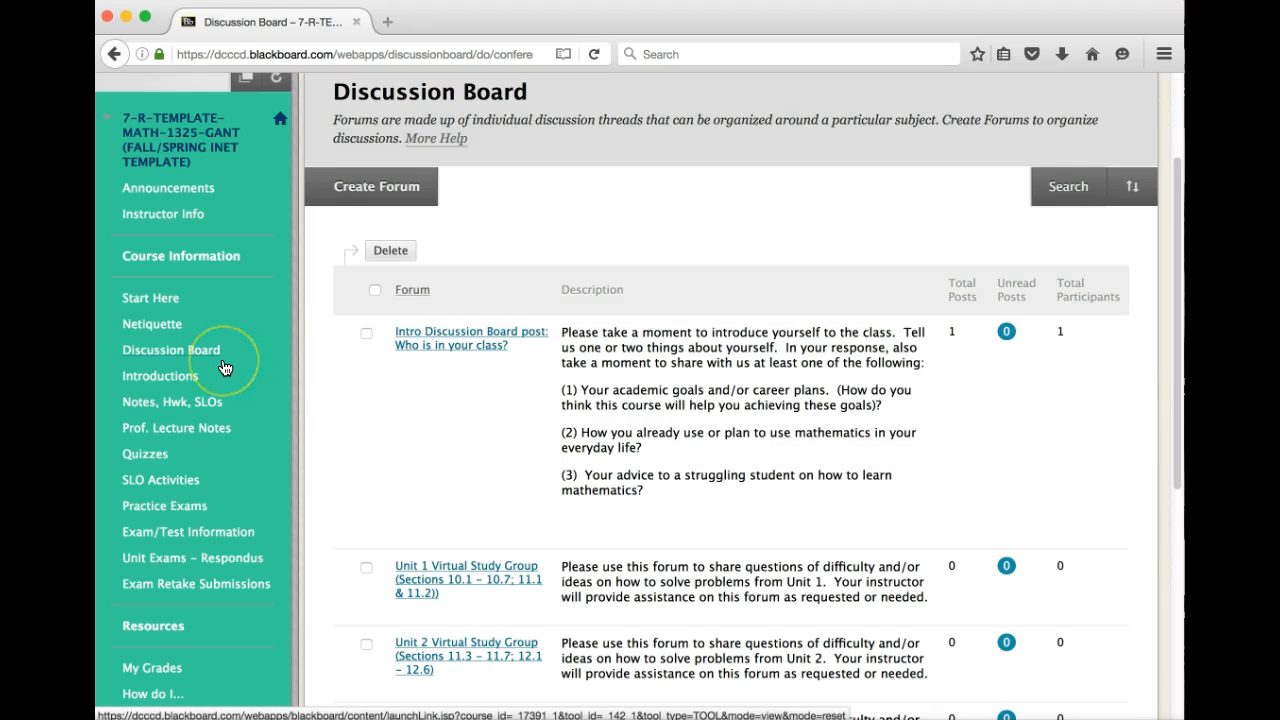
mouse_move(224, 368)
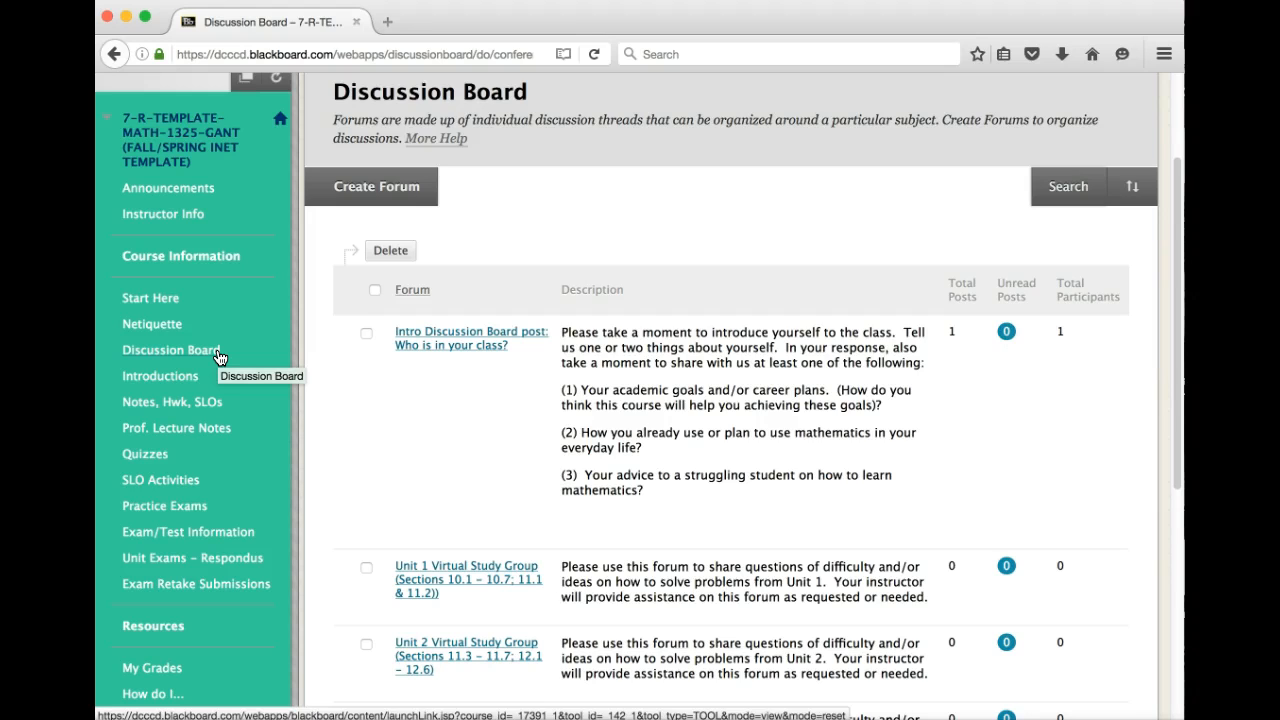
mouse_move(378, 482)
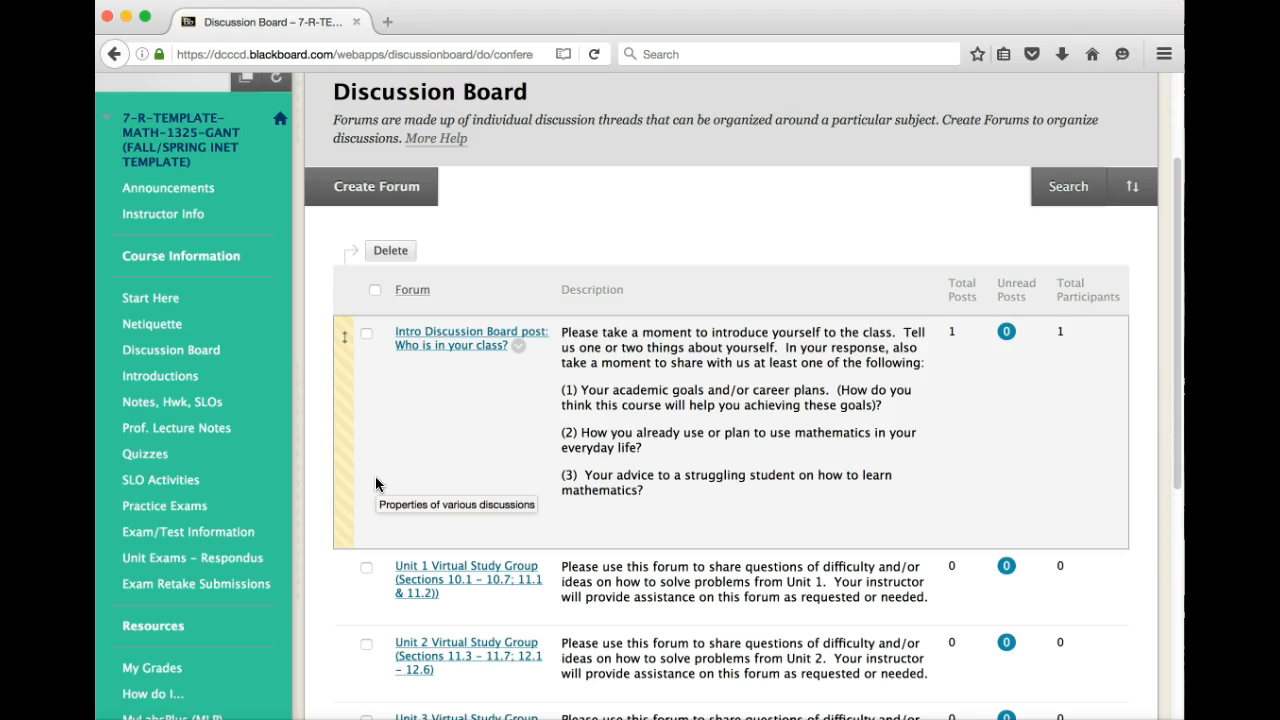
mouse_move(246, 410)
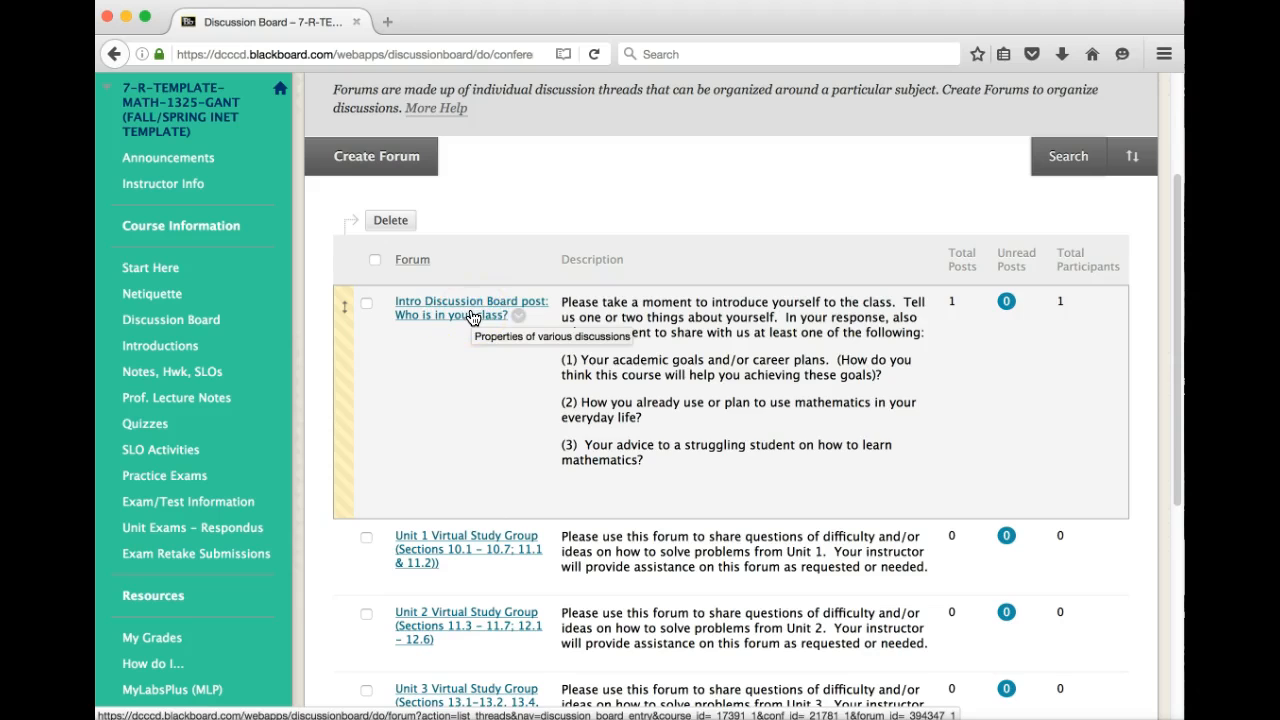
mouse_move(184, 376)
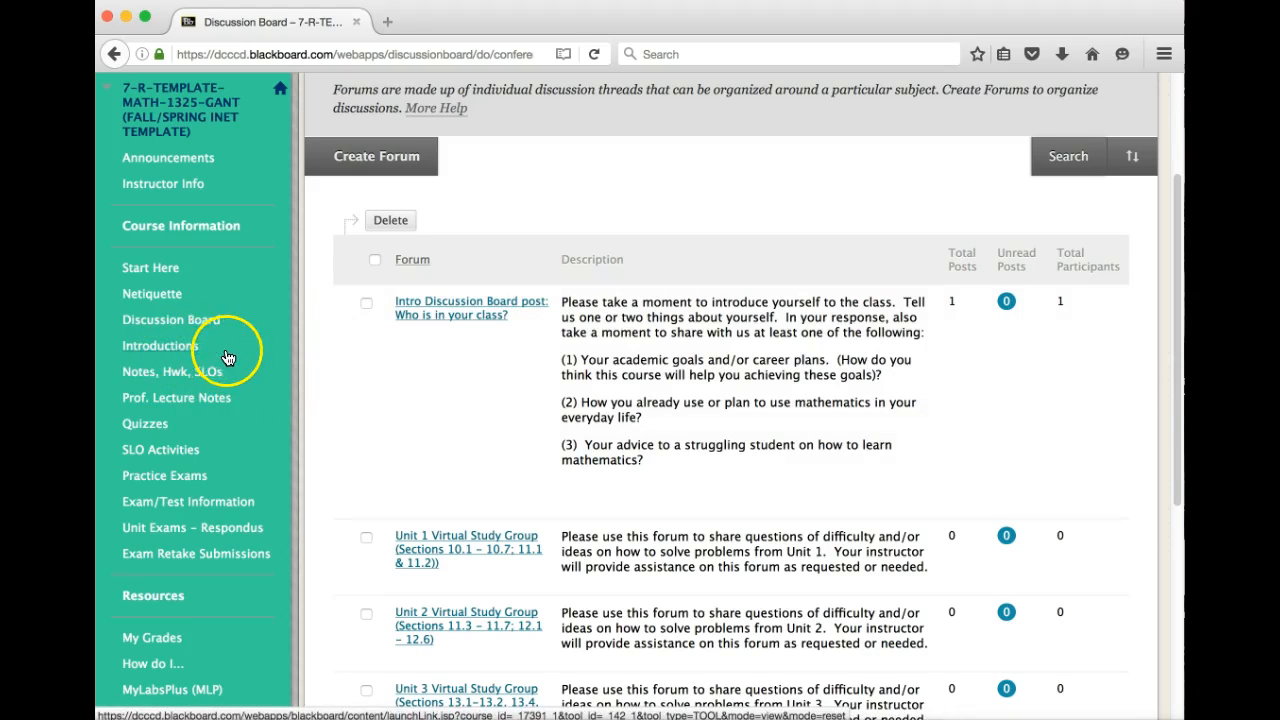
mouse_move(210, 332)
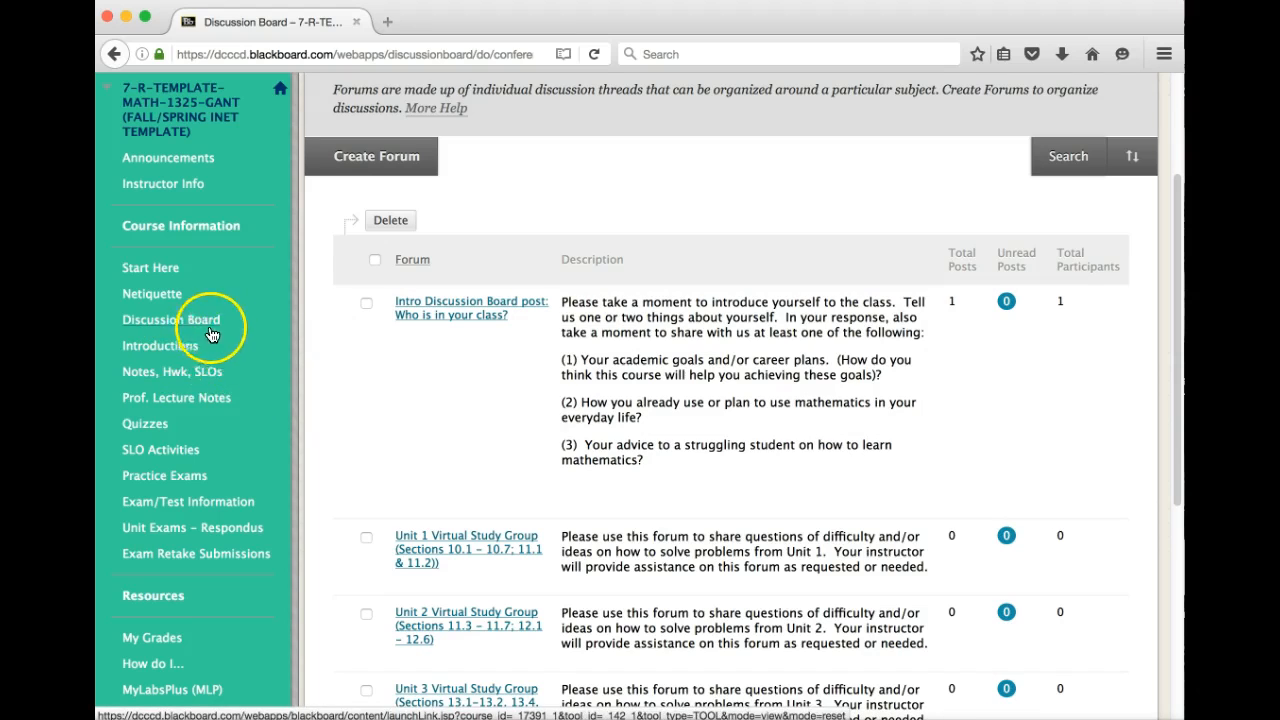
mouse_move(176, 380)
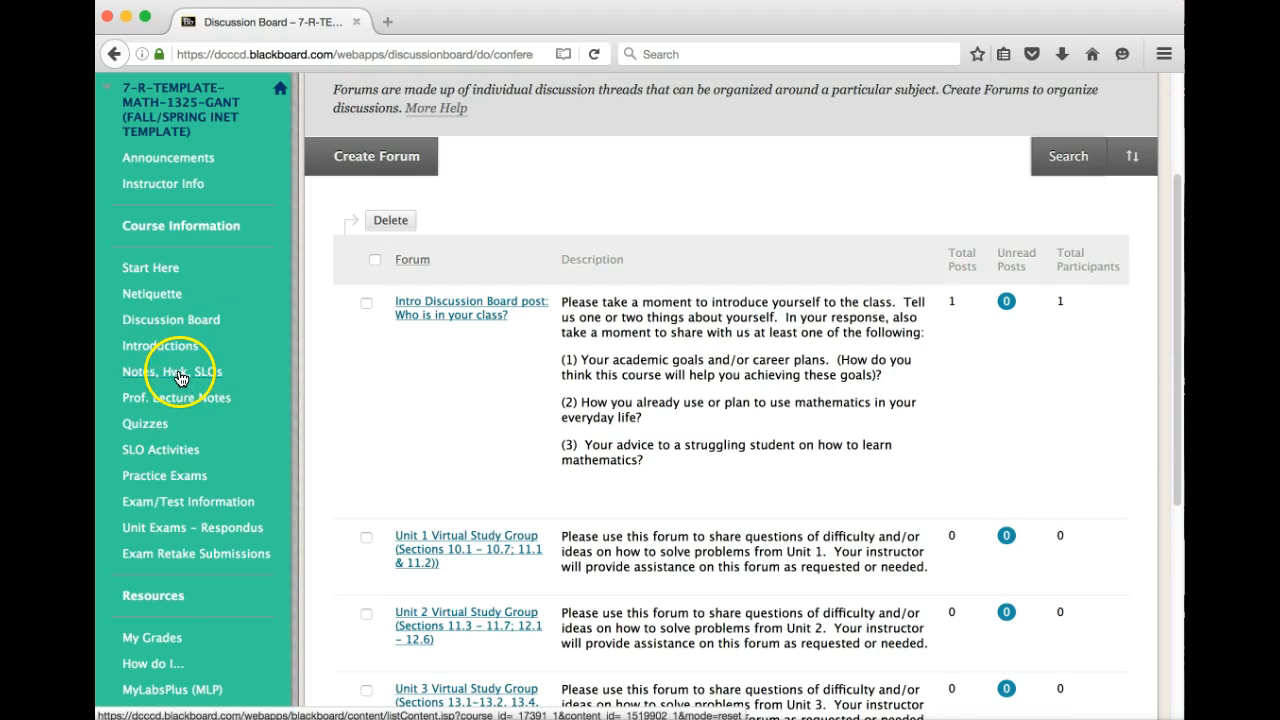
Step: Show the Notes, Hwk, SLOs content area and look over its weekly folders
left_click(172, 372)
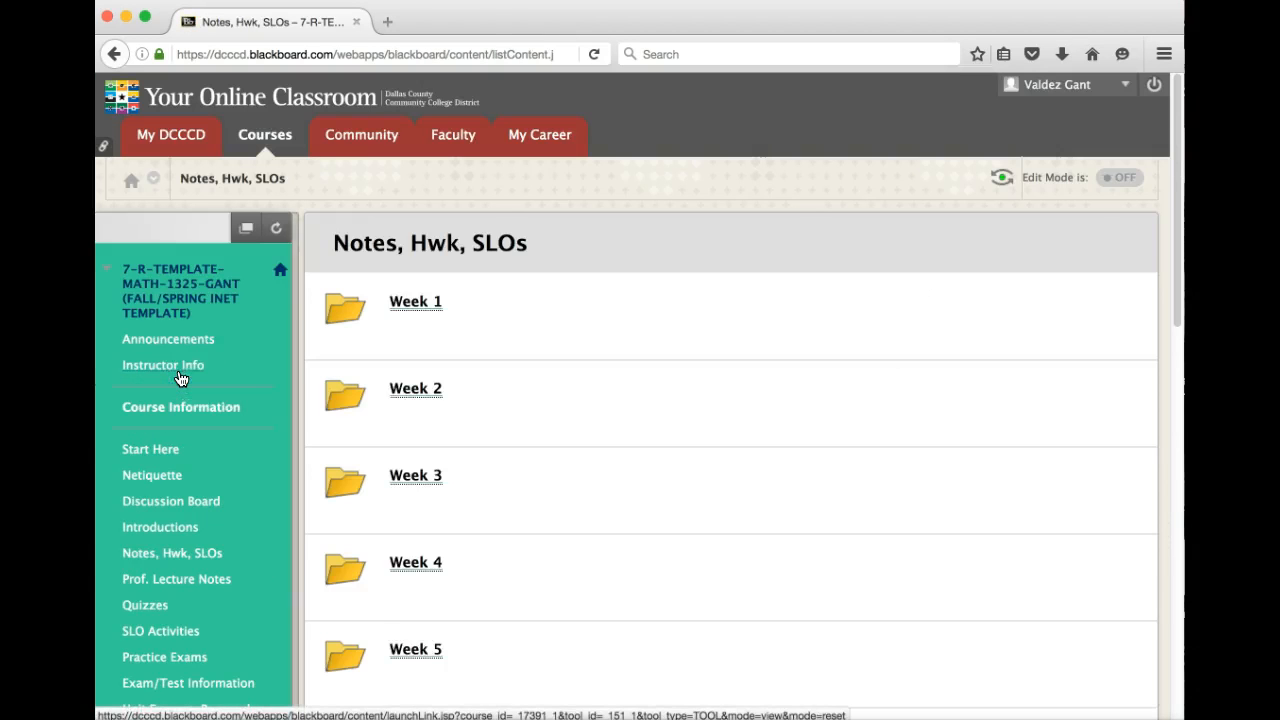
scroll("down", 3)
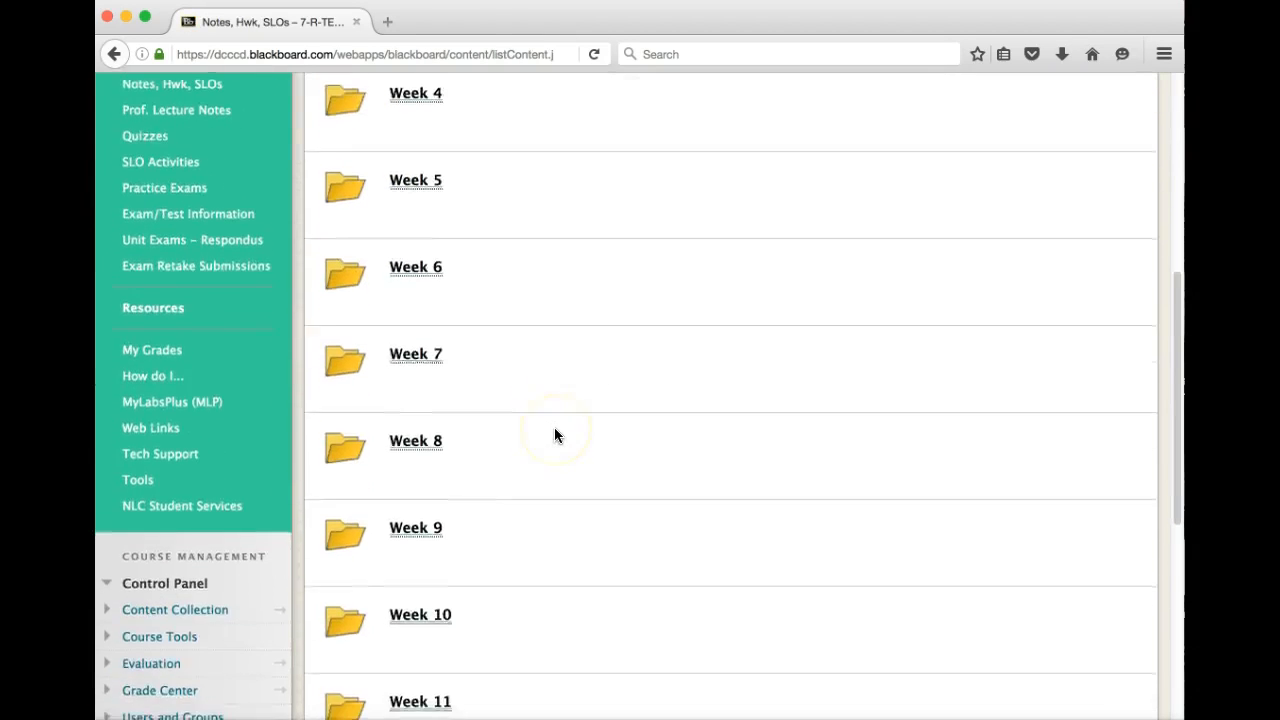
scroll("down", 3)
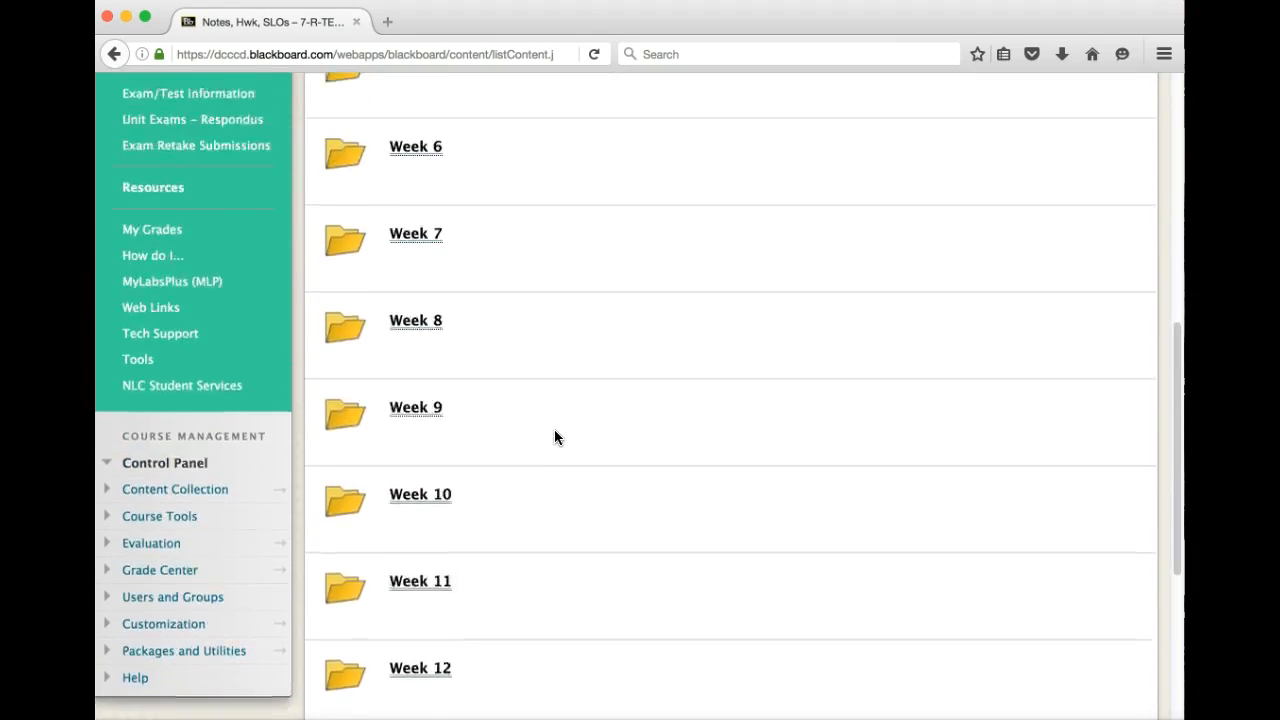
scroll("up", 3)
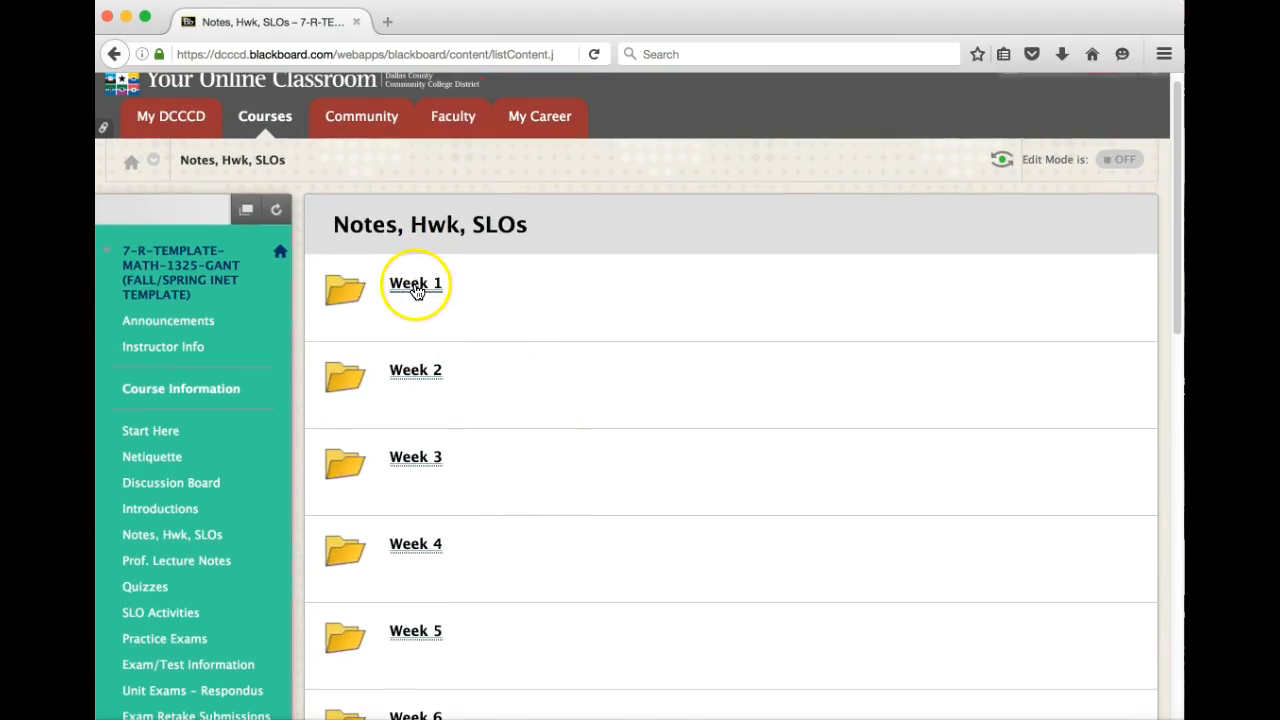
mouse_move(380, 312)
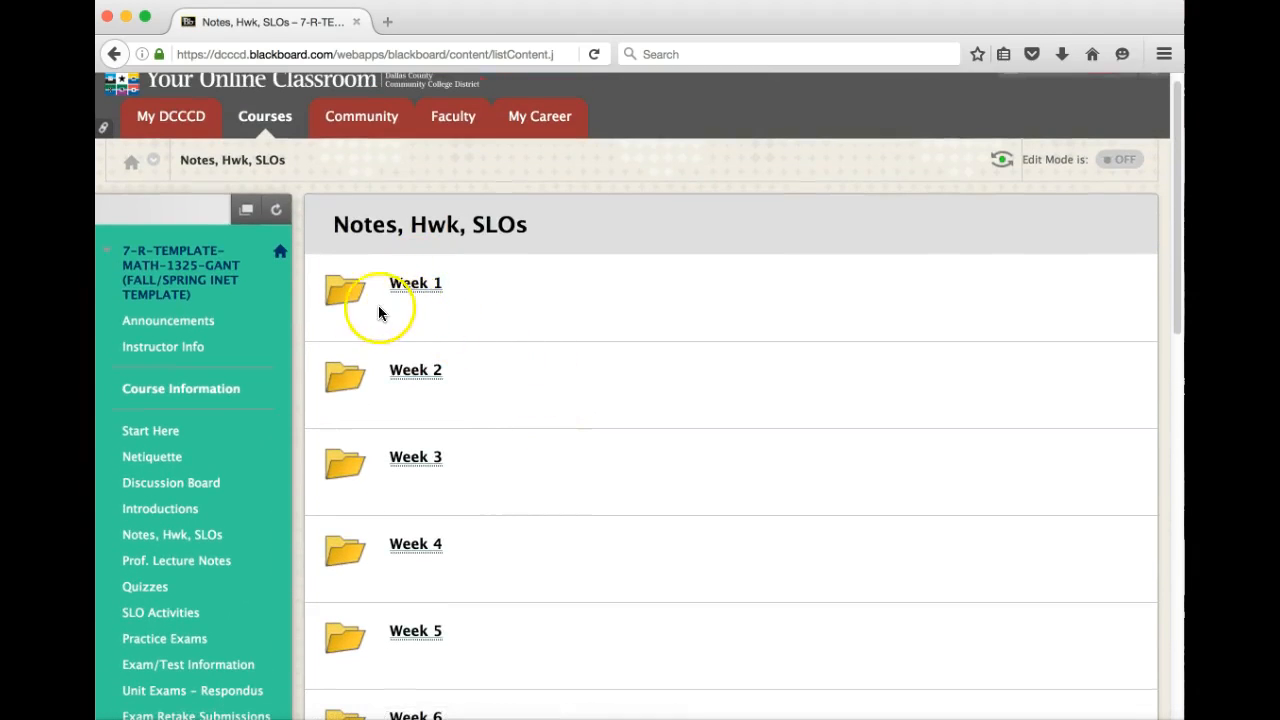
Step: Go into the Week 1 folder and review its course introduction, success tips, section notes and homework
left_click(414, 284)
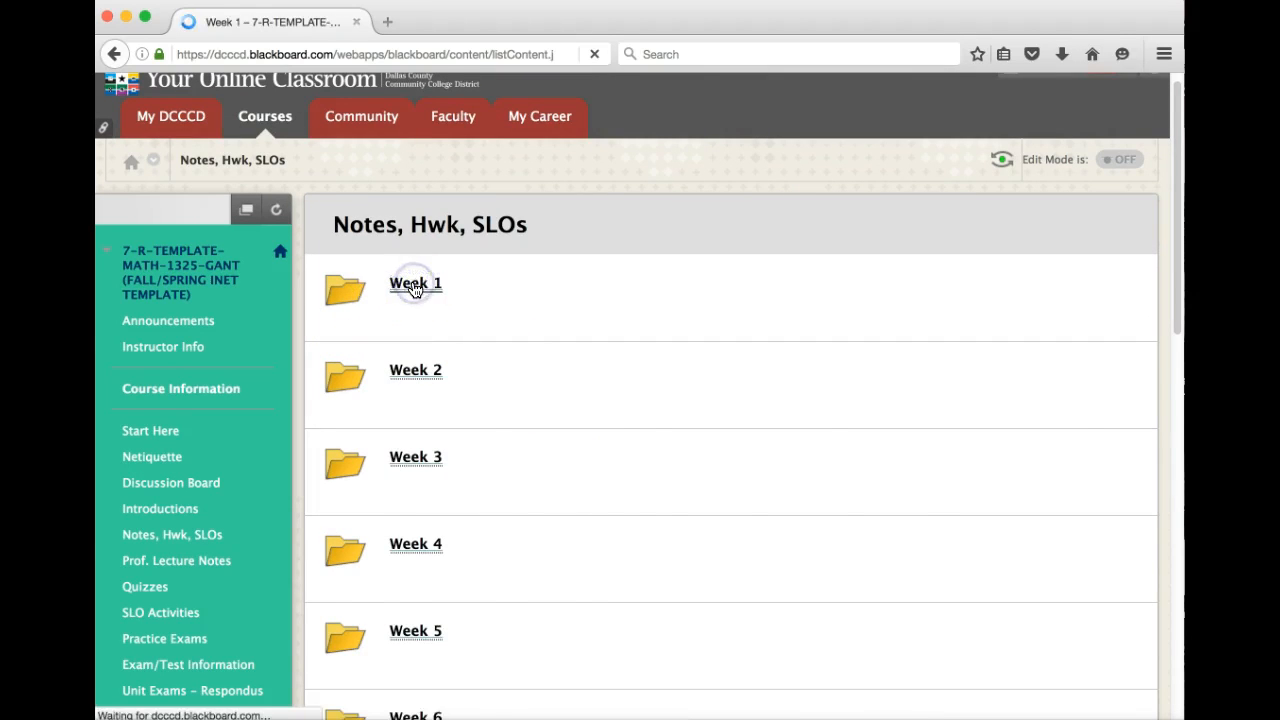
left_click(416, 284)
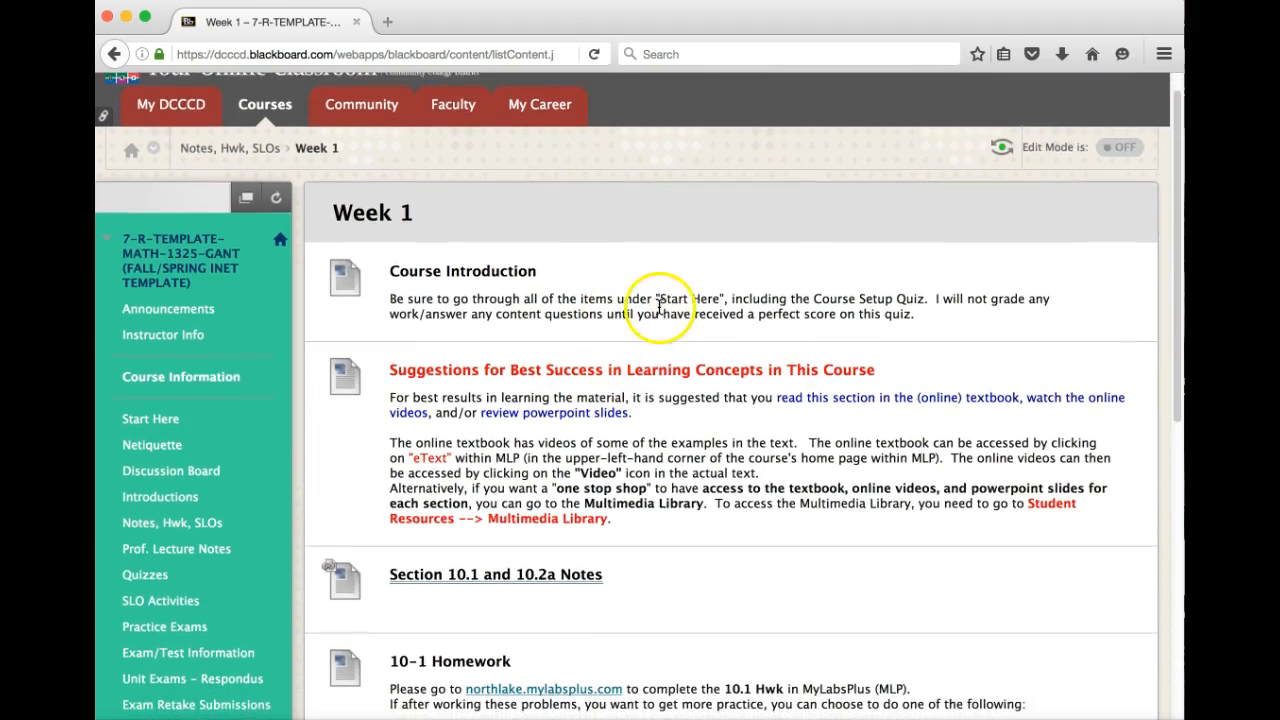
scroll("down", 3)
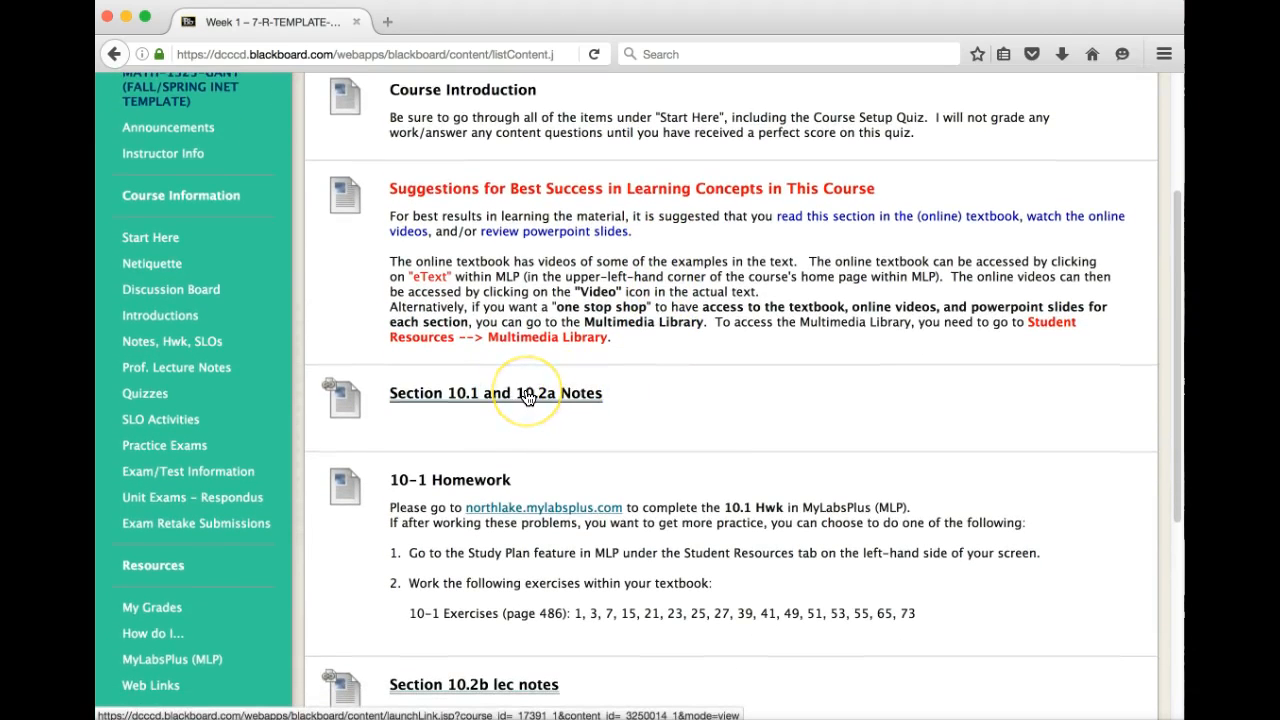
mouse_move(564, 400)
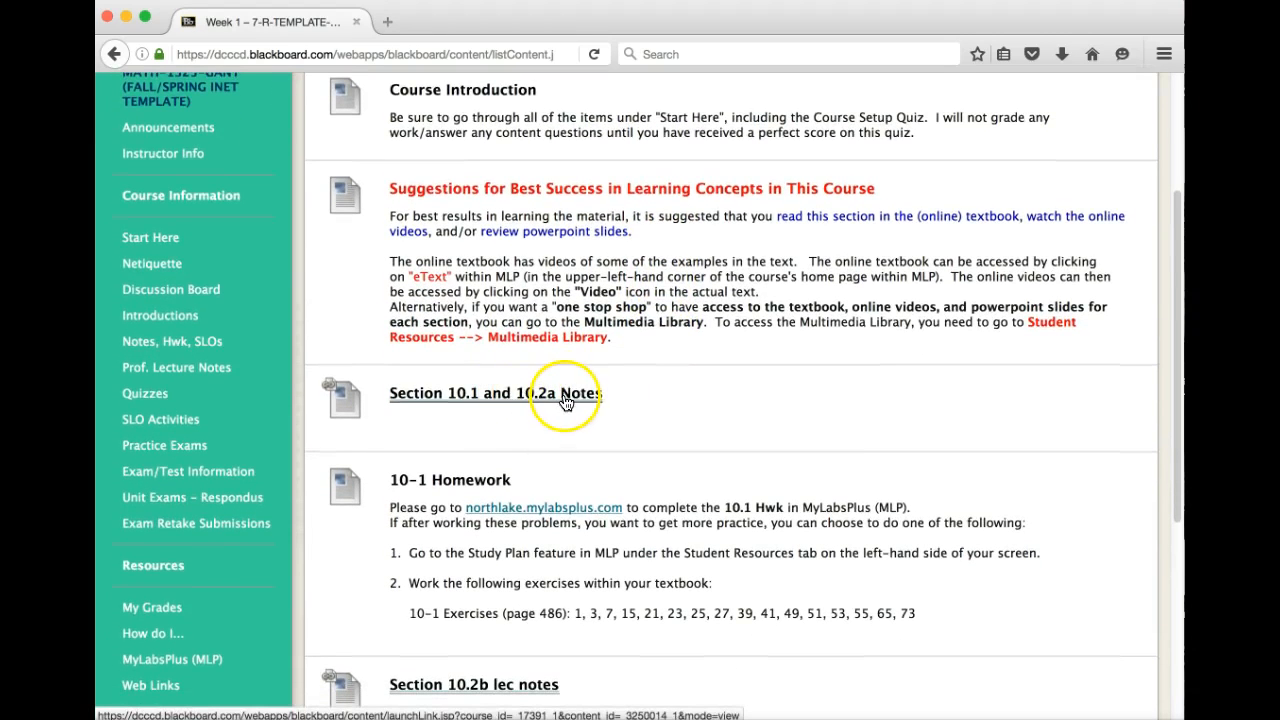
mouse_move(556, 432)
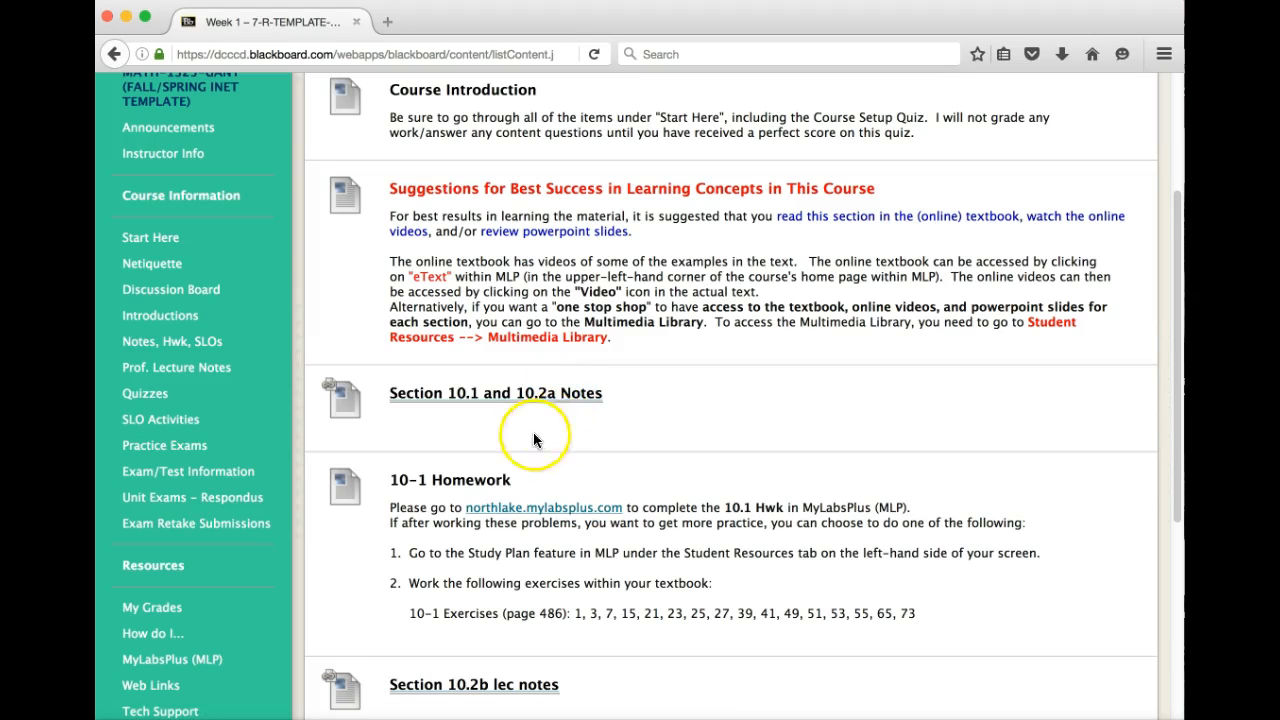
scroll("down", 3)
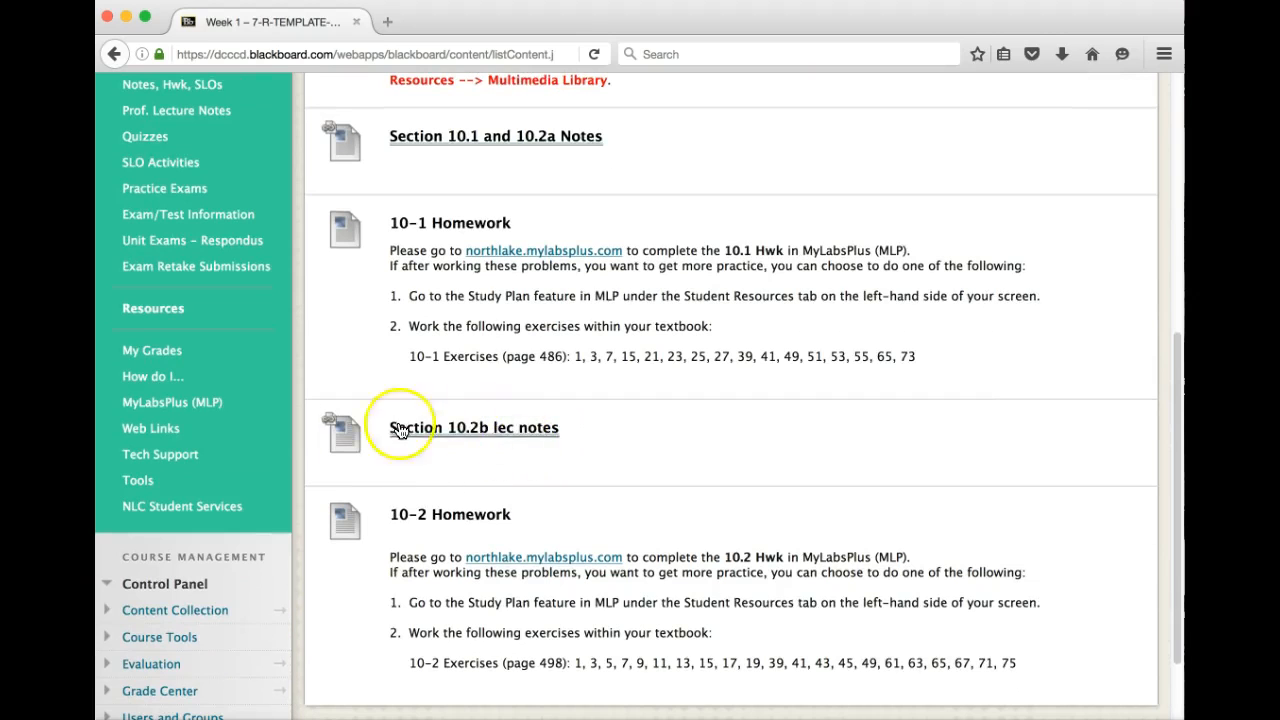
mouse_move(480, 448)
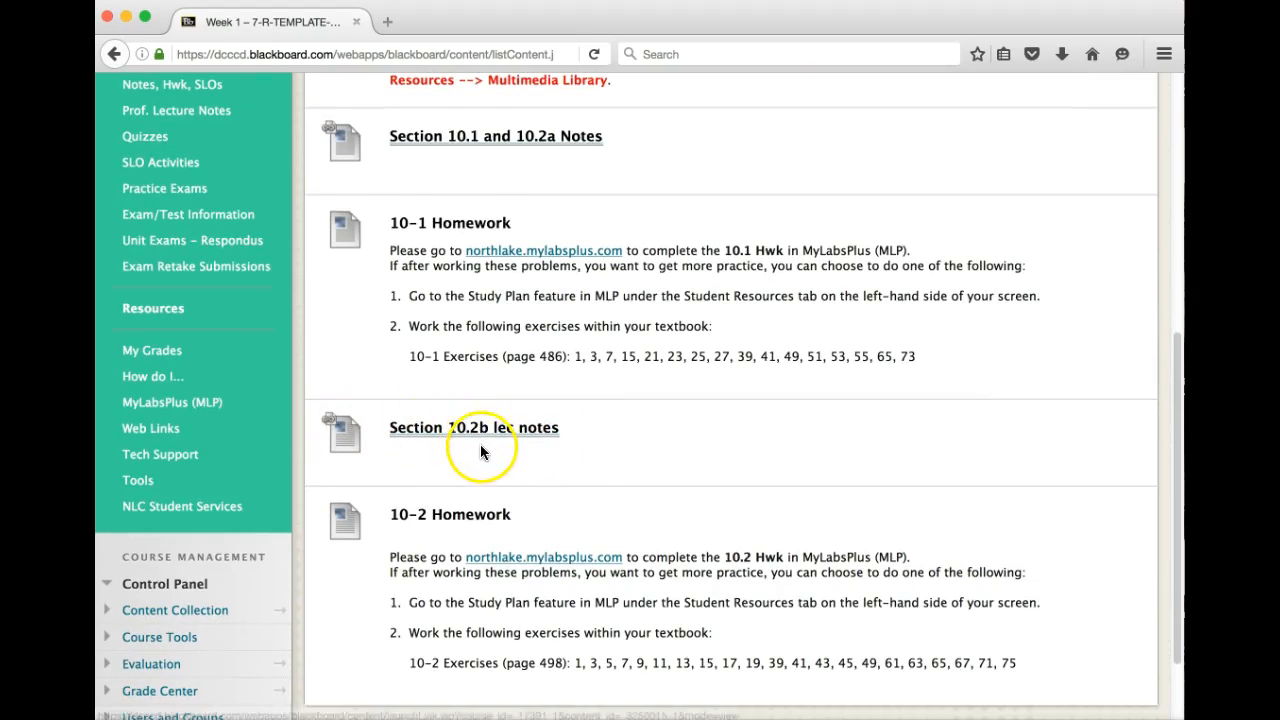
scroll("up", 3)
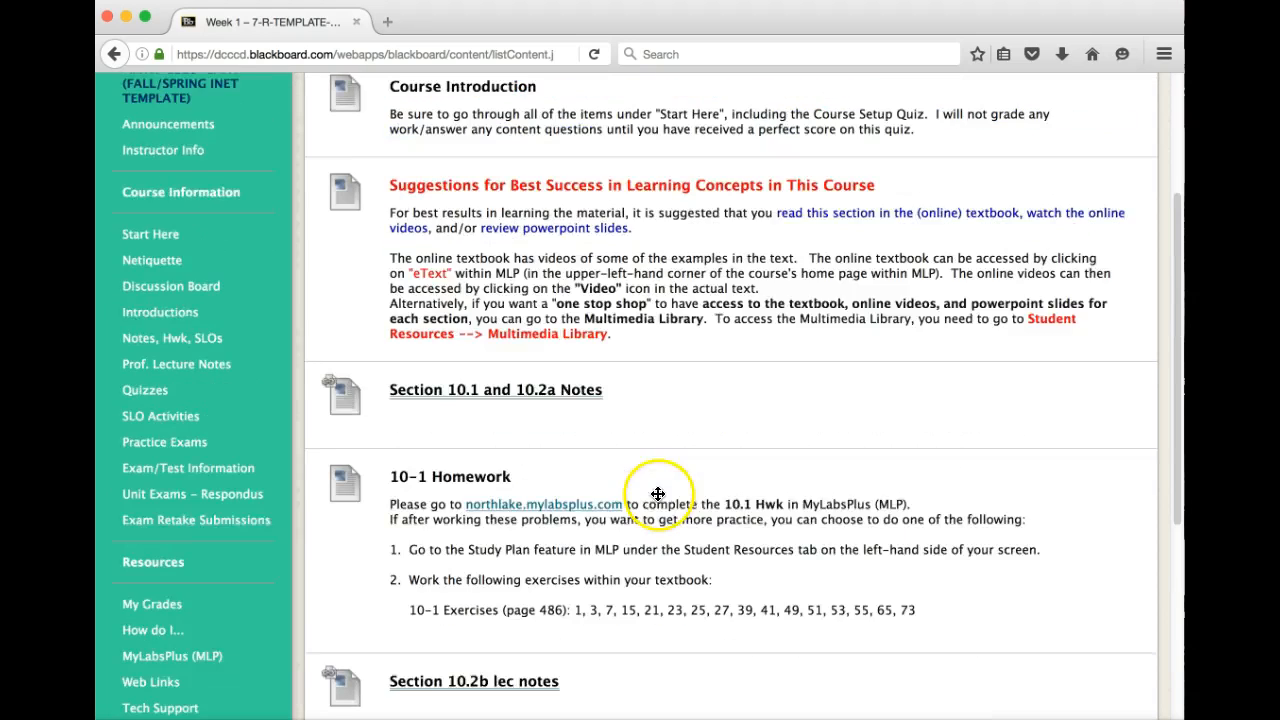
scroll("up", 3)
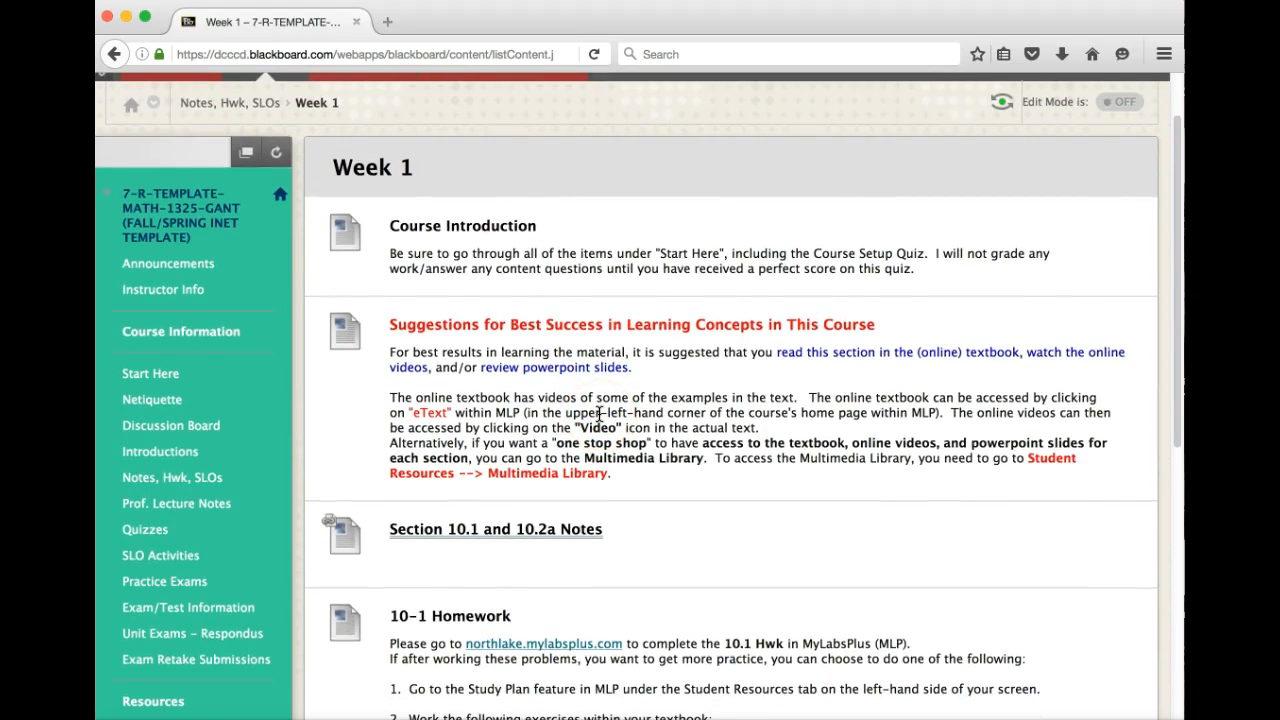
mouse_move(292, 372)
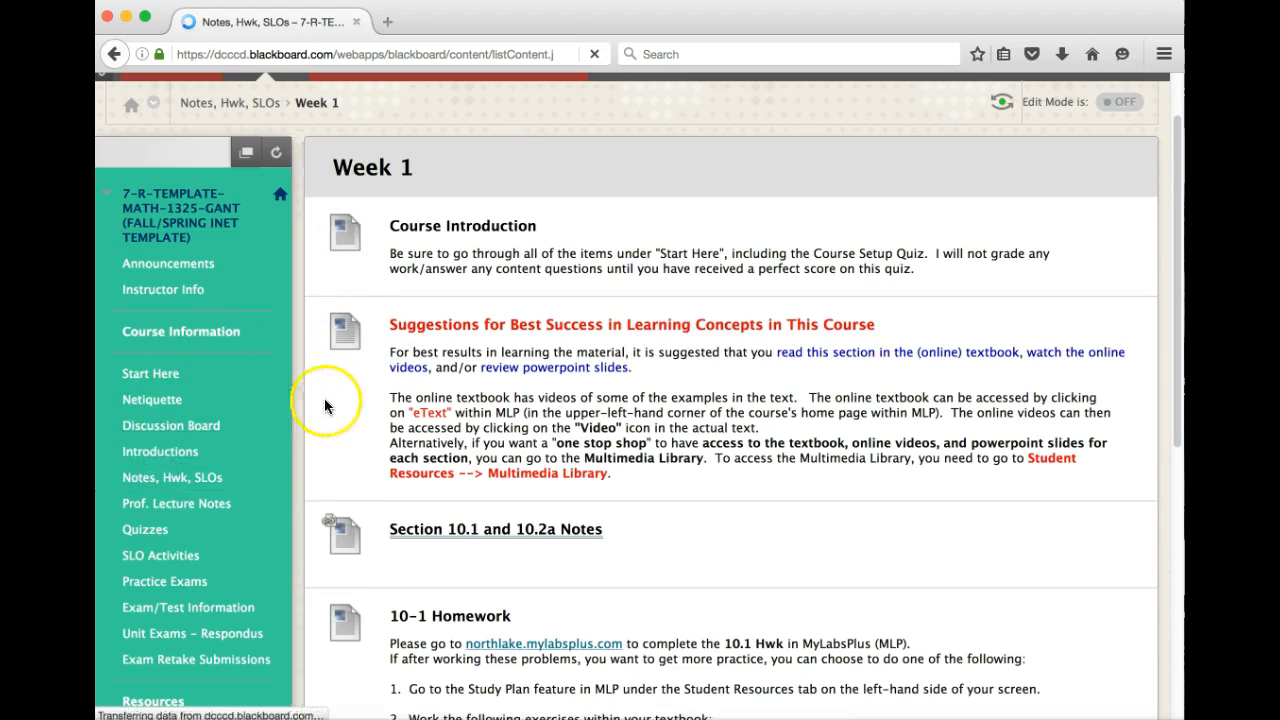
Step: Open the Week 4 folder and review its section notes, 10.7 and 11-1 homework, and Quiz 2
left_click(170, 476)
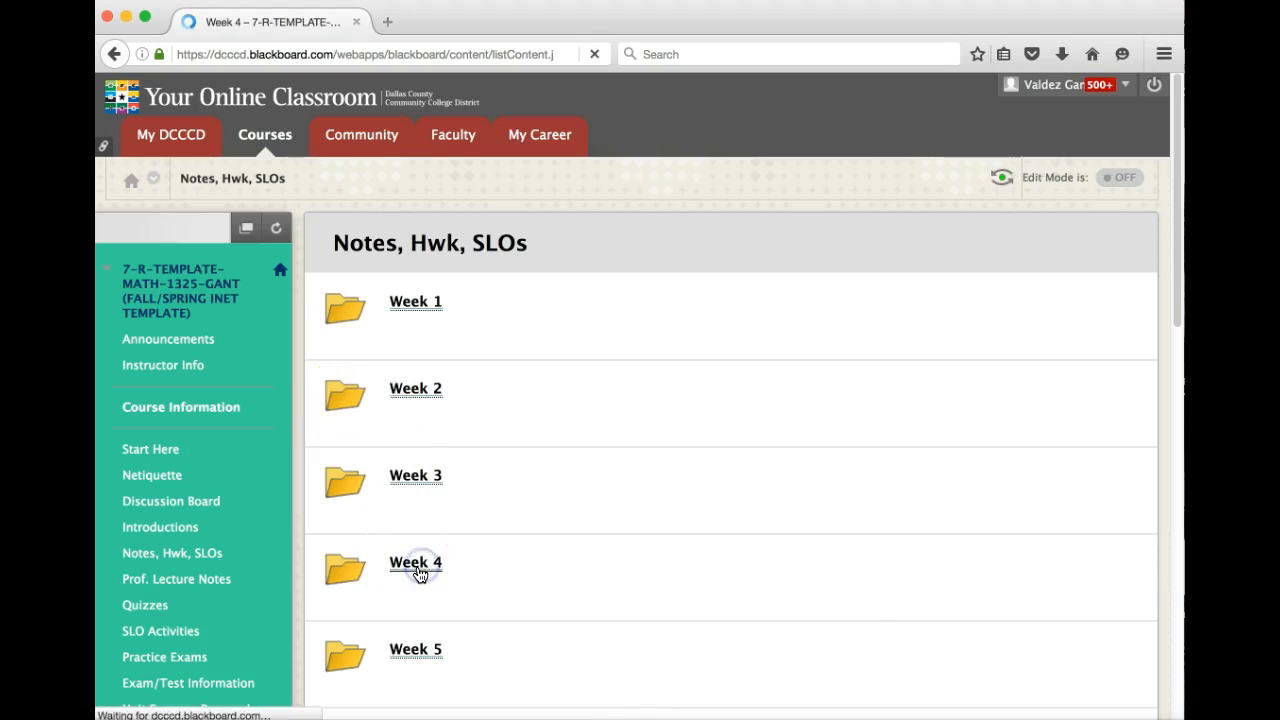
left_click(414, 562)
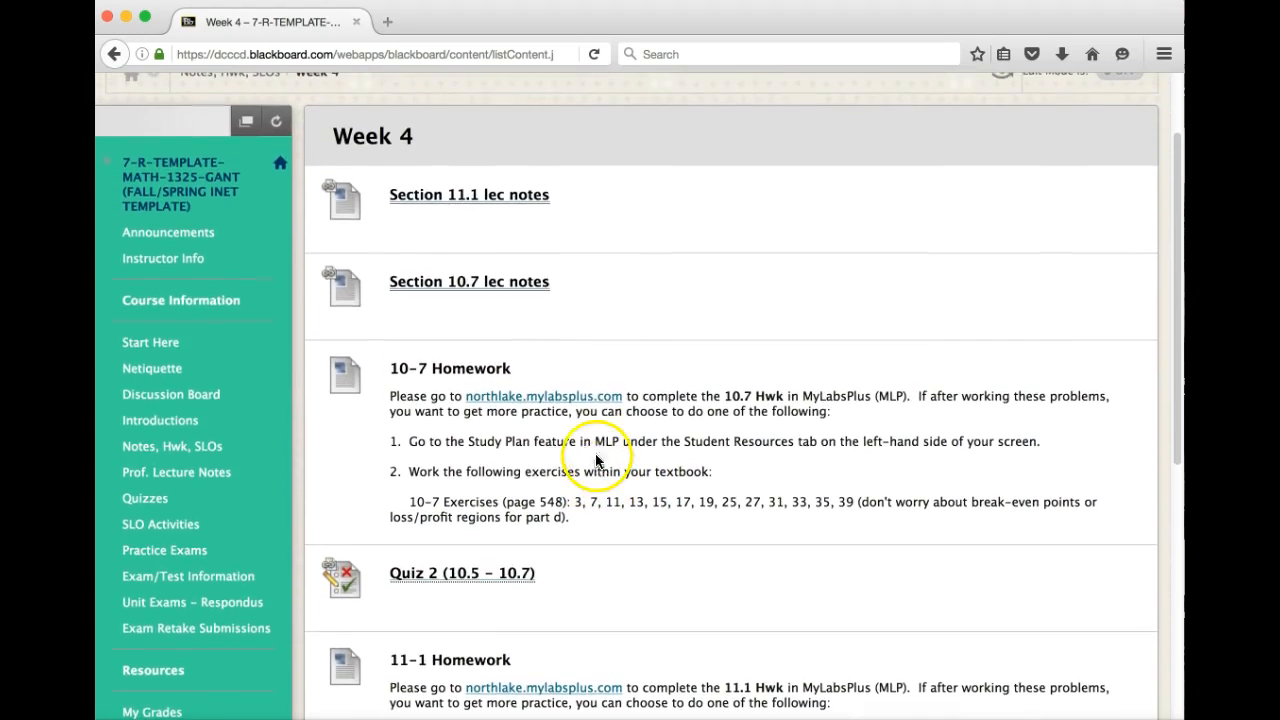
scroll("down", 3)
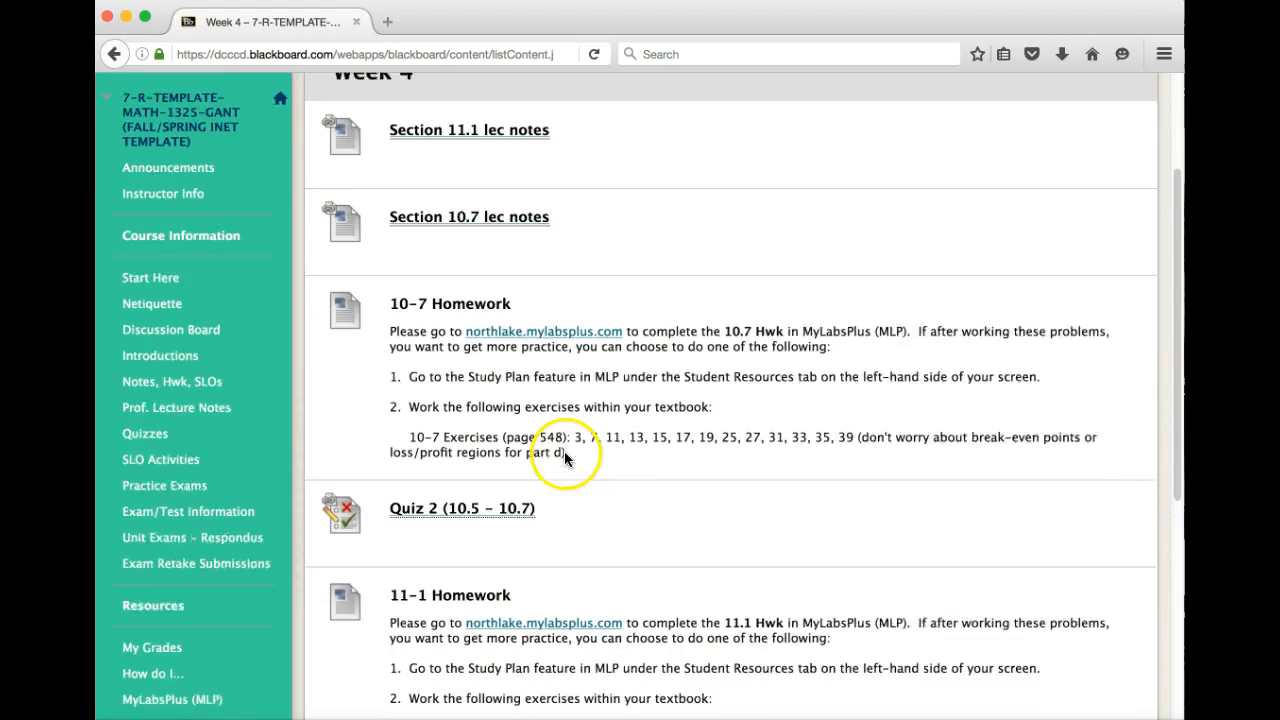
scroll("down", 3)
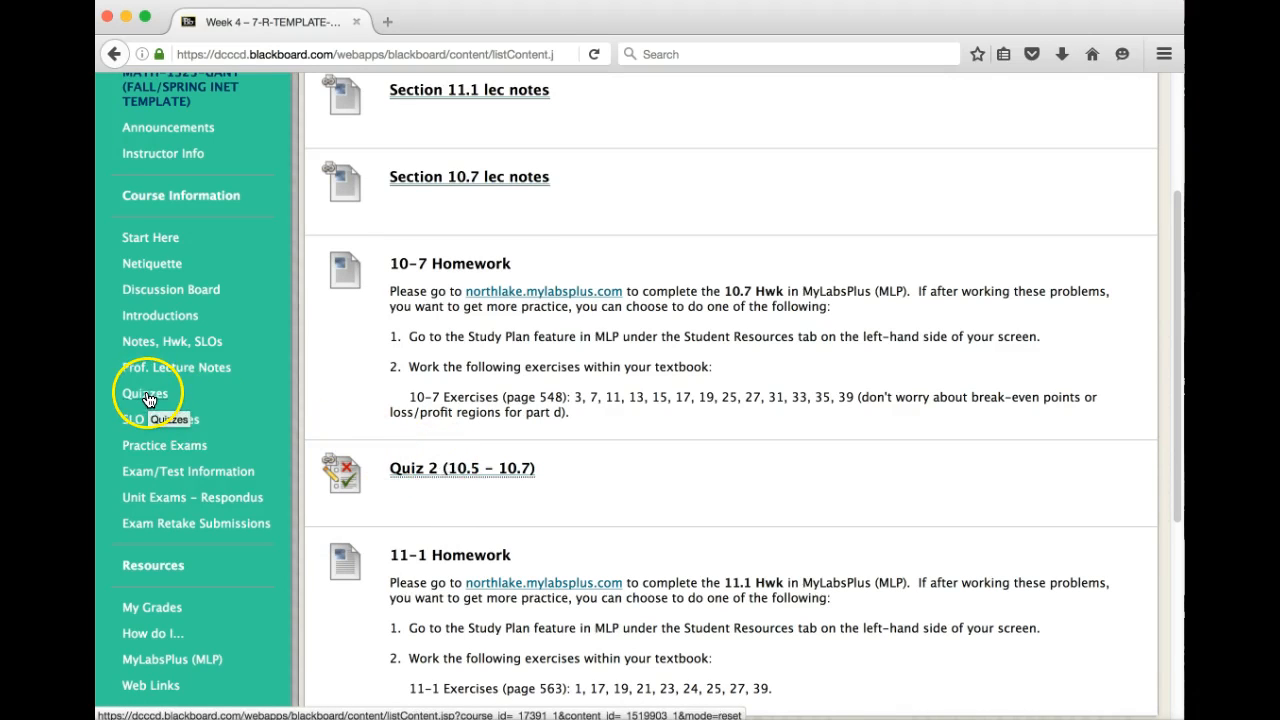
mouse_move(144, 392)
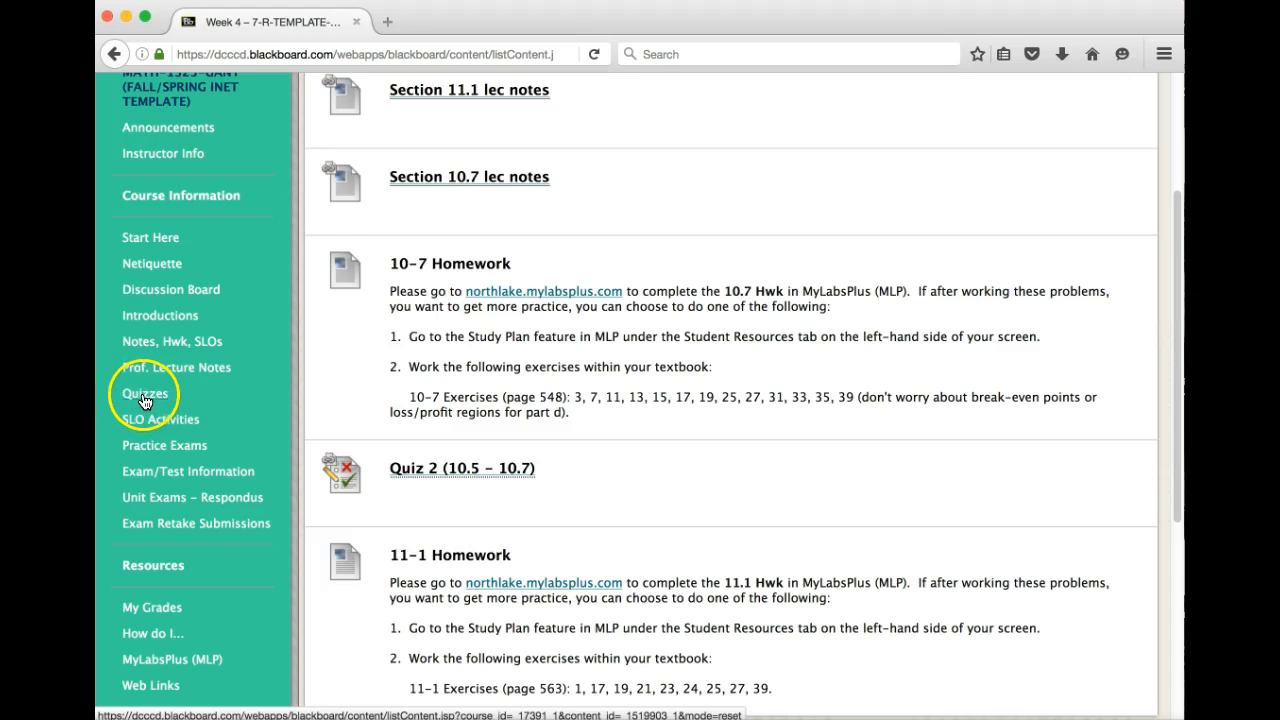
Step: Go to the Quizzes page listing the Course Setup Quiz and Quizzes 1 through 5
left_click(144, 392)
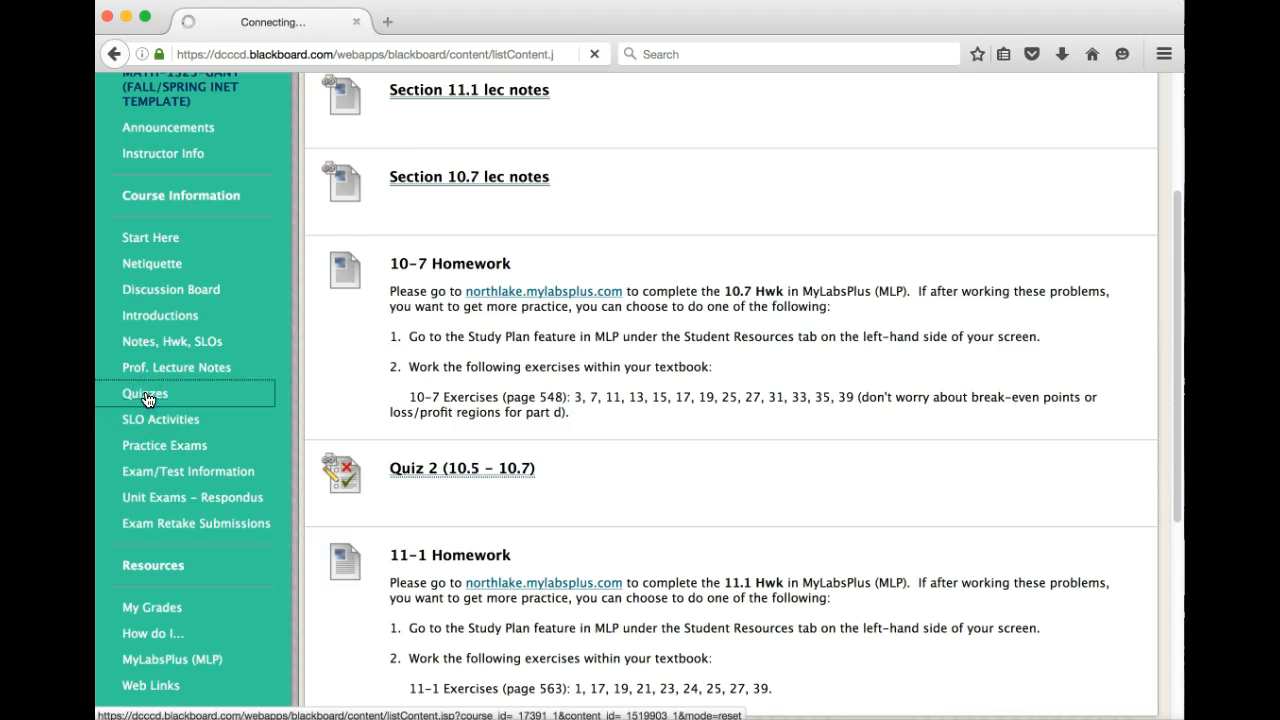
left_click(144, 392)
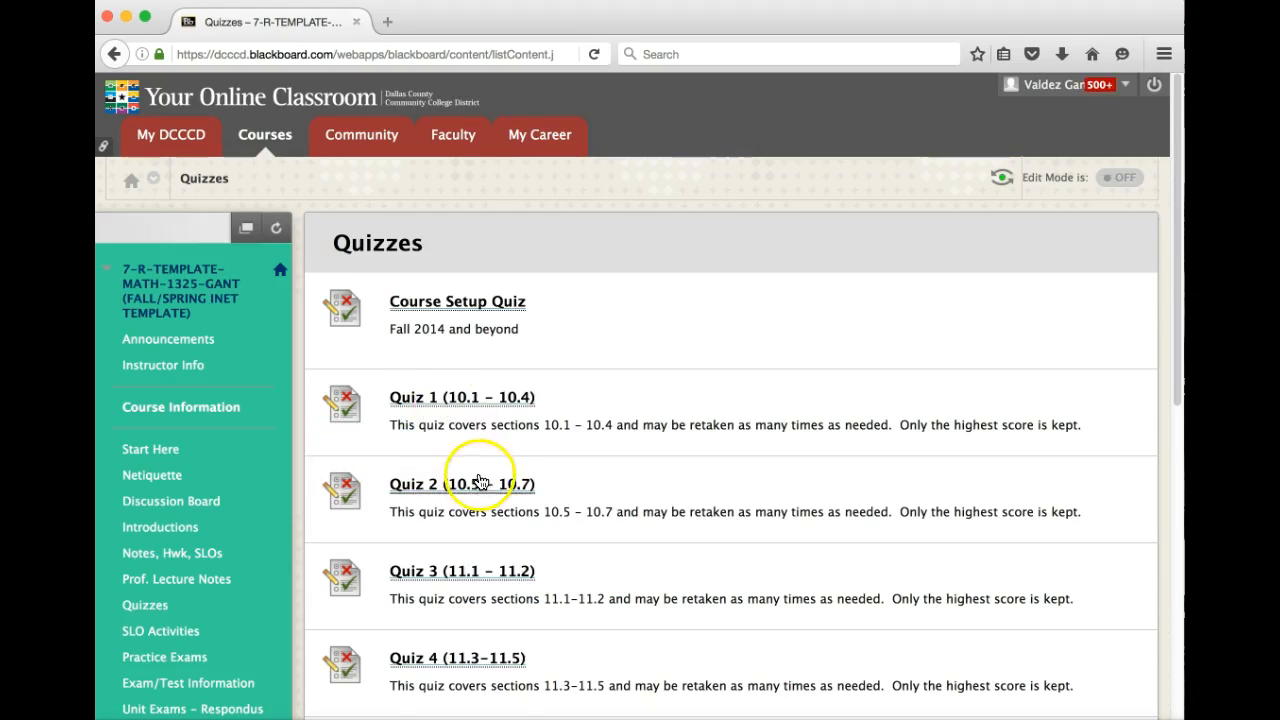
scroll("down", 3)
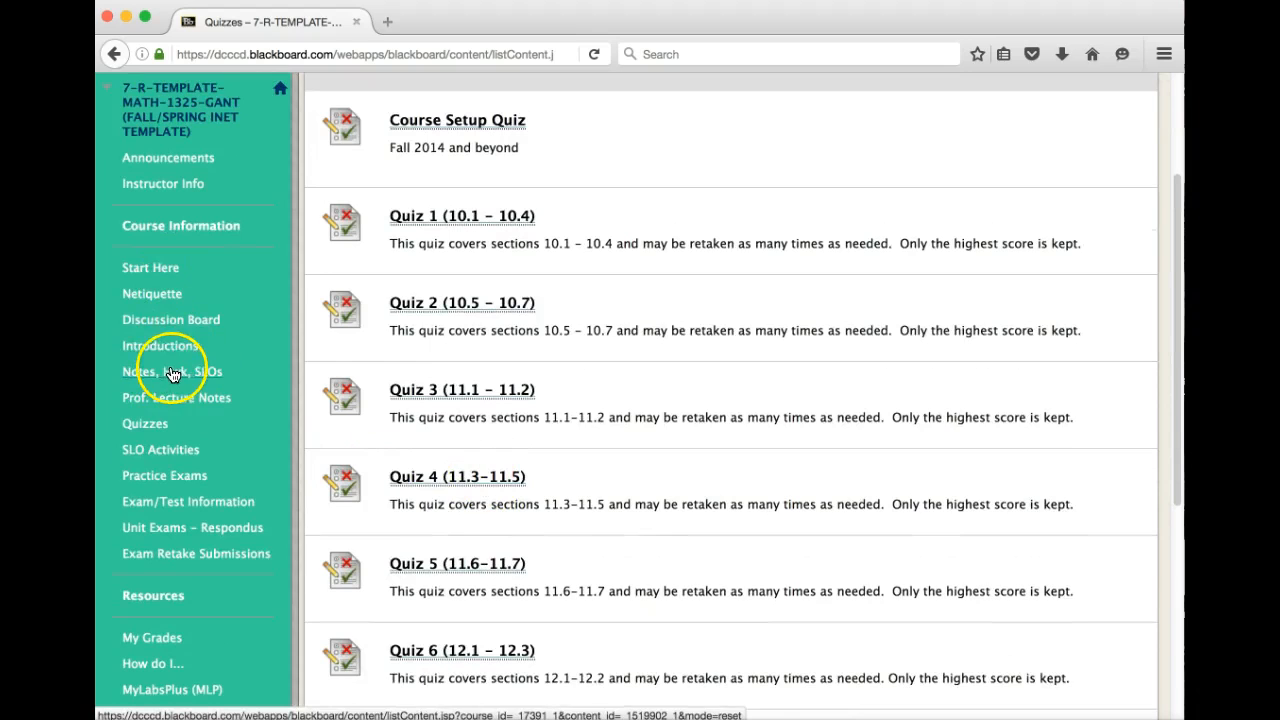
scroll("up", 3)
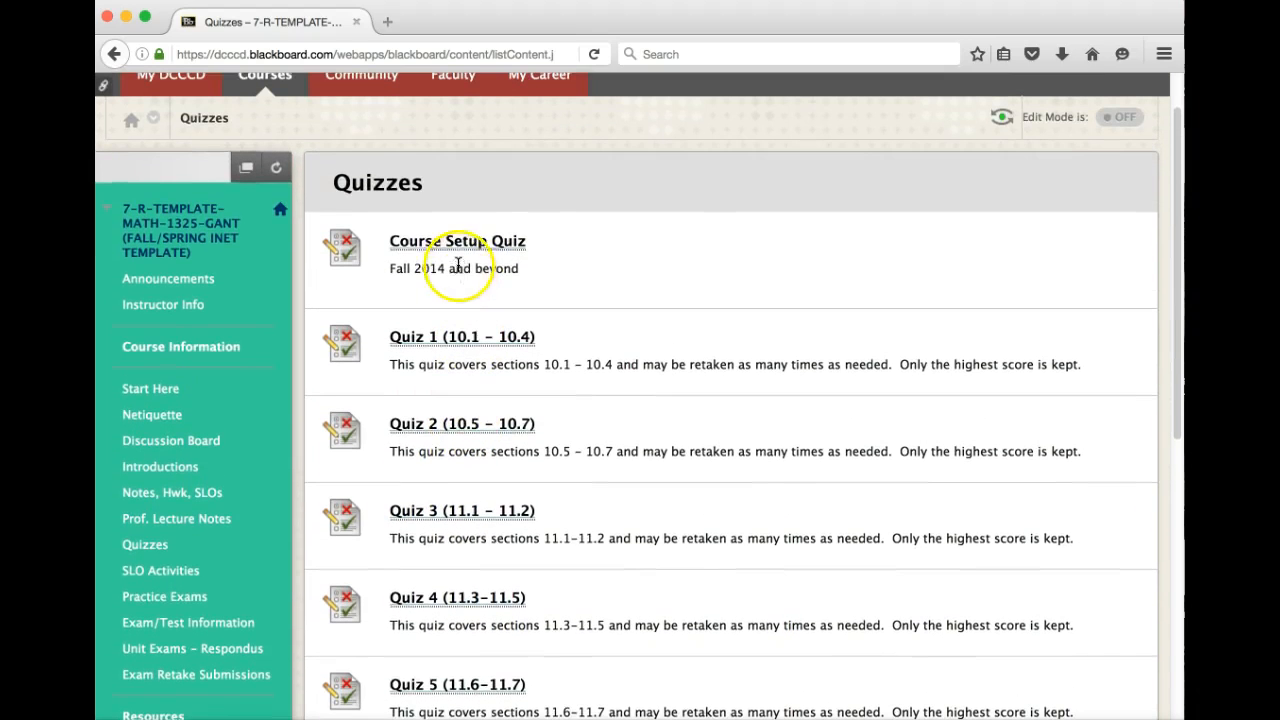
mouse_move(440, 248)
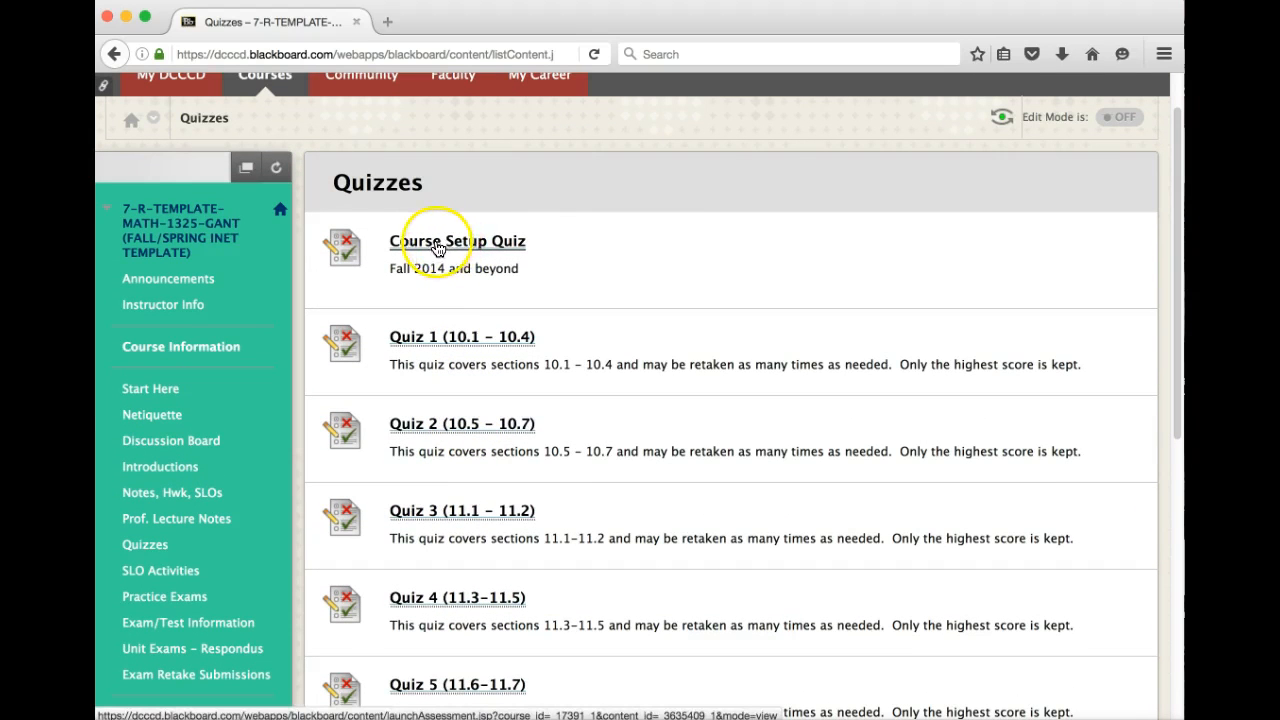
mouse_move(460, 244)
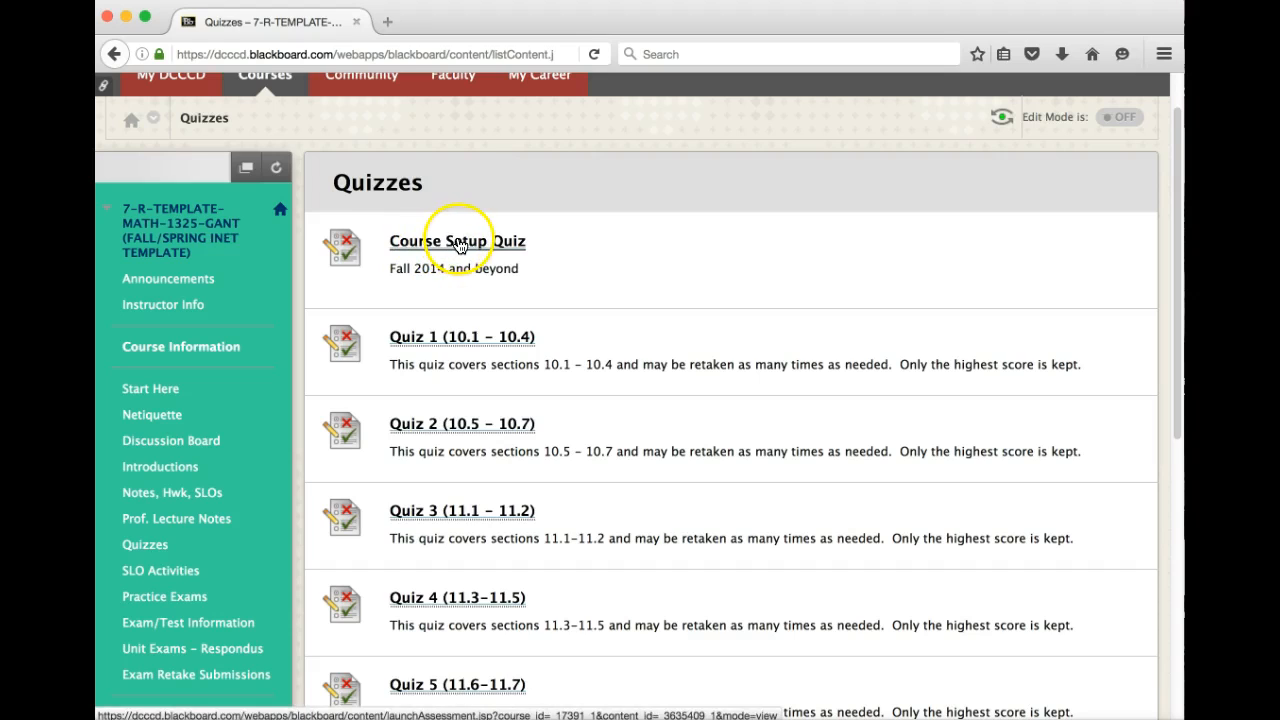
mouse_move(296, 432)
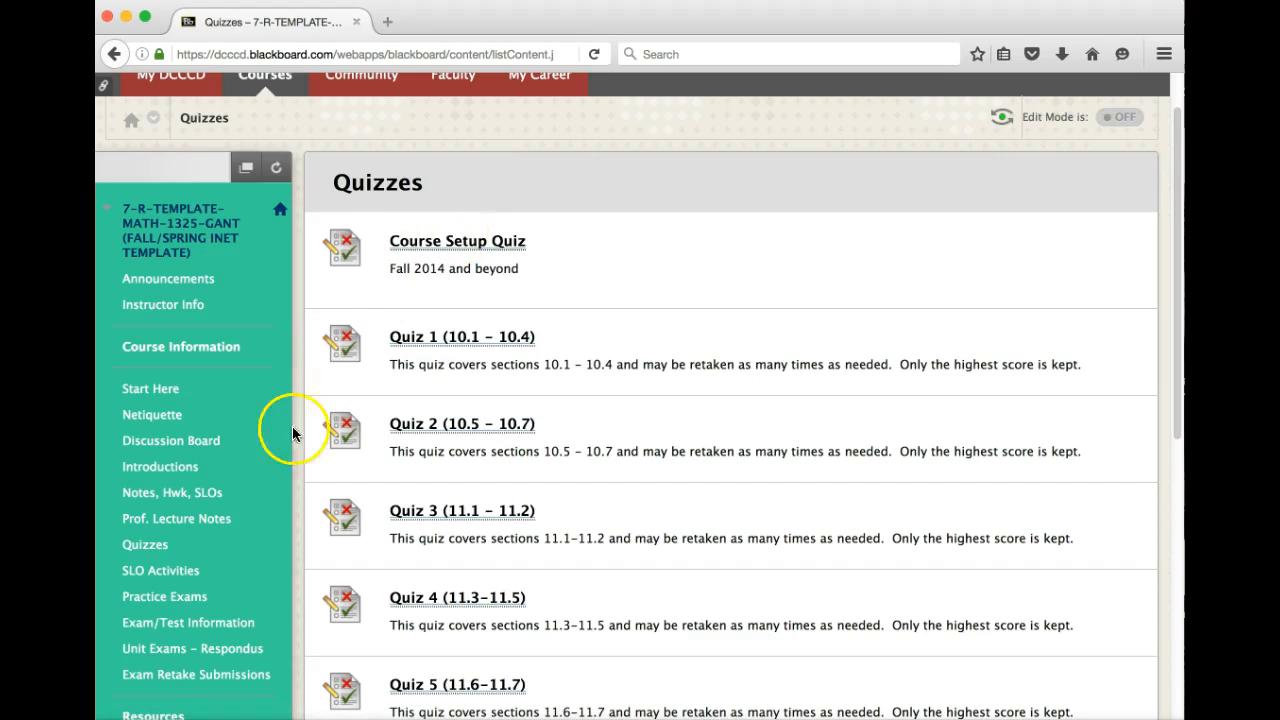
mouse_move(150, 388)
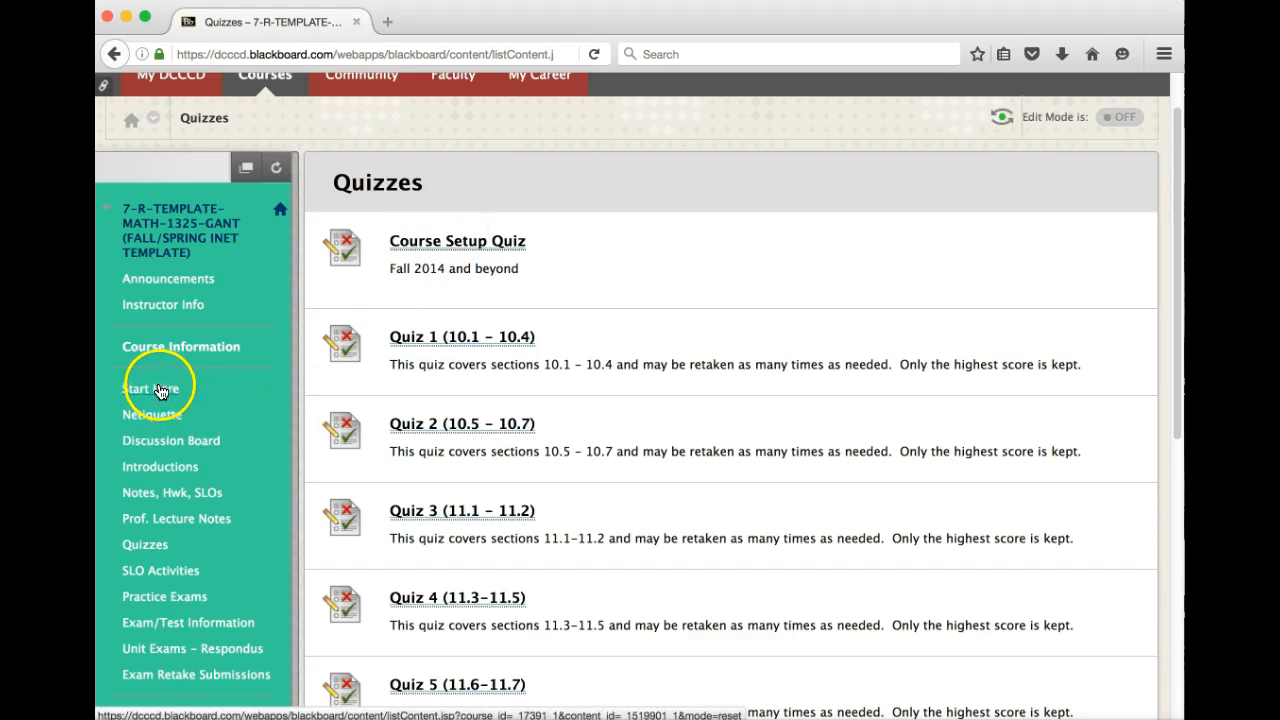
mouse_move(168, 504)
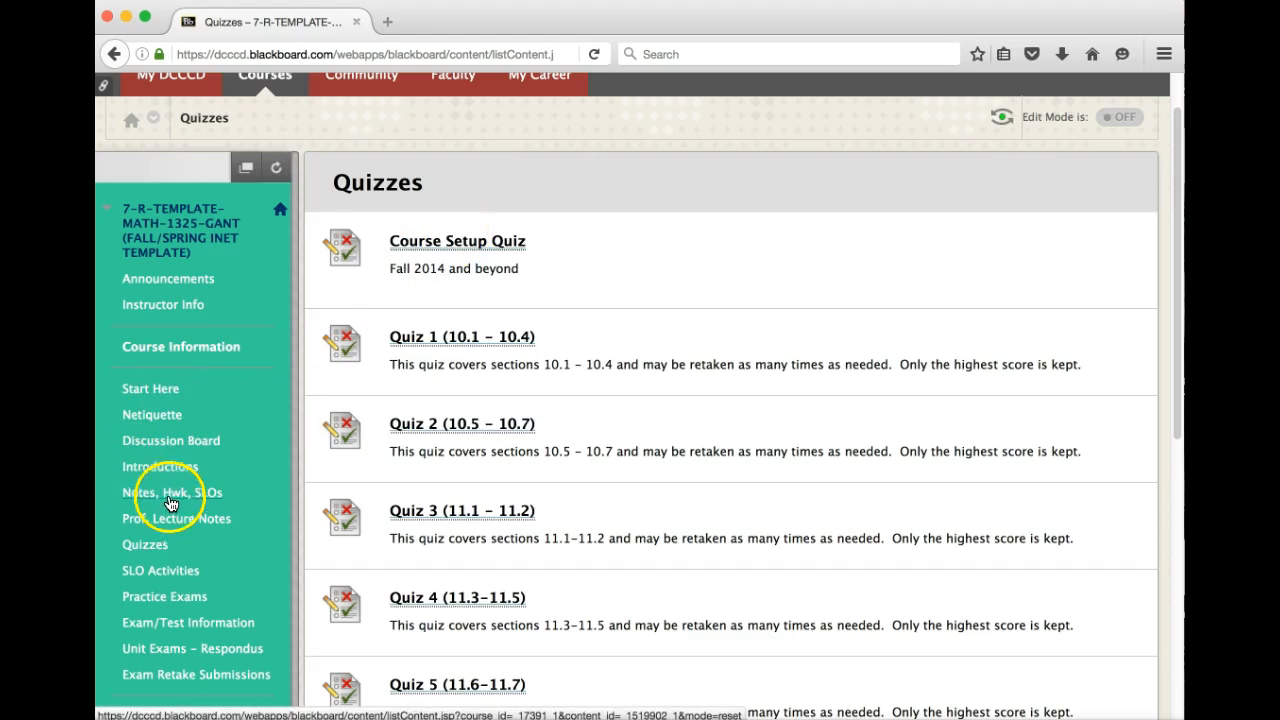
Step: Open the Week 5 folder showing 11-2 homework, Quiz 3, Exam 1 Study Guide and Practice Exam 1
left_click(172, 492)
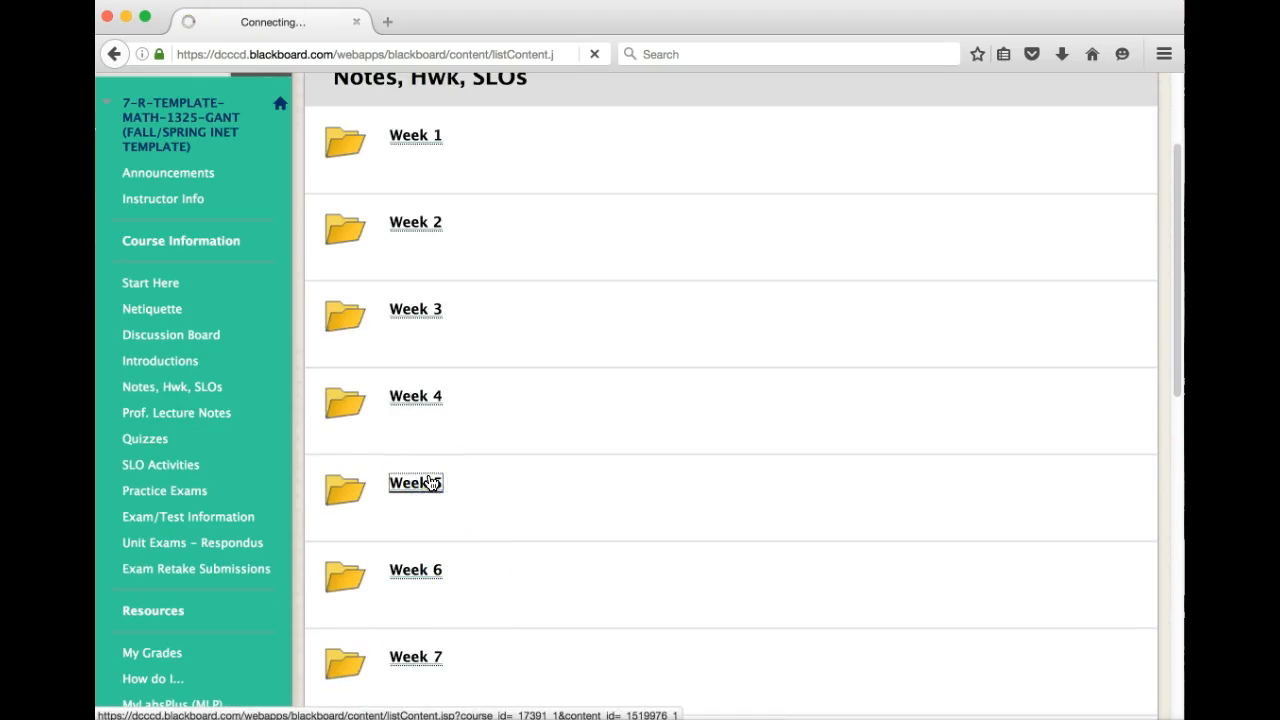
left_click(414, 482)
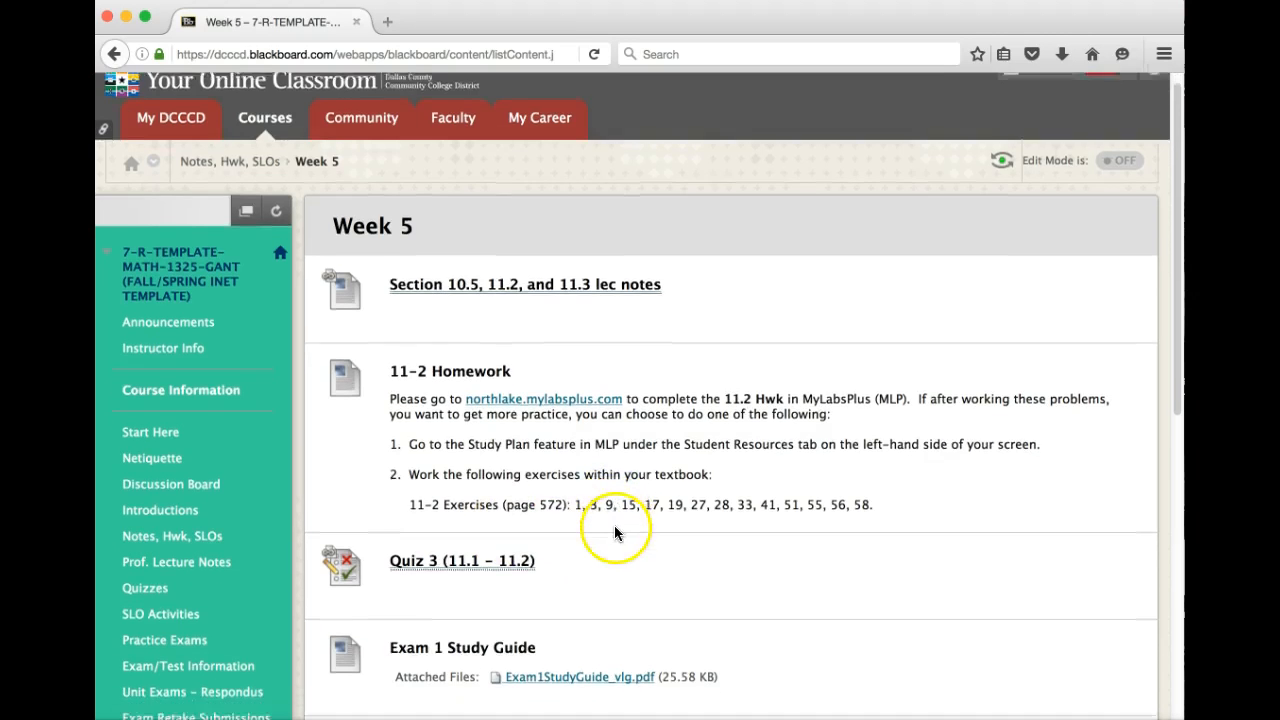
scroll("down", 3)
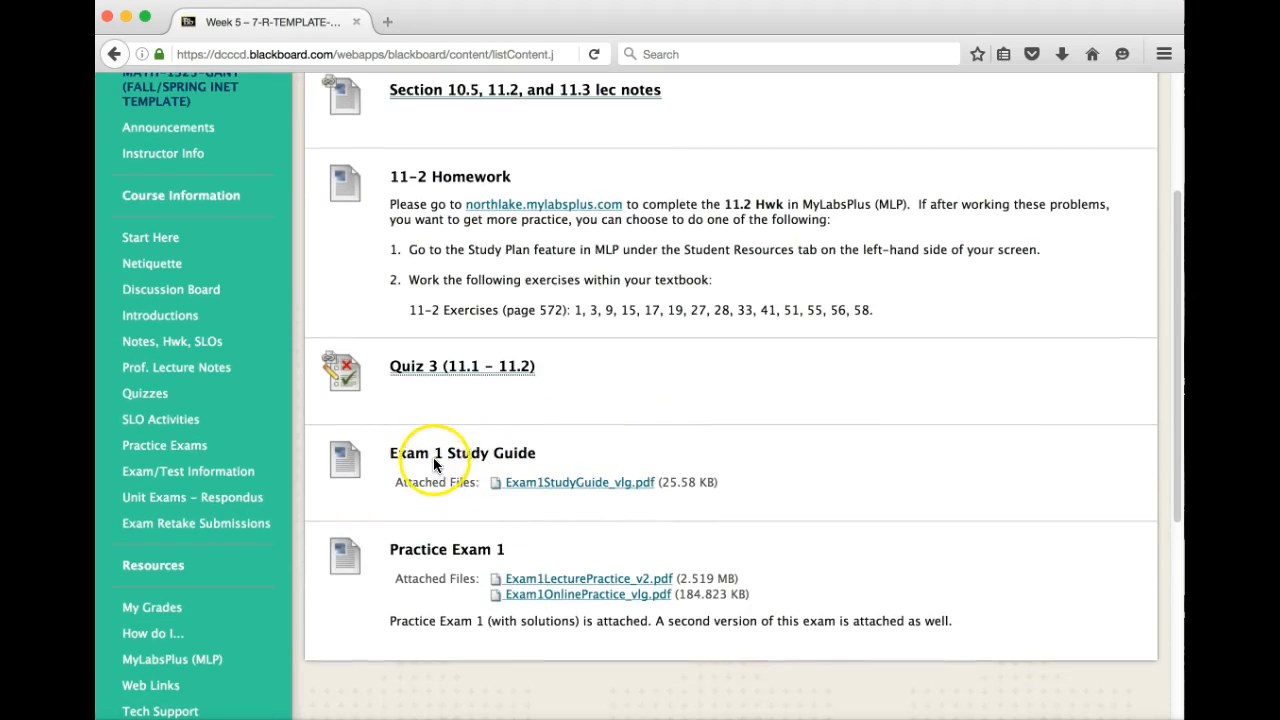
mouse_move(668, 578)
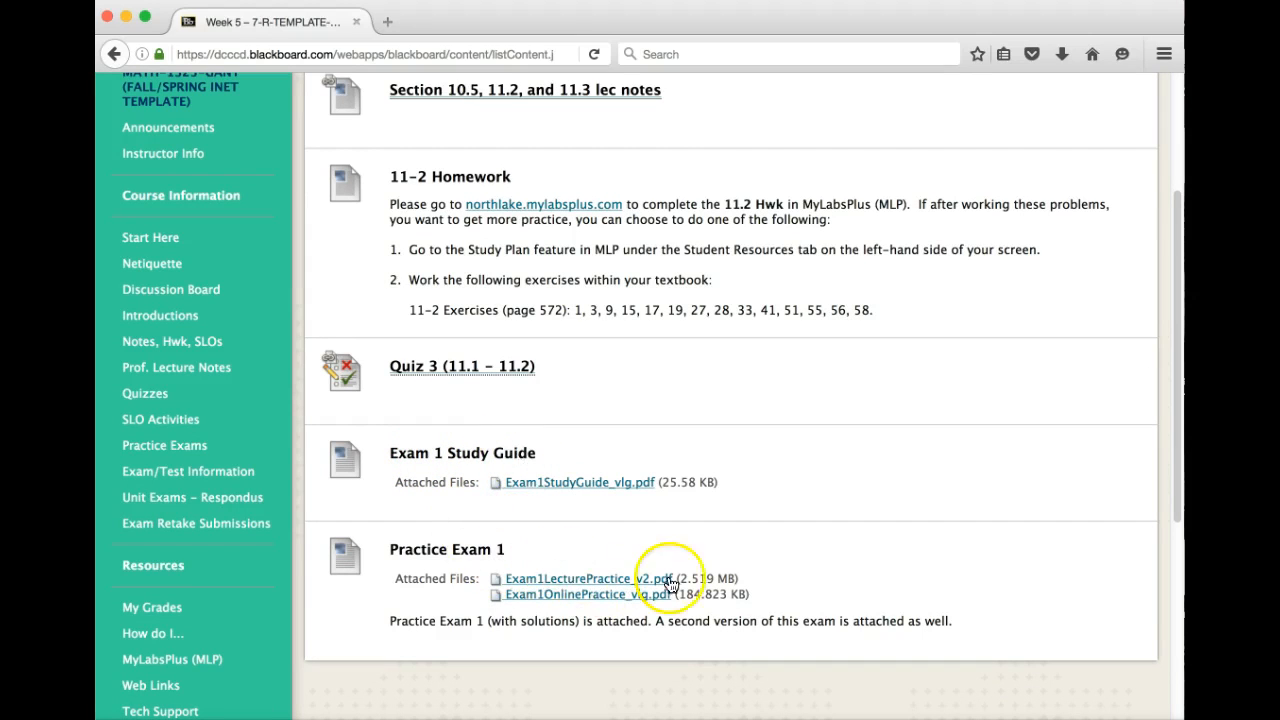
mouse_move(664, 594)
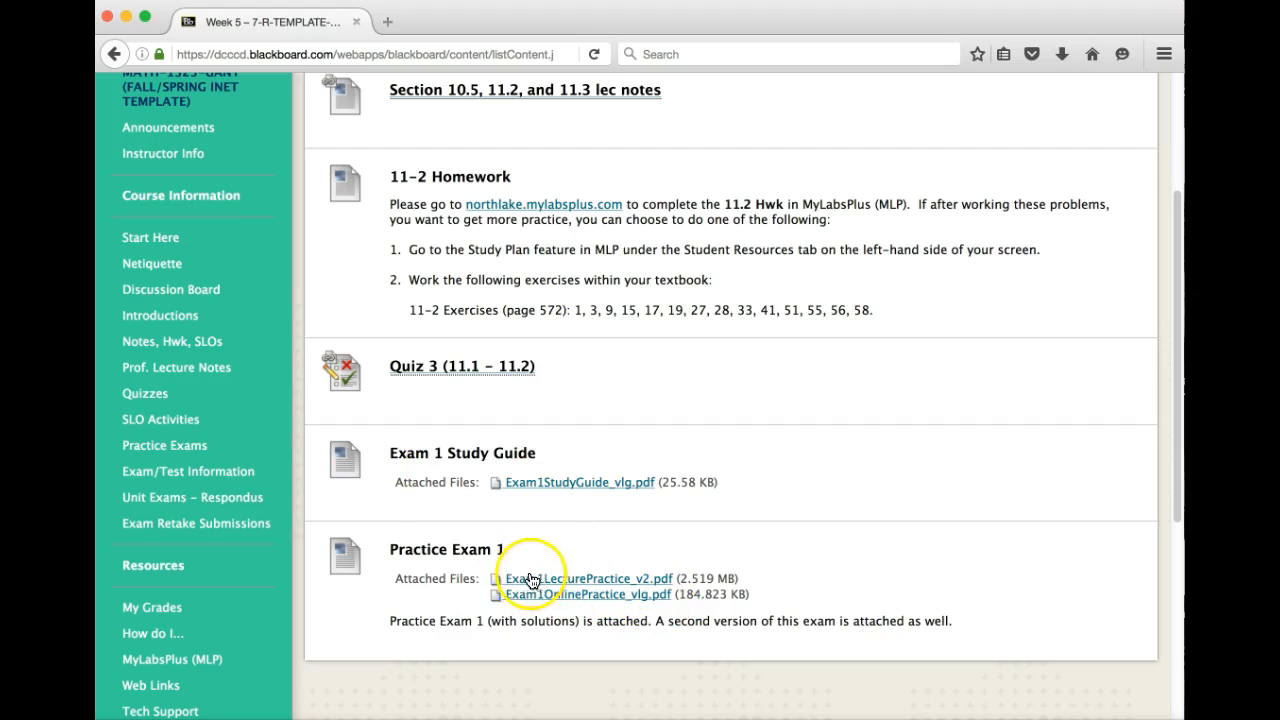
mouse_move(532, 552)
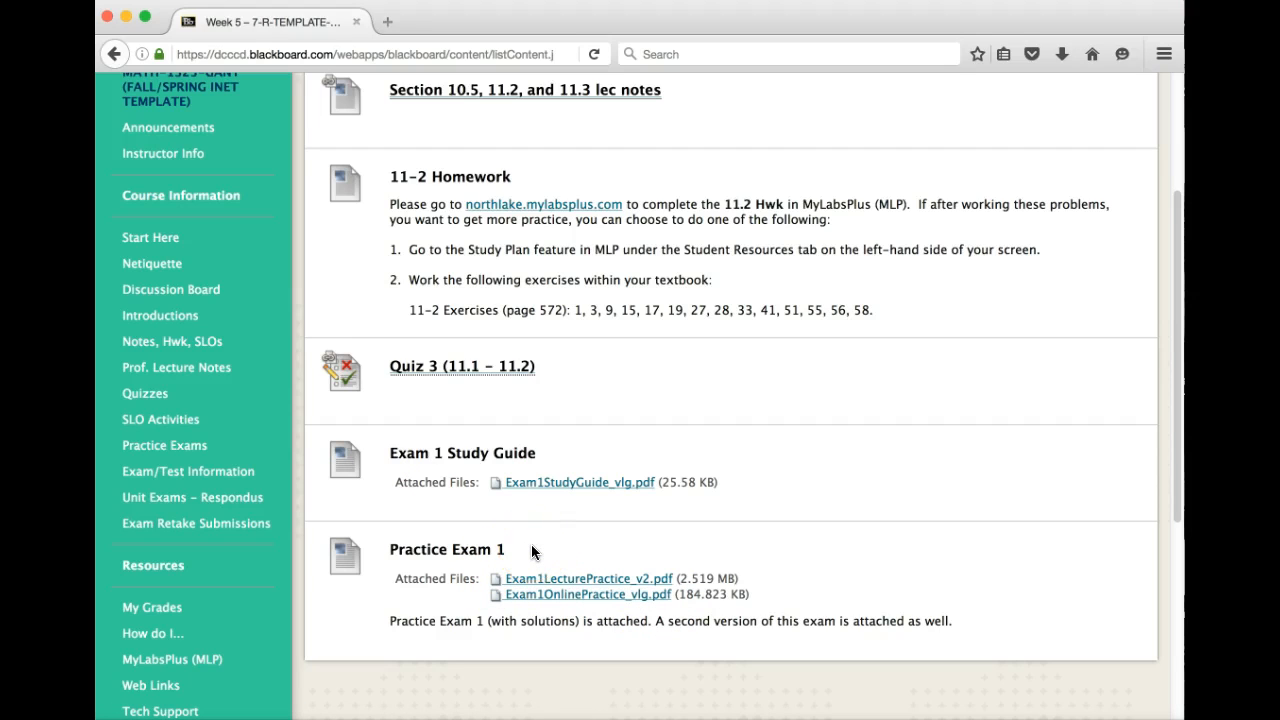
mouse_move(560, 448)
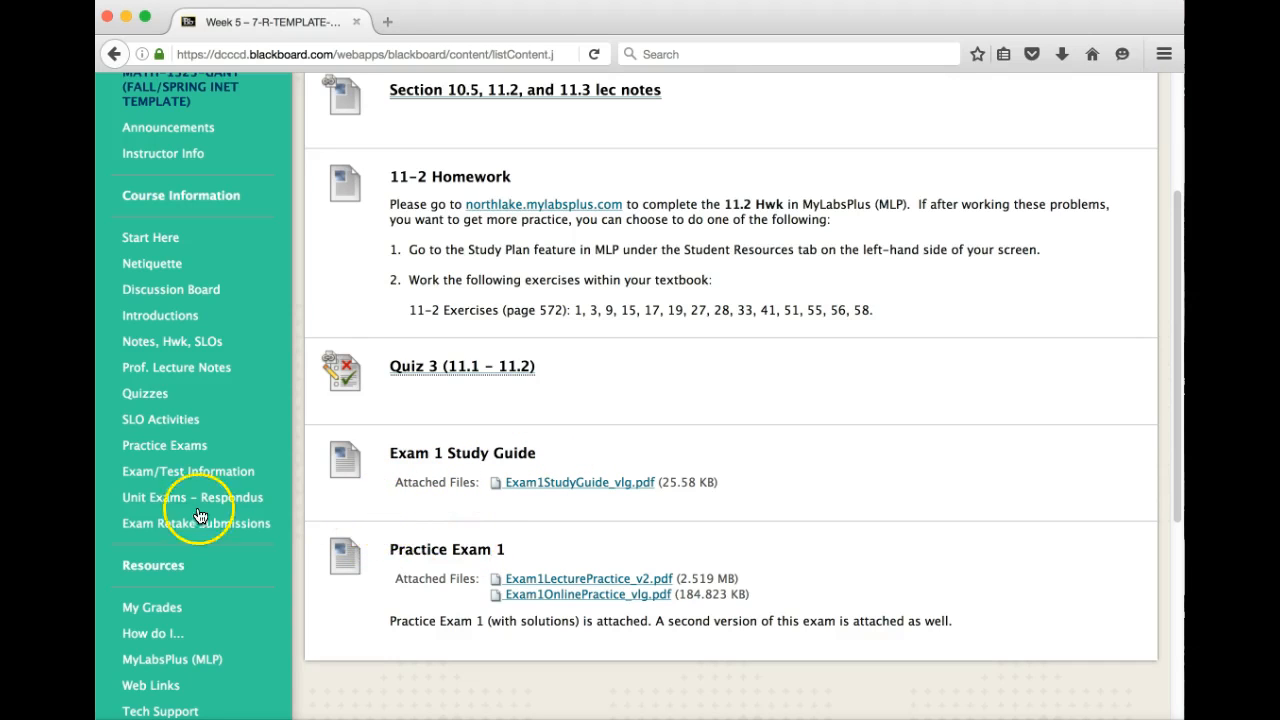
mouse_move(172, 450)
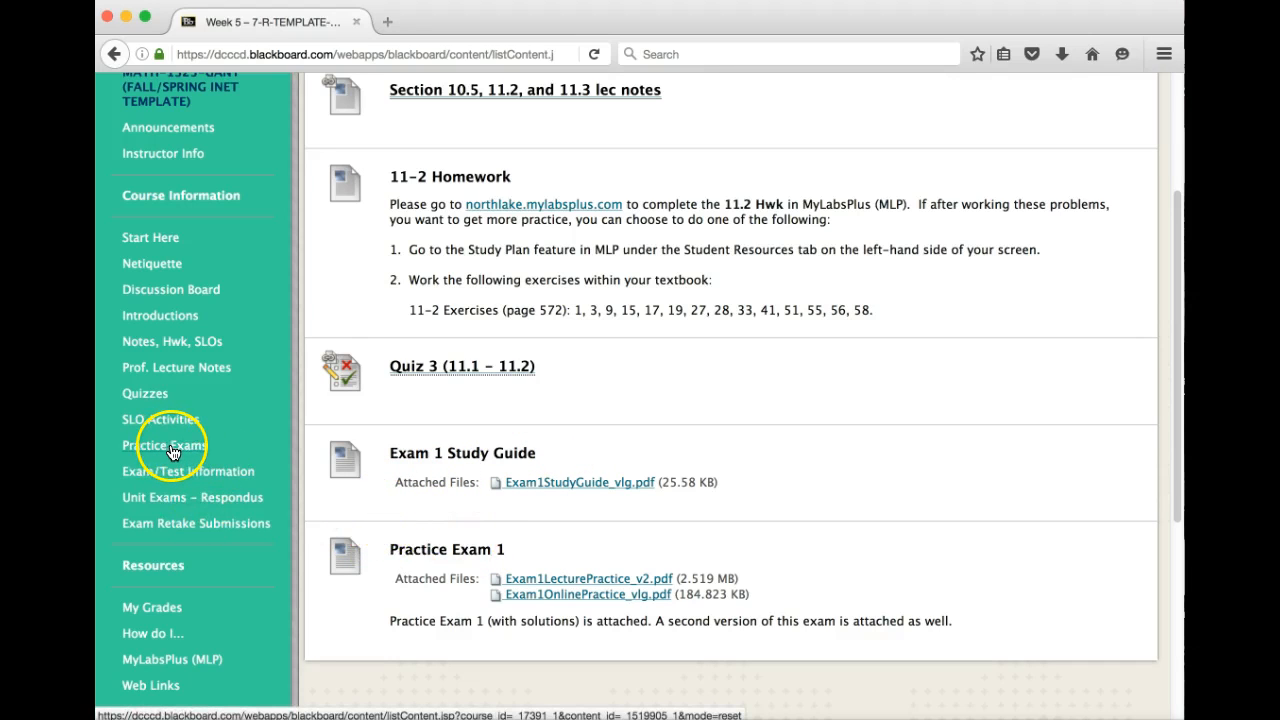
Step: Go to the Practice Exams page with Exam 1 materials, the review video and Exam 2 study guide
left_click(164, 444)
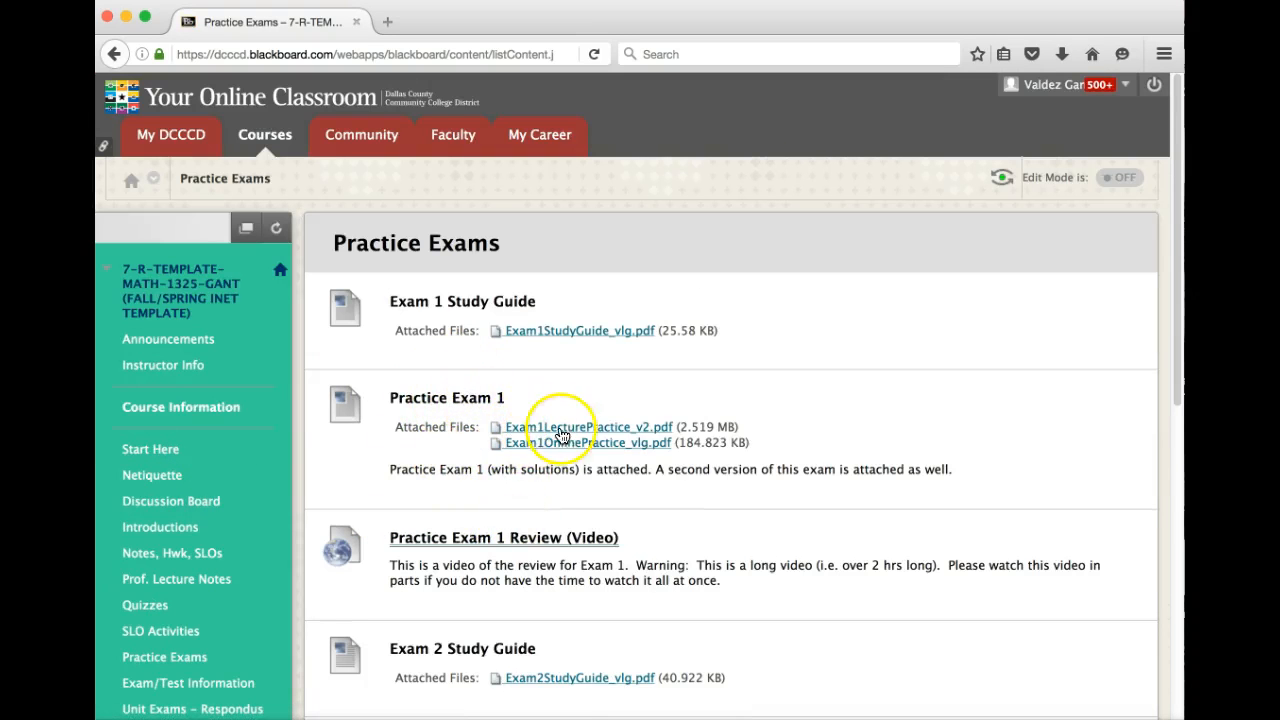
mouse_move(128, 522)
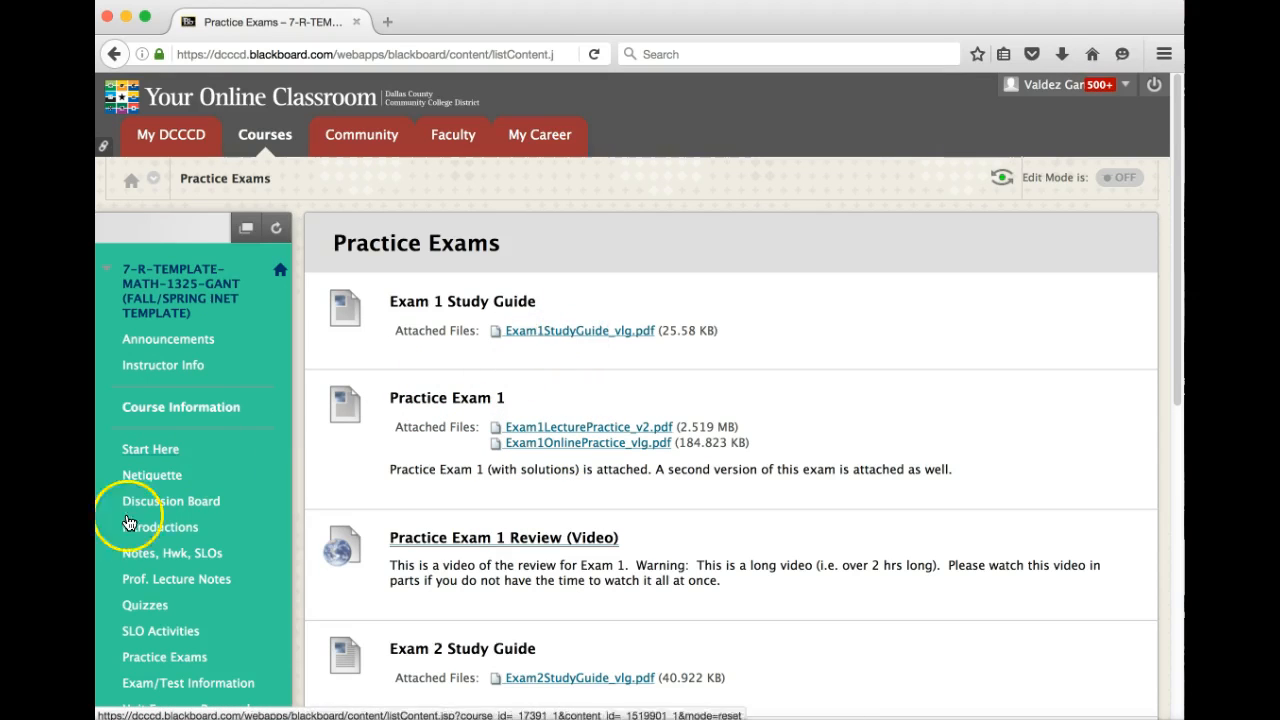
mouse_move(504, 546)
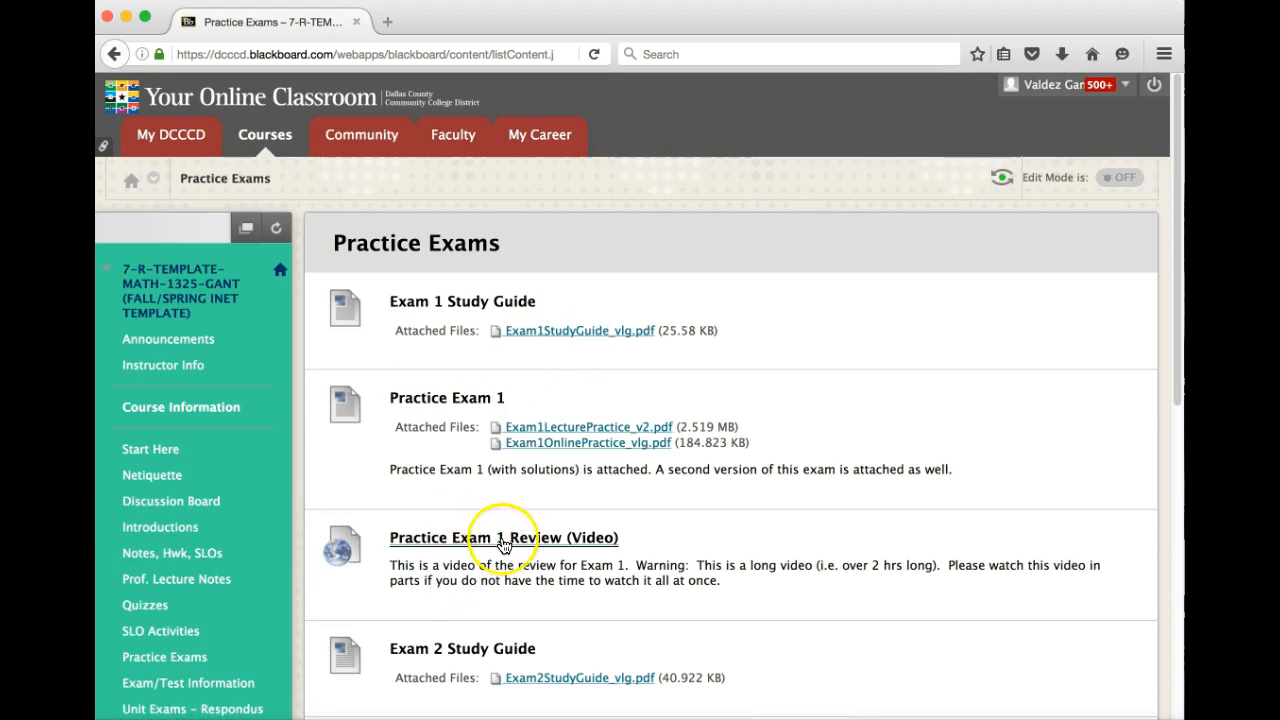
mouse_move(568, 552)
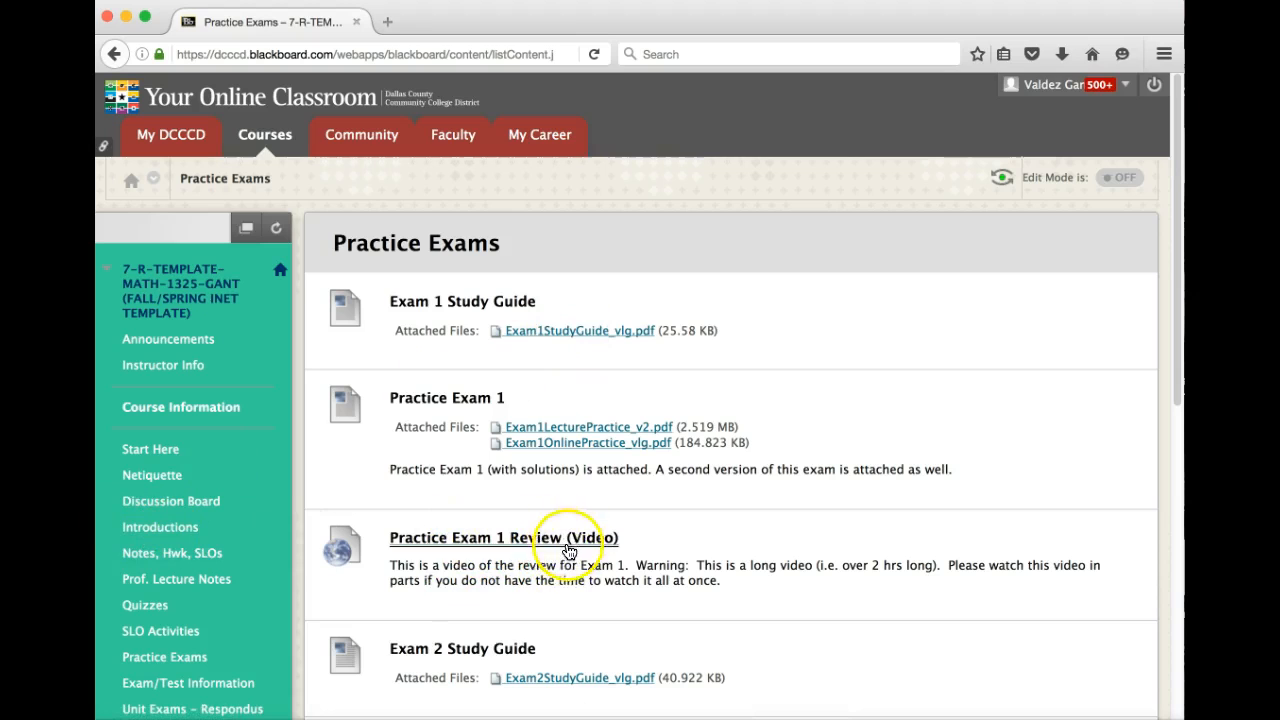
scroll("down", 3)
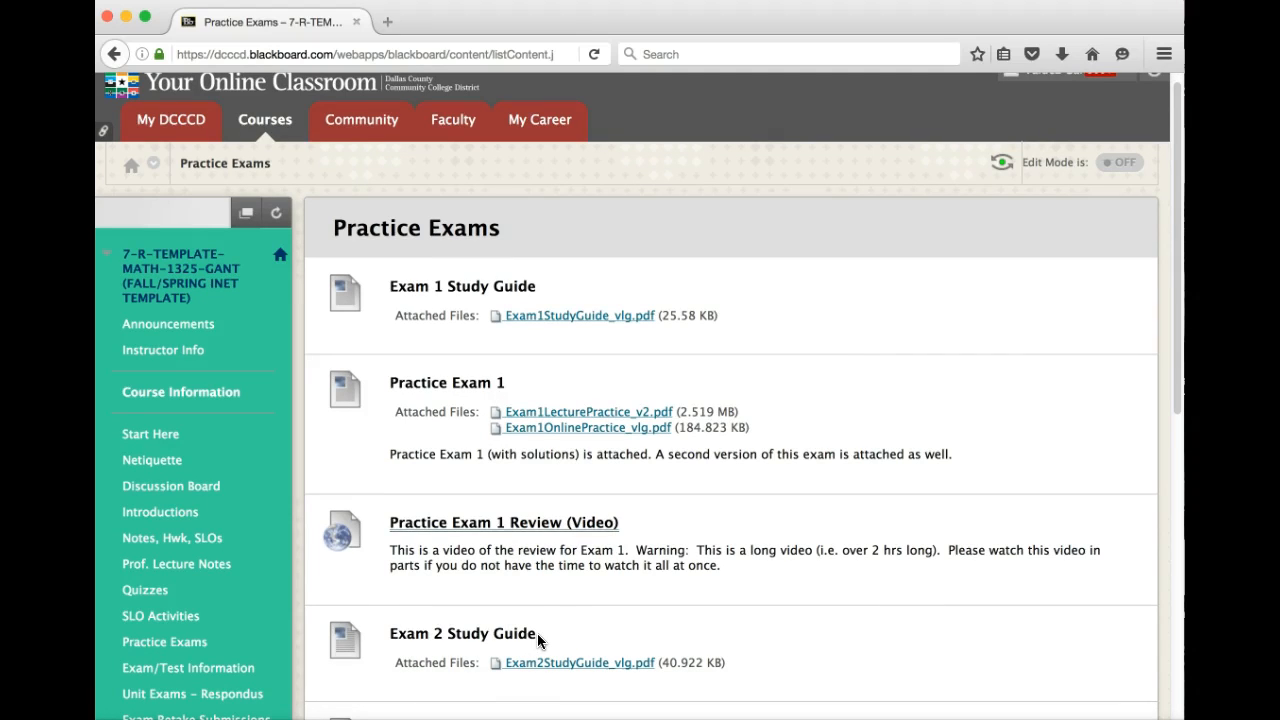
mouse_move(564, 604)
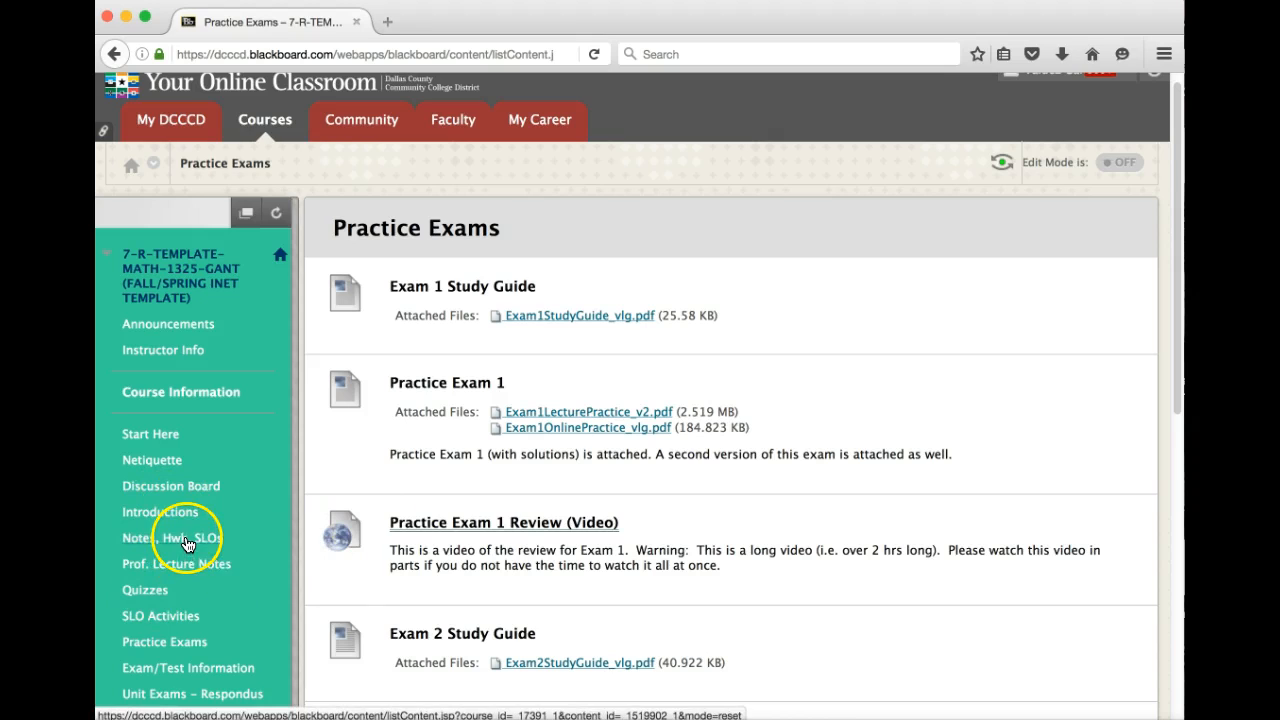
mouse_move(212, 564)
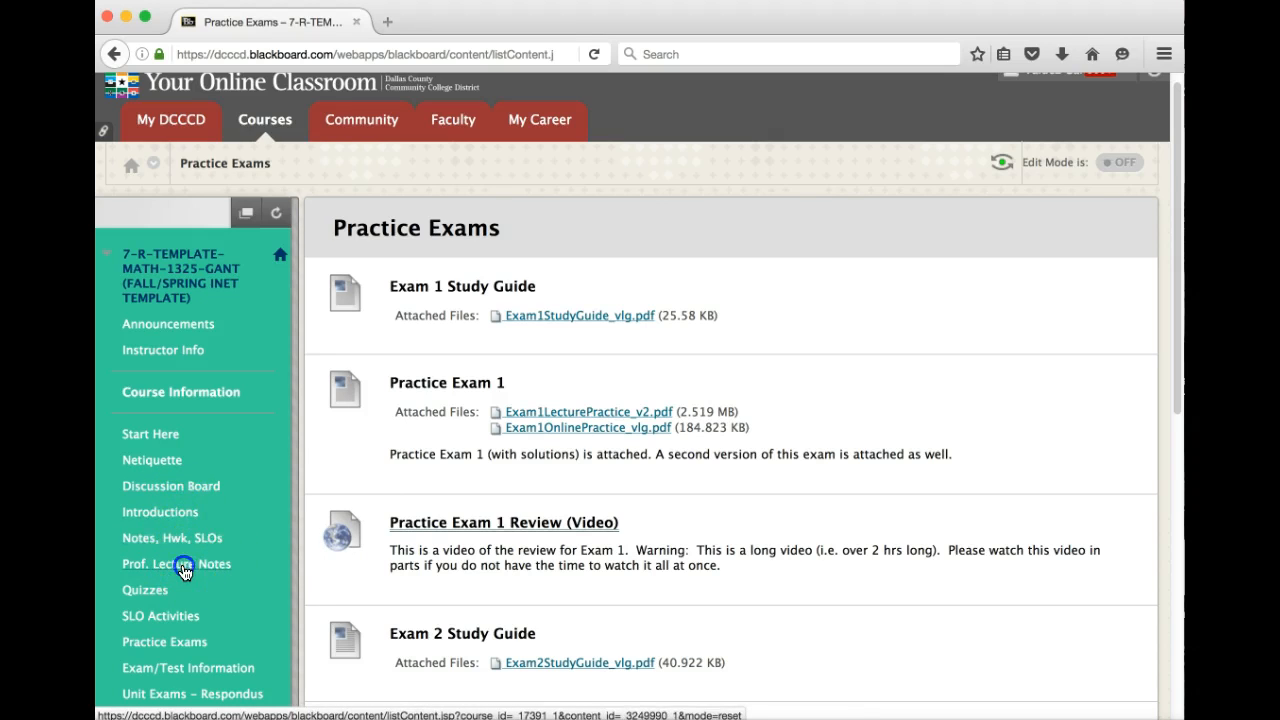
Step: Open the Professor Lec Notes - 1325 folder and browse its section PDFs from 10.1 through 13.4
left_click(176, 564)
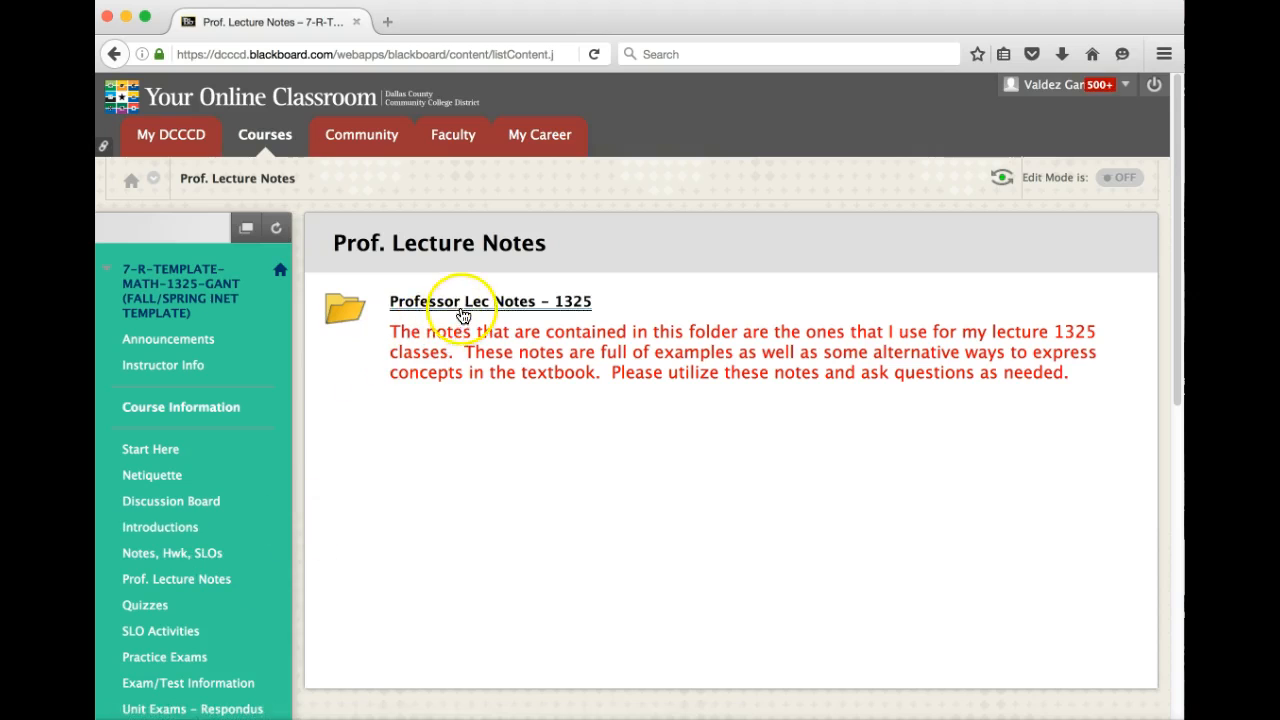
left_click(490, 300)
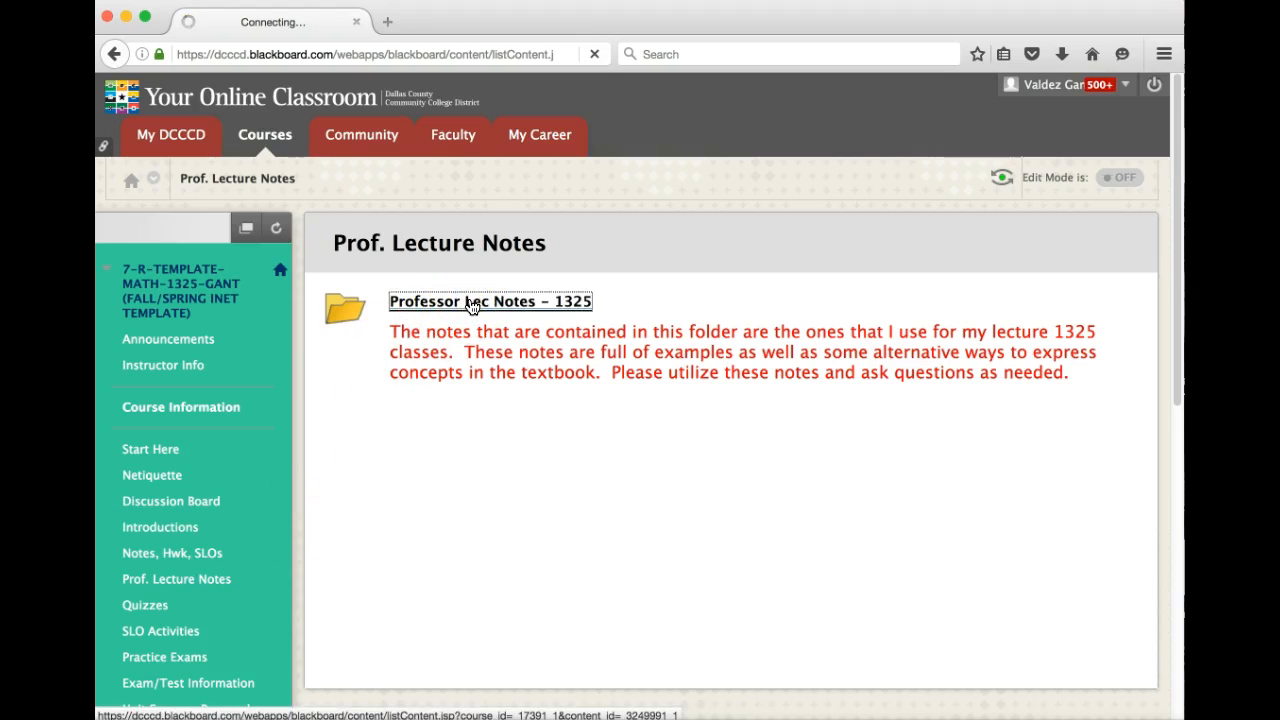
left_click(488, 300)
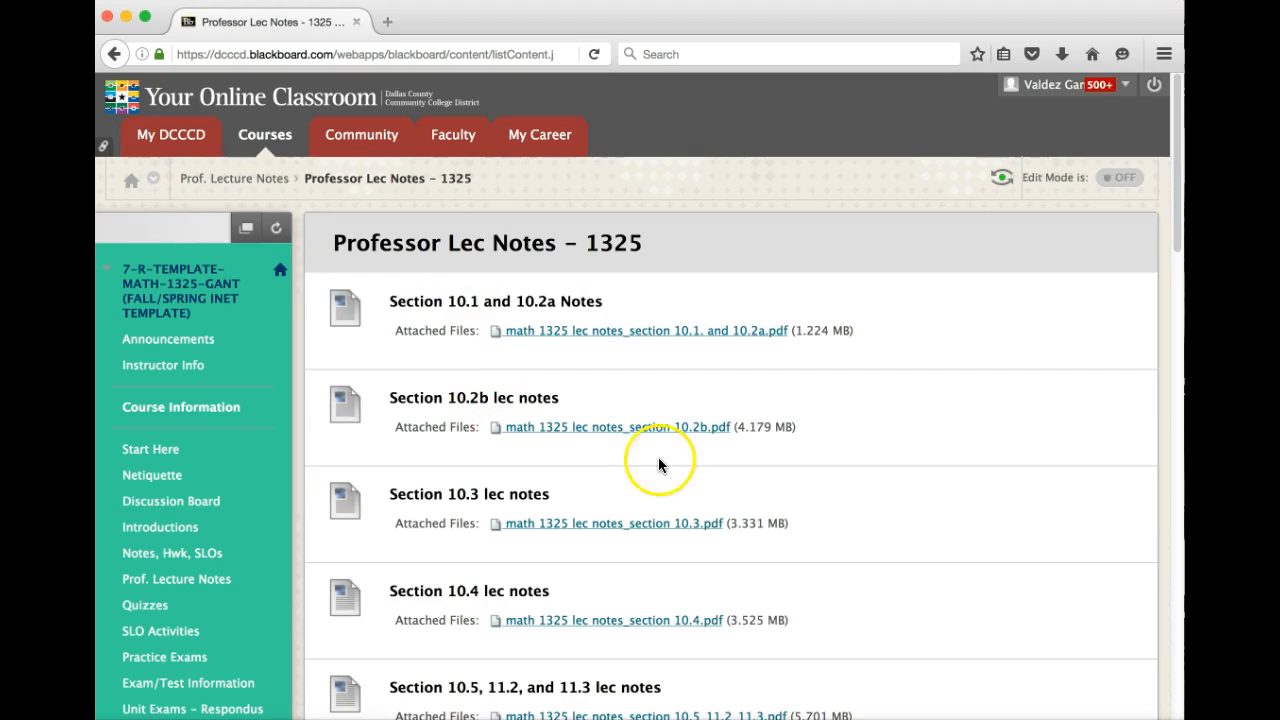
scroll("down", 3)
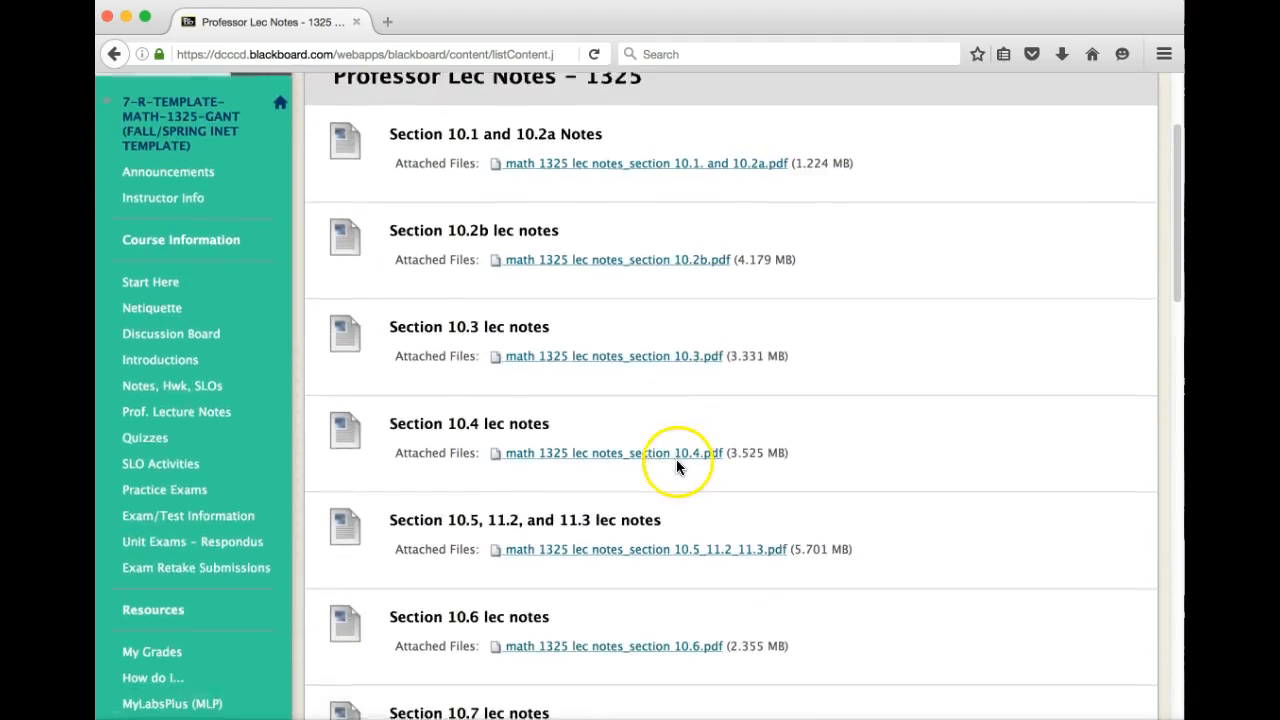
scroll("down", 3)
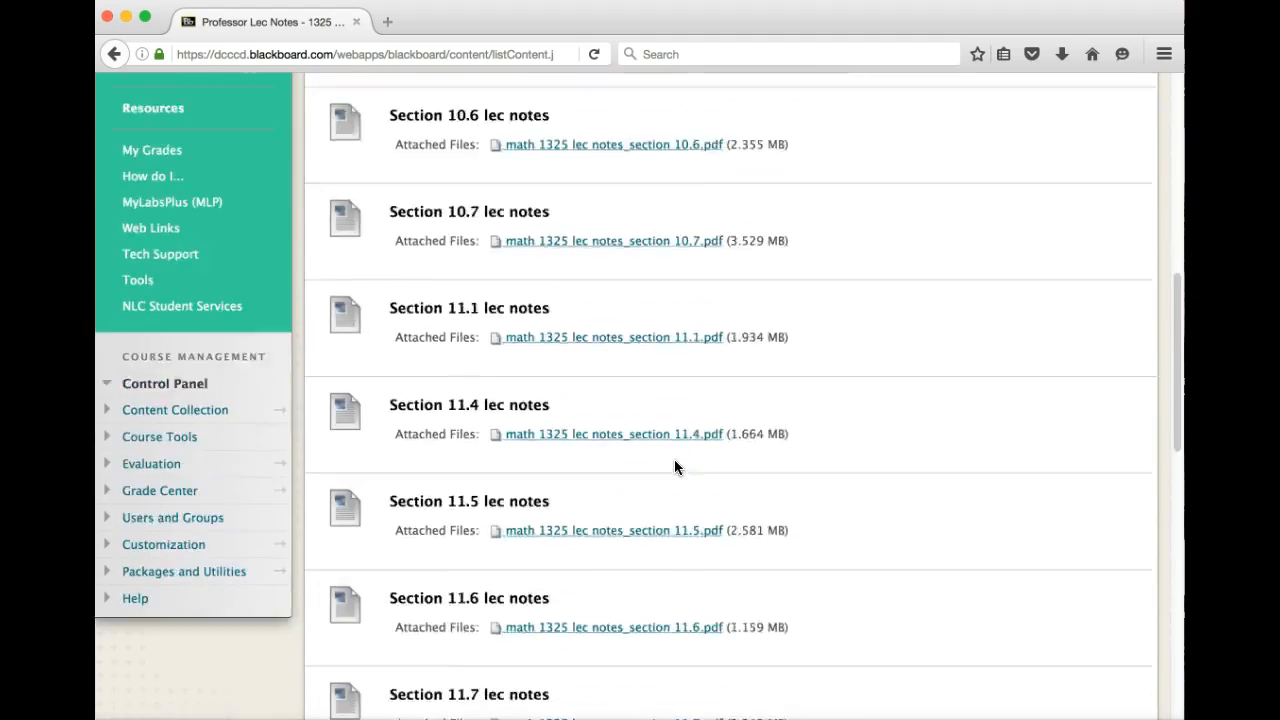
scroll("down", 3)
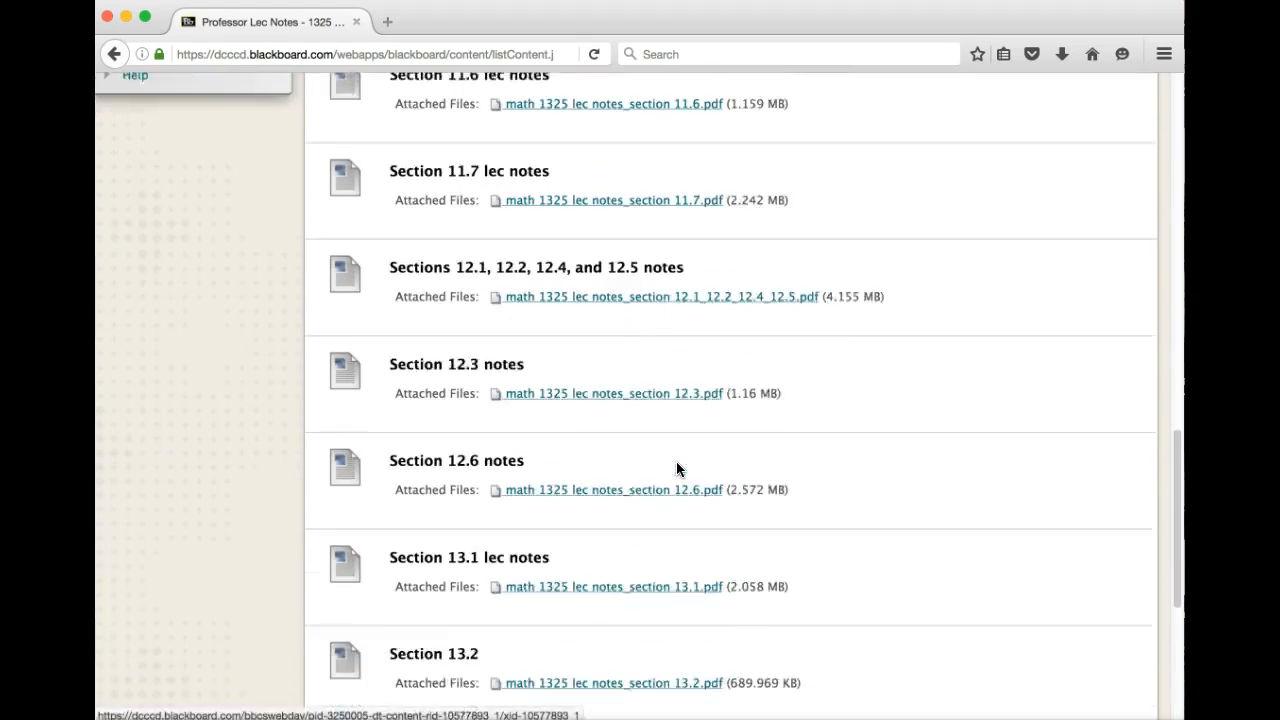
scroll("down", 3)
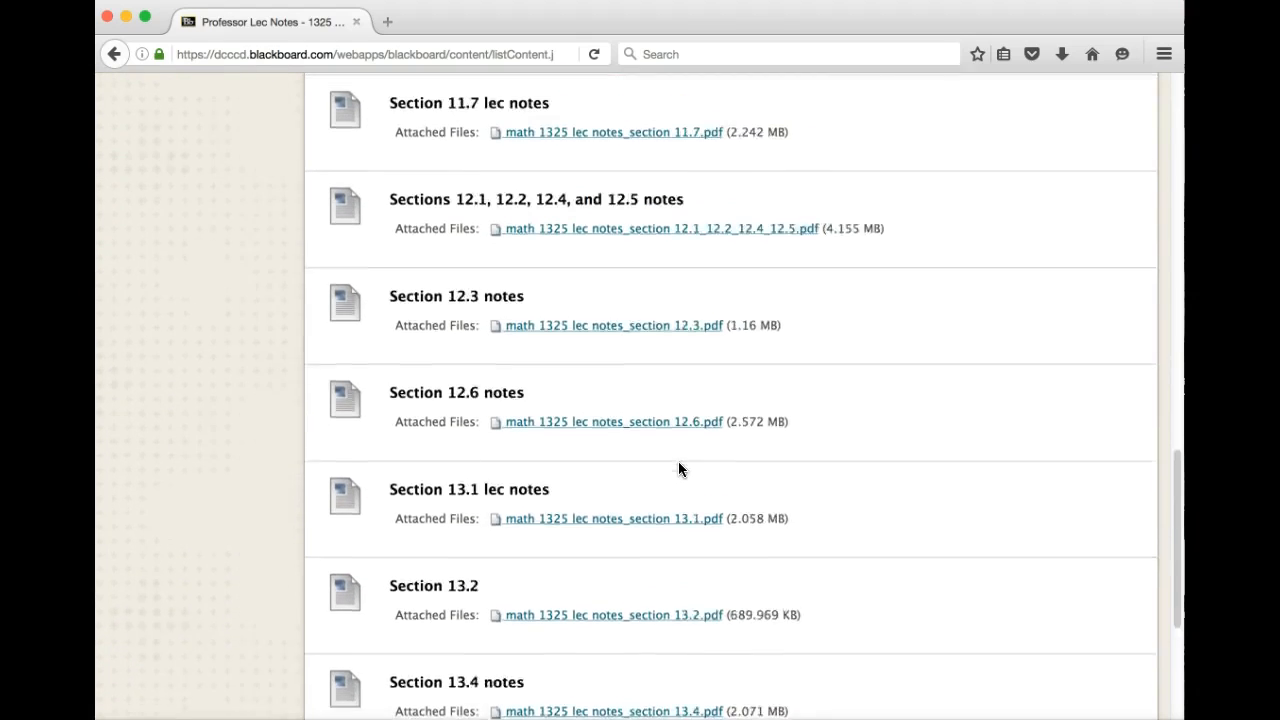
scroll("up", 3)
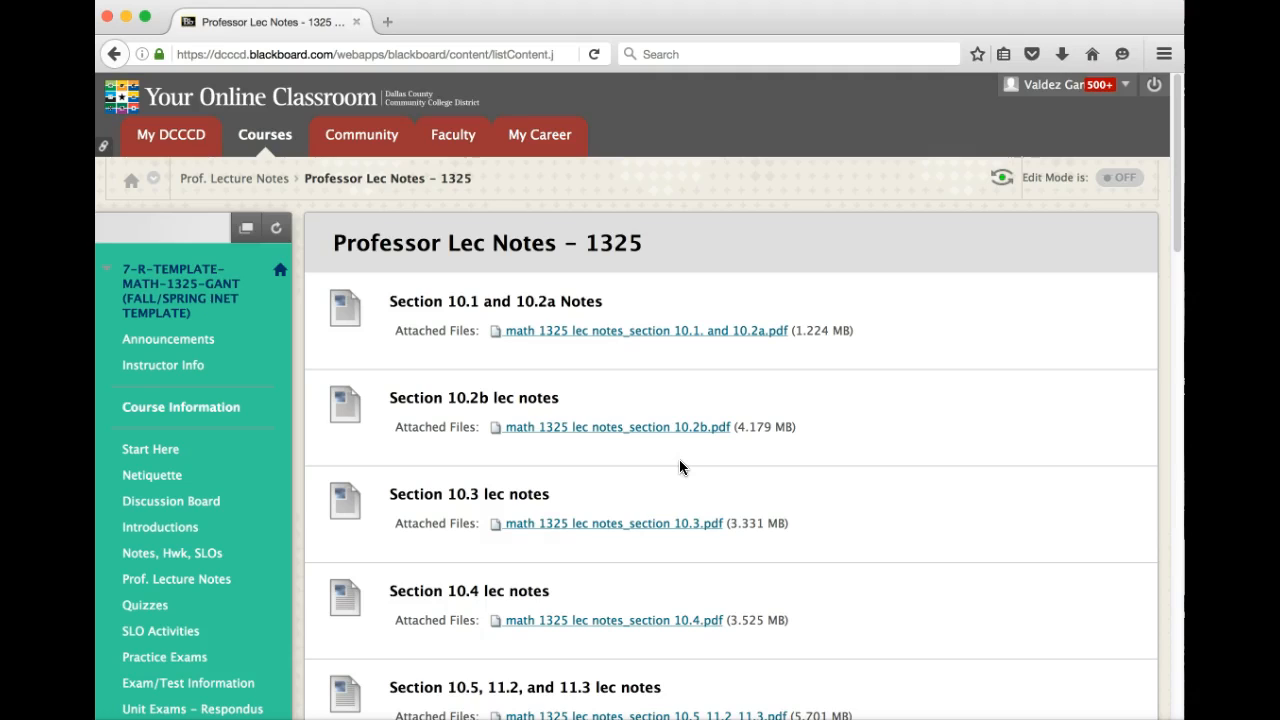
mouse_move(596, 456)
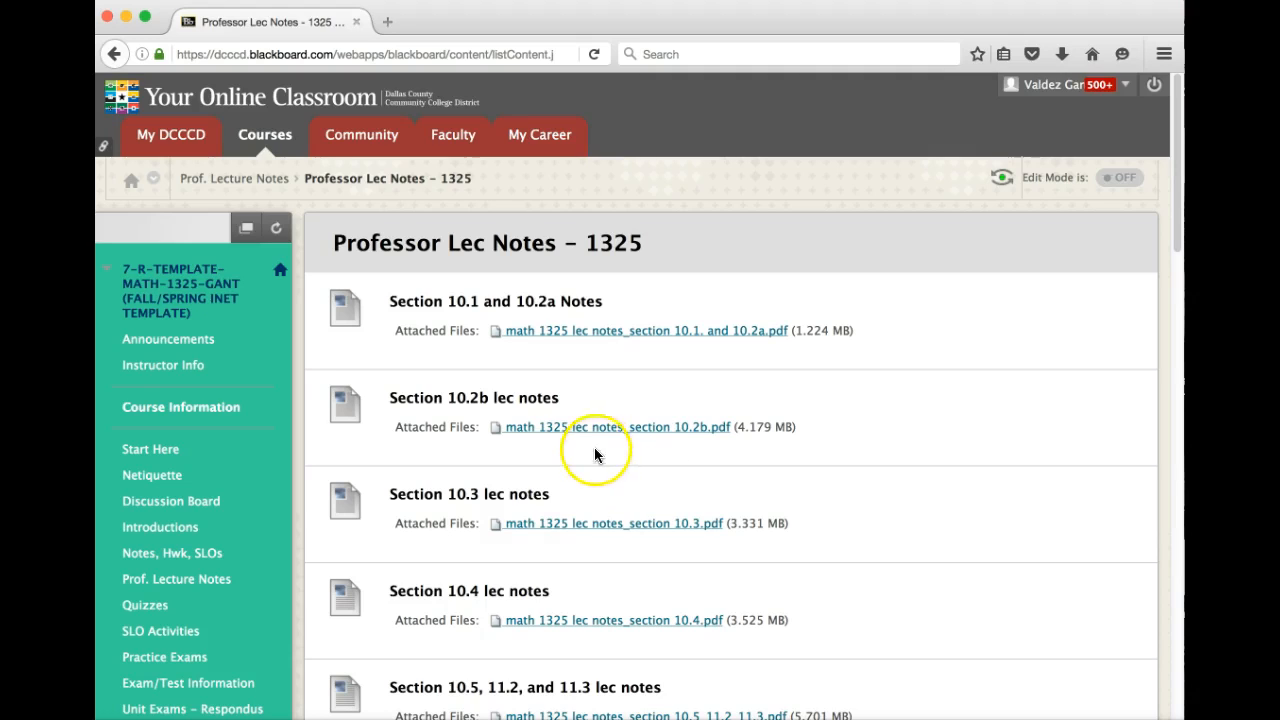
mouse_move(608, 472)
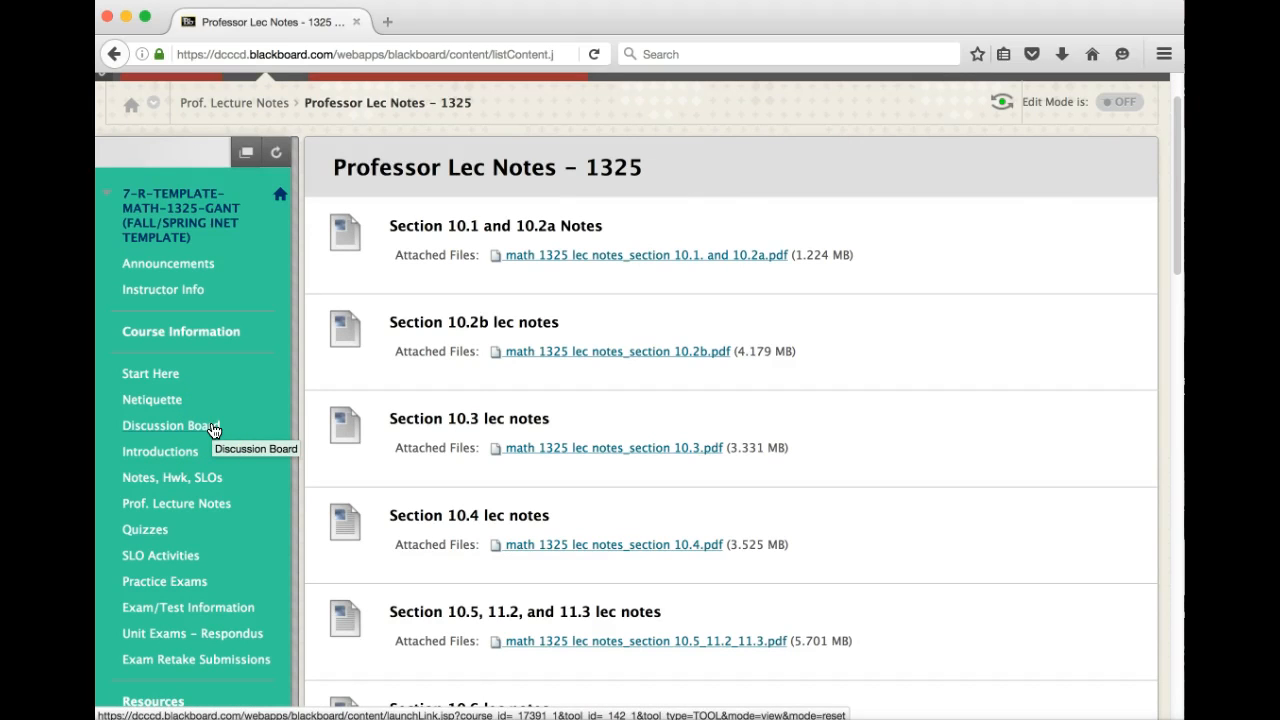
scroll("down", 3)
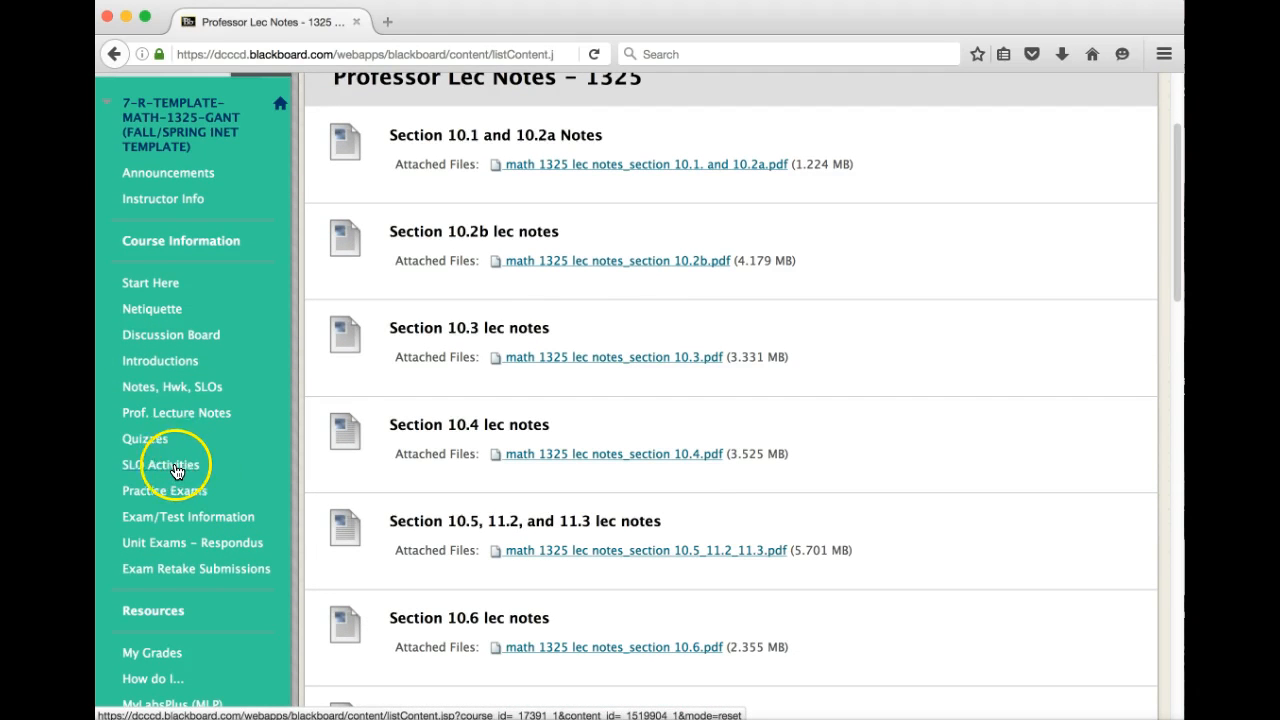
Step: Go to the SLO Activities page and look through SLO Activities #1 to #4 with their PDFs
left_click(160, 464)
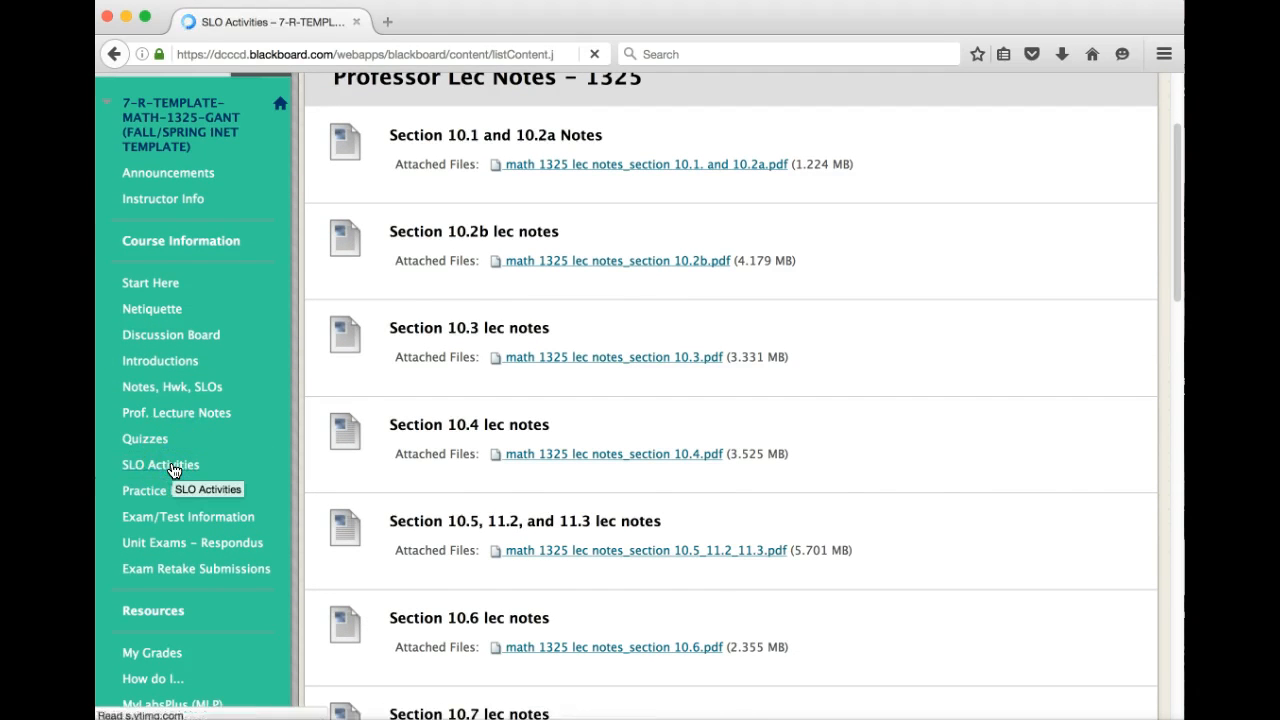
left_click(160, 464)
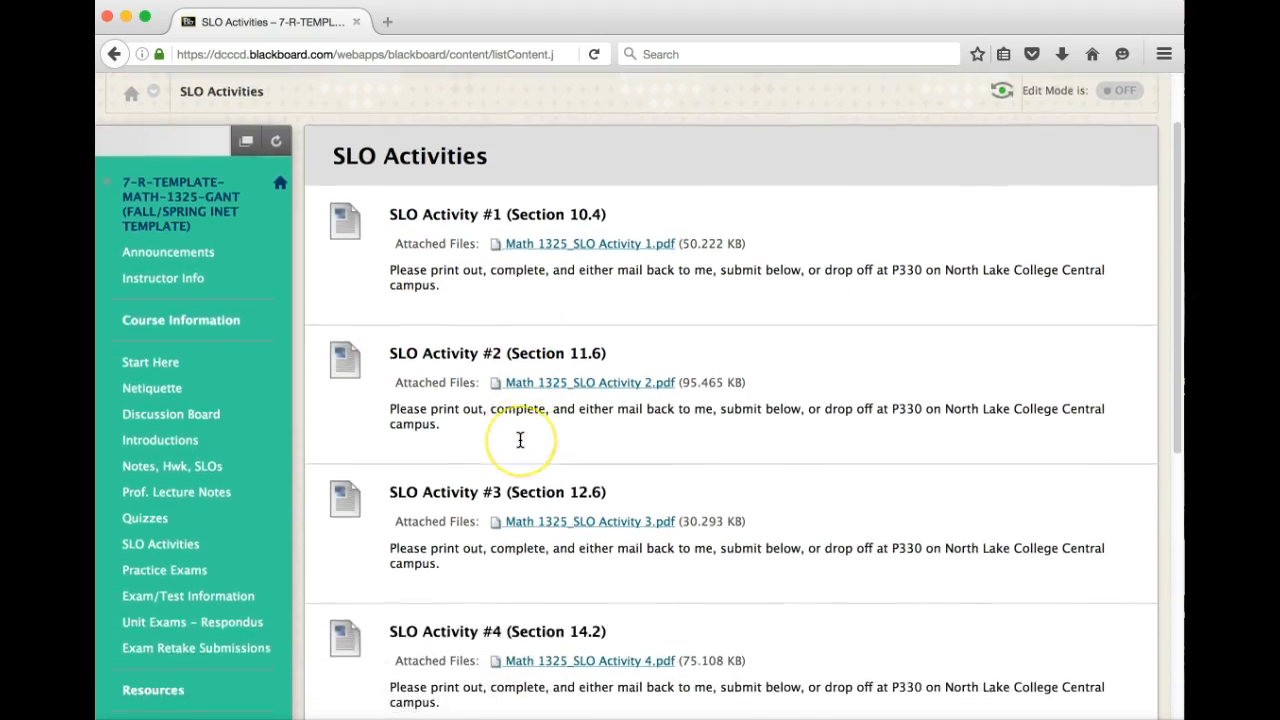
scroll("down", 3)
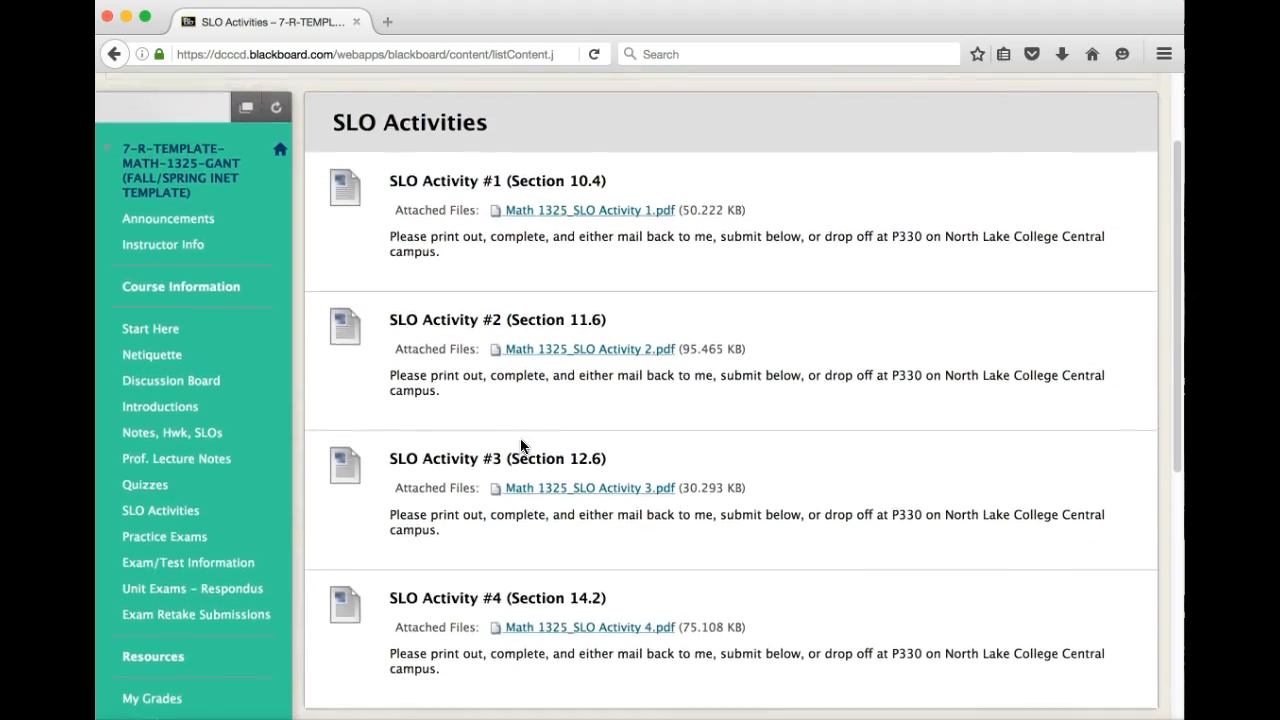
scroll("up", 3)
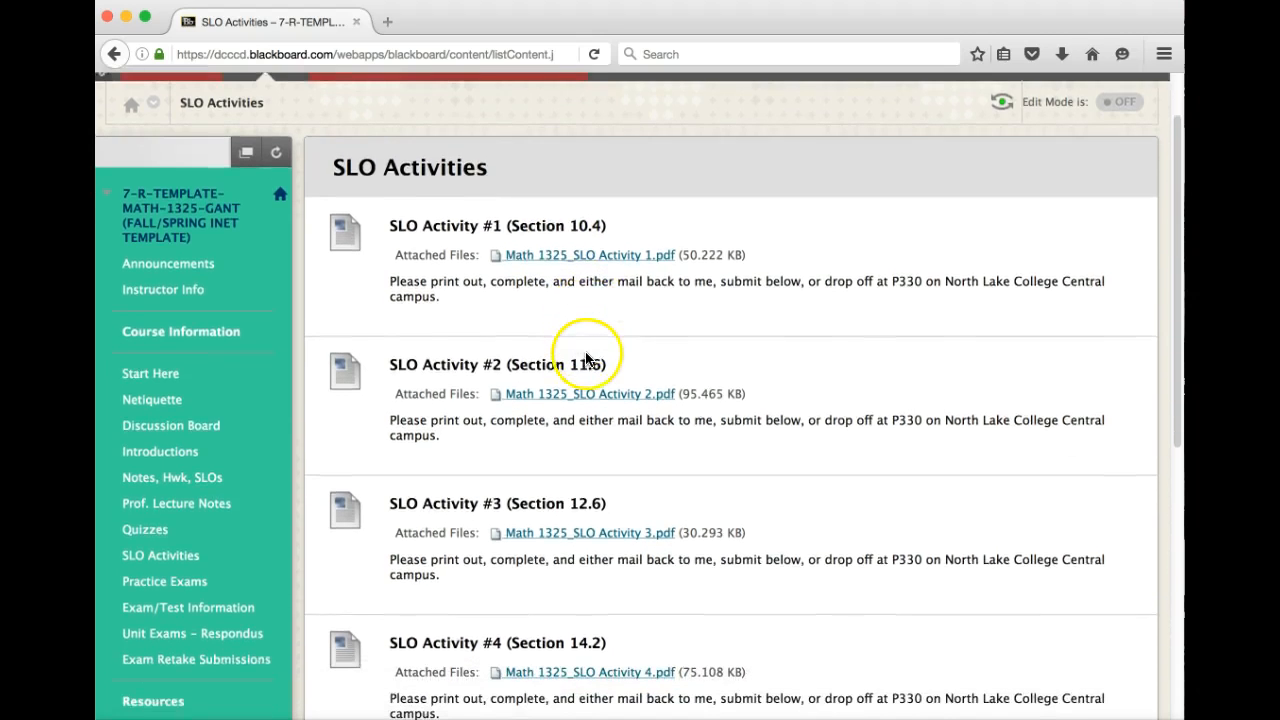
scroll("down", 3)
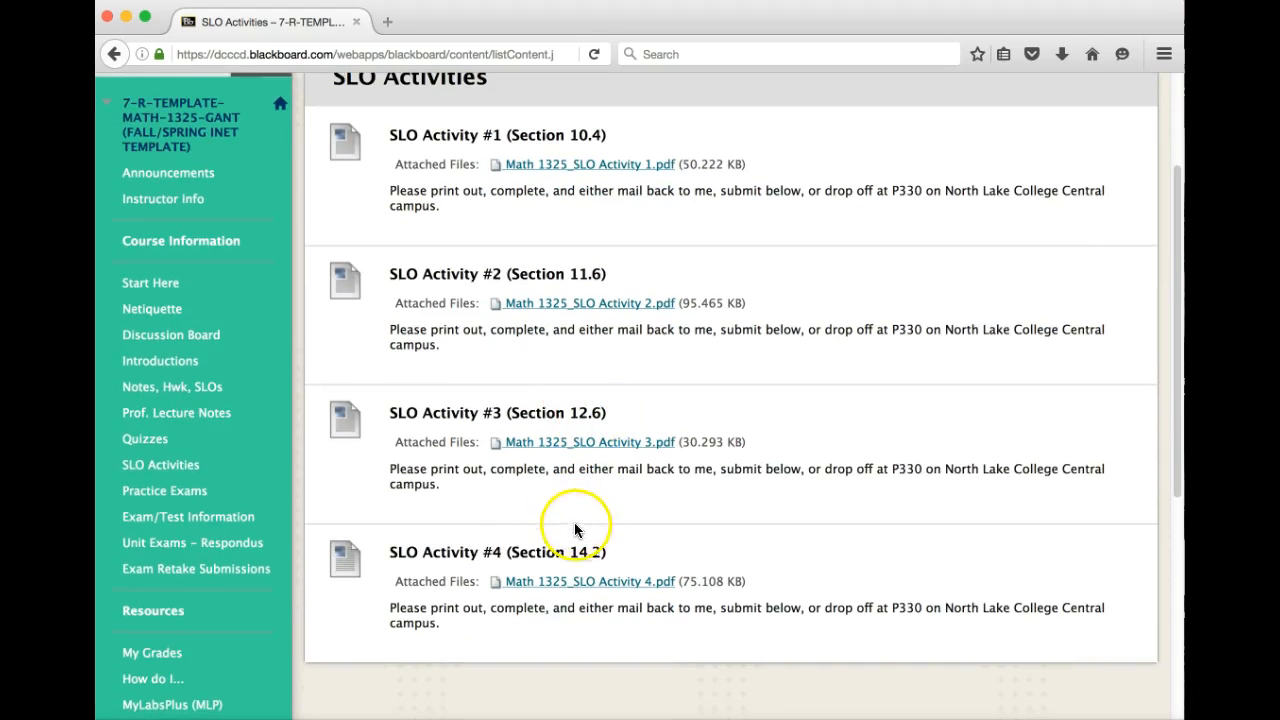
mouse_move(612, 536)
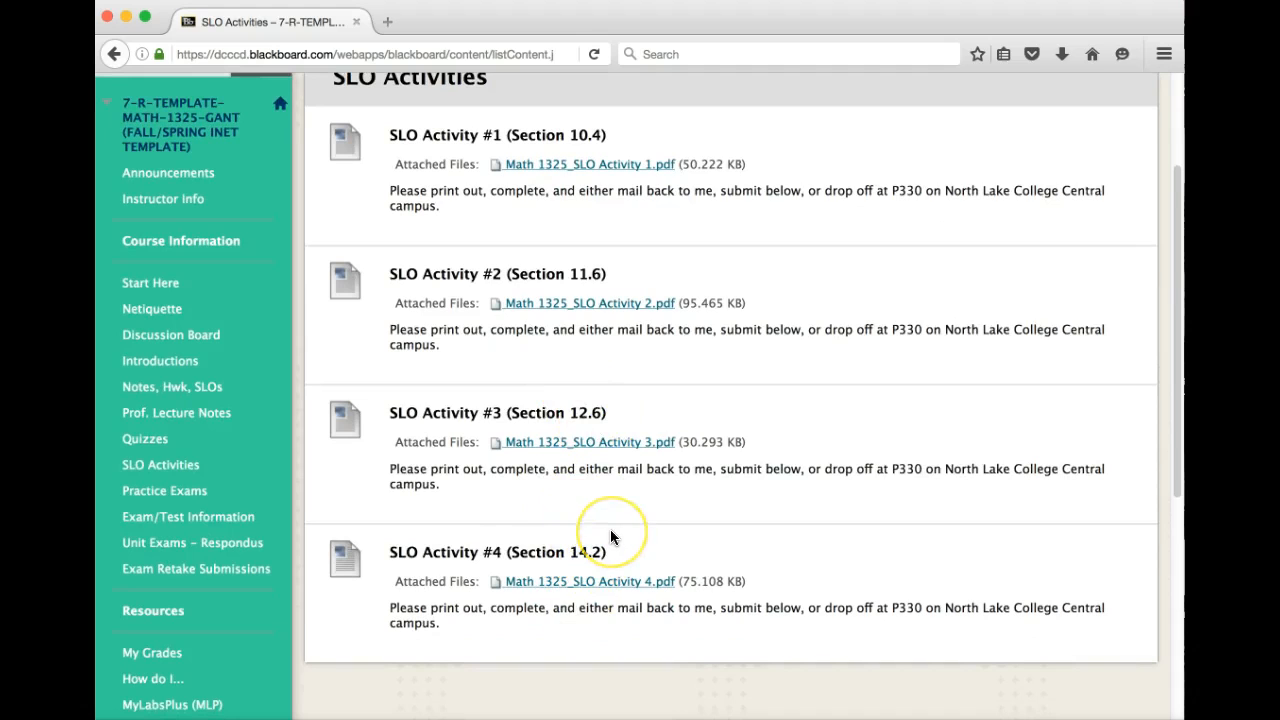
mouse_move(612, 536)
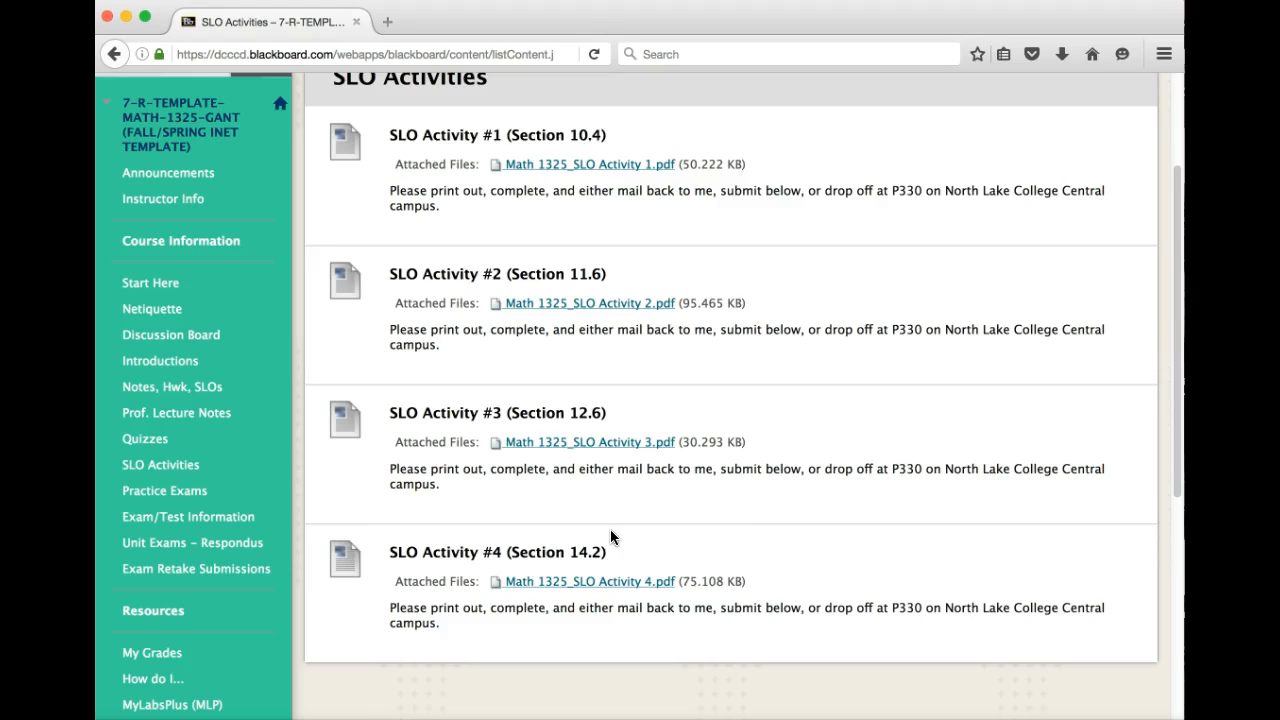
mouse_move(584, 524)
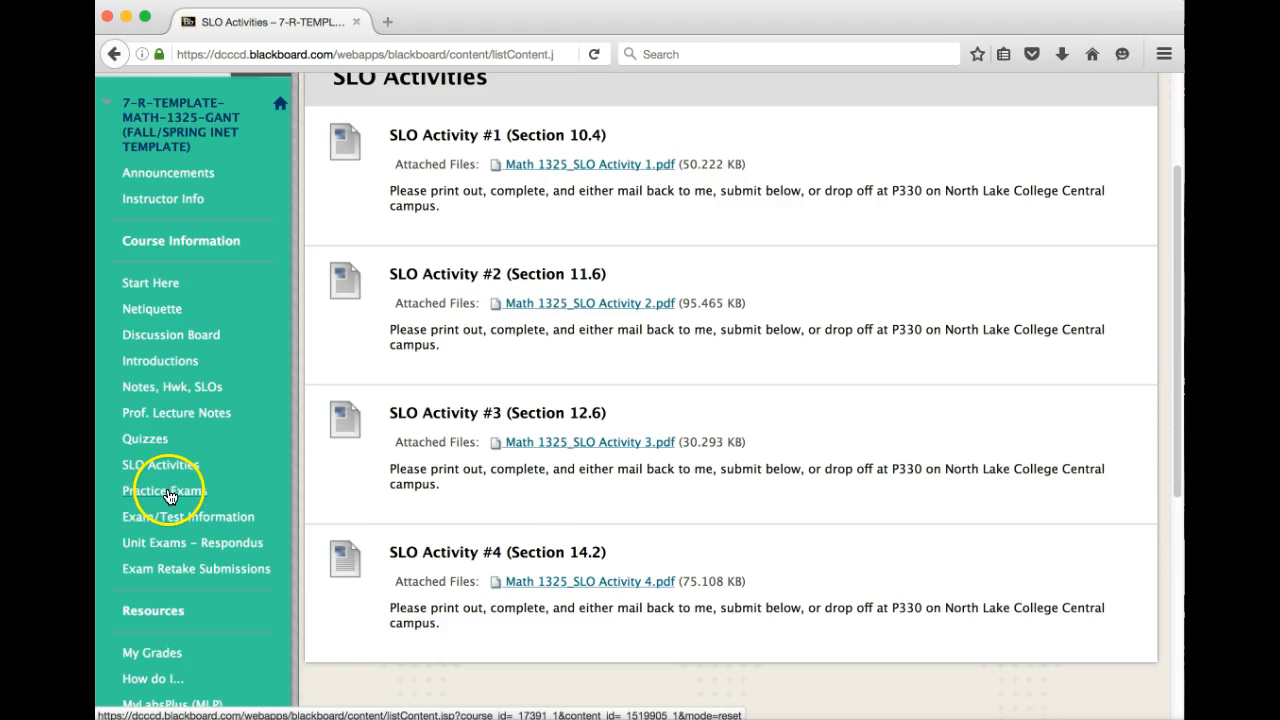
Step: Revisit Practice Exams, then review the Exam/Test Information page
left_click(162, 490)
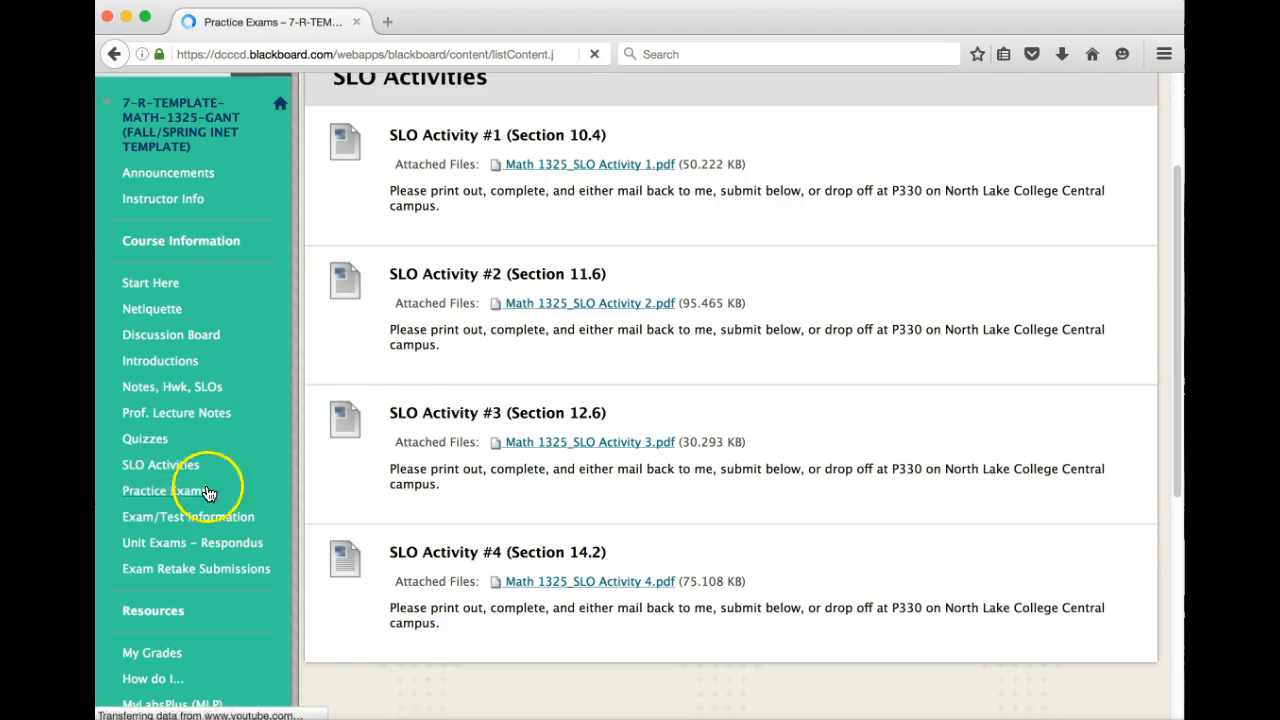
left_click(164, 490)
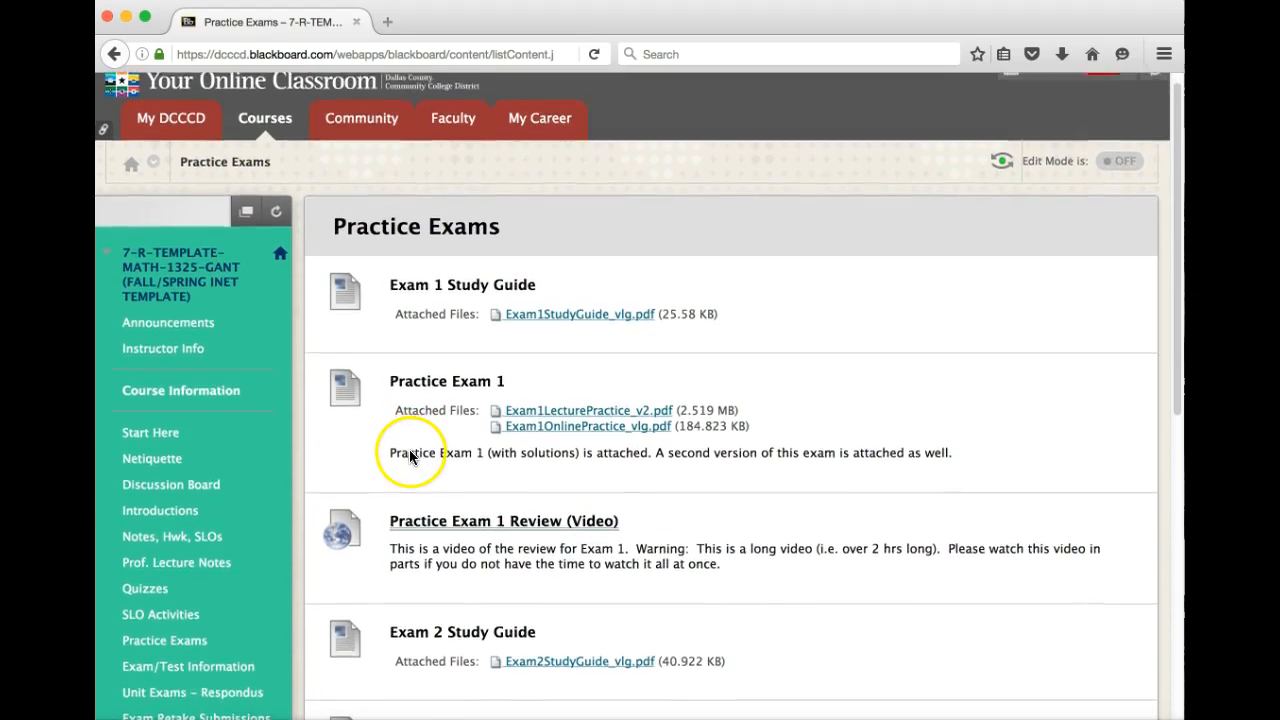
scroll("down", 3)
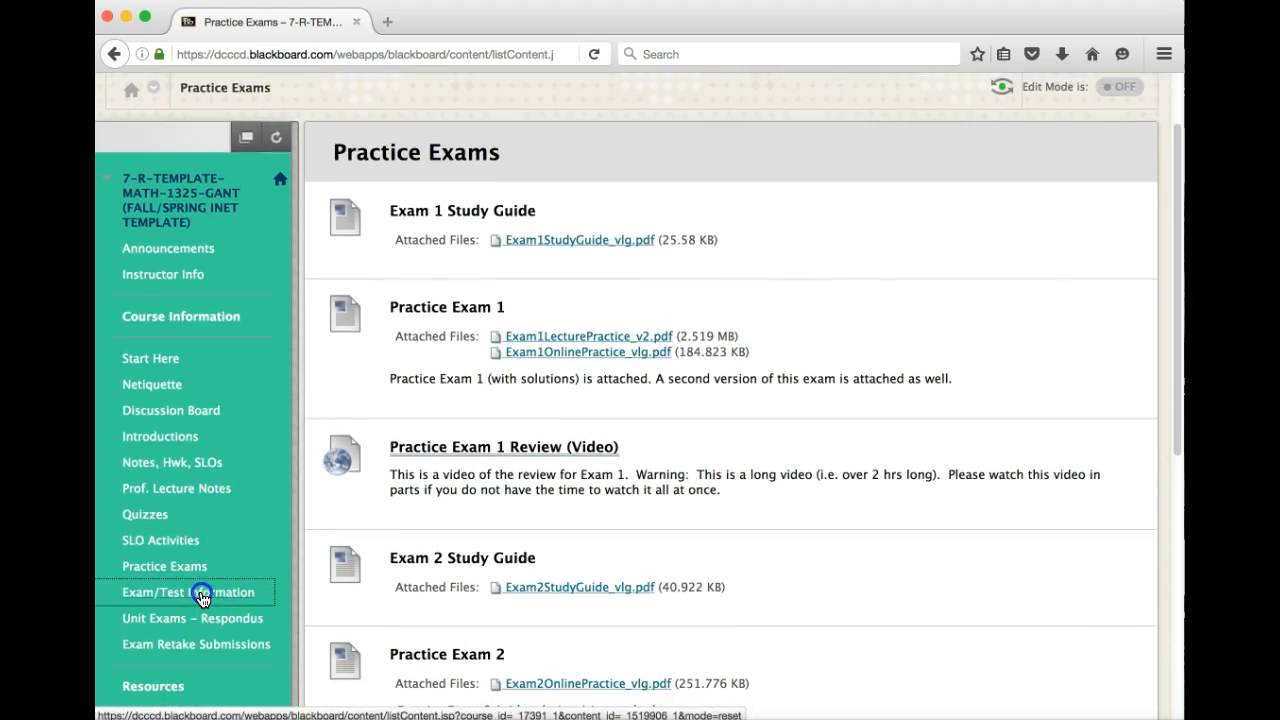
left_click(188, 592)
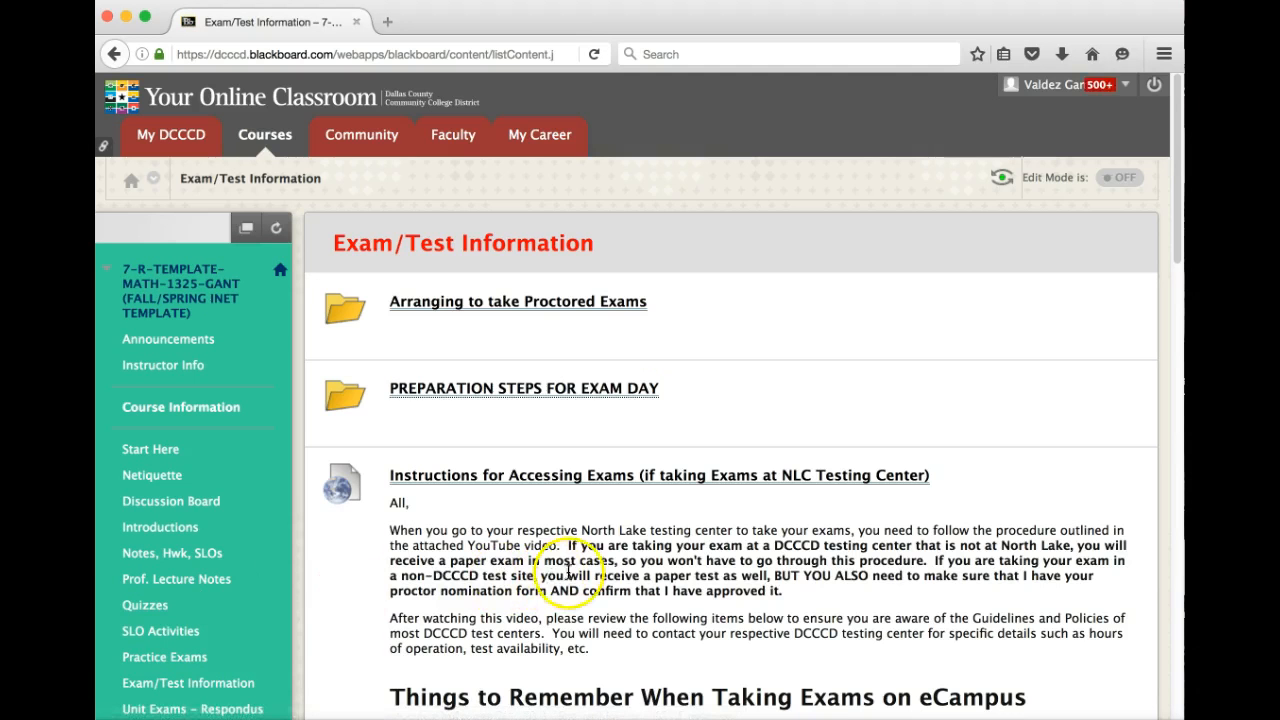
scroll("down", 3)
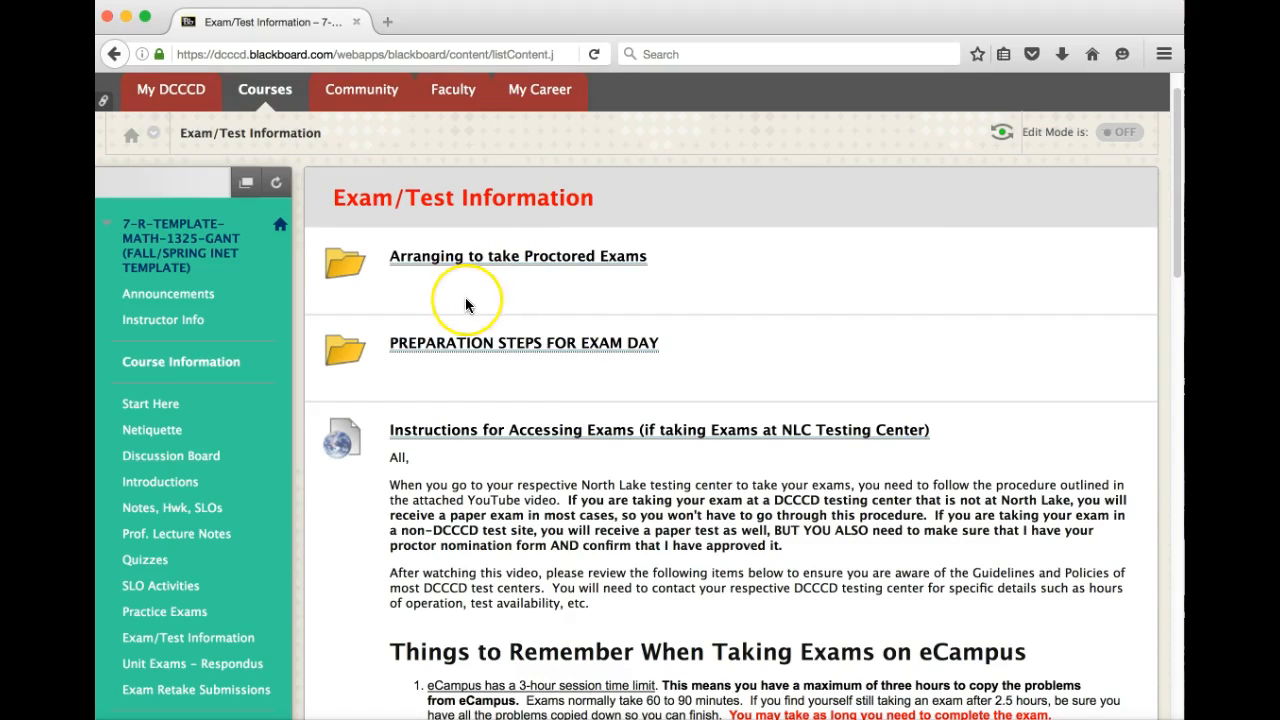
mouse_move(420, 304)
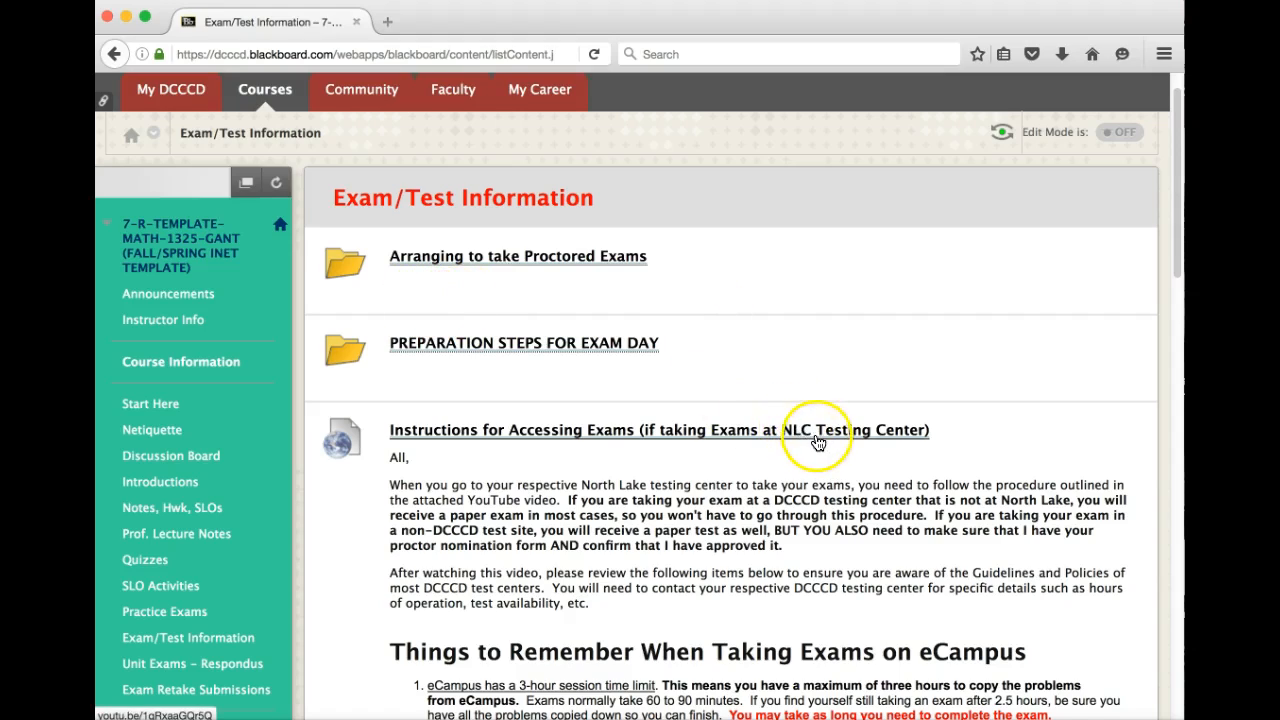
scroll("down", 3)
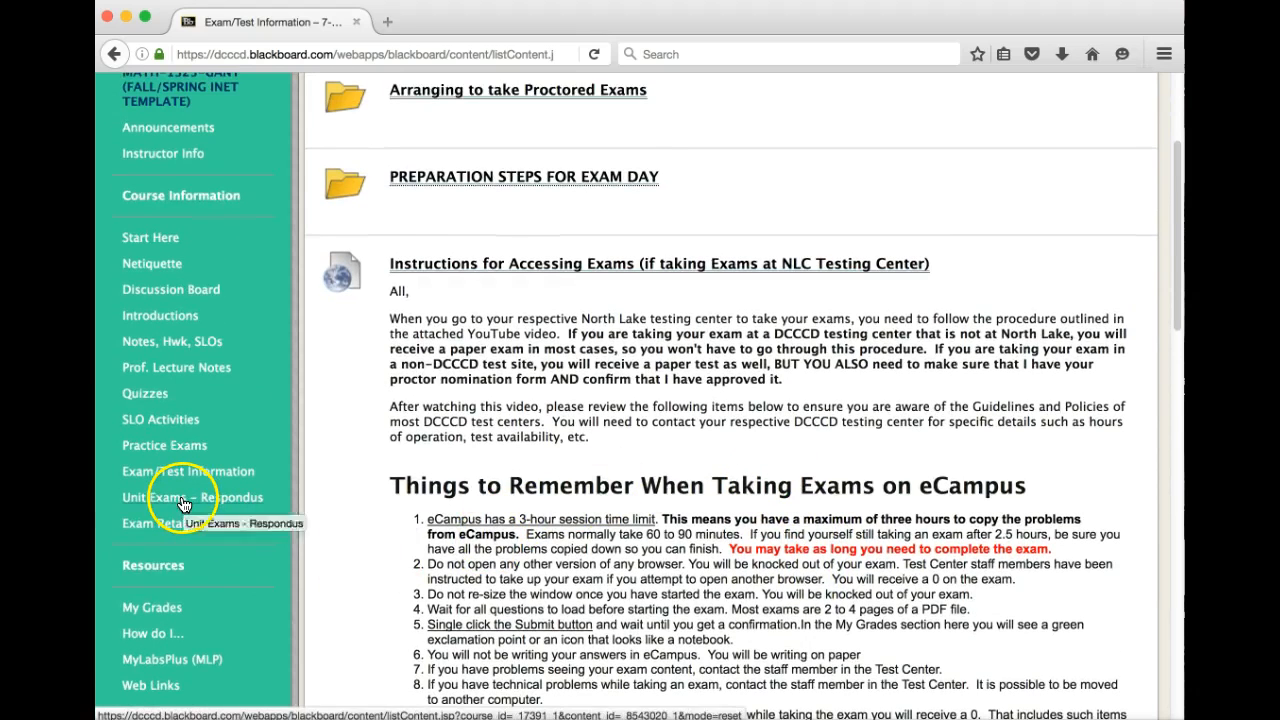
Step: Go to the Unit Exams – Respondus page with its LockDown Browser warnings
left_click(188, 496)
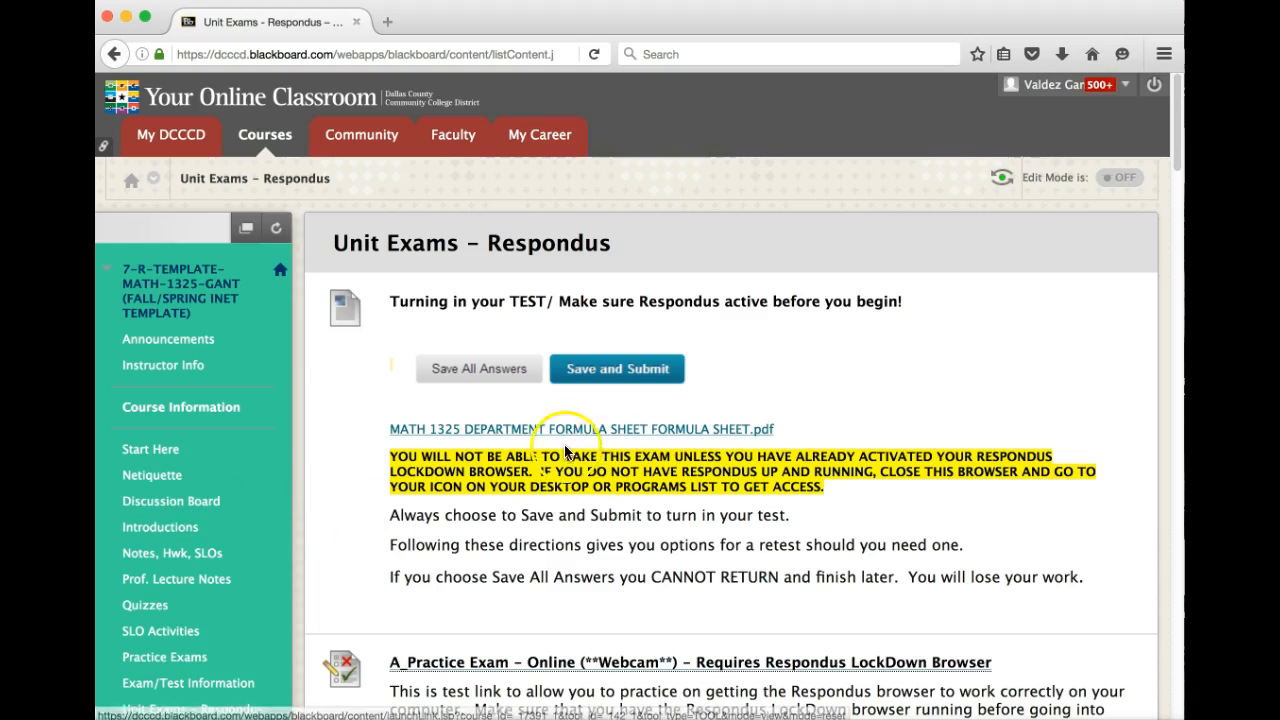
mouse_move(576, 538)
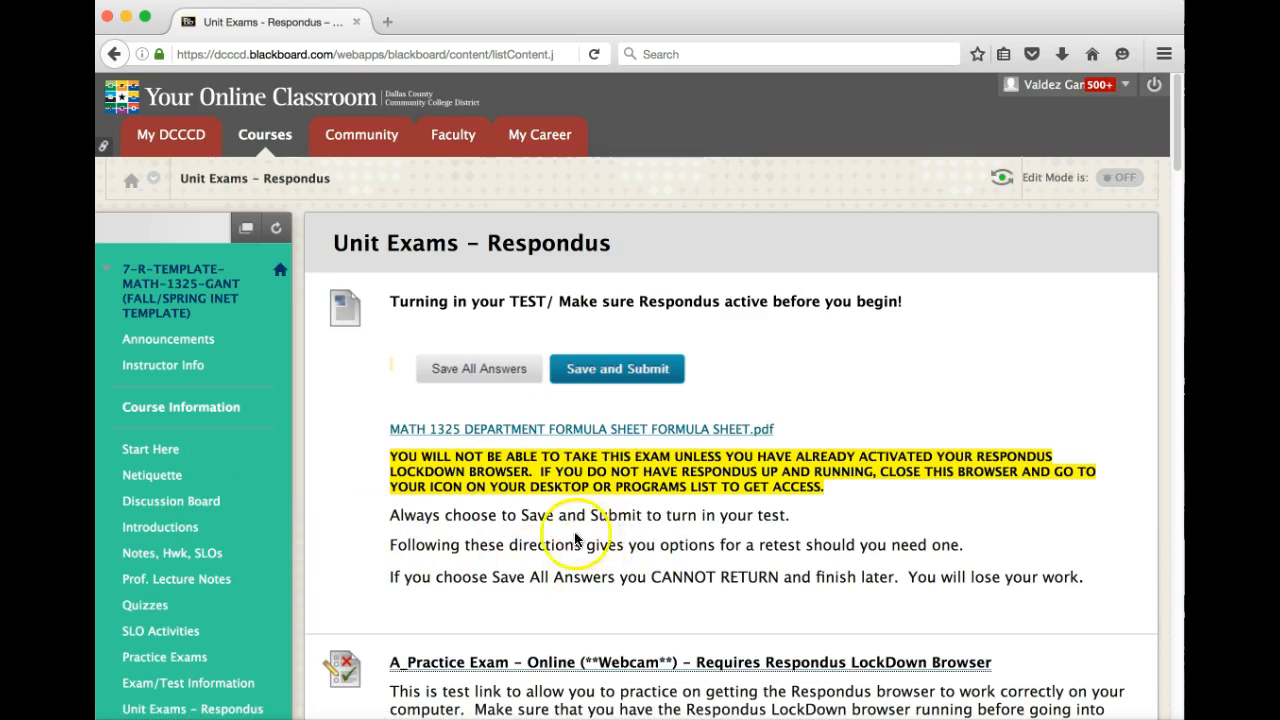
scroll("down", 3)
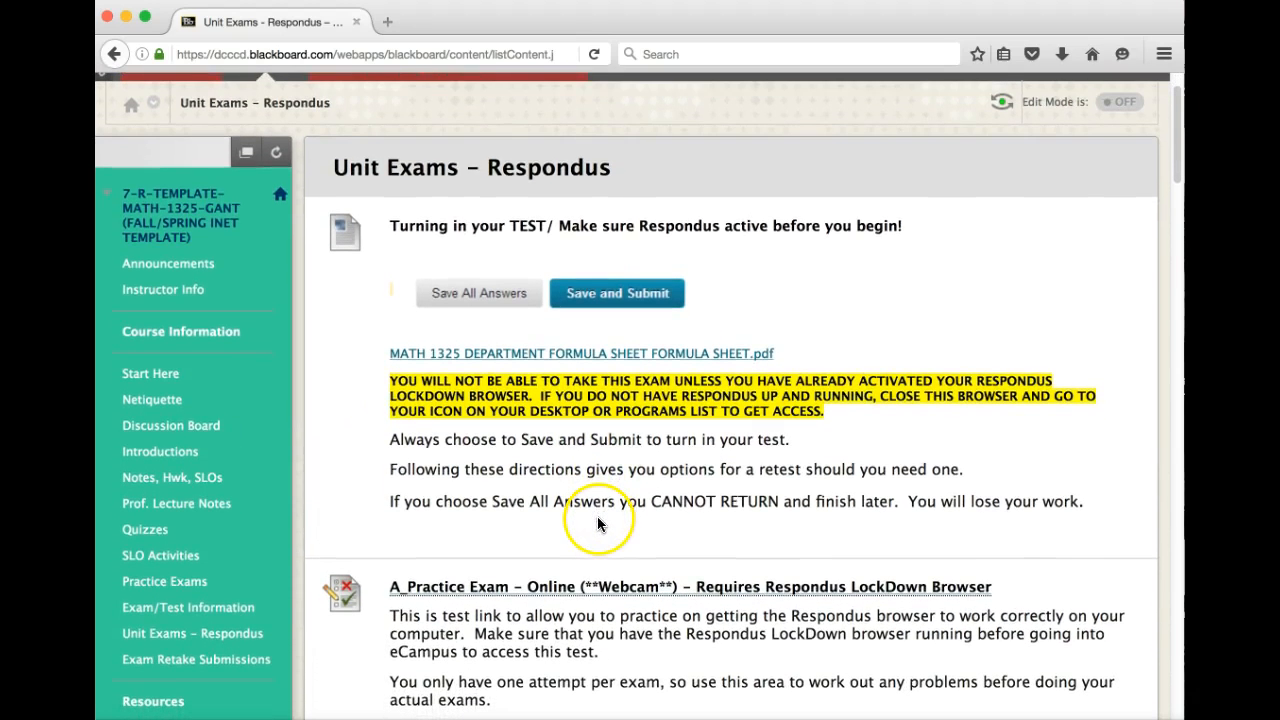
mouse_move(518, 344)
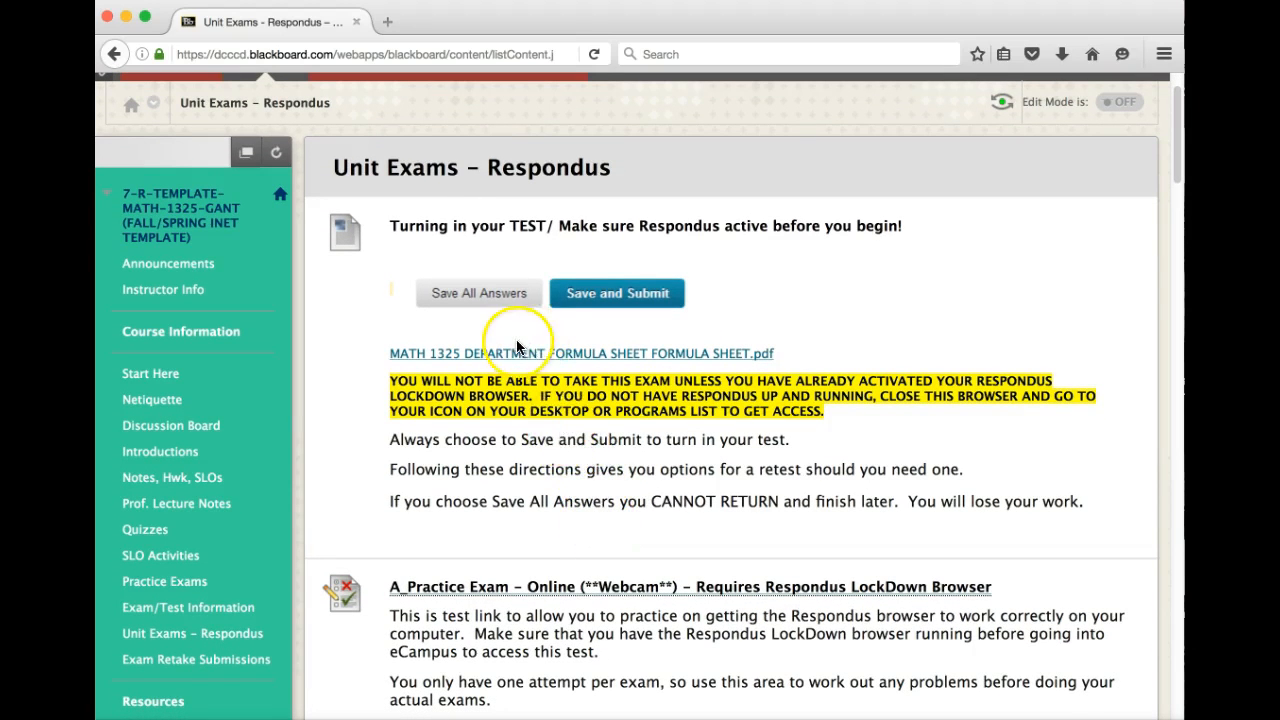
scroll("down", 3)
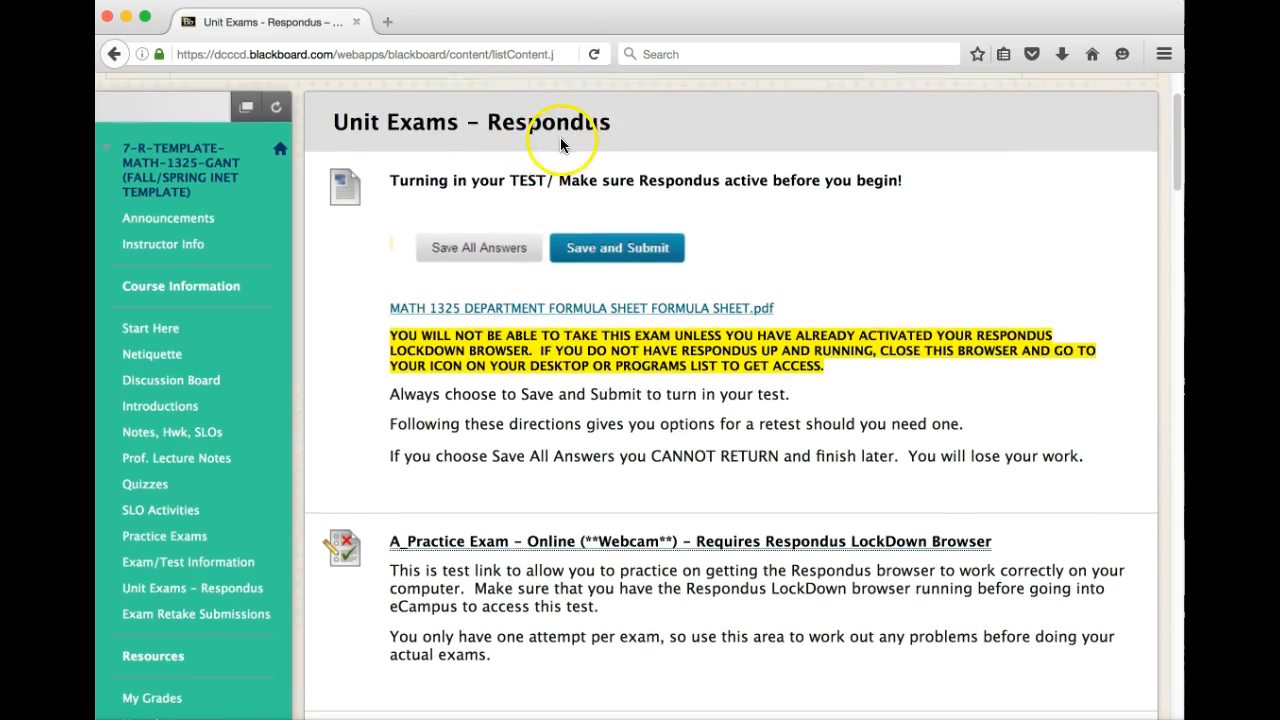
mouse_move(576, 144)
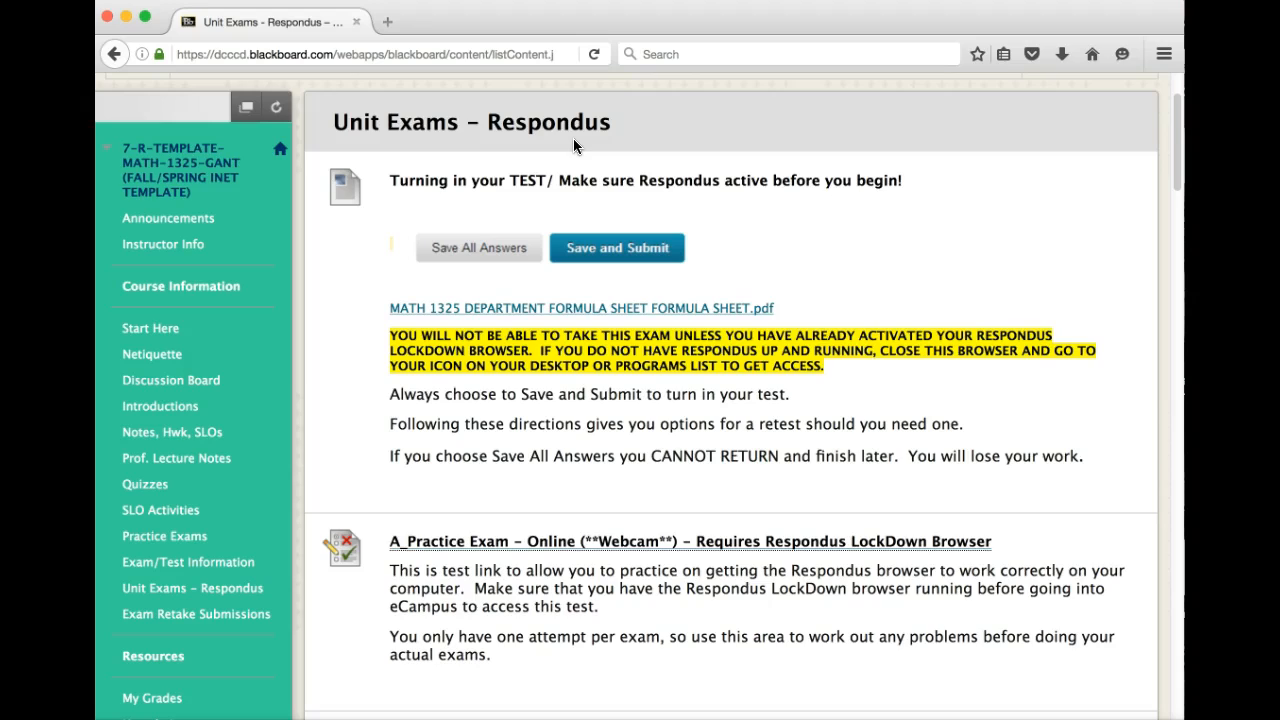
scroll("down", 3)
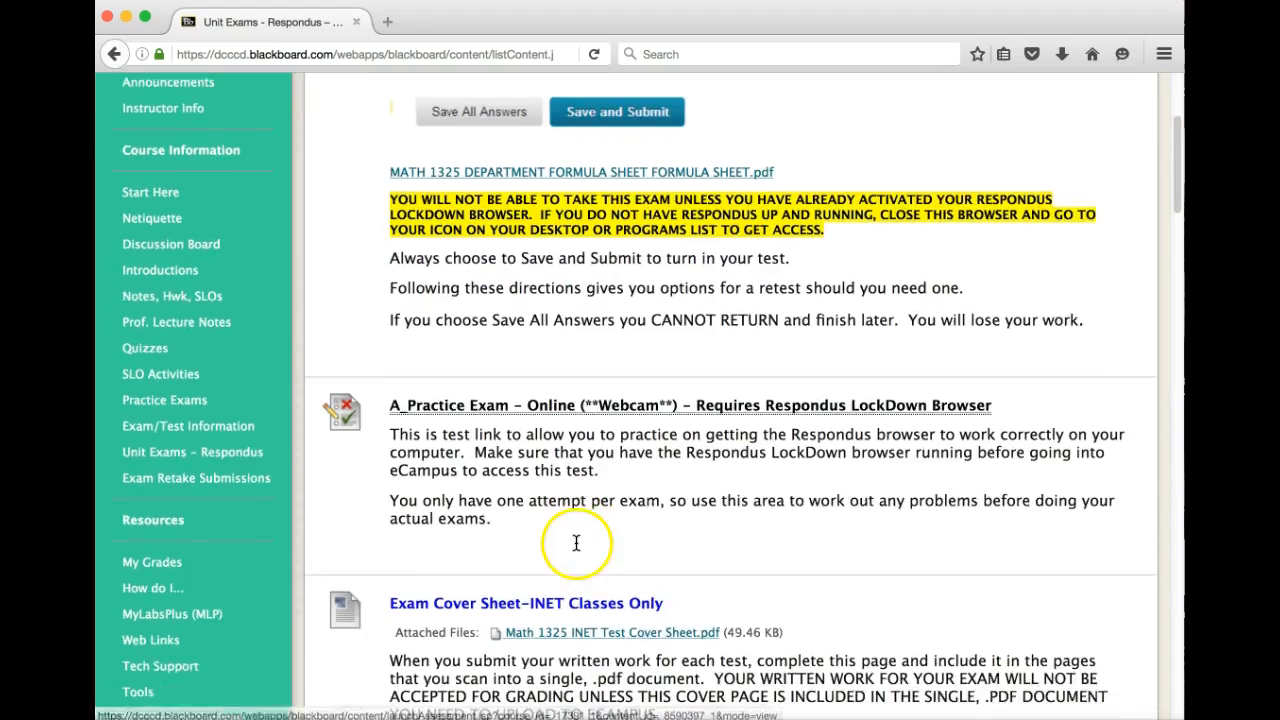
scroll("down", 3)
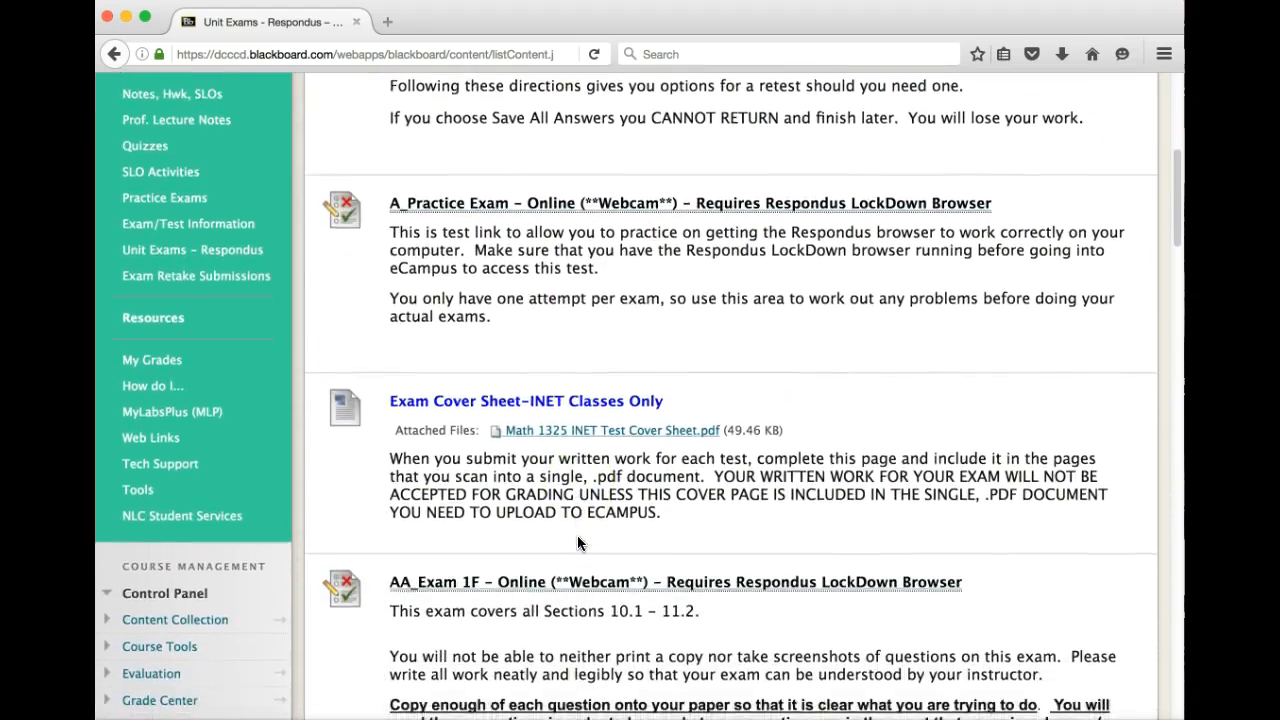
scroll("down", 3)
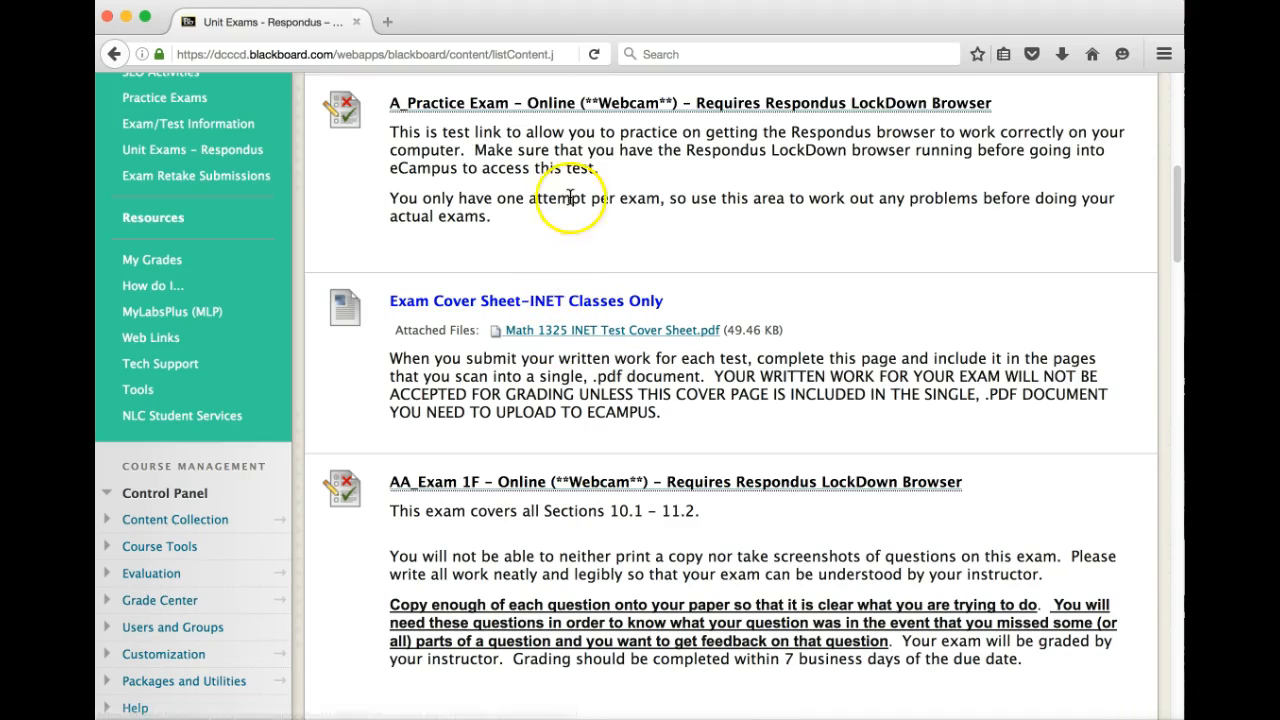
mouse_move(544, 104)
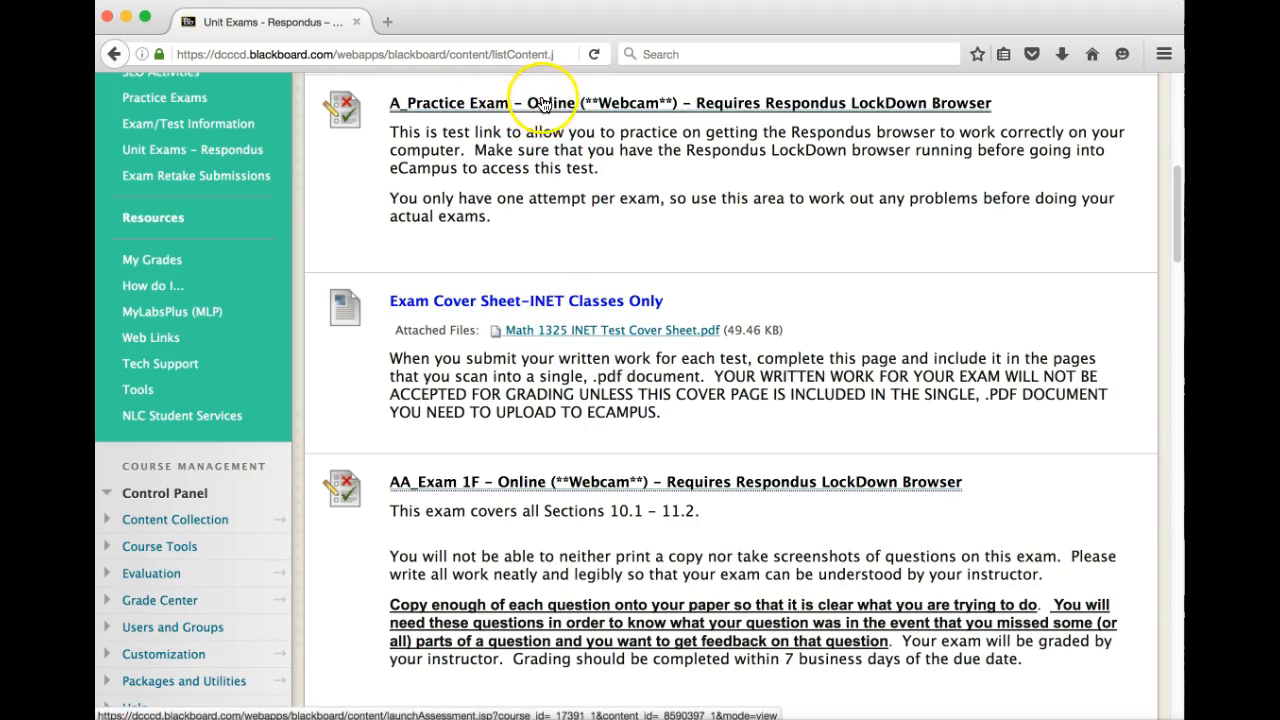
scroll("down", 3)
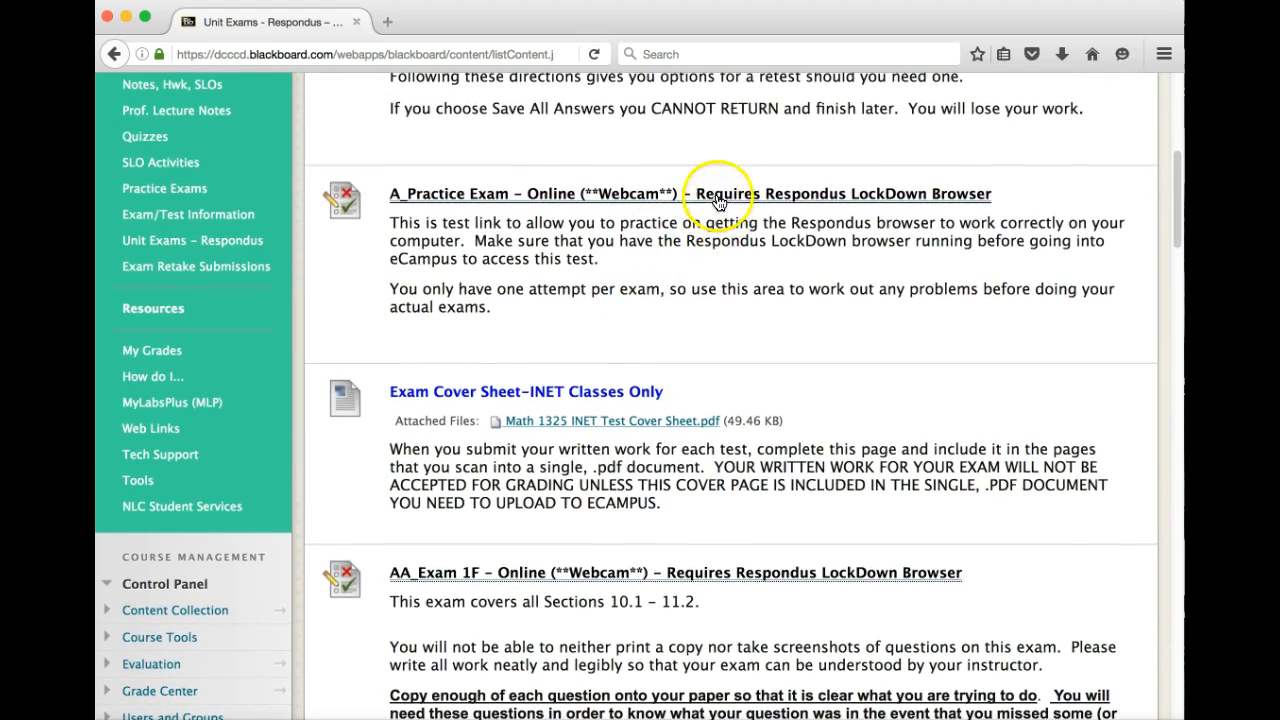
mouse_move(700, 204)
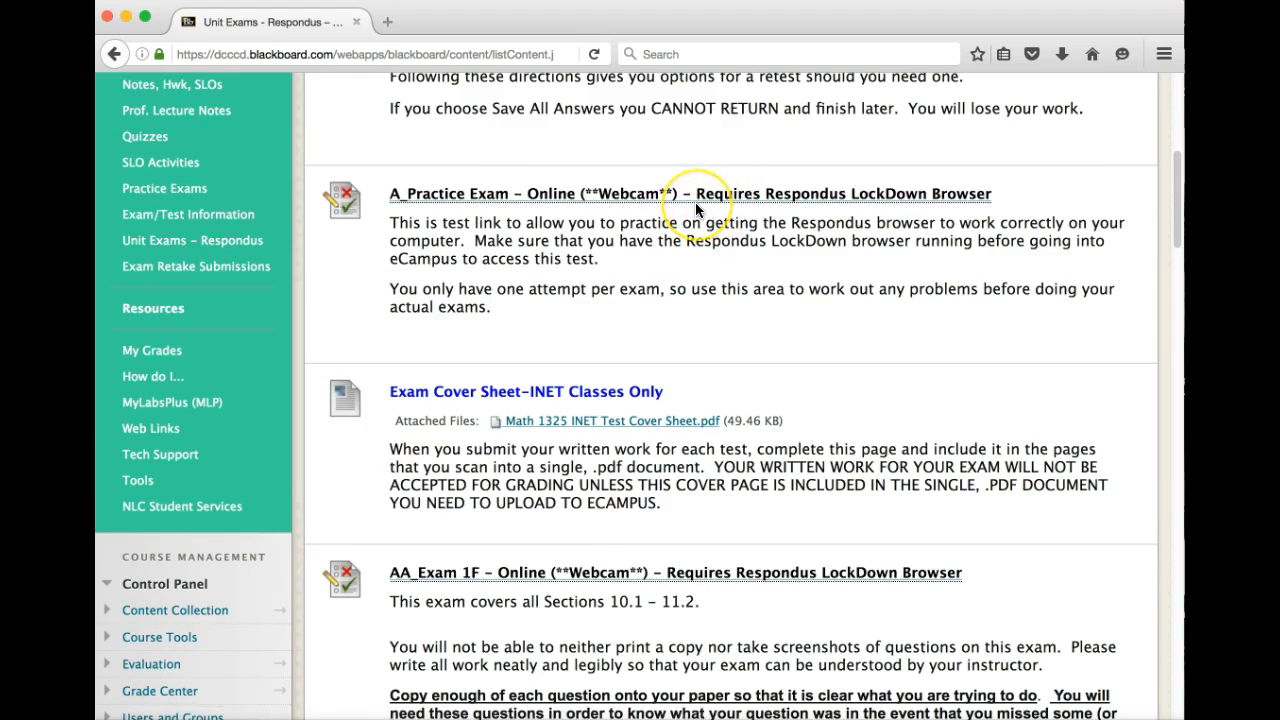
mouse_move(698, 210)
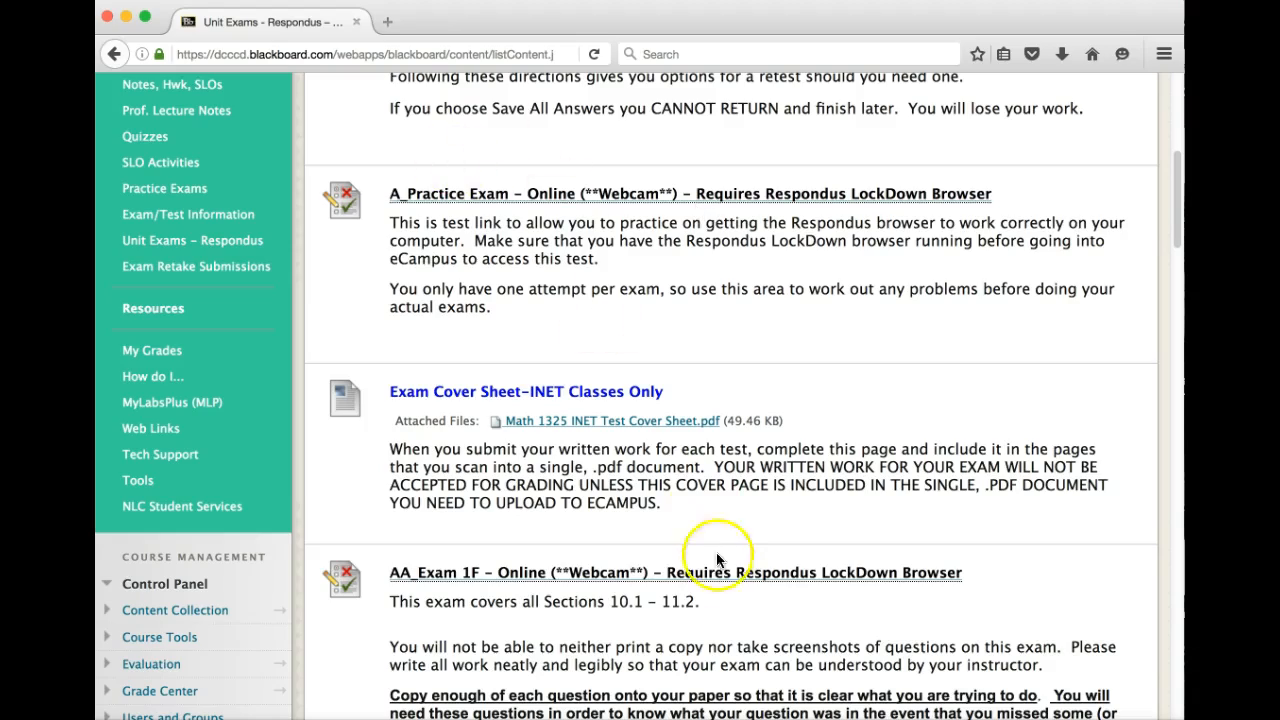
scroll("down", 3)
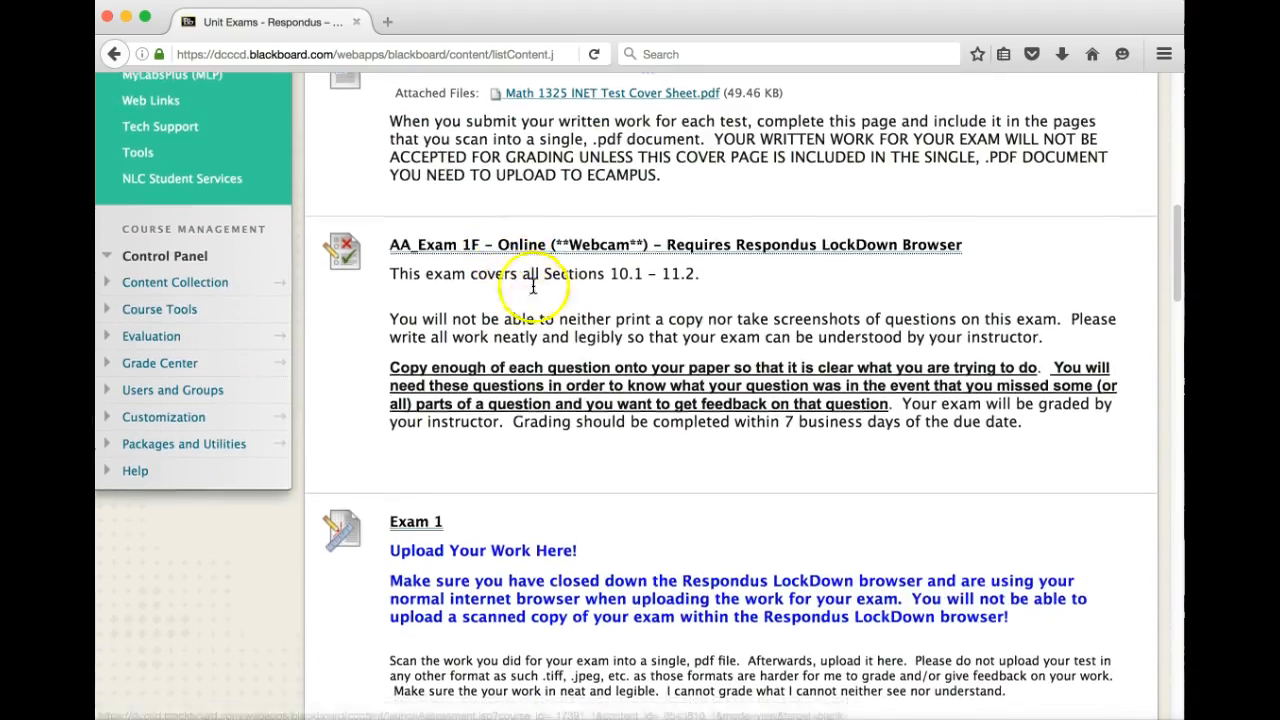
Step: Scroll the Unit Exams page down to the Exam 1 upload assignment
scroll("down", 3)
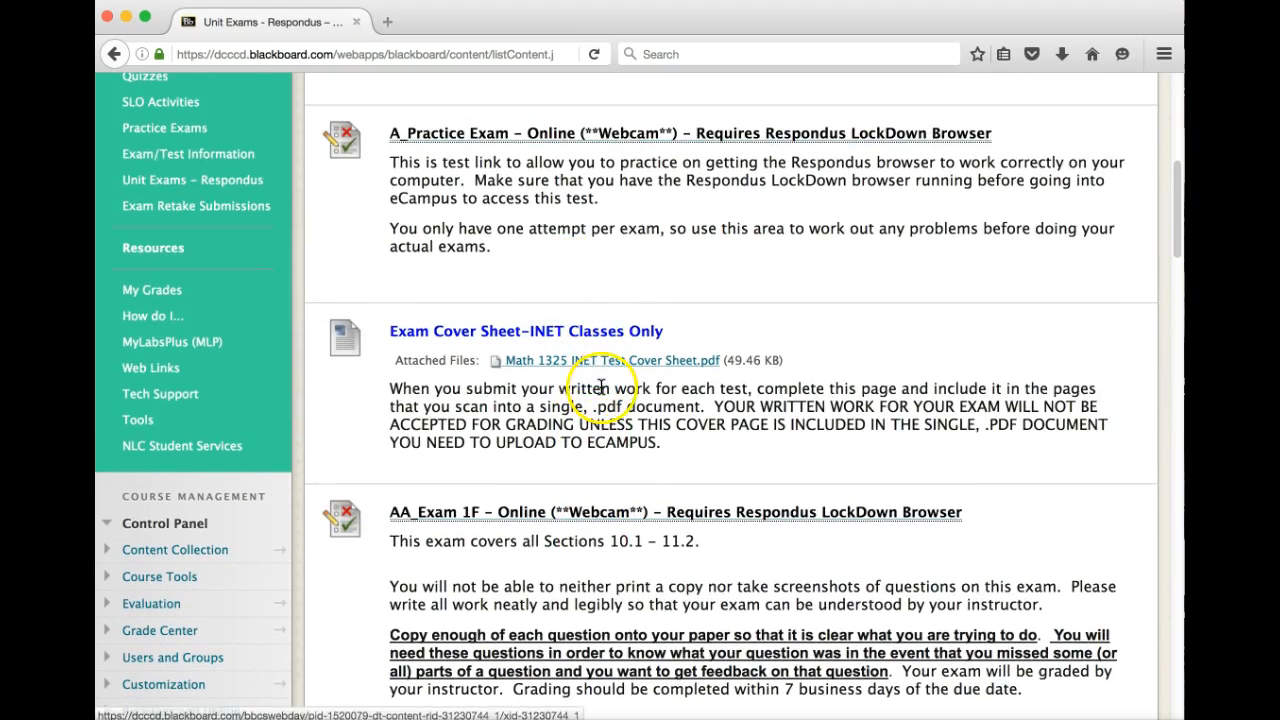
scroll("down", 3)
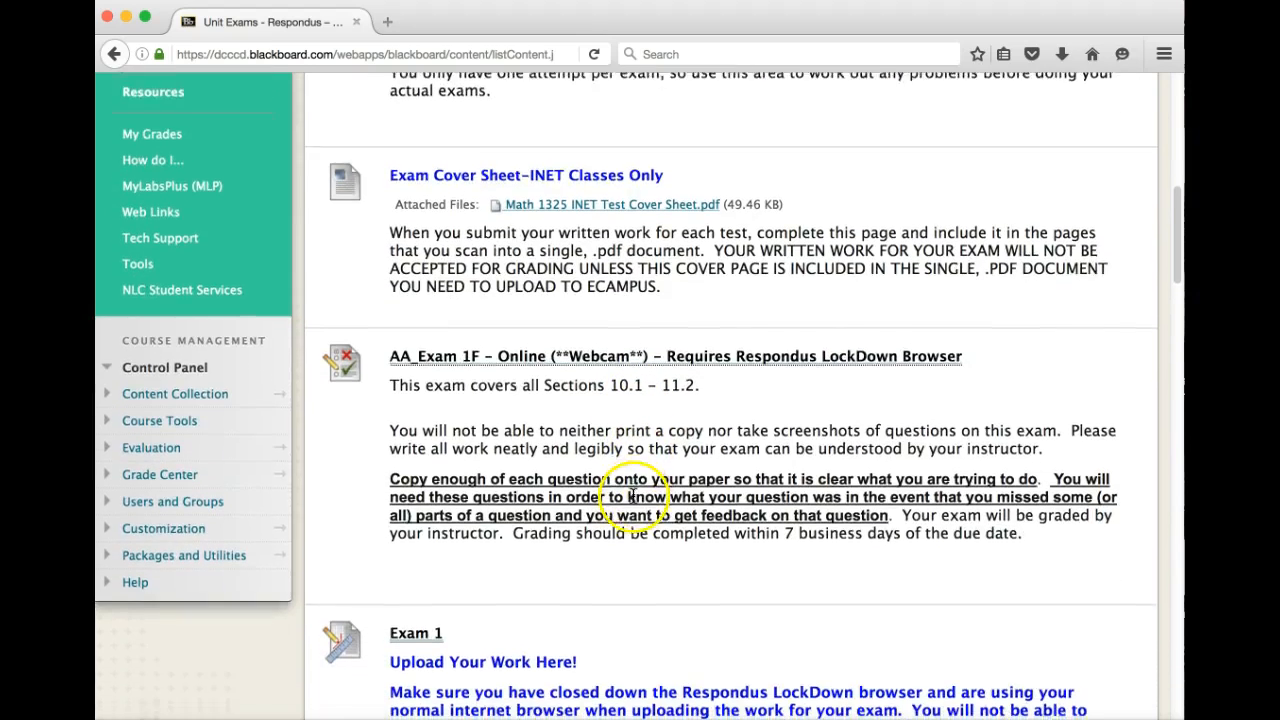
scroll("down", 3)
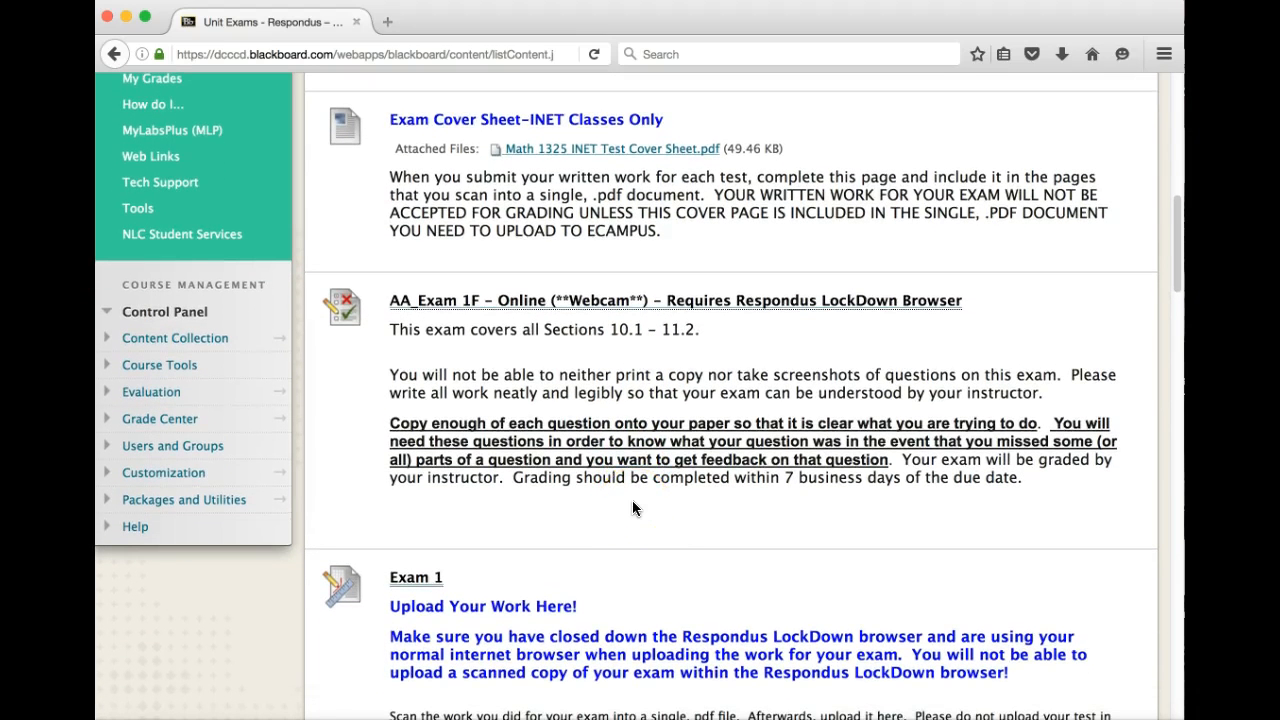
mouse_move(460, 616)
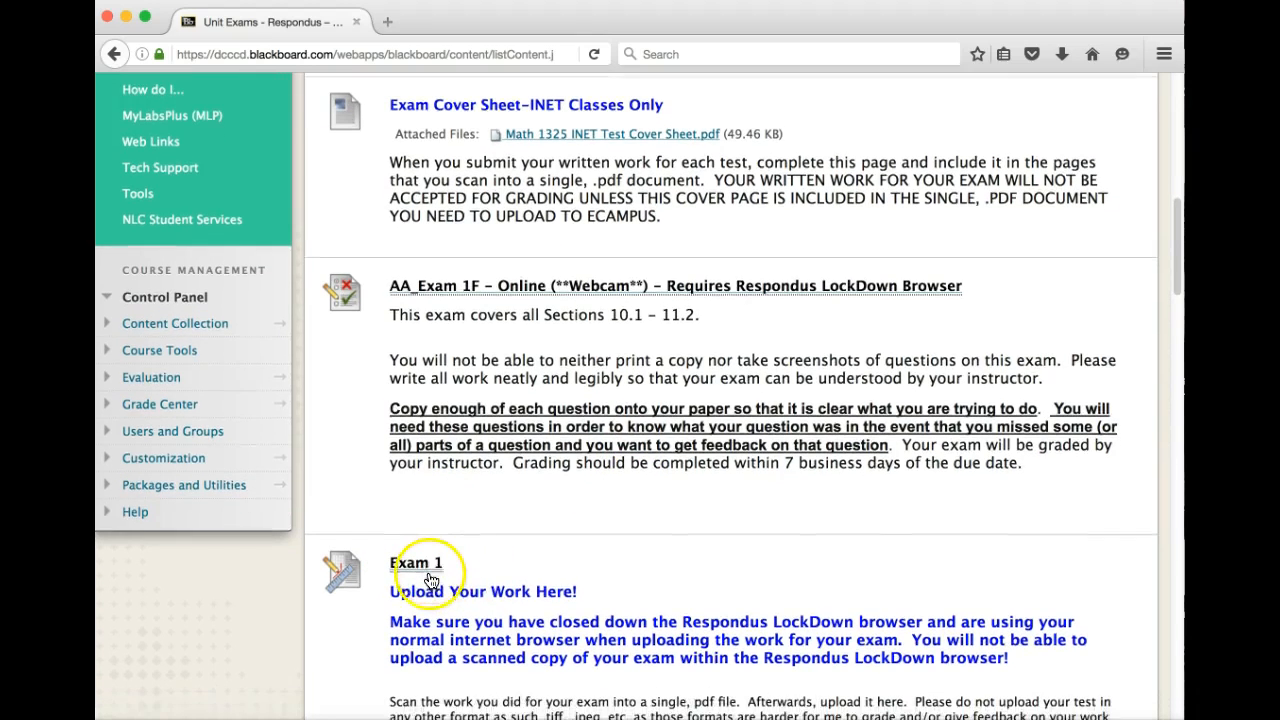
scroll("down", 3)
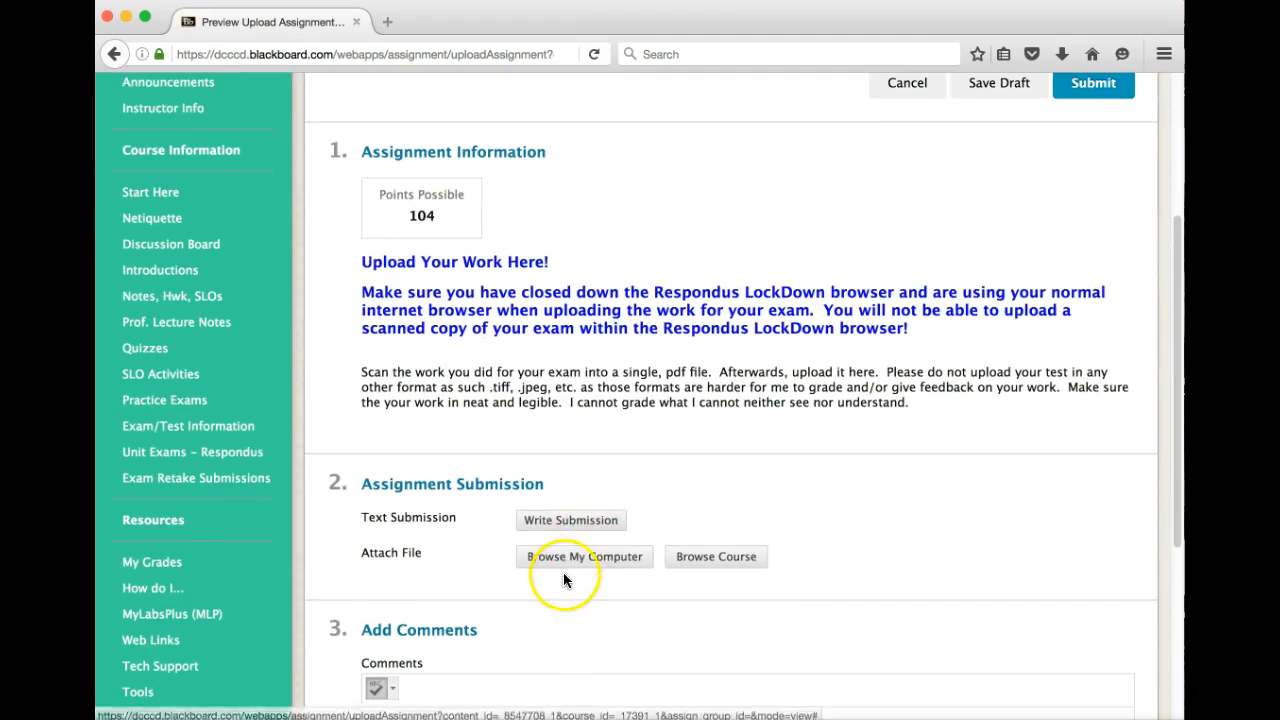
Step: Review the Assignment Submission section, then cancel the Exam 1 upload back to Unit Exams – Respondus
left_click(584, 556)
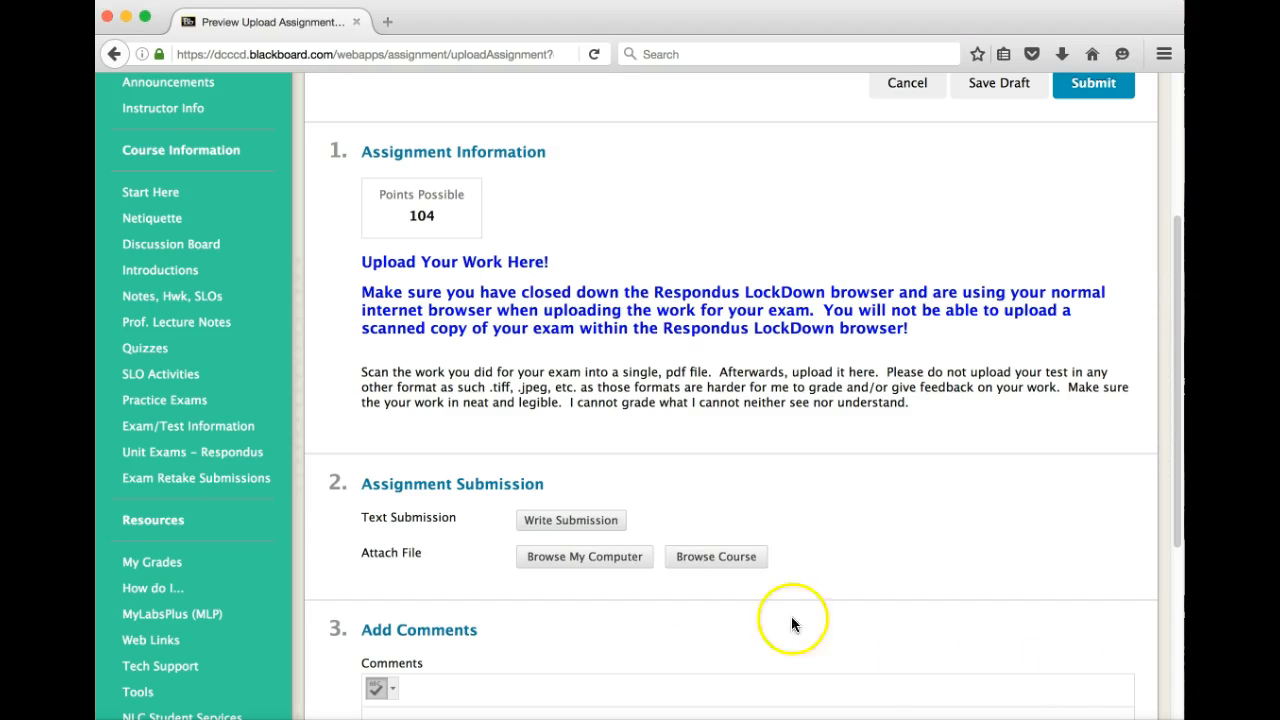
mouse_move(732, 464)
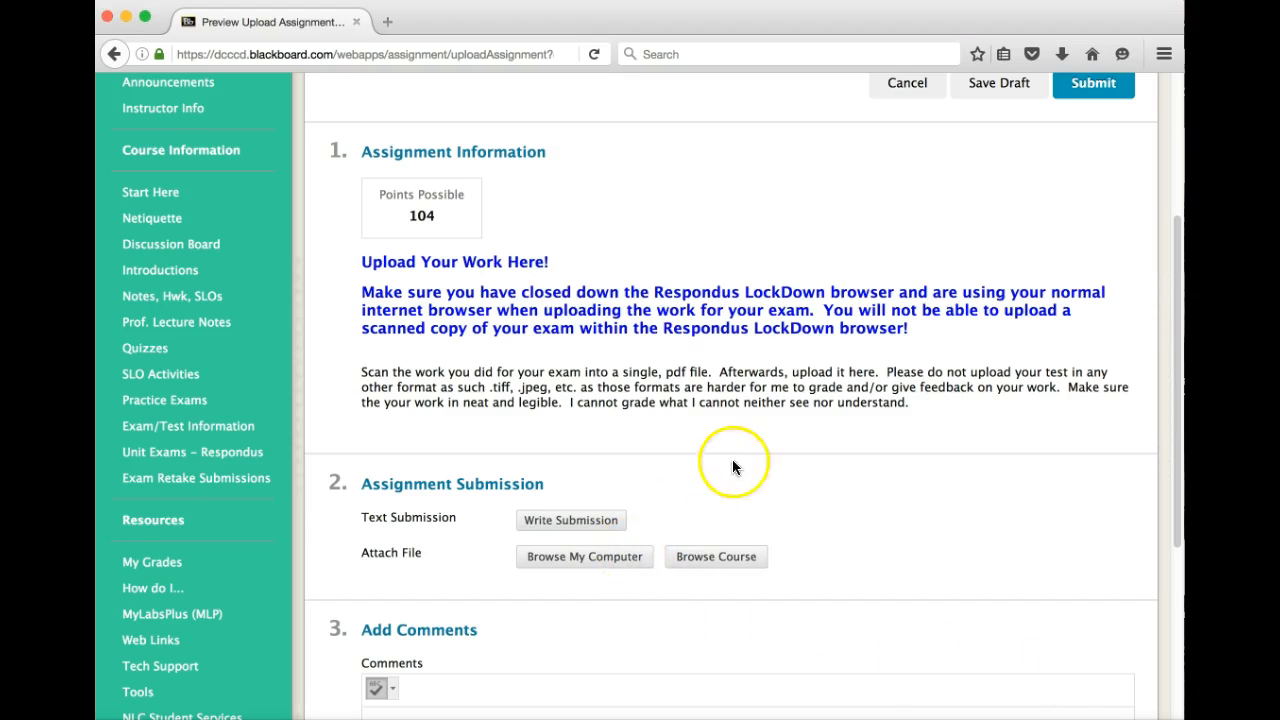
scroll("up", 3)
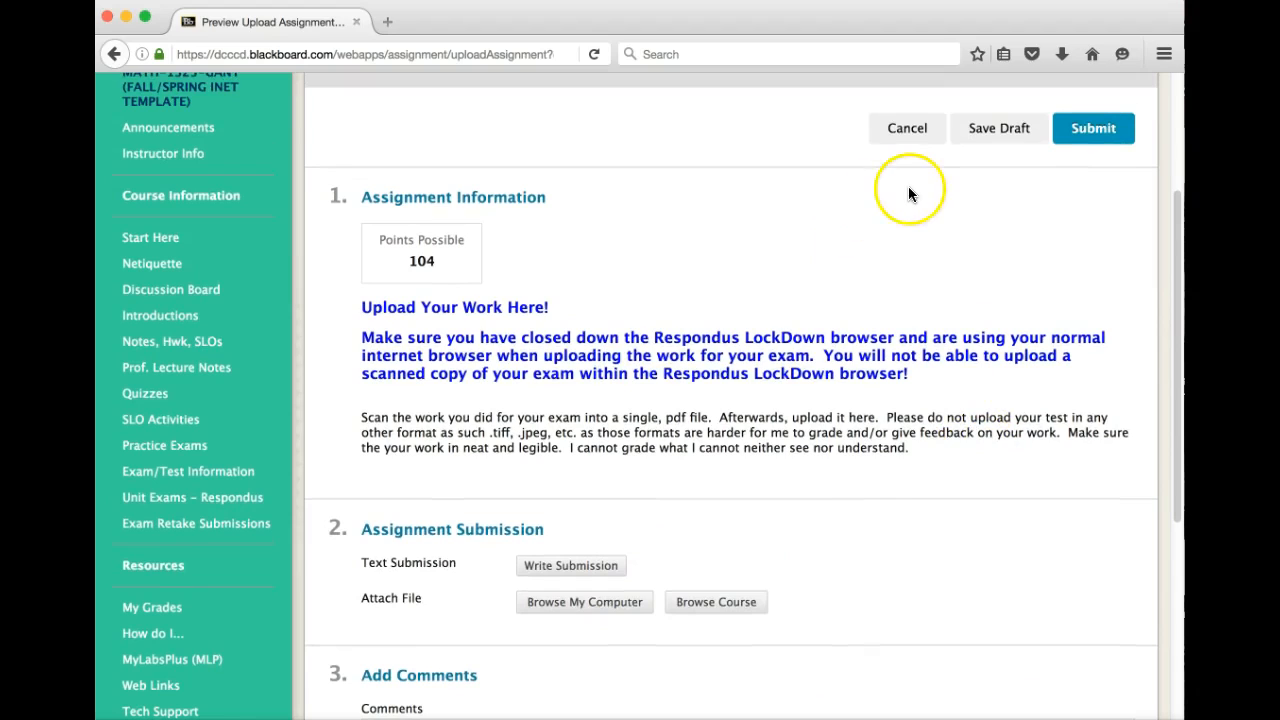
mouse_move(908, 188)
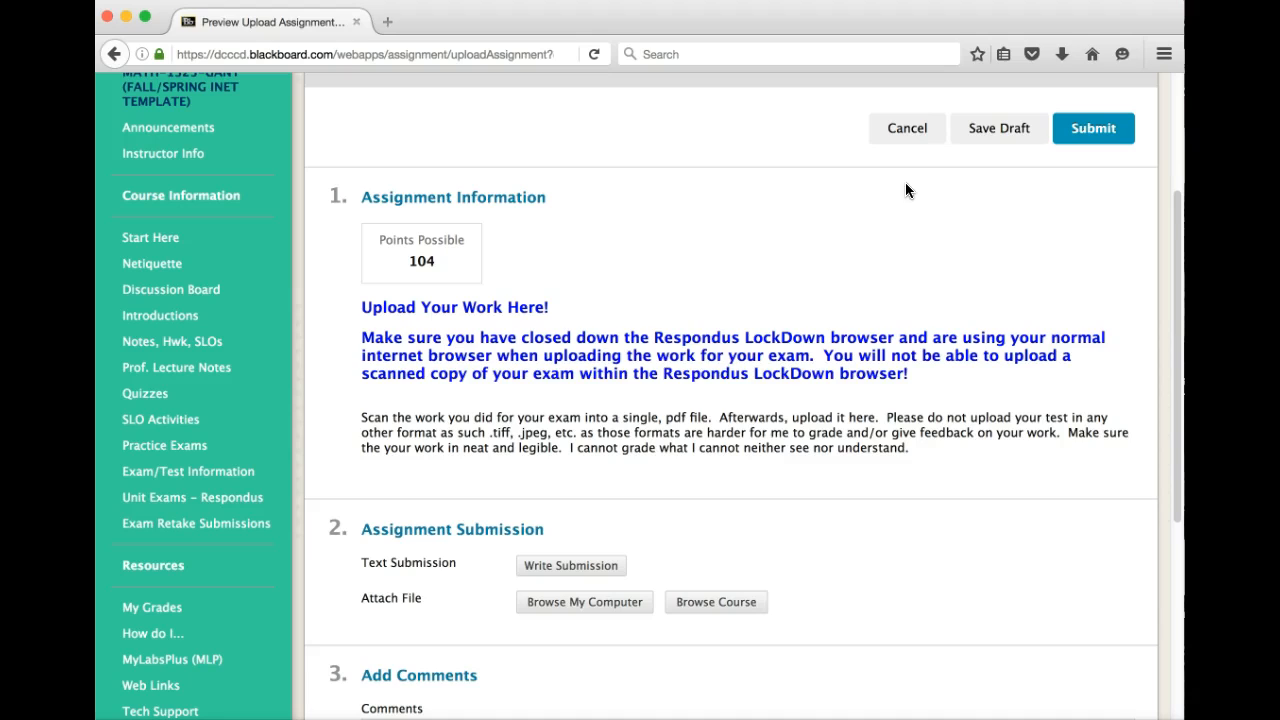
mouse_move(878, 186)
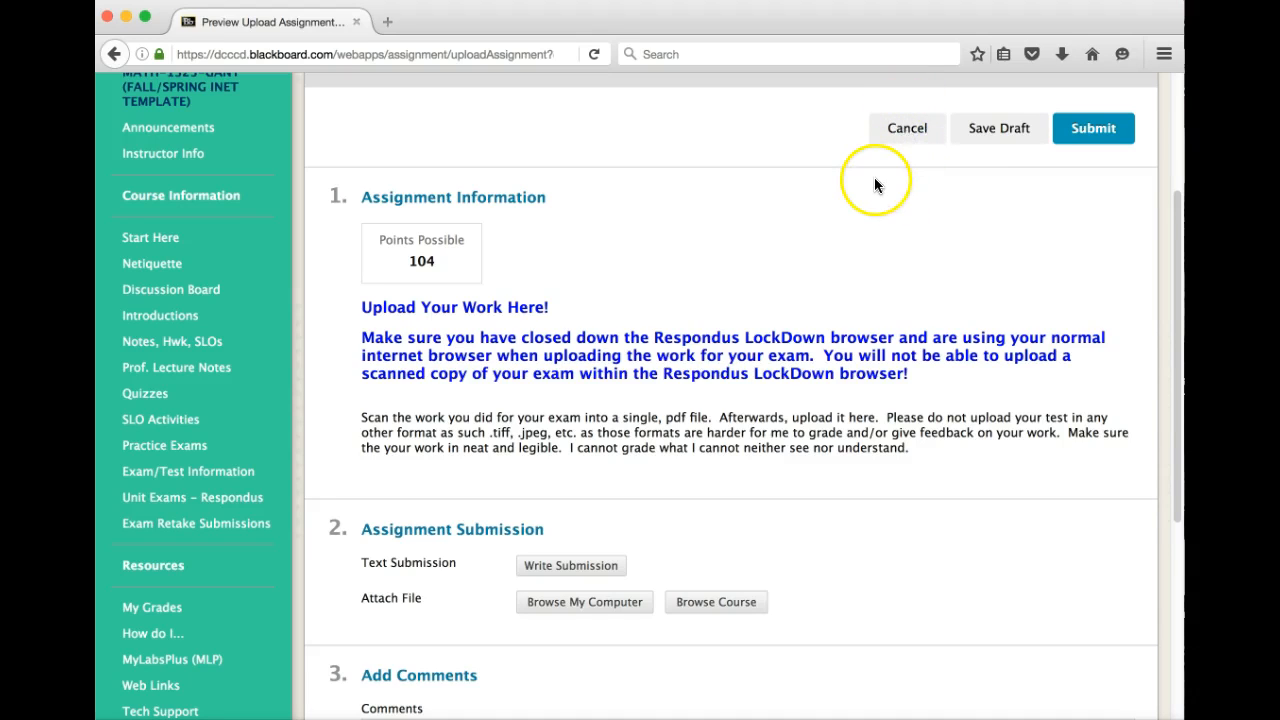
left_click(906, 128)
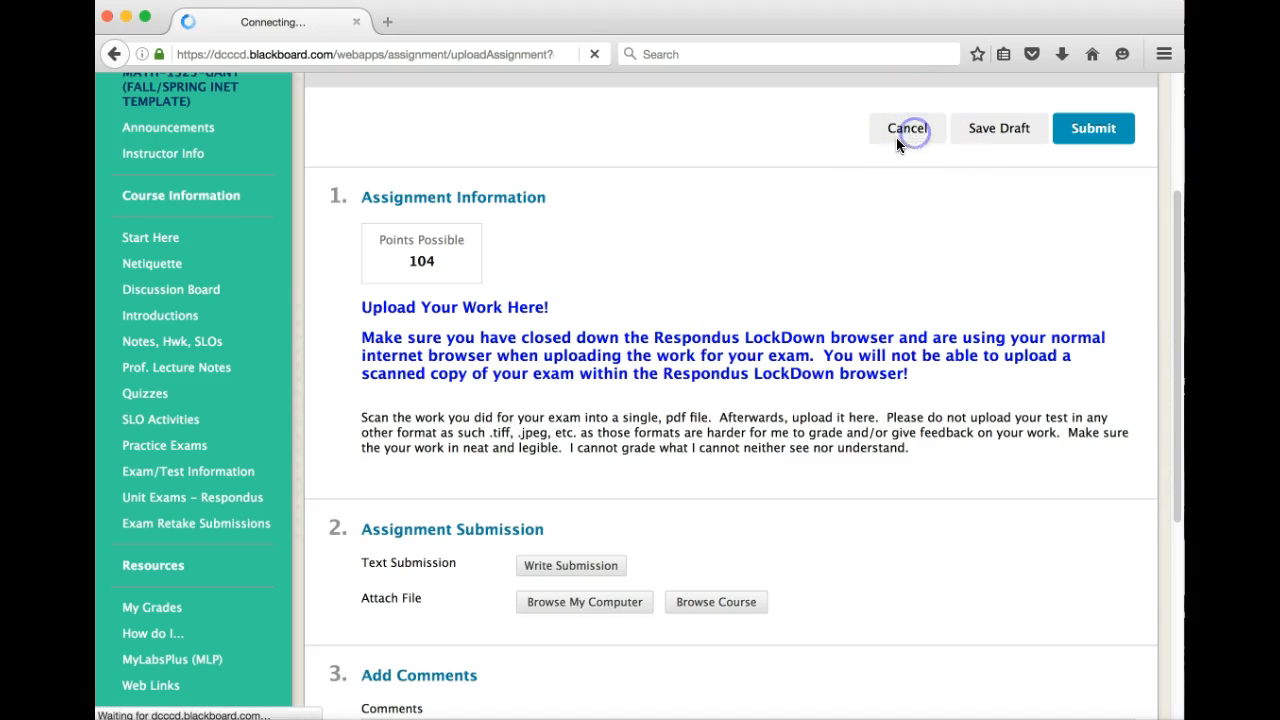
left_click(906, 128)
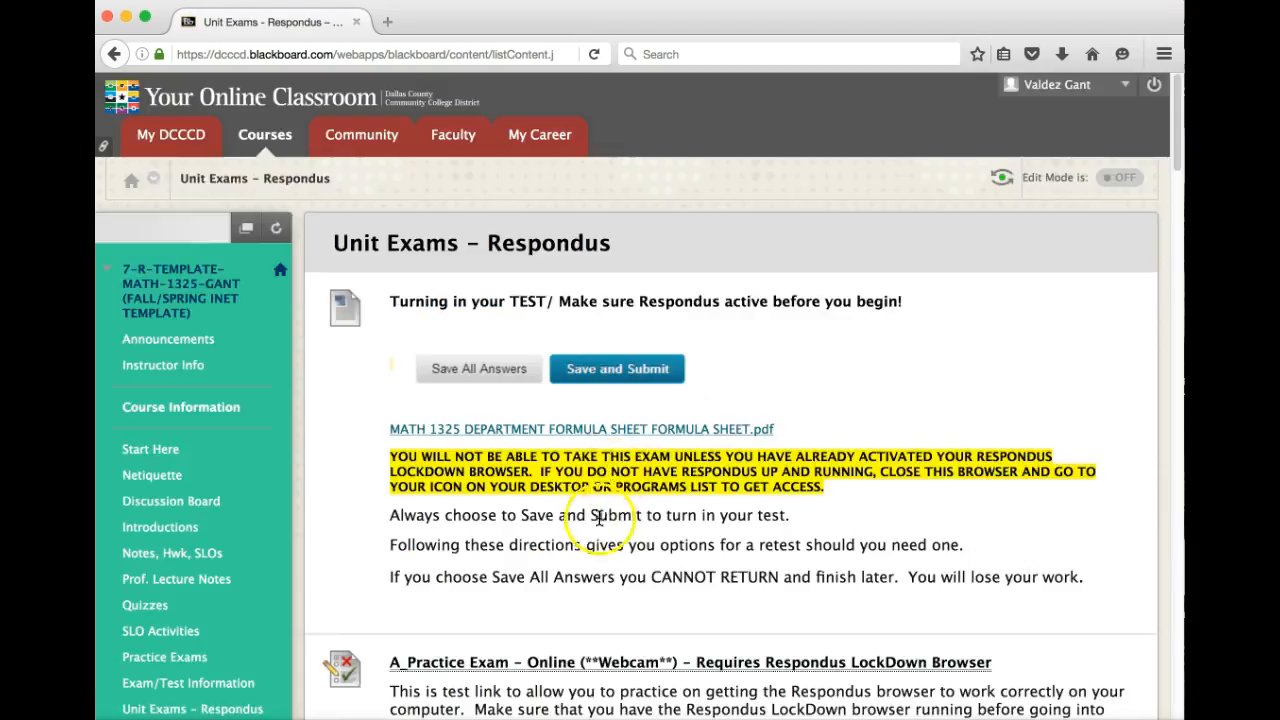
Step: Go to the Exam Retake Submissions page listing Exam 1 and 2 corrections and worked-out problems
scroll("down", 3)
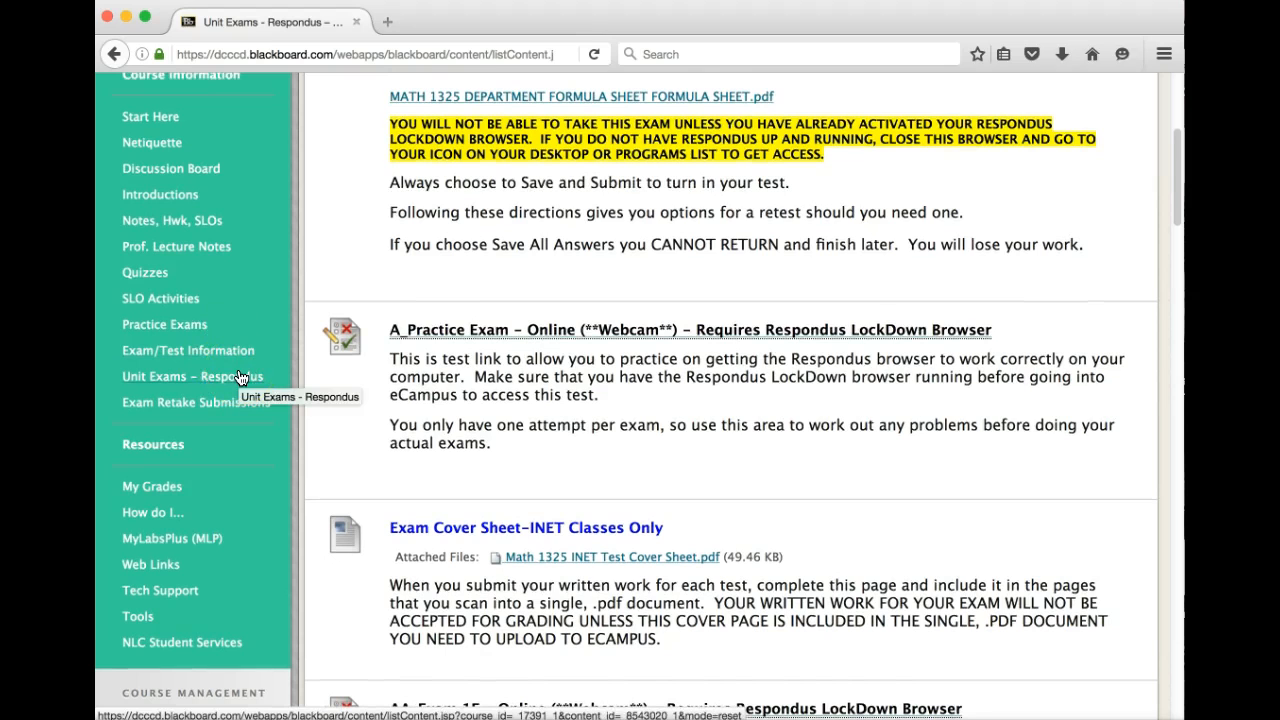
mouse_move(258, 350)
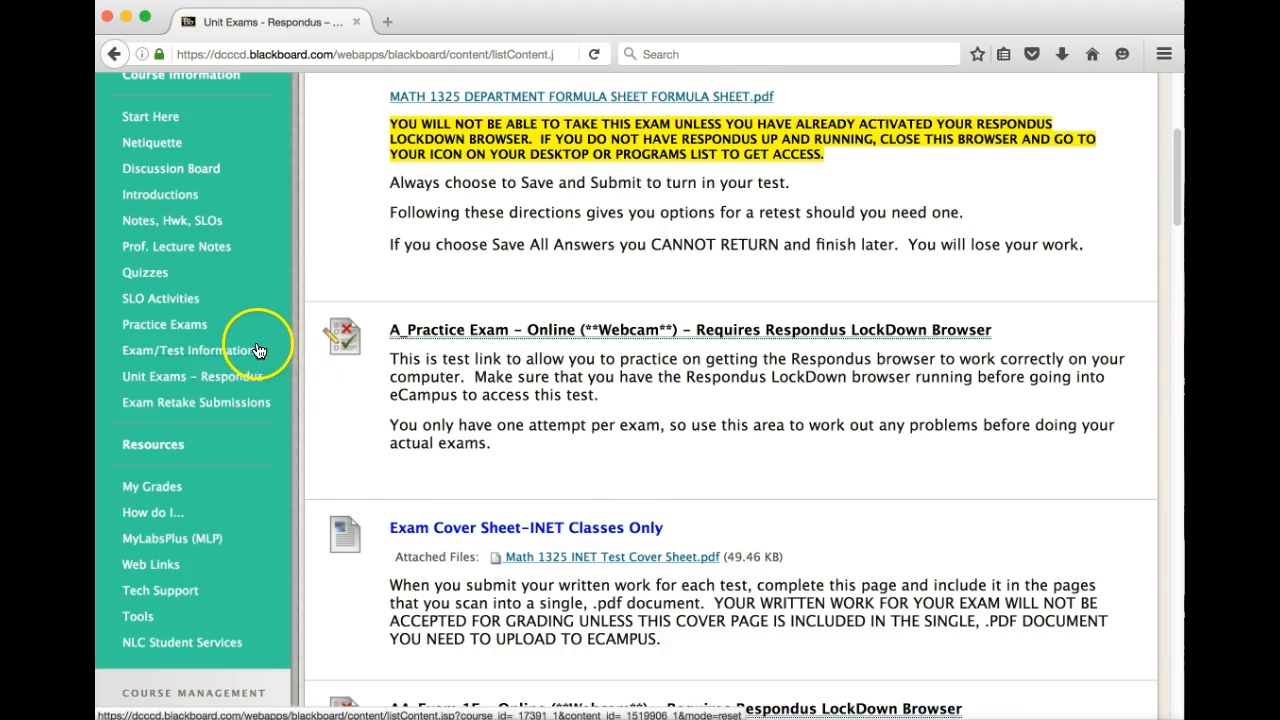
scroll("up", 3)
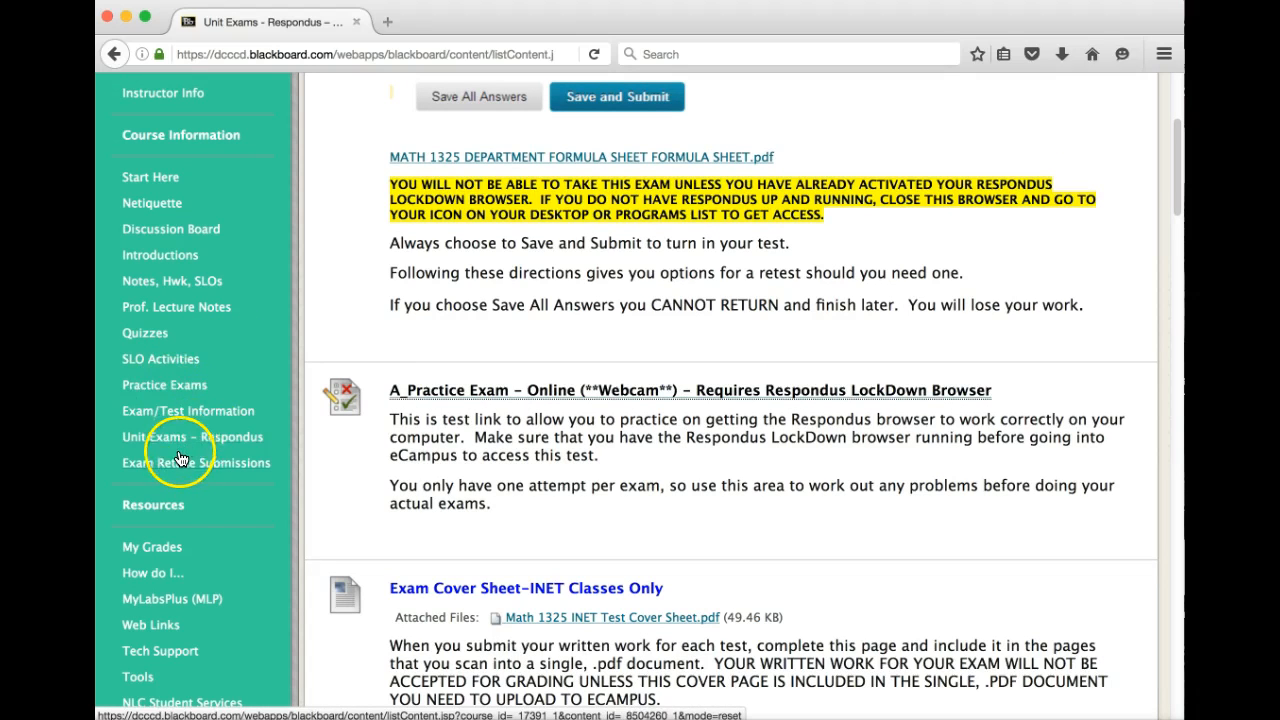
mouse_move(190, 464)
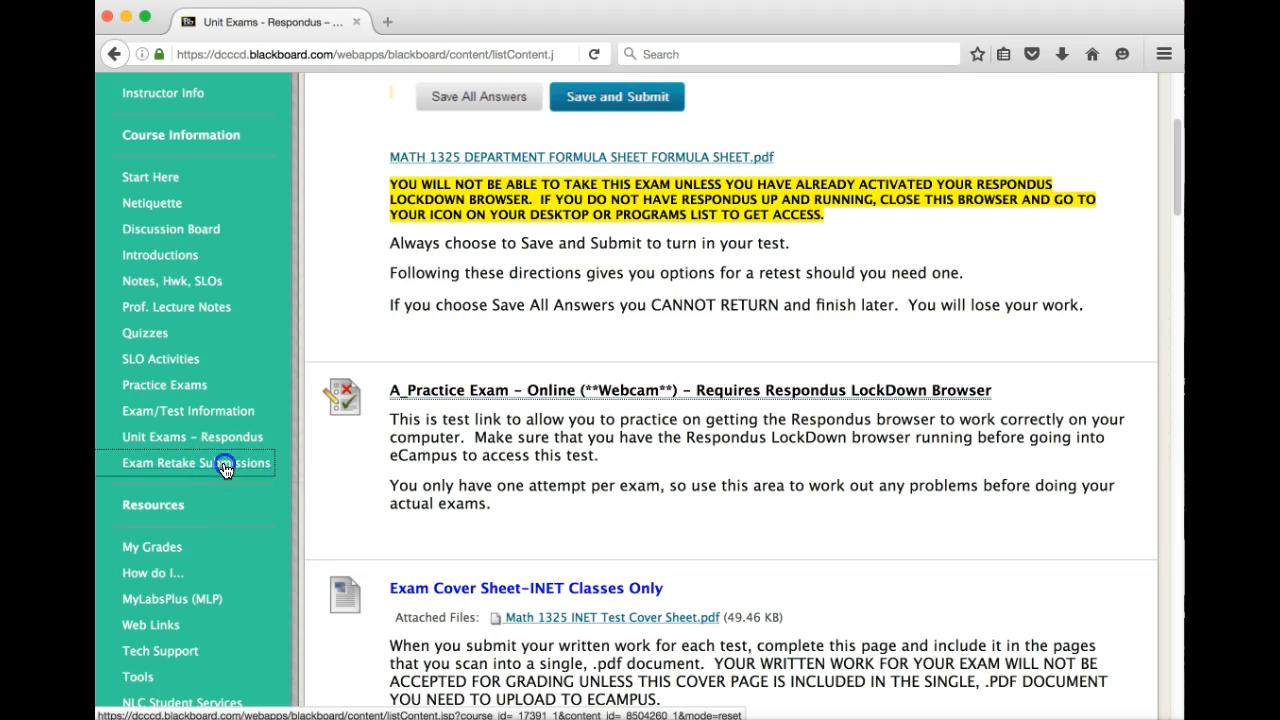
left_click(190, 464)
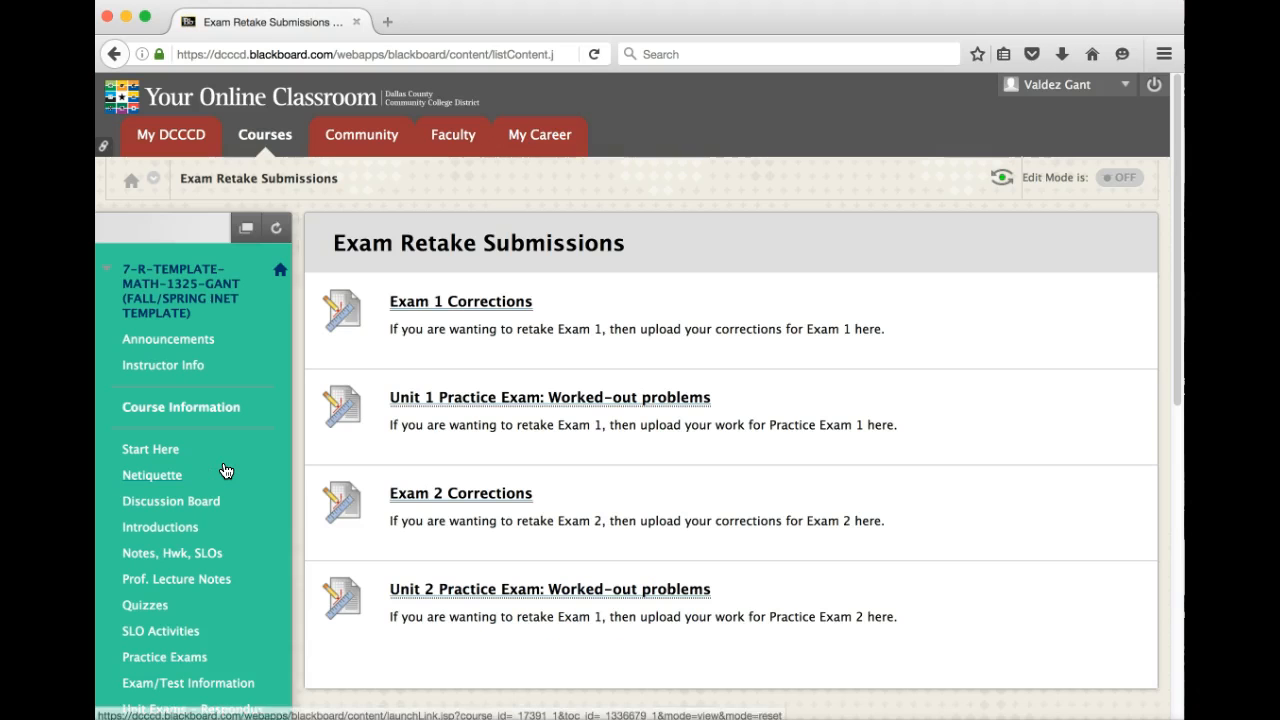
mouse_move(410, 444)
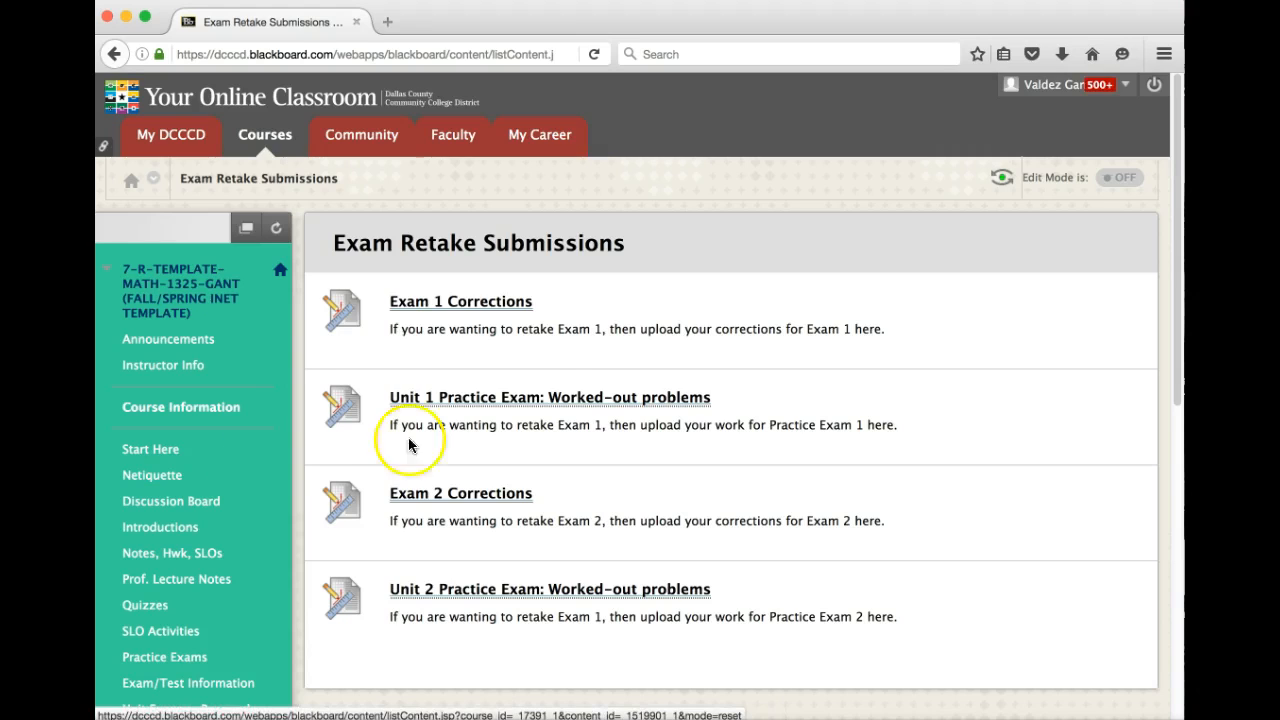
mouse_move(540, 328)
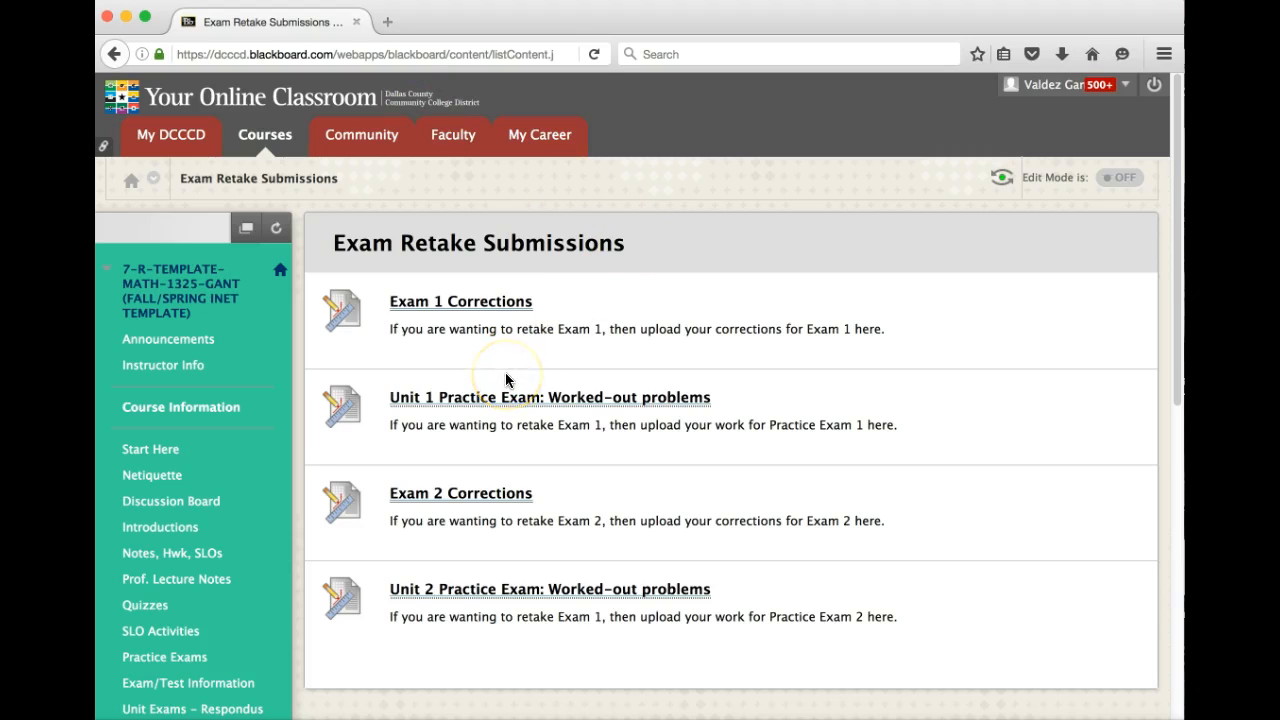
Step: Return to the Unit Exams - Respondus page with its LockDown Browser warning and practice exam link
scroll("down", 3)
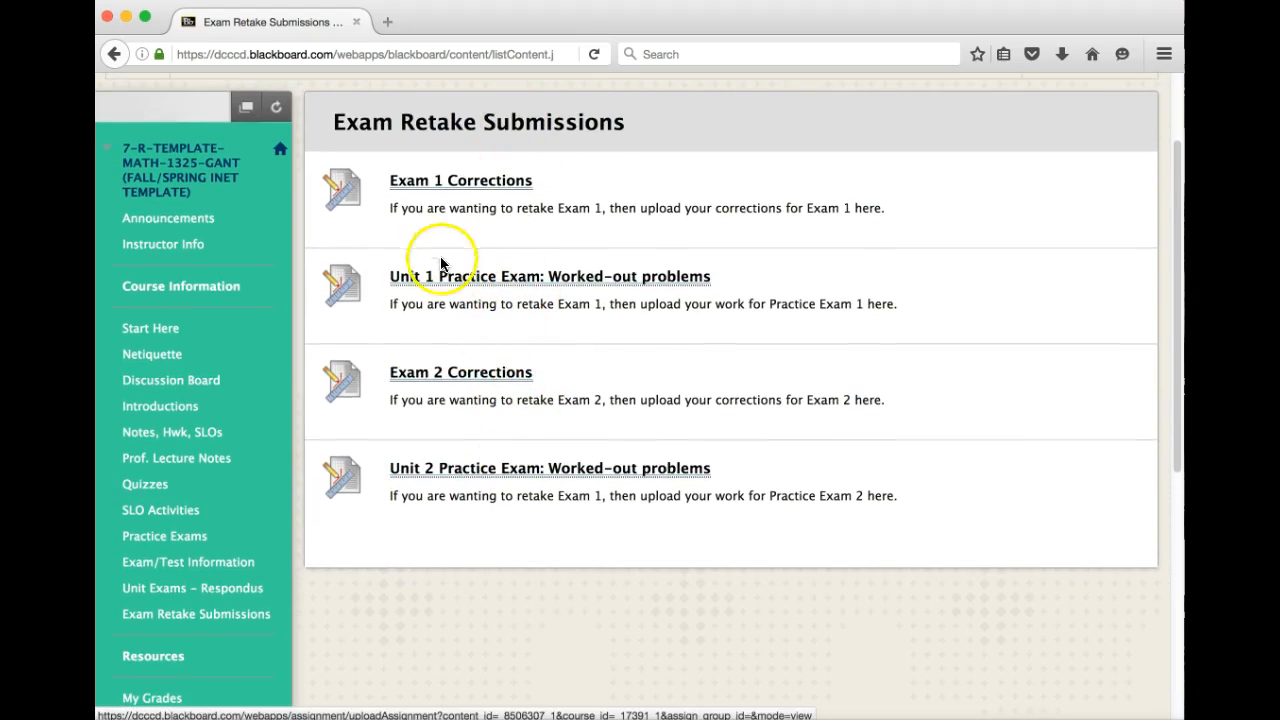
mouse_move(412, 312)
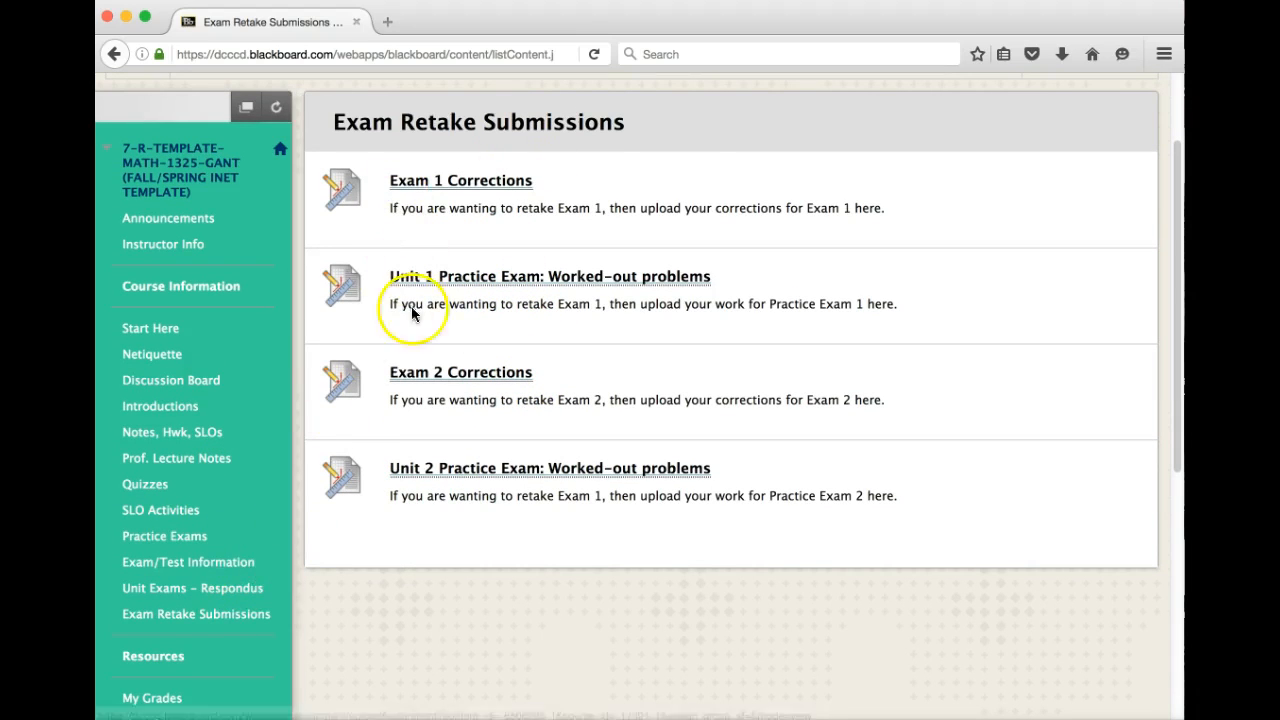
mouse_move(448, 558)
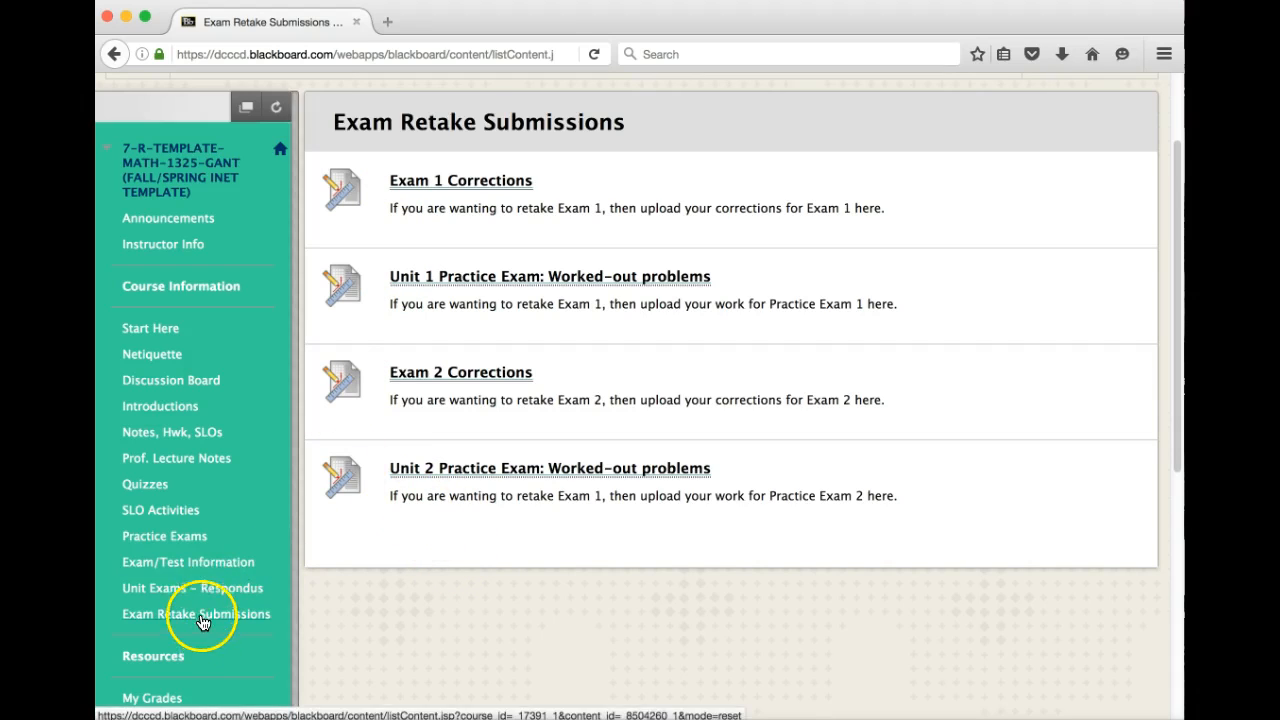
left_click(192, 588)
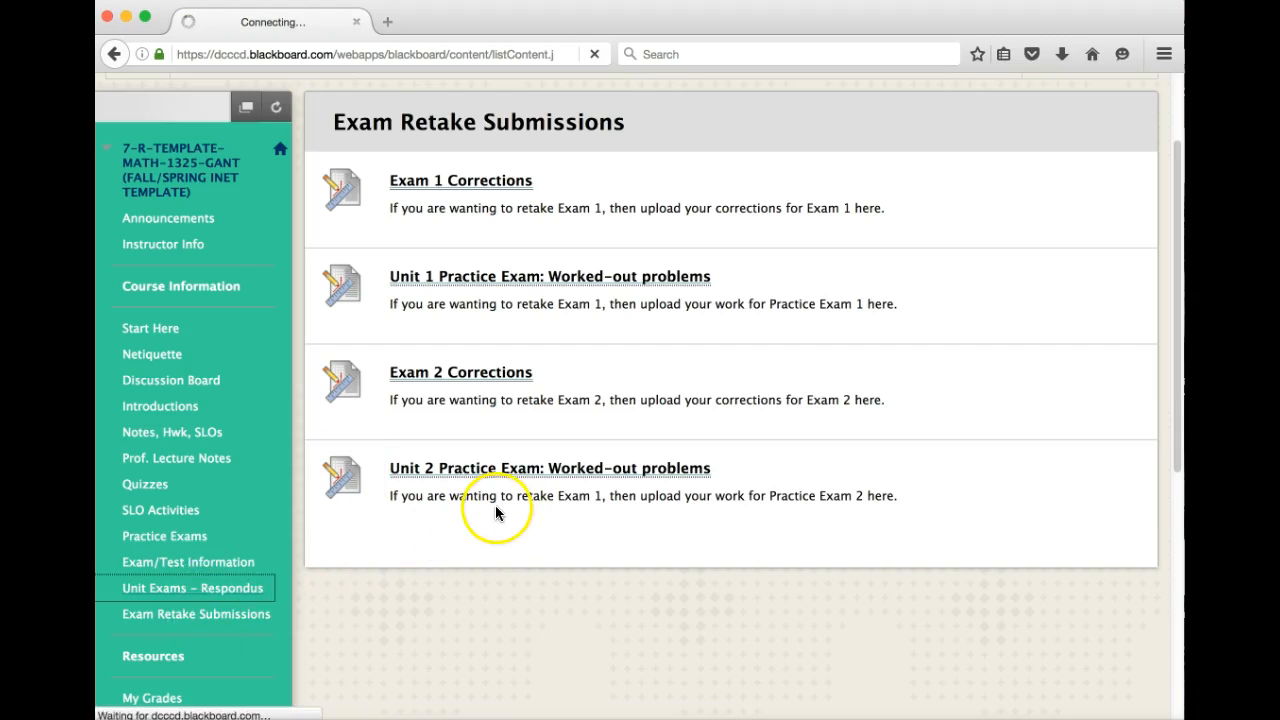
left_click(192, 588)
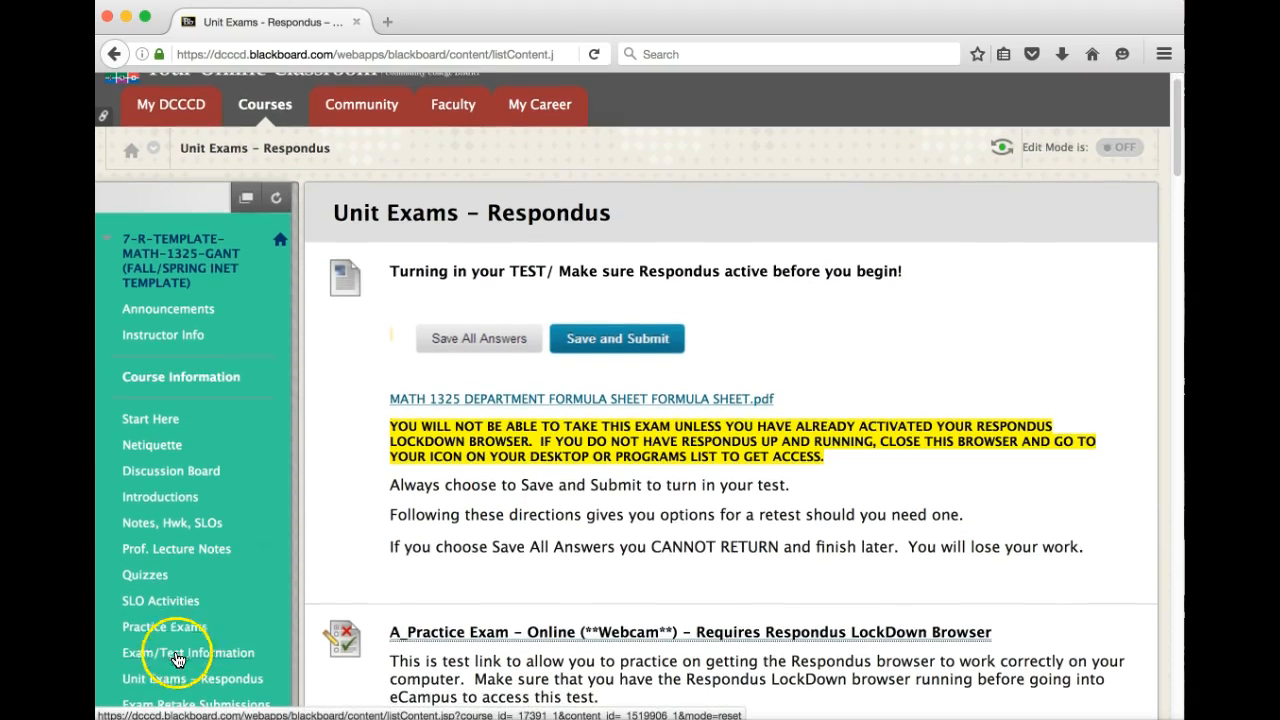
scroll("down", 3)
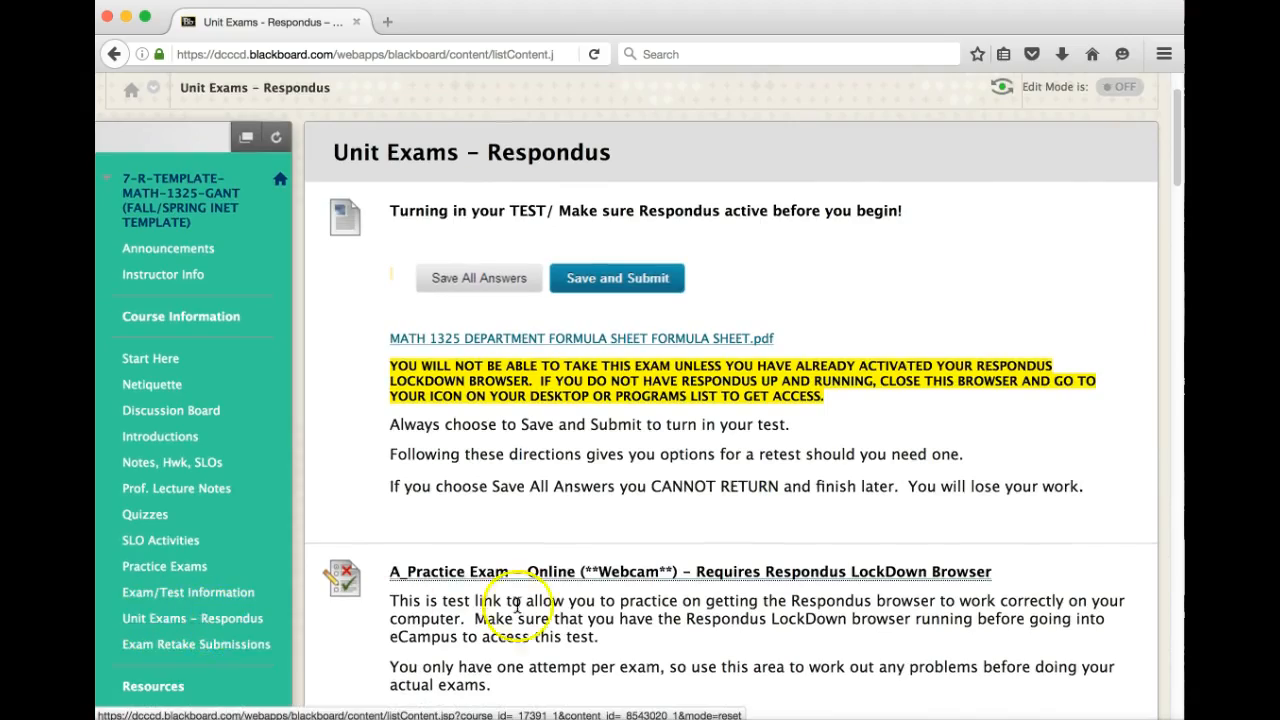
scroll("down", 3)
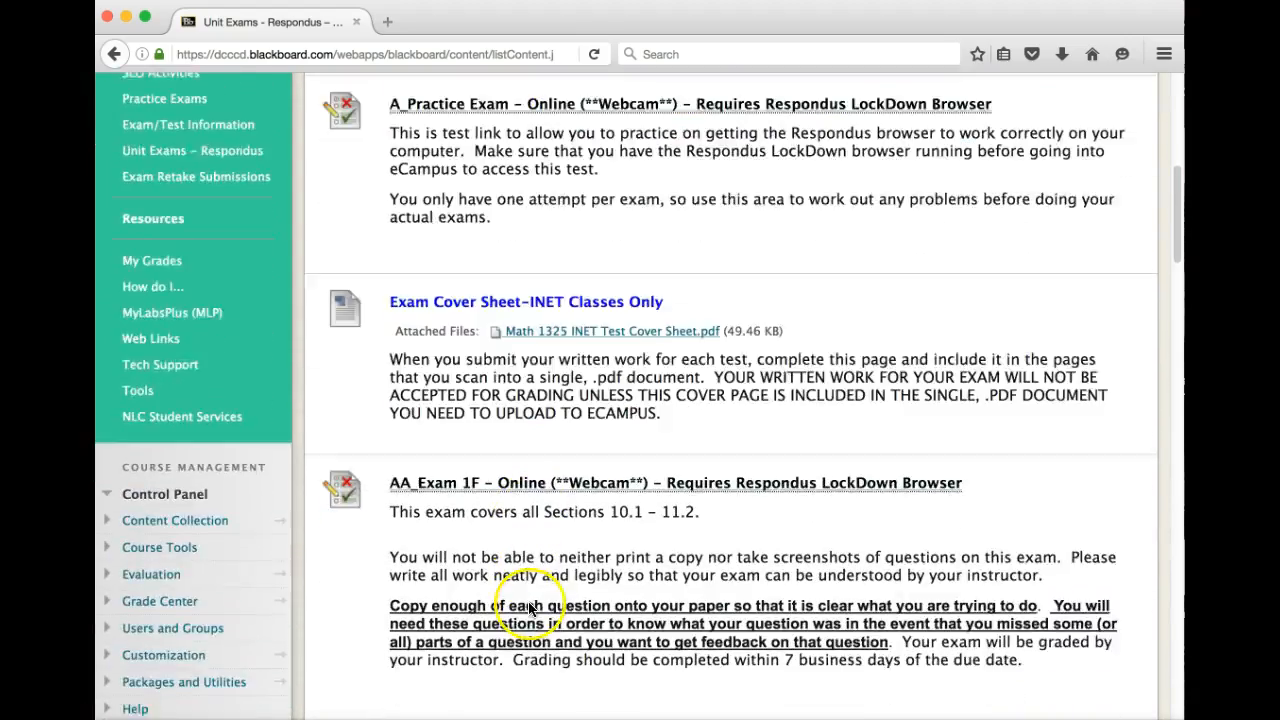
scroll("down", 3)
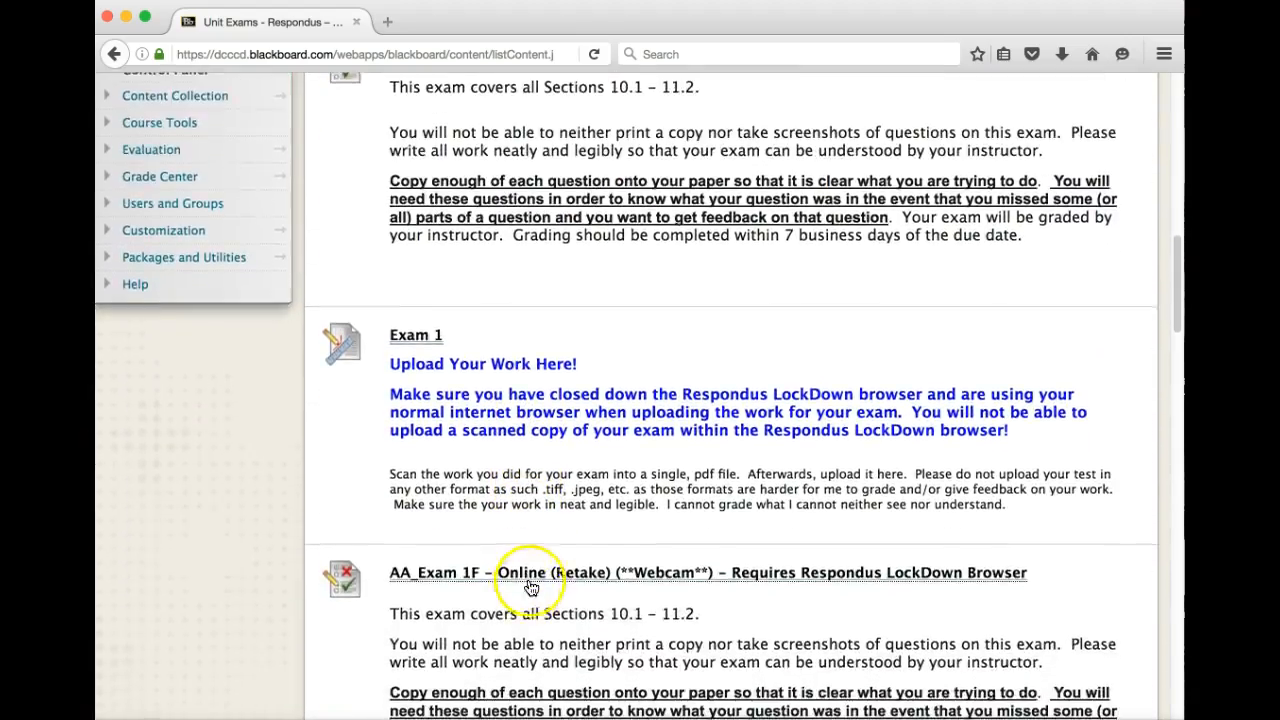
scroll("down", 3)
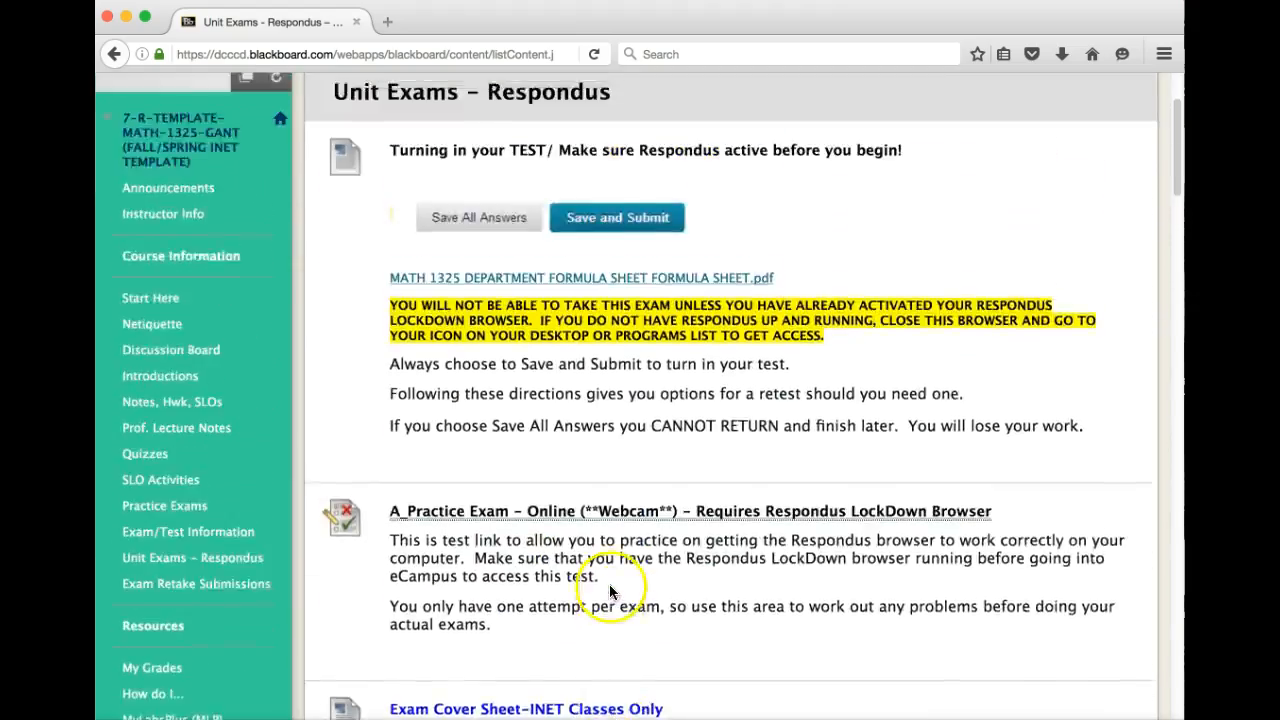
scroll("up", 3)
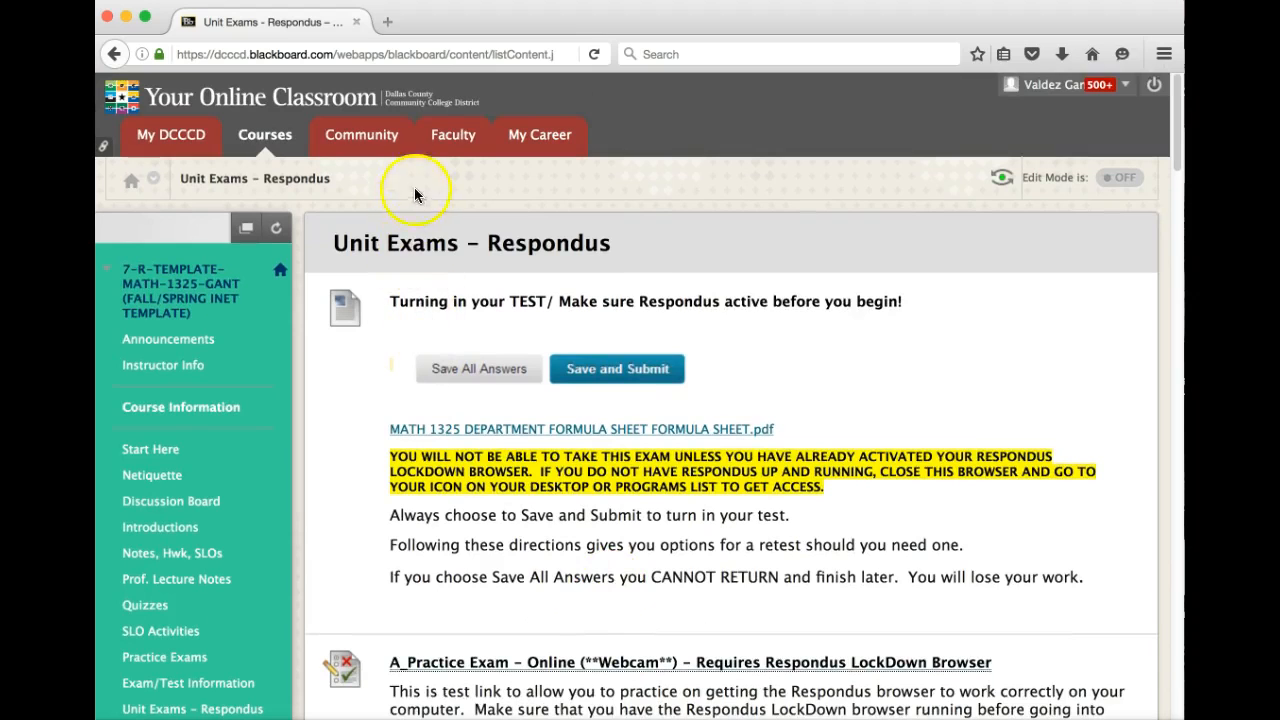
mouse_move(360, 134)
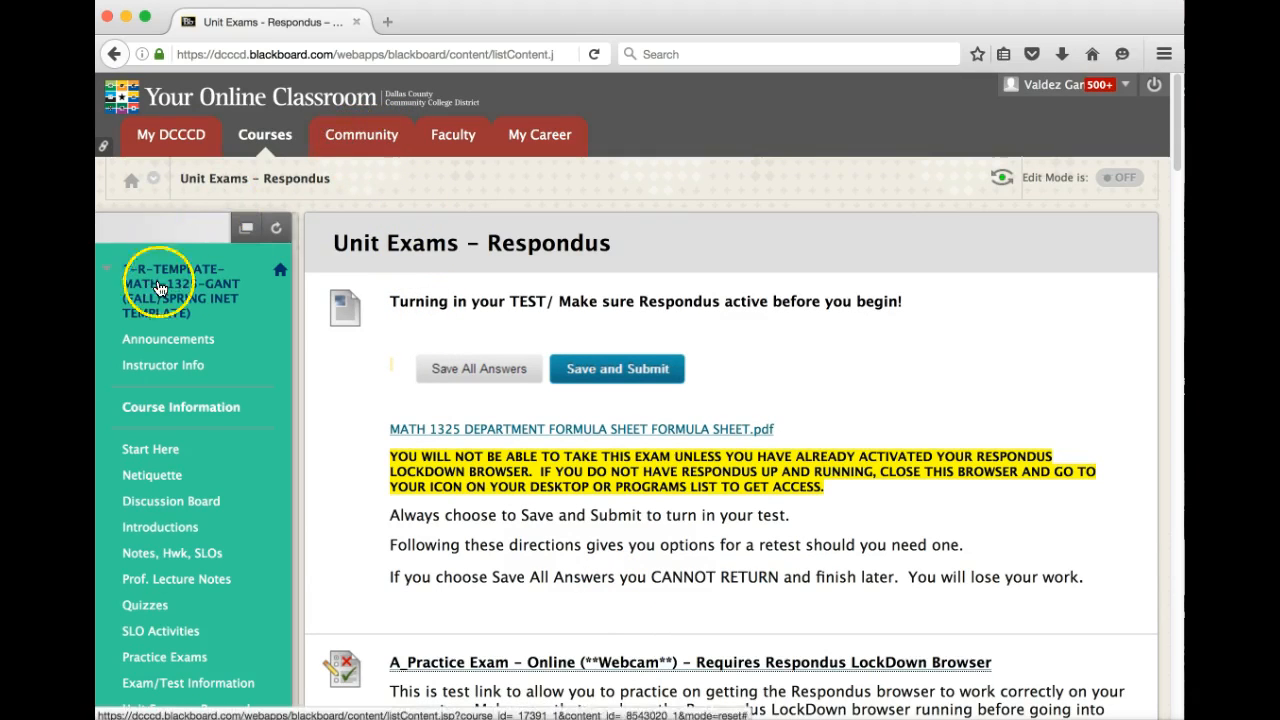
Step: From the Community area, enter the MATH 1325 testing summer organization
scroll("down", 3)
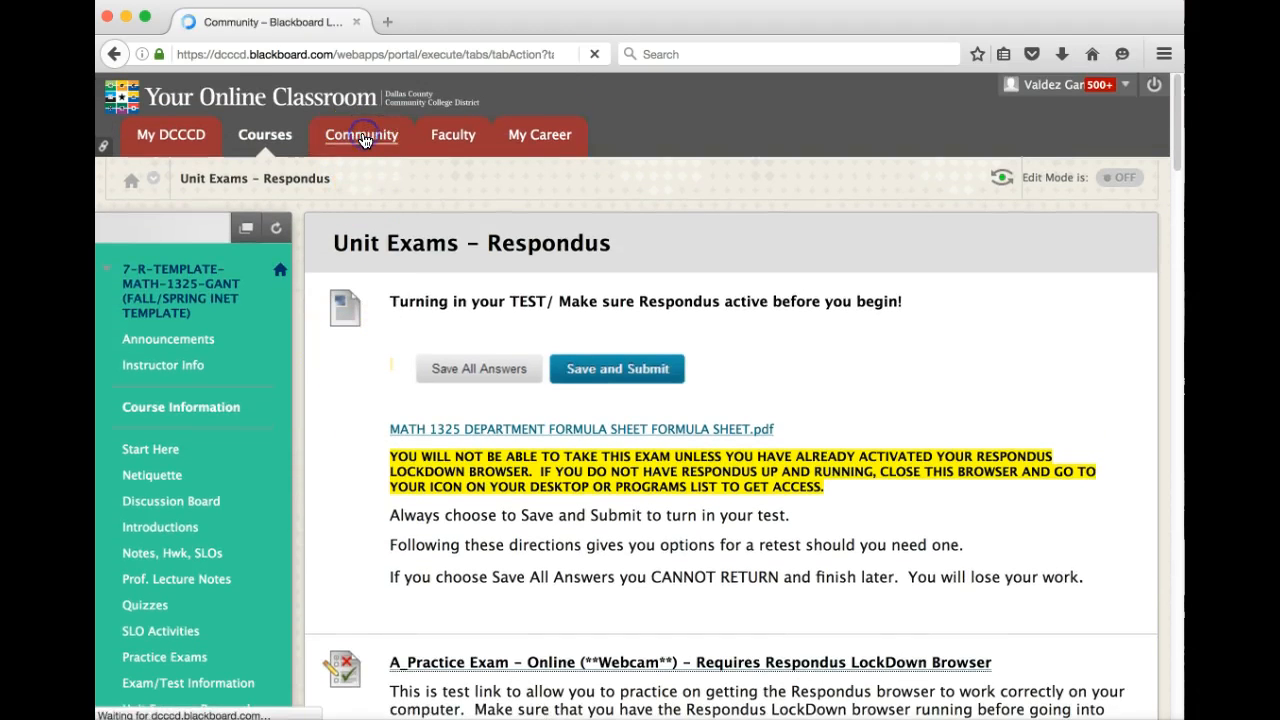
left_click(360, 136)
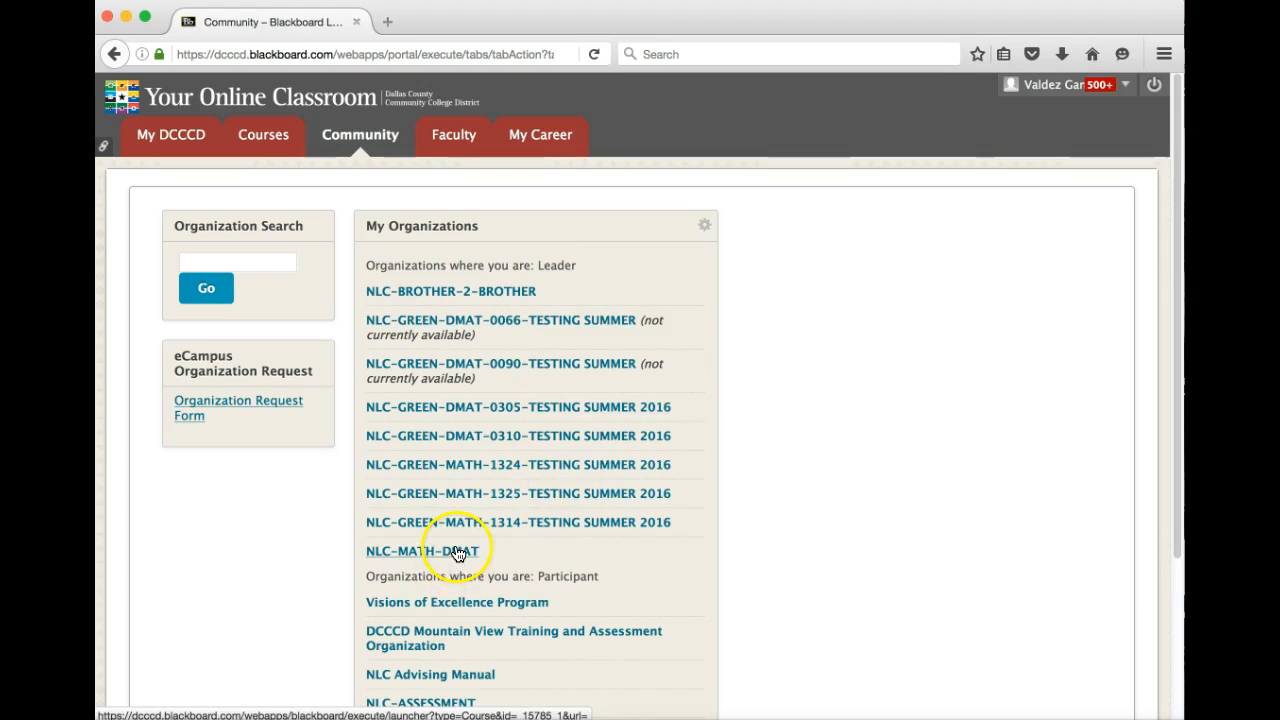
mouse_move(524, 496)
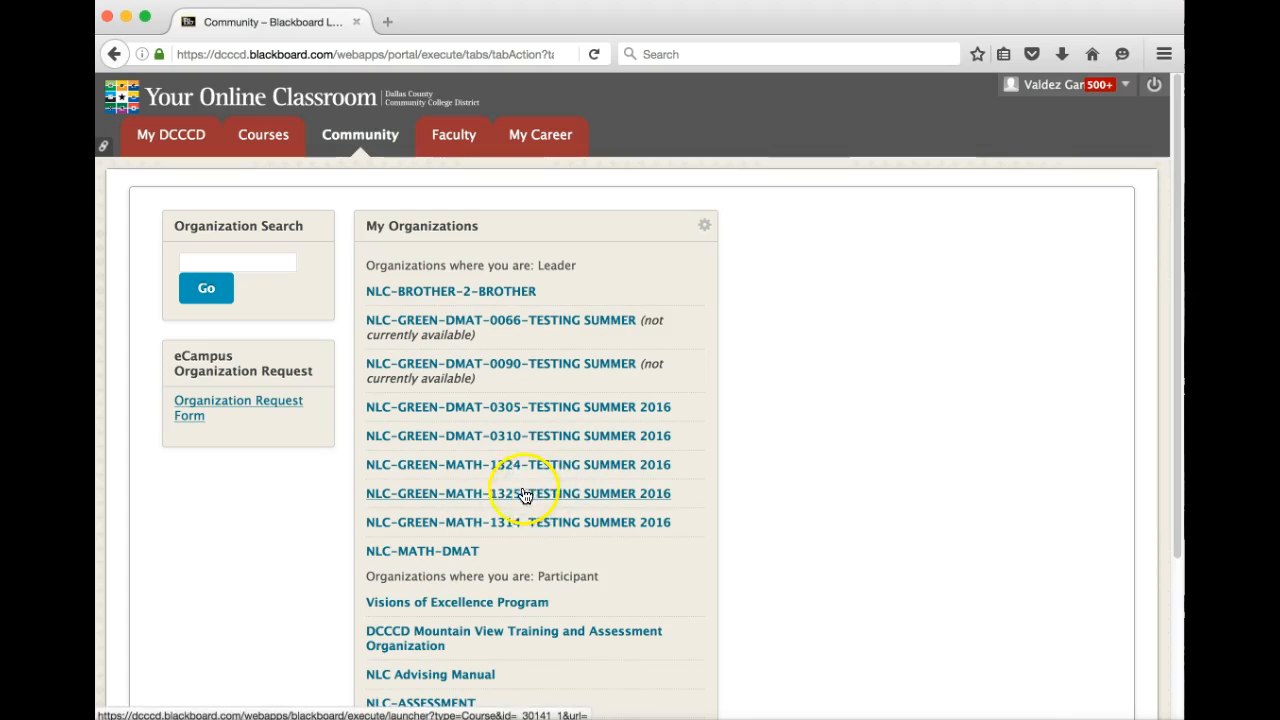
mouse_move(510, 498)
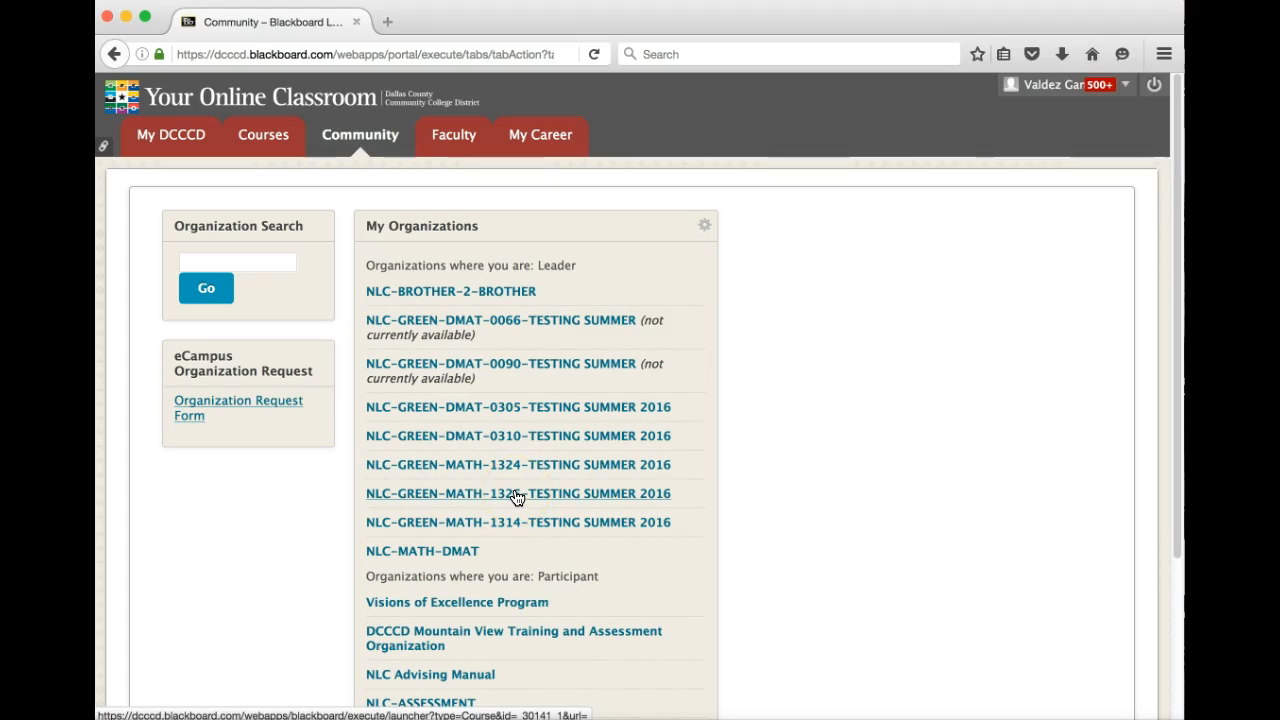
left_click(516, 492)
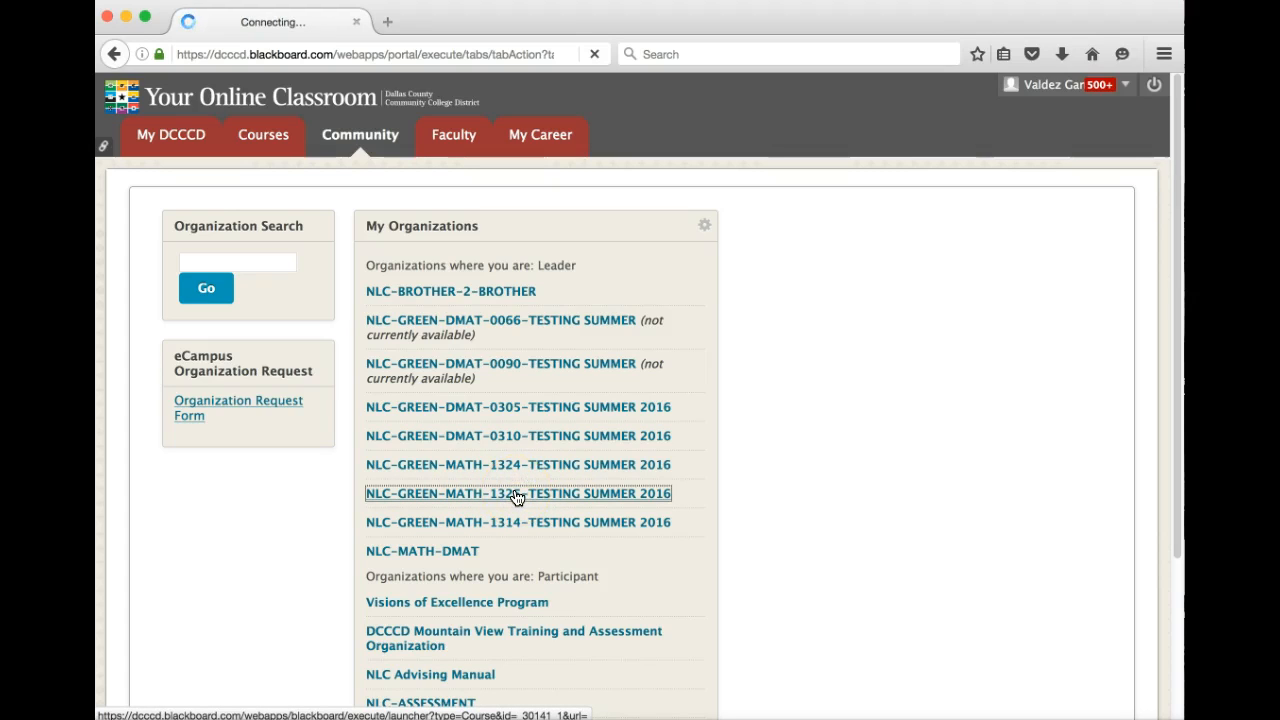
left_click(516, 492)
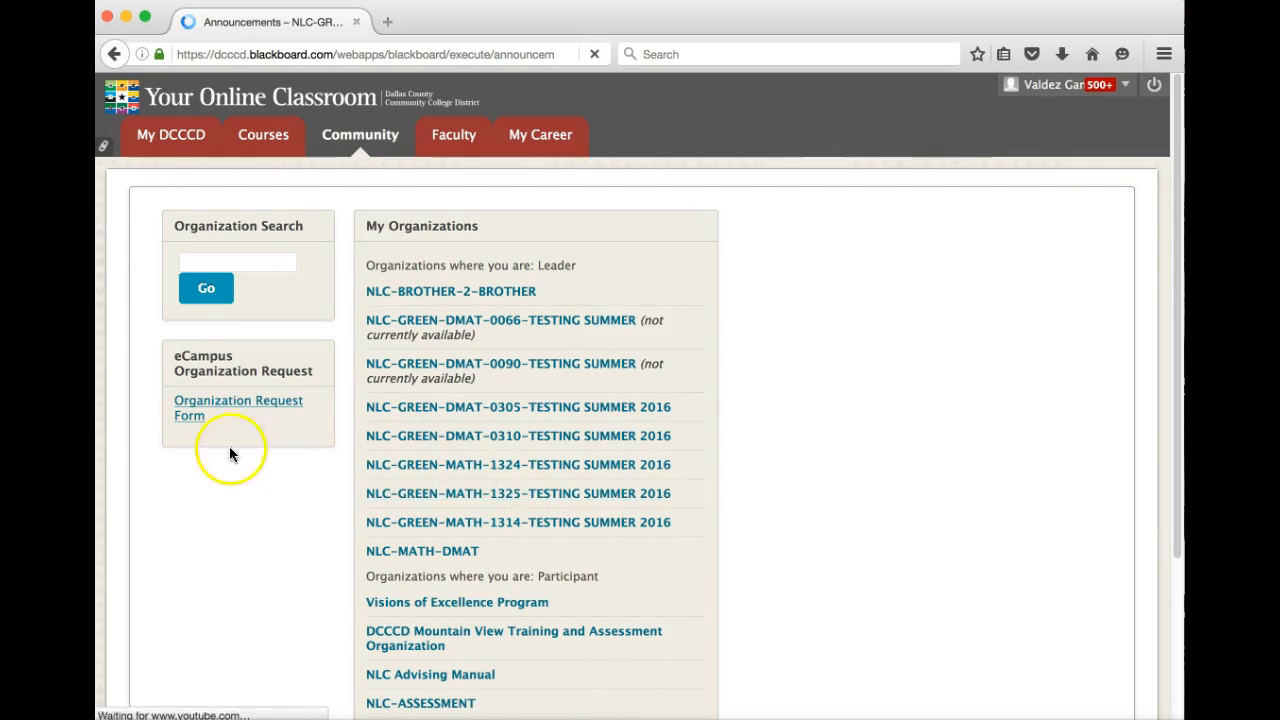
left_click(518, 492)
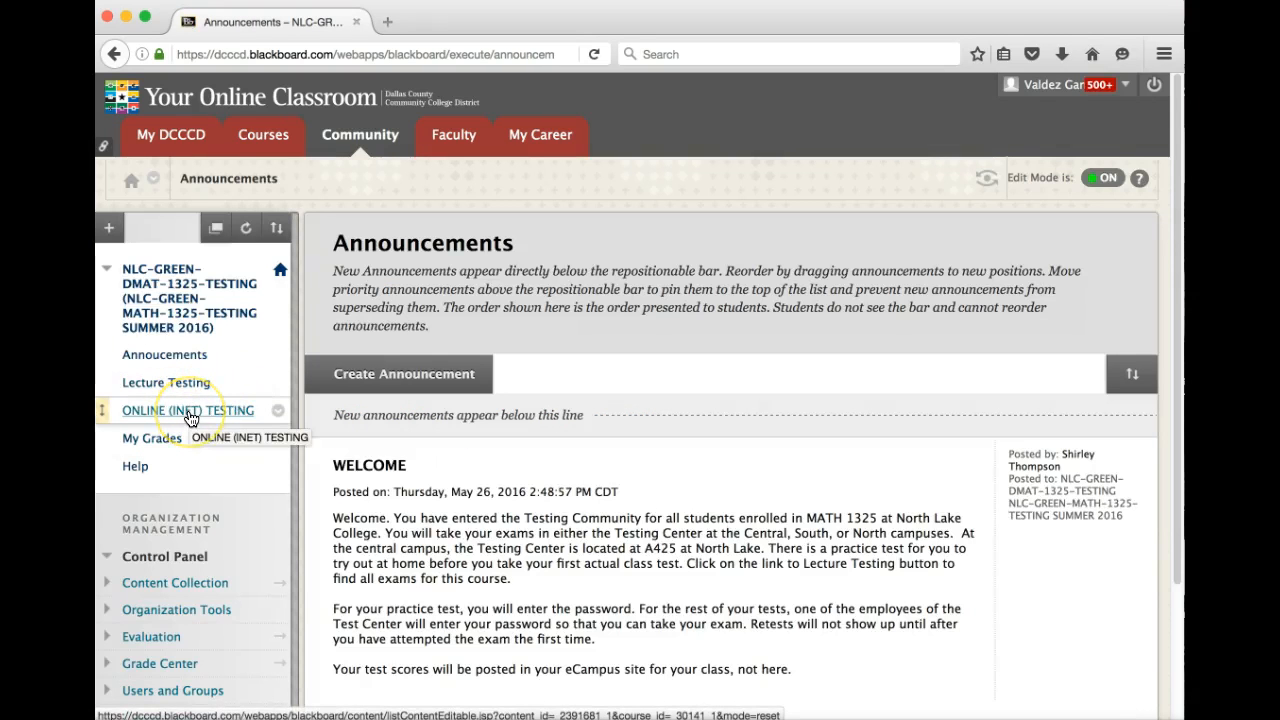
Step: In ONLINE (INET) TESTING, view the MATH 1325 EXAMS - Online (INET) folder's submission instructions
left_click(188, 410)
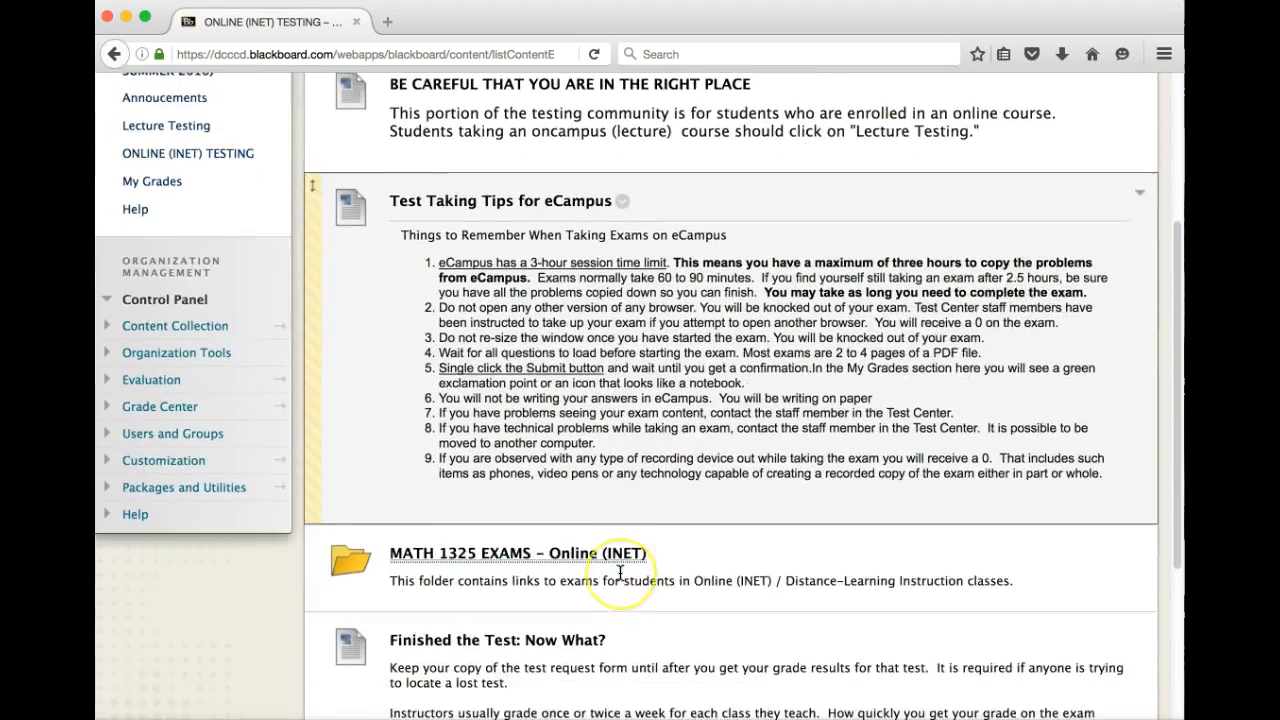
scroll("down", 3)
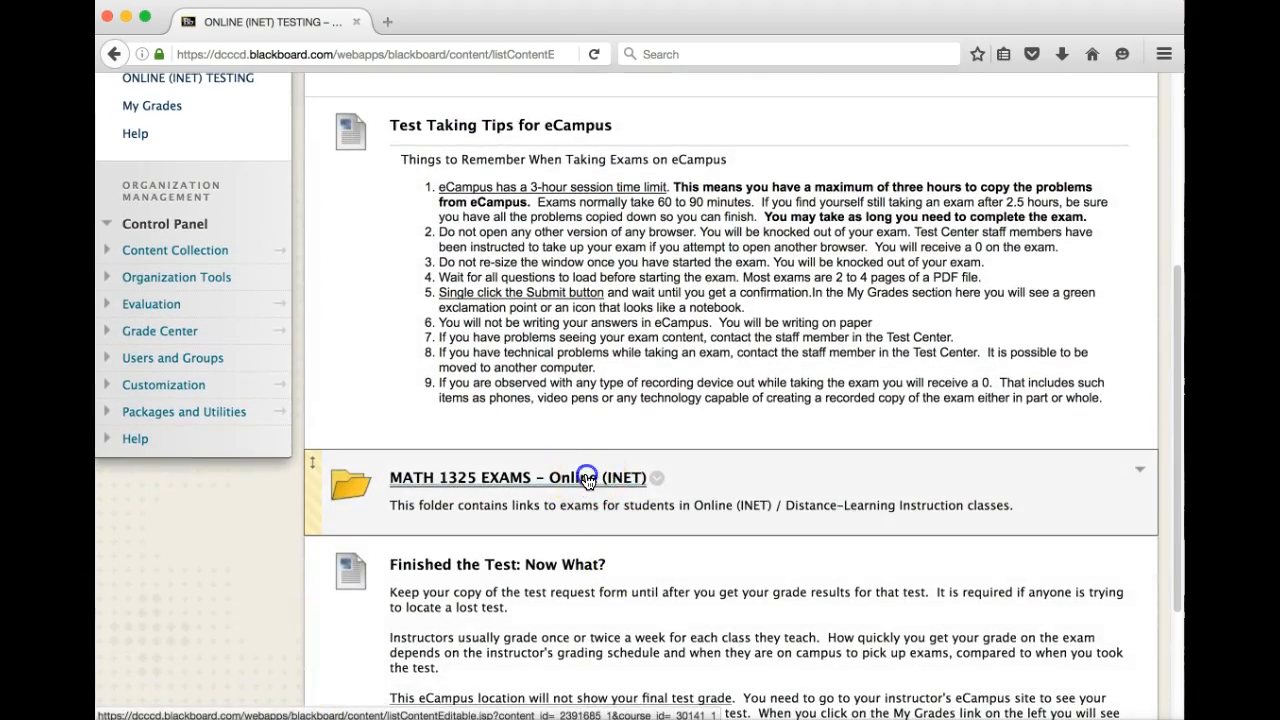
left_click(490, 476)
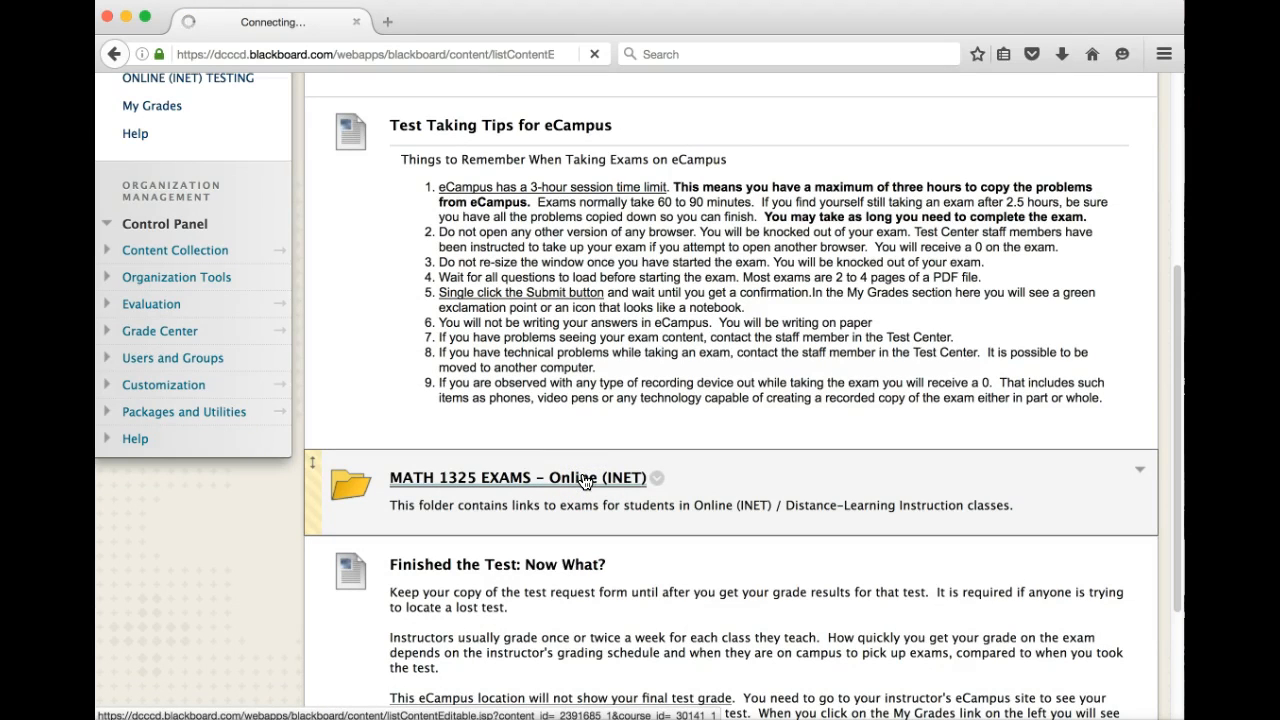
left_click(520, 476)
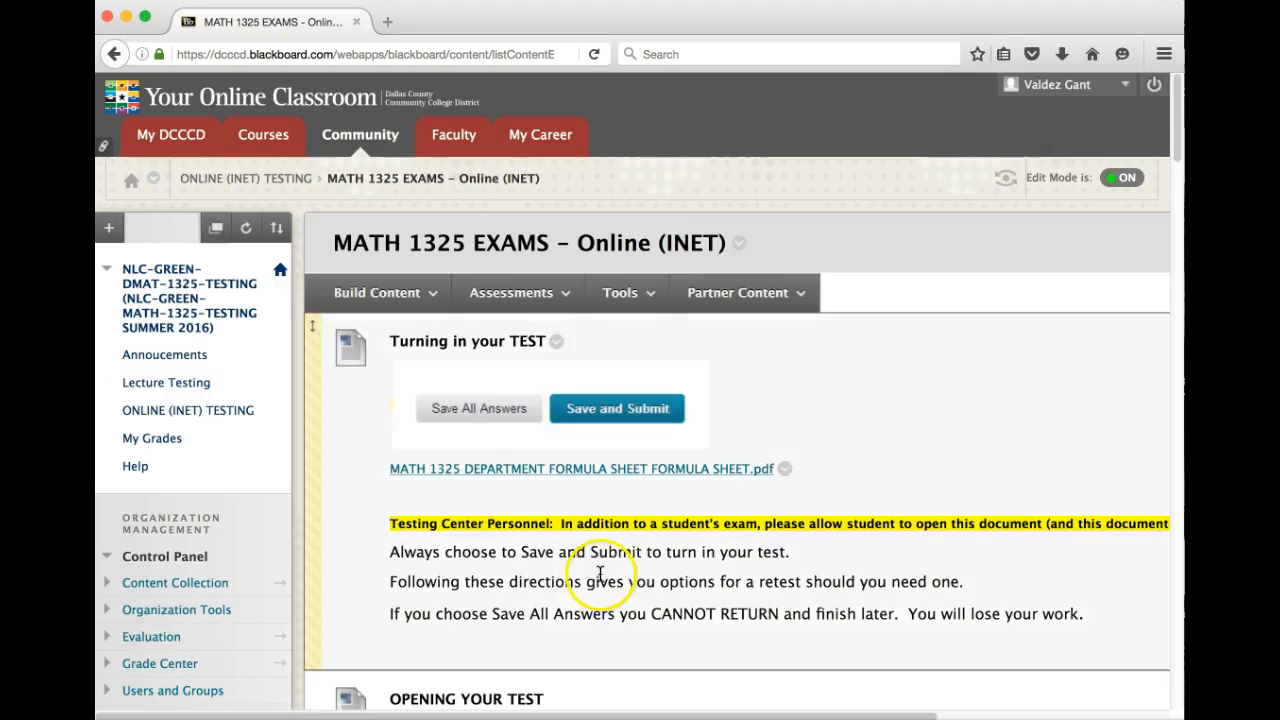
scroll("down", 3)
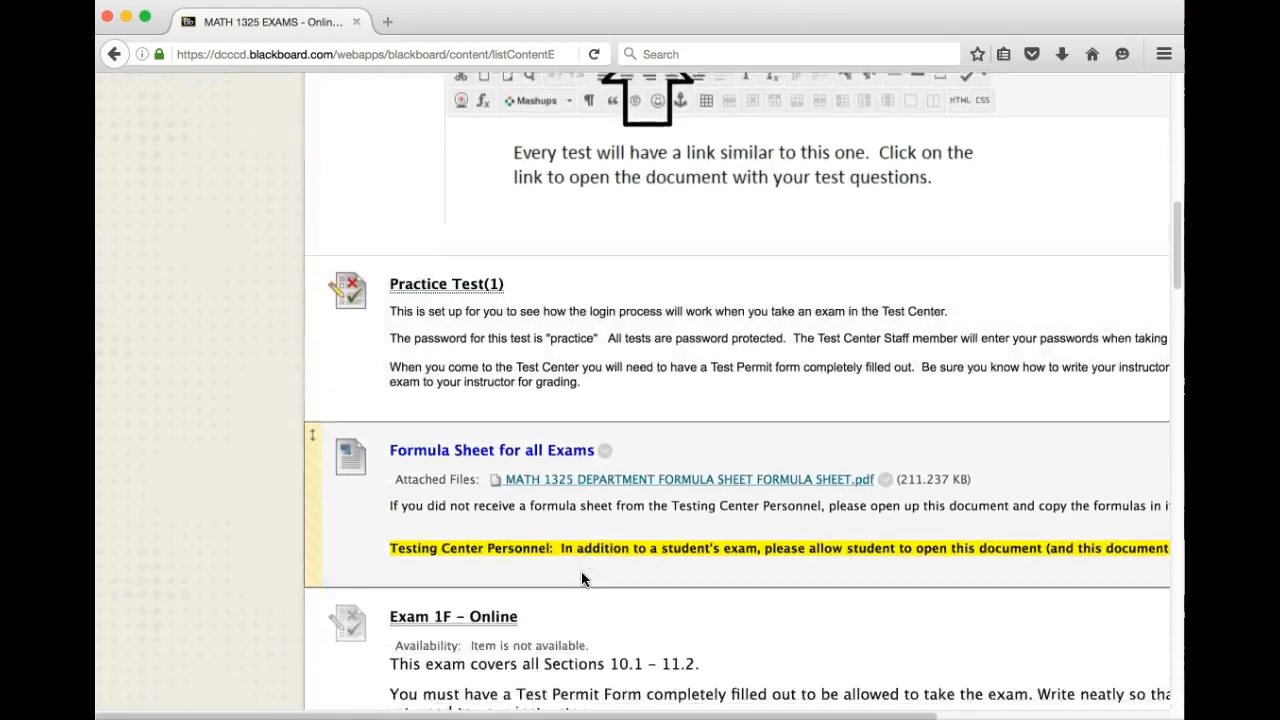
scroll("down", 3)
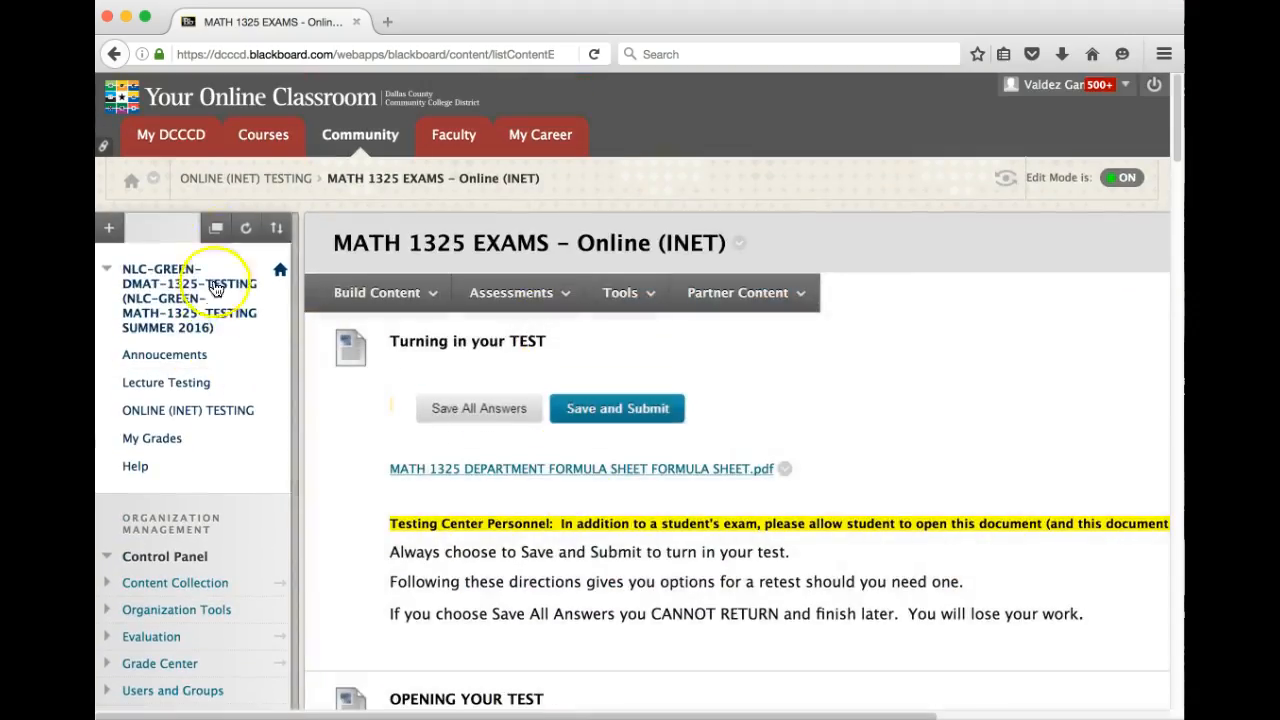
Step: From the Courses list, re-enter the 7-R-TEMPLATE-MATH-1325-GANT INET template course's Announcements page
left_click(264, 134)
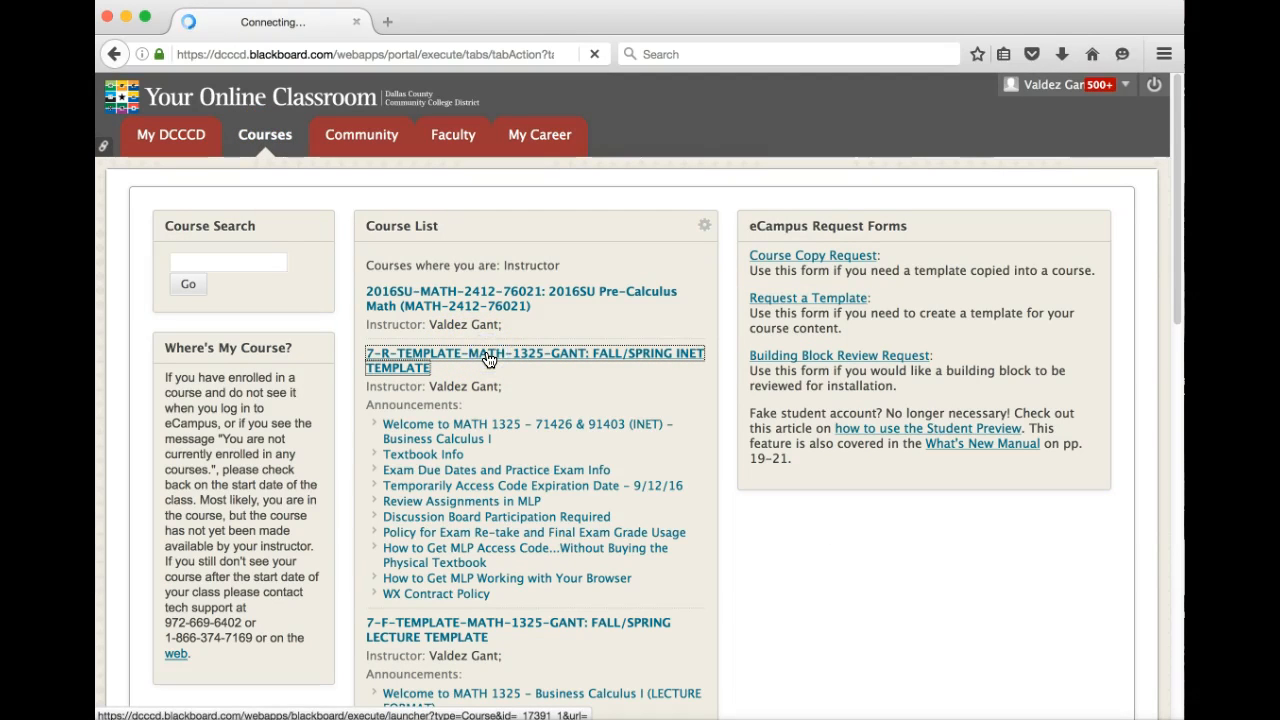
left_click(532, 360)
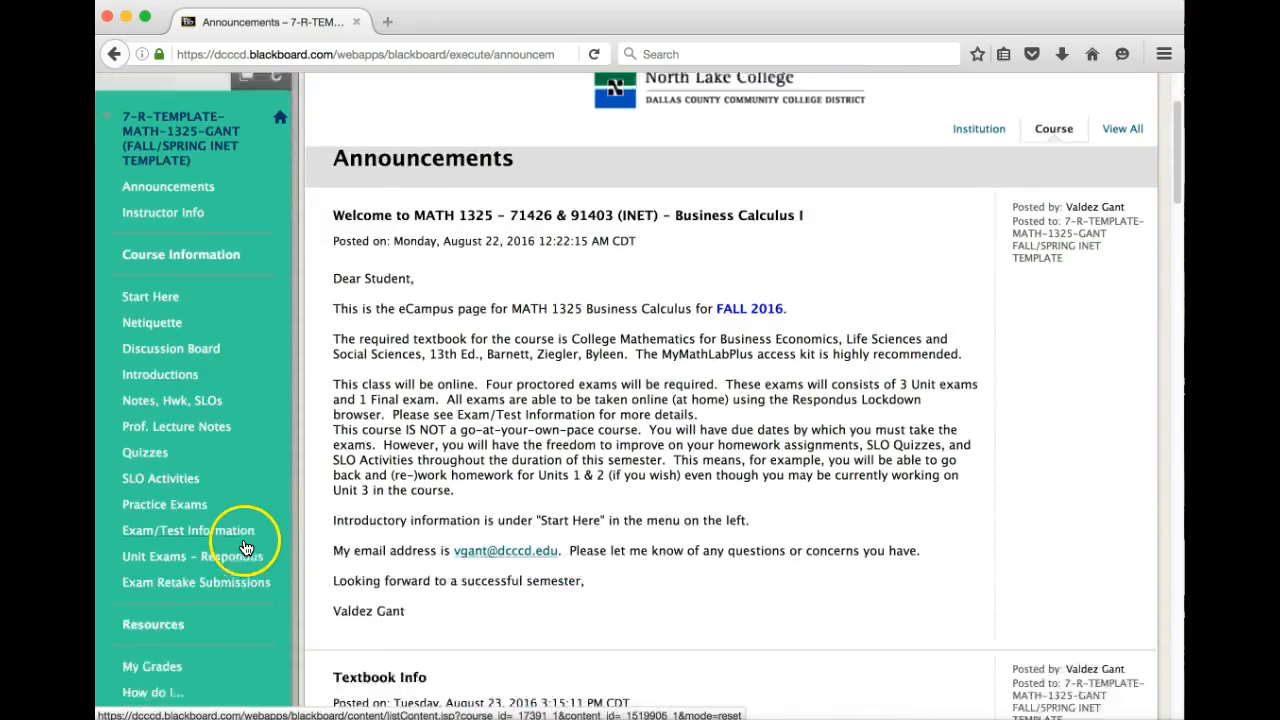
scroll("down", 3)
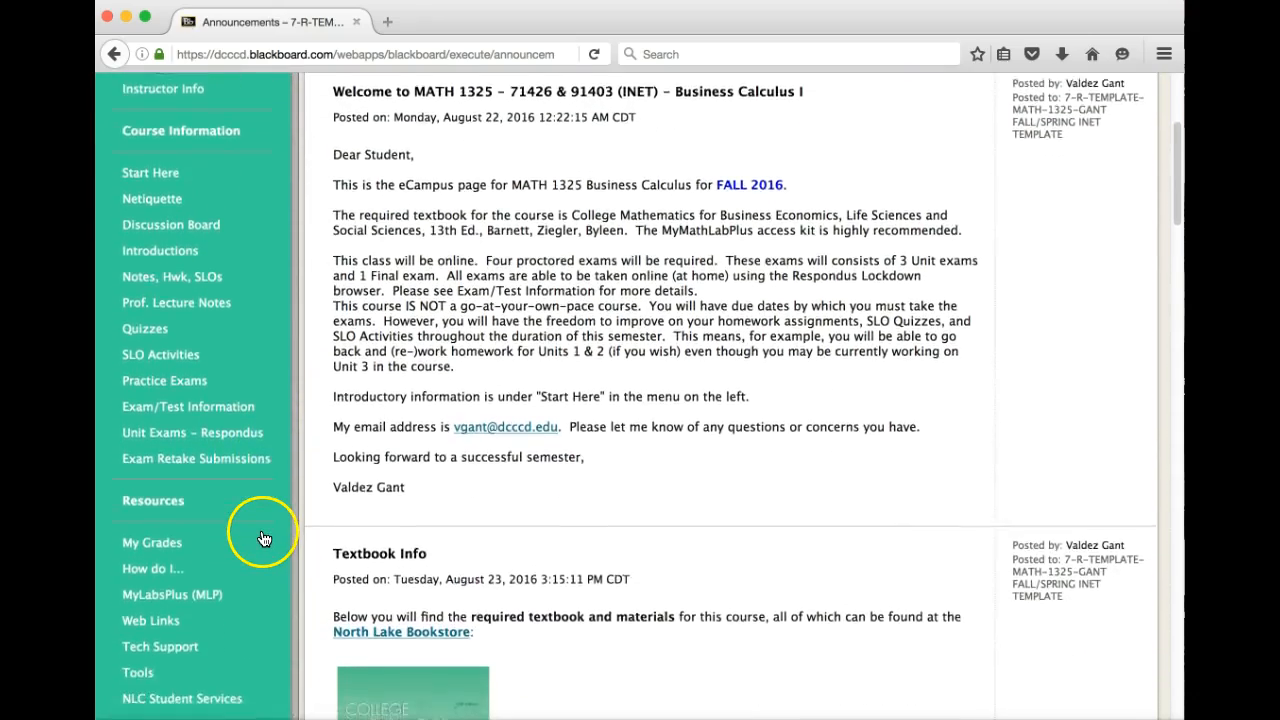
scroll("down", 3)
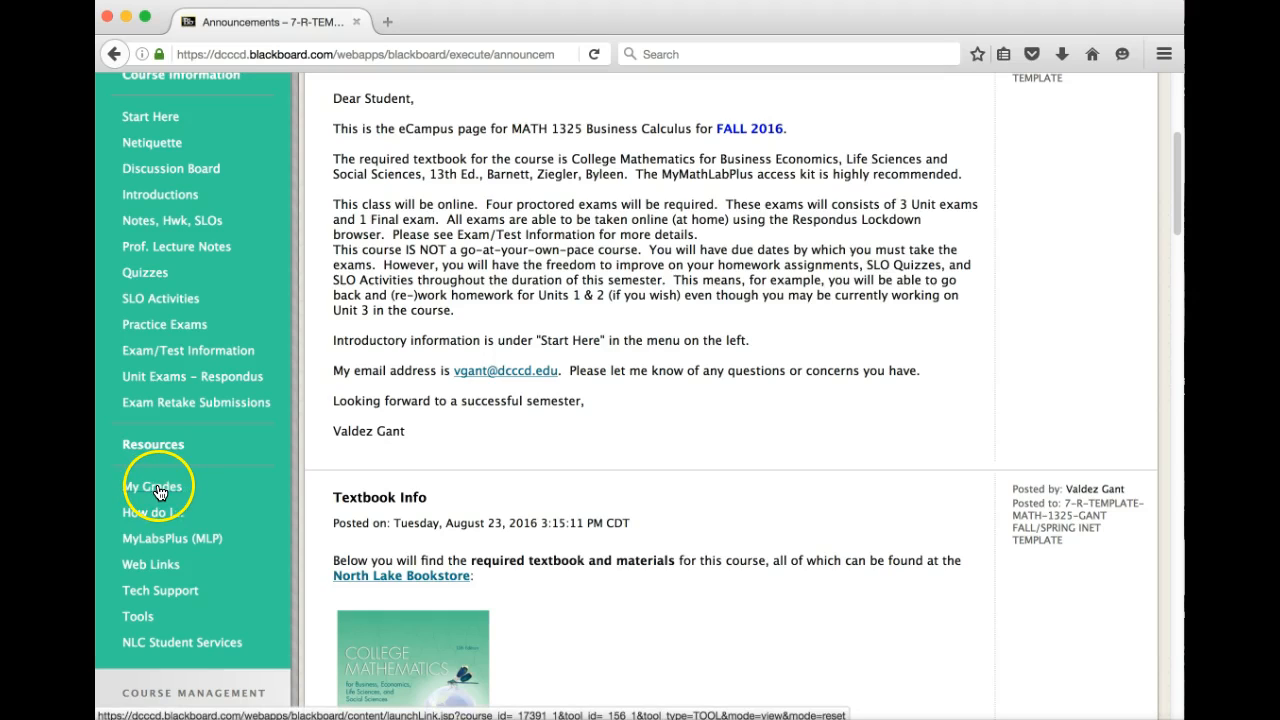
mouse_move(158, 492)
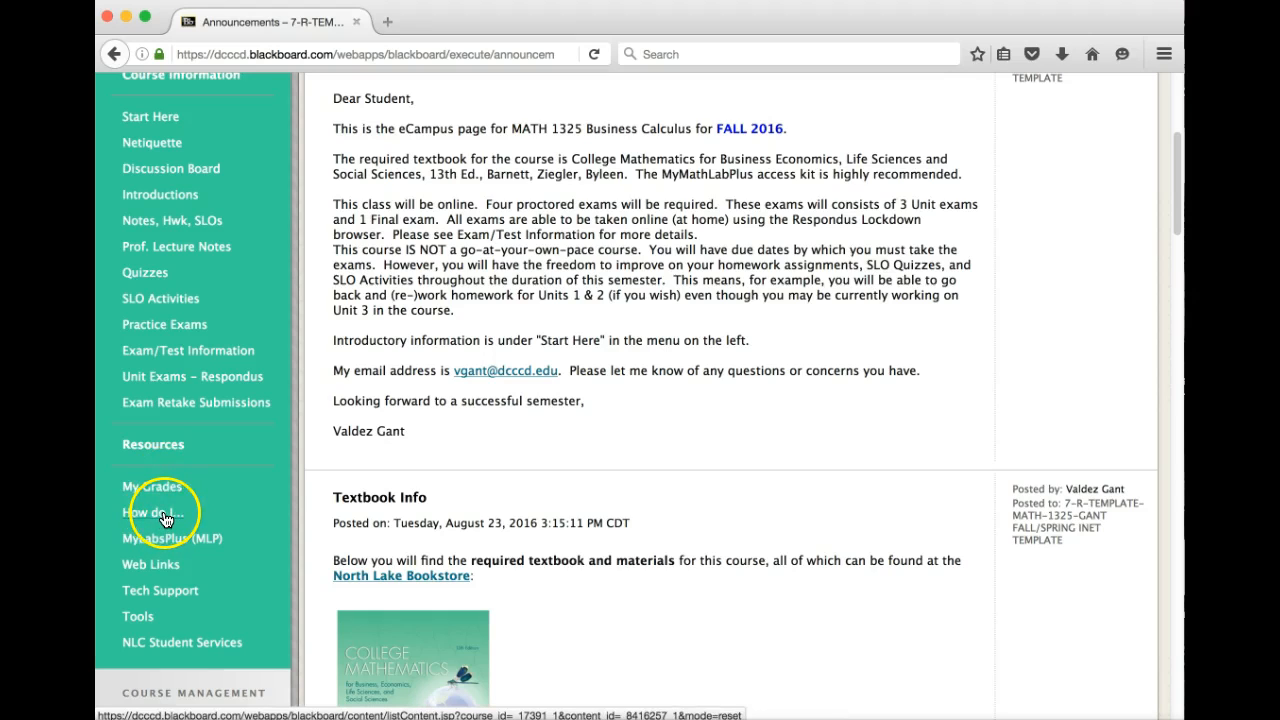
mouse_move(168, 518)
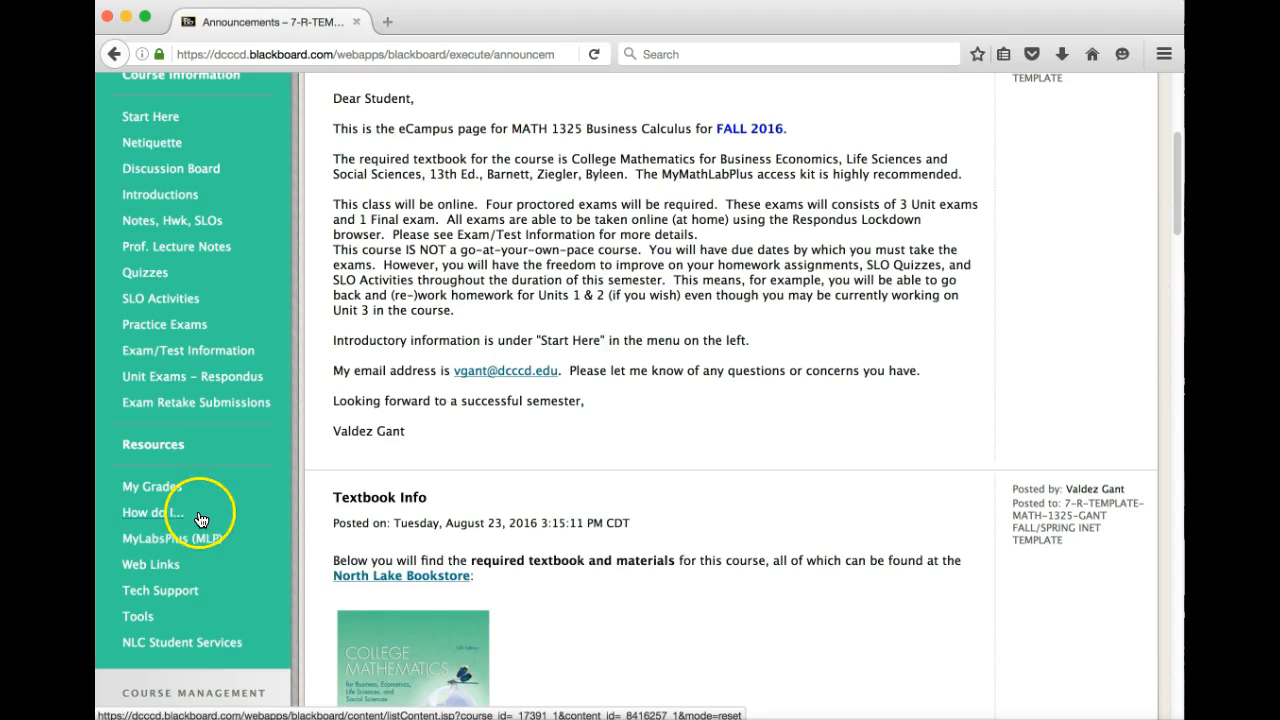
mouse_move(186, 544)
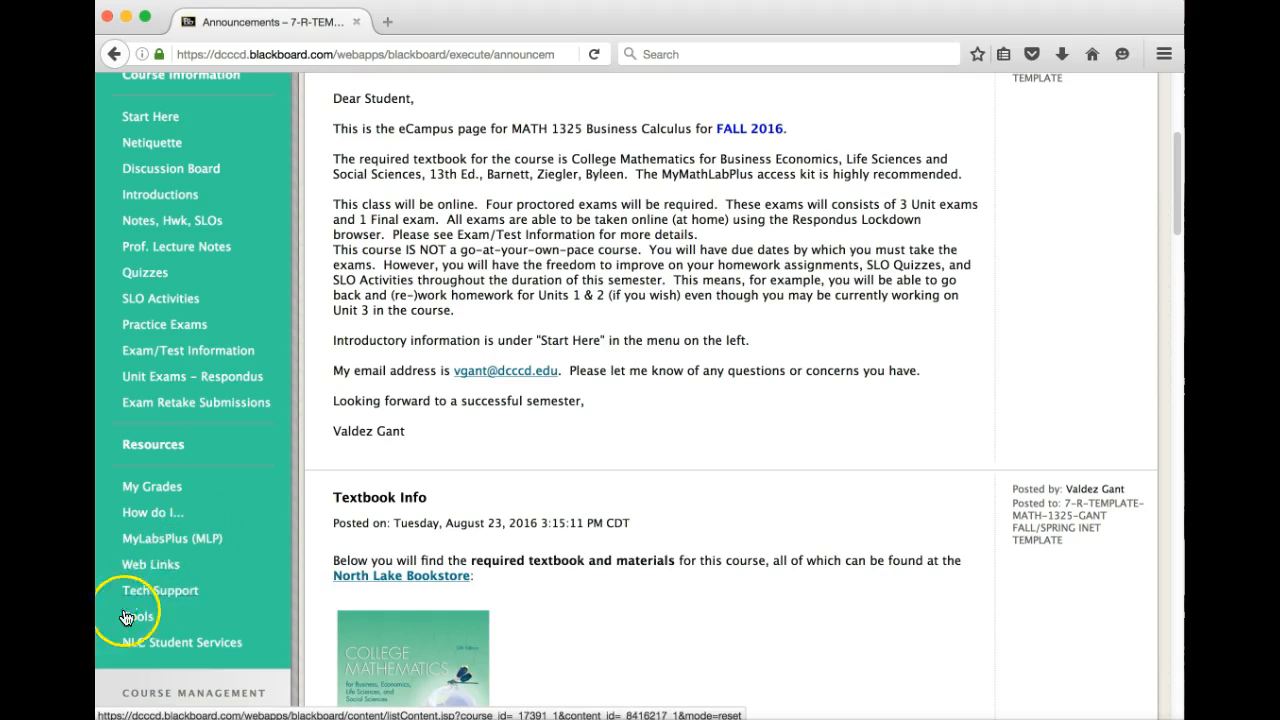
mouse_move(182, 642)
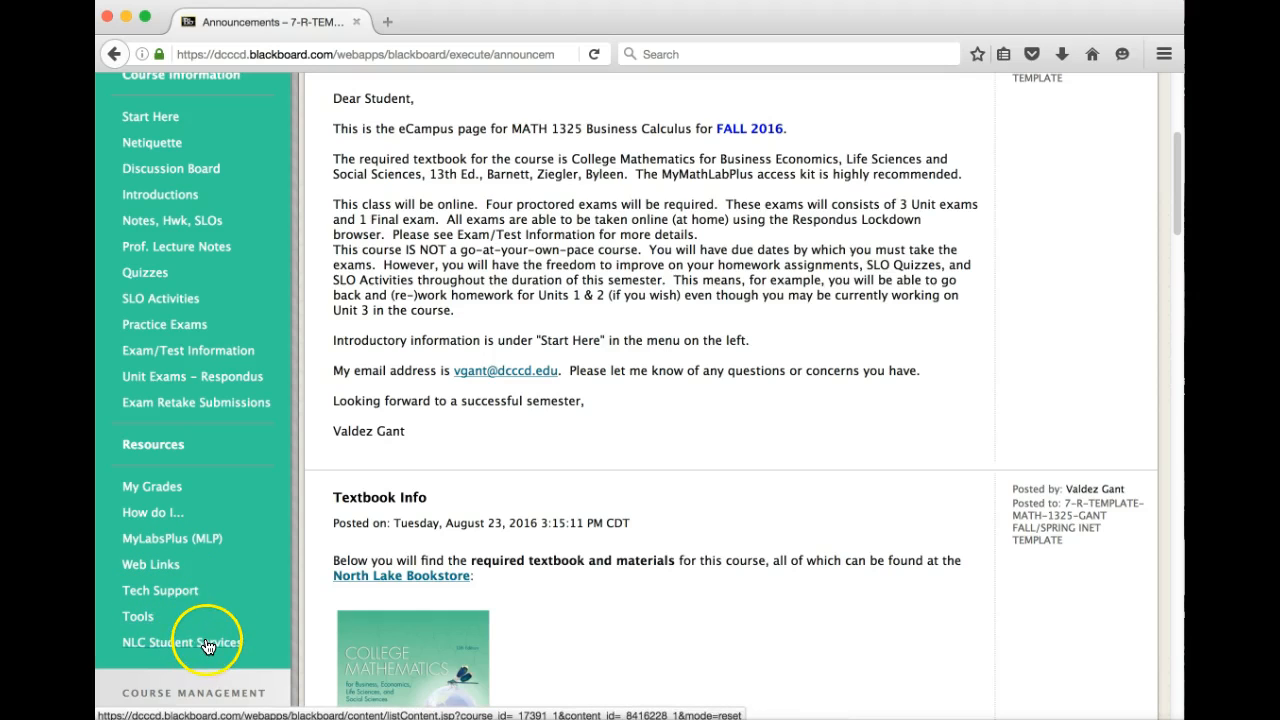
Step: Browse the NLC Student Services page from tech support to veterans affairs and tutoring
left_click(182, 642)
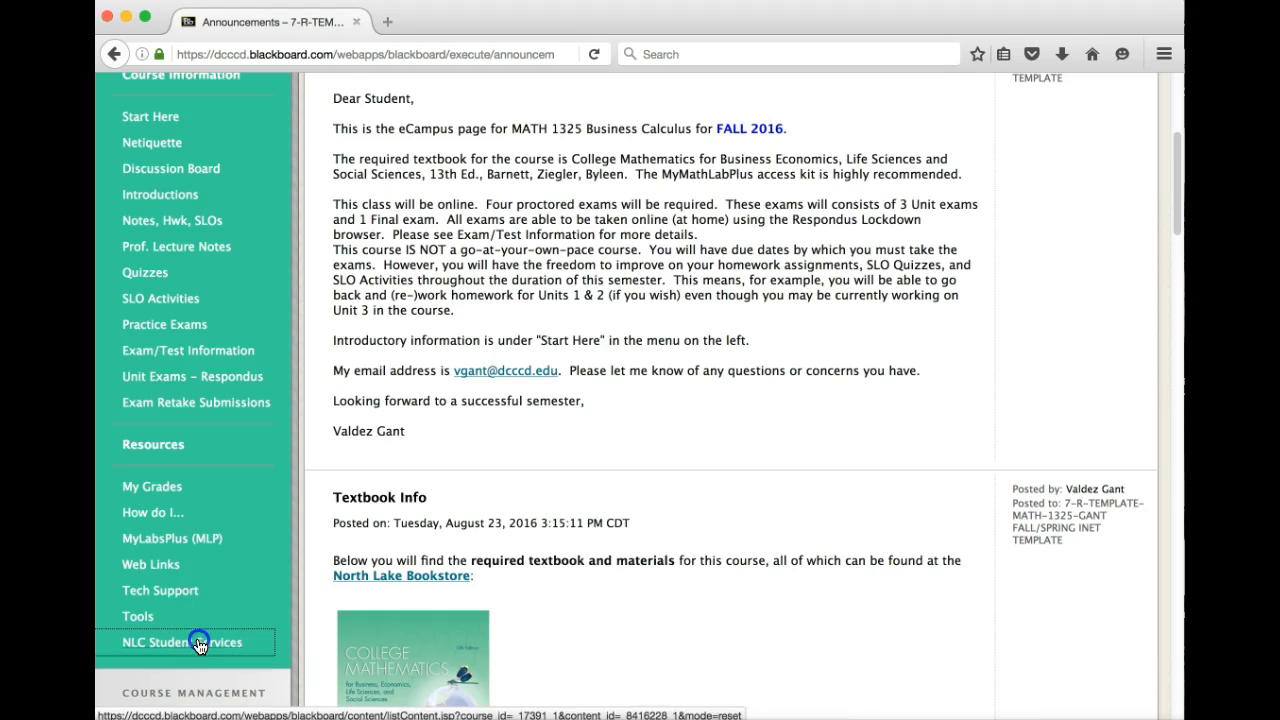
left_click(182, 642)
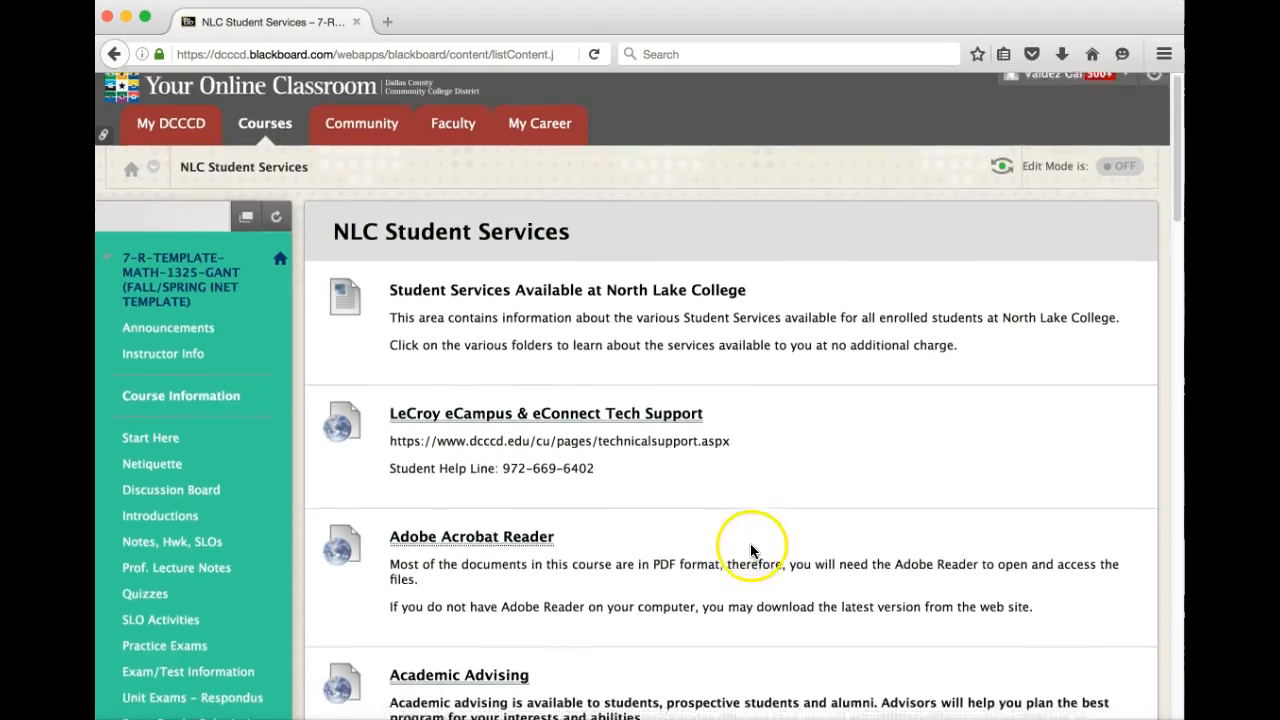
scroll("down", 3)
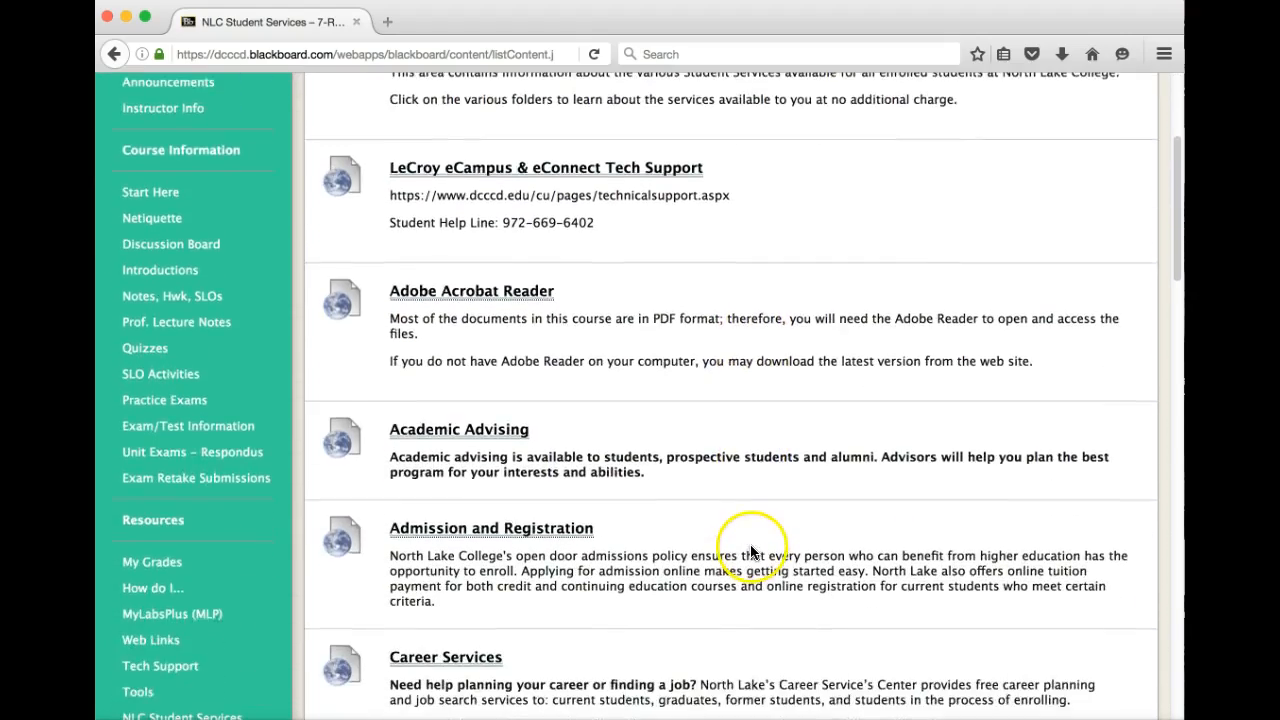
scroll("down", 3)
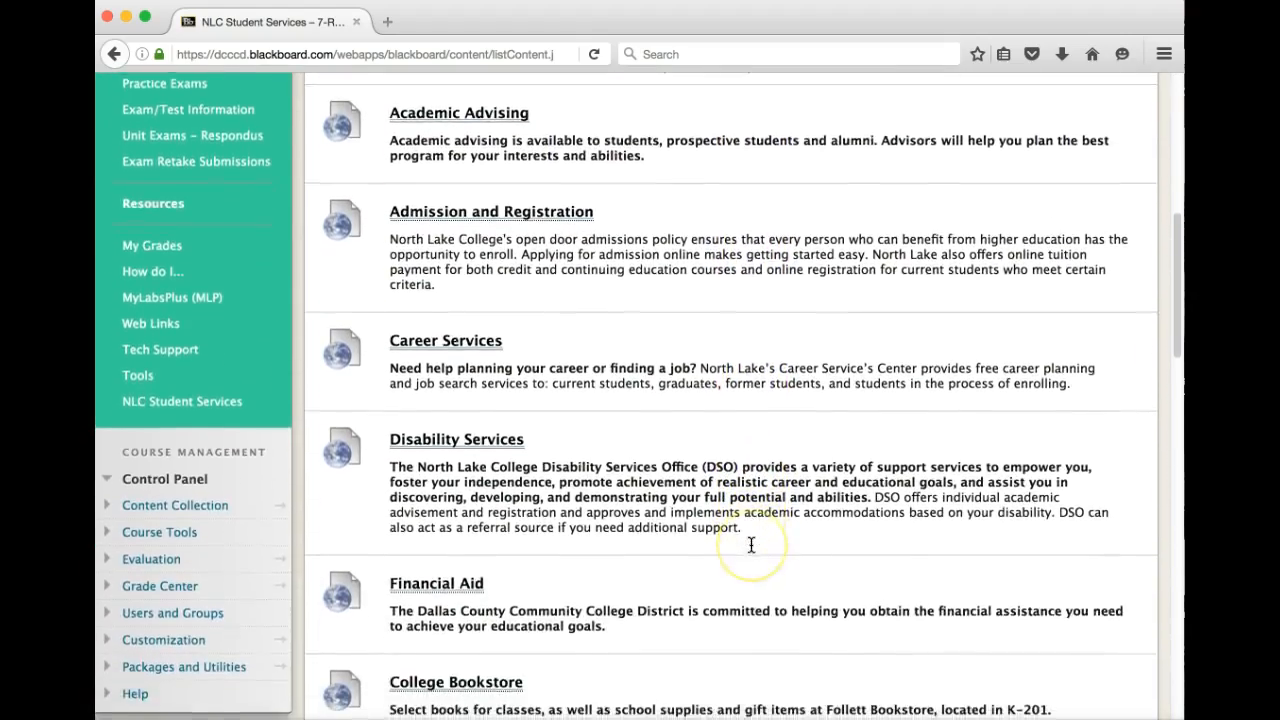
scroll("down", 3)
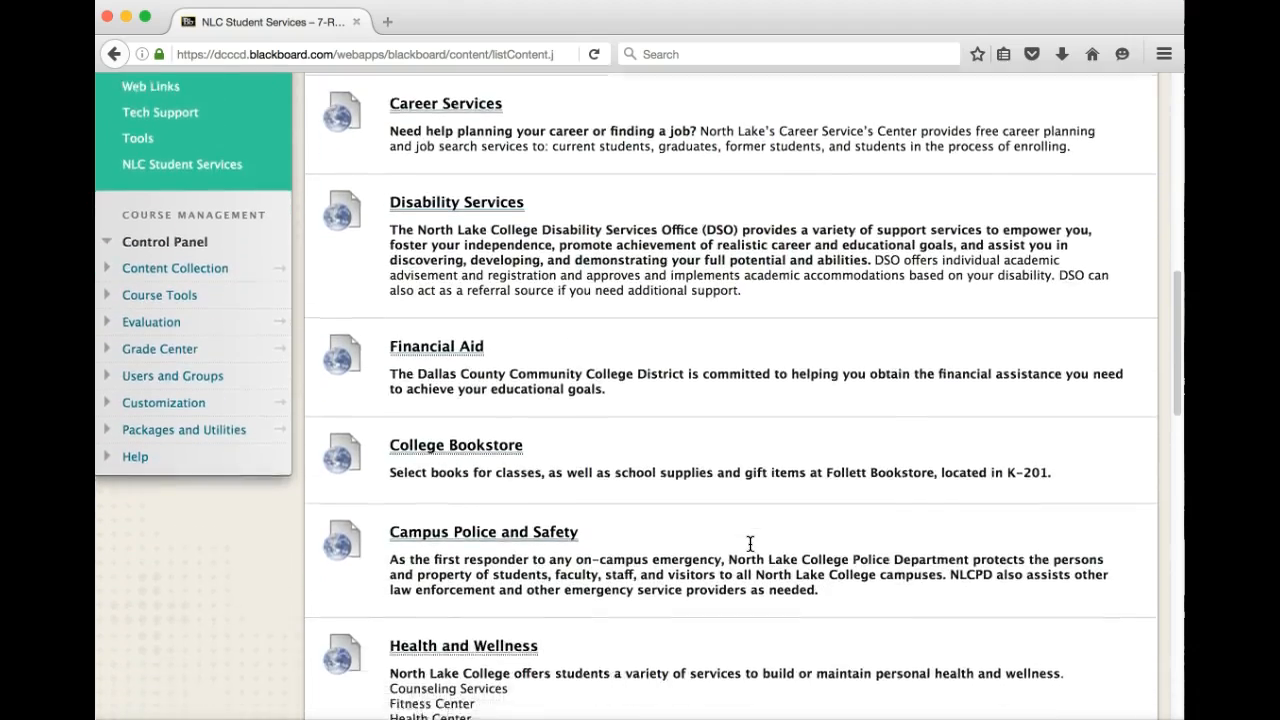
scroll("down", 3)
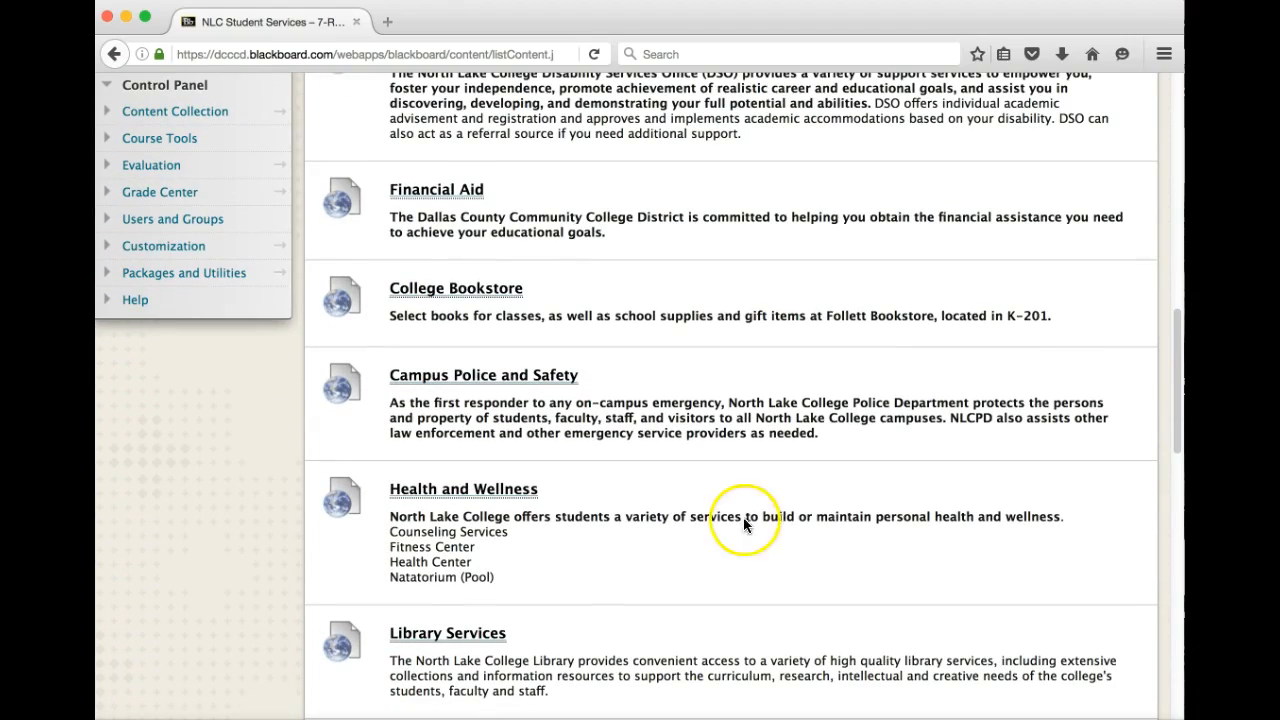
scroll("down", 3)
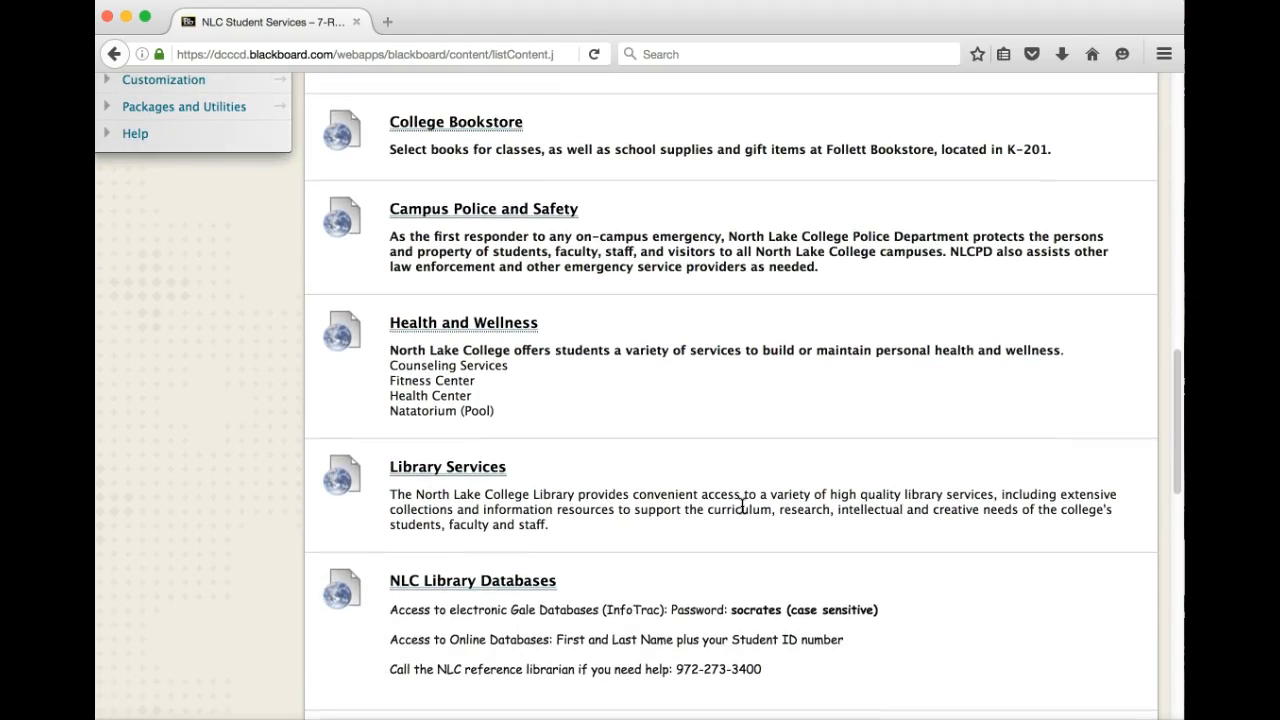
scroll("down", 3)
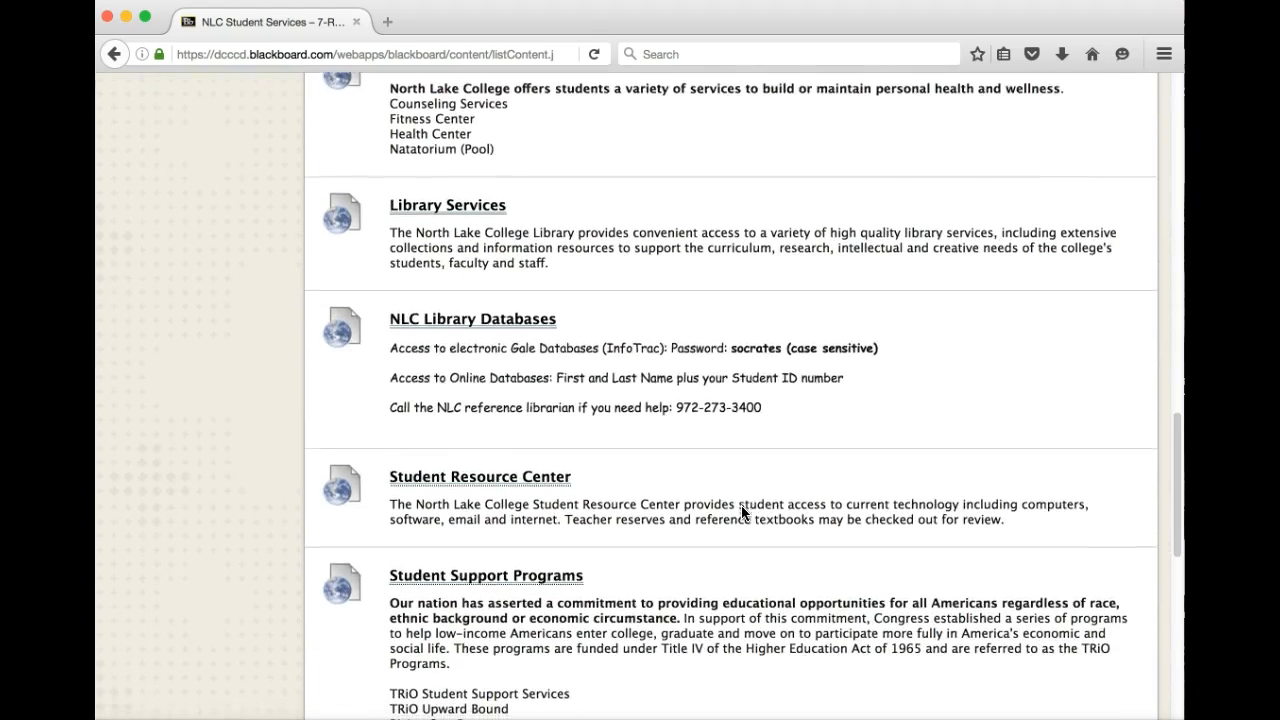
scroll("down", 3)
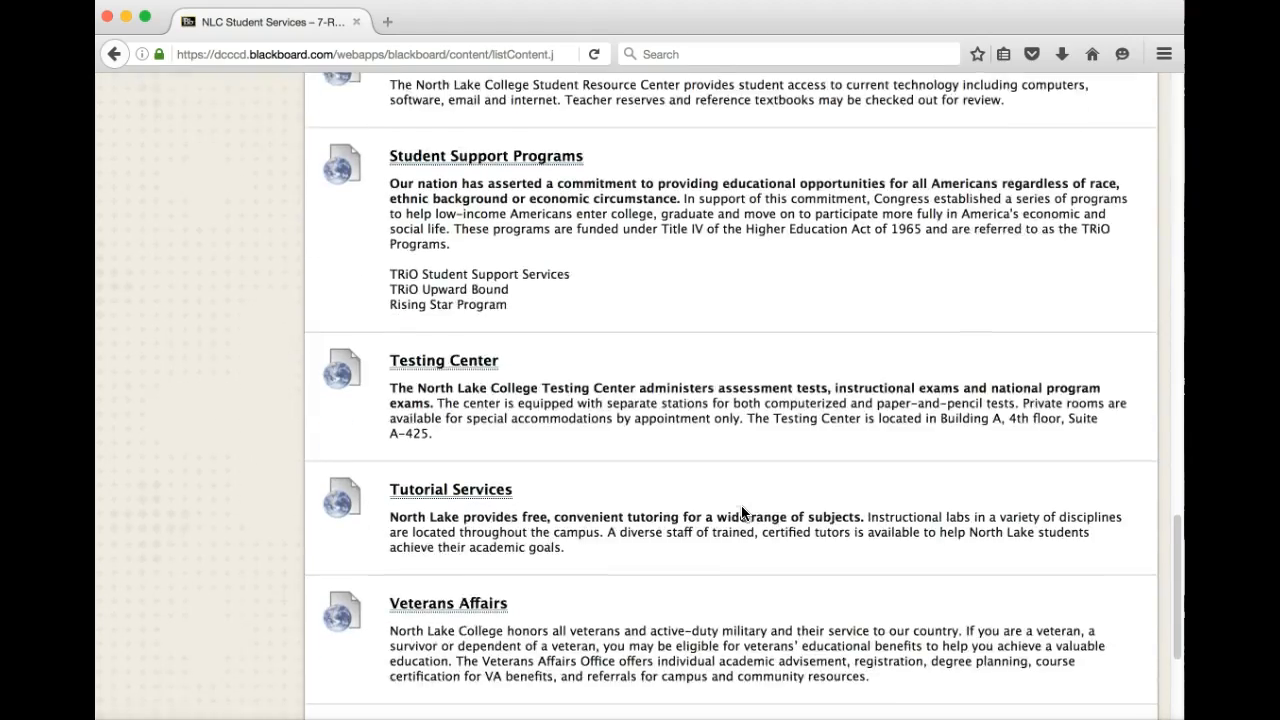
scroll("down", 3)
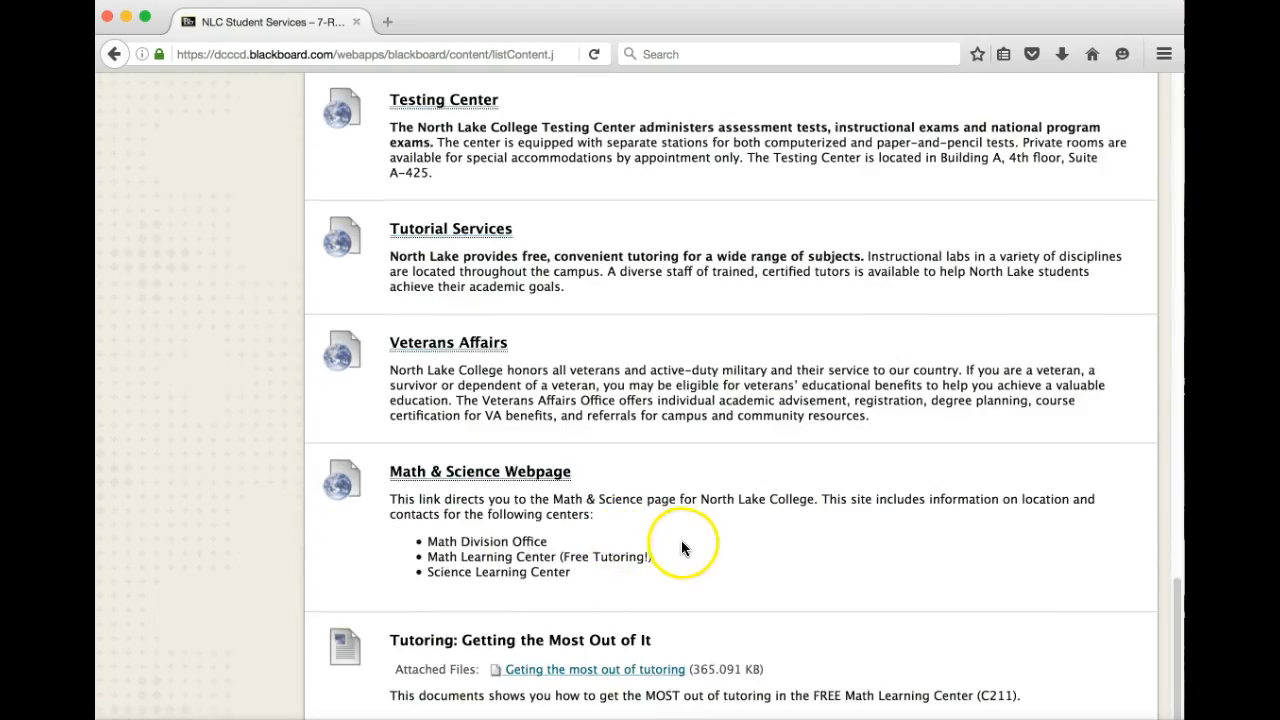
scroll("up", 3)
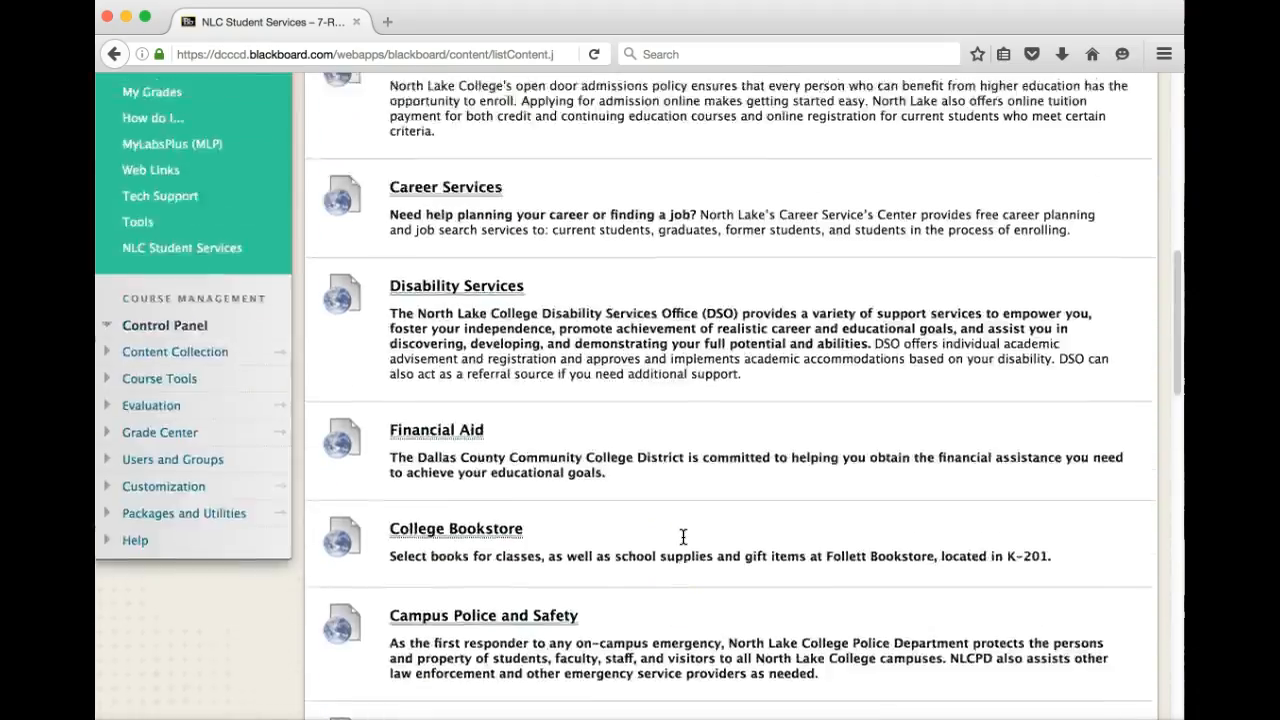
scroll("up", 3)
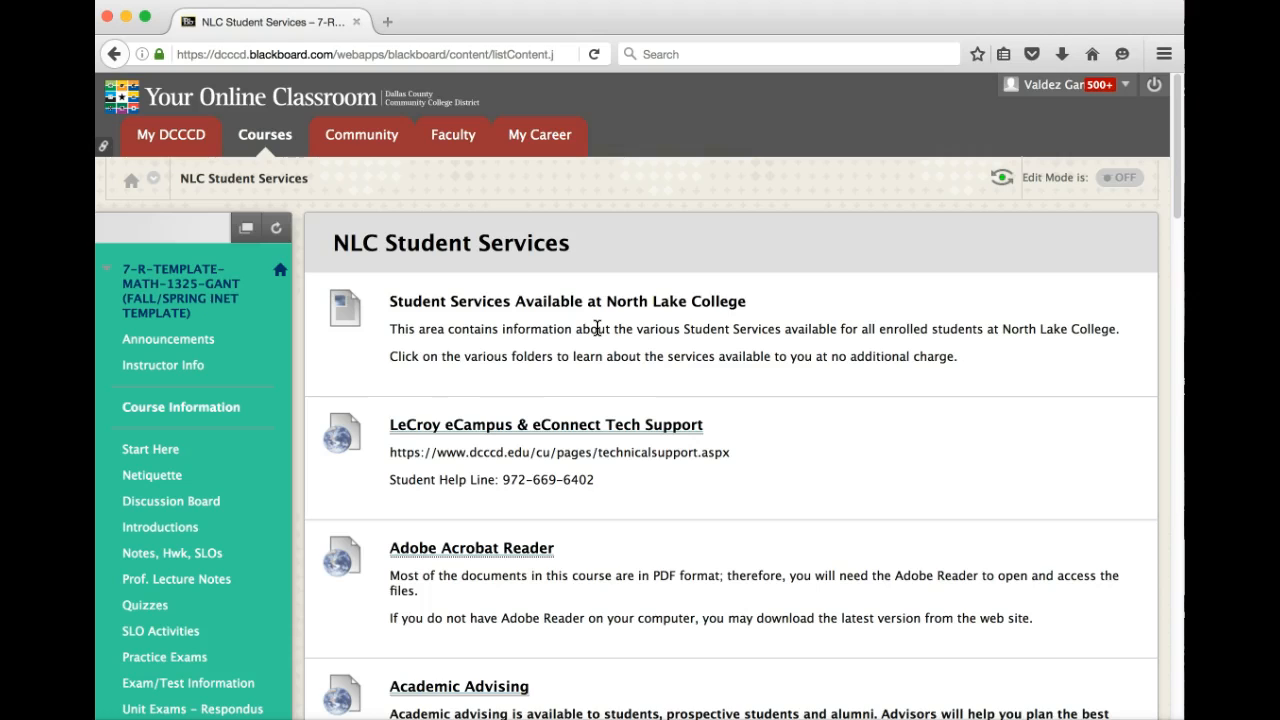
mouse_move(820, 496)
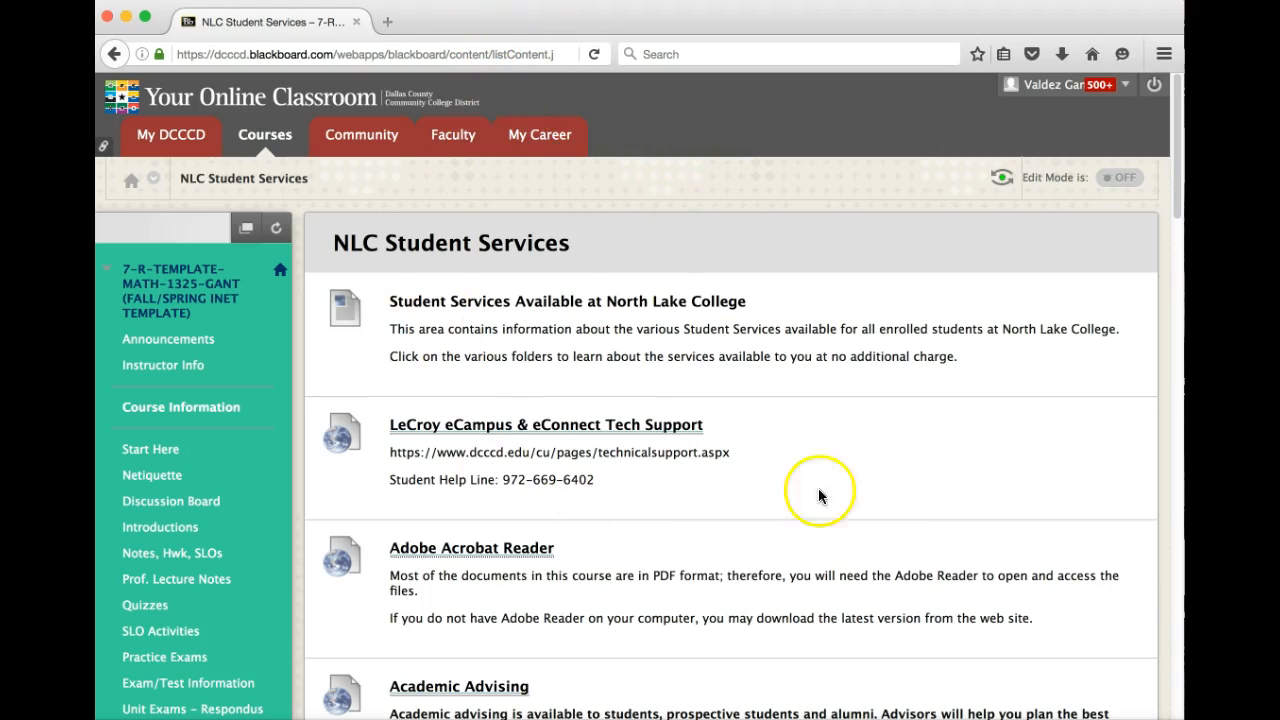
mouse_move(246, 442)
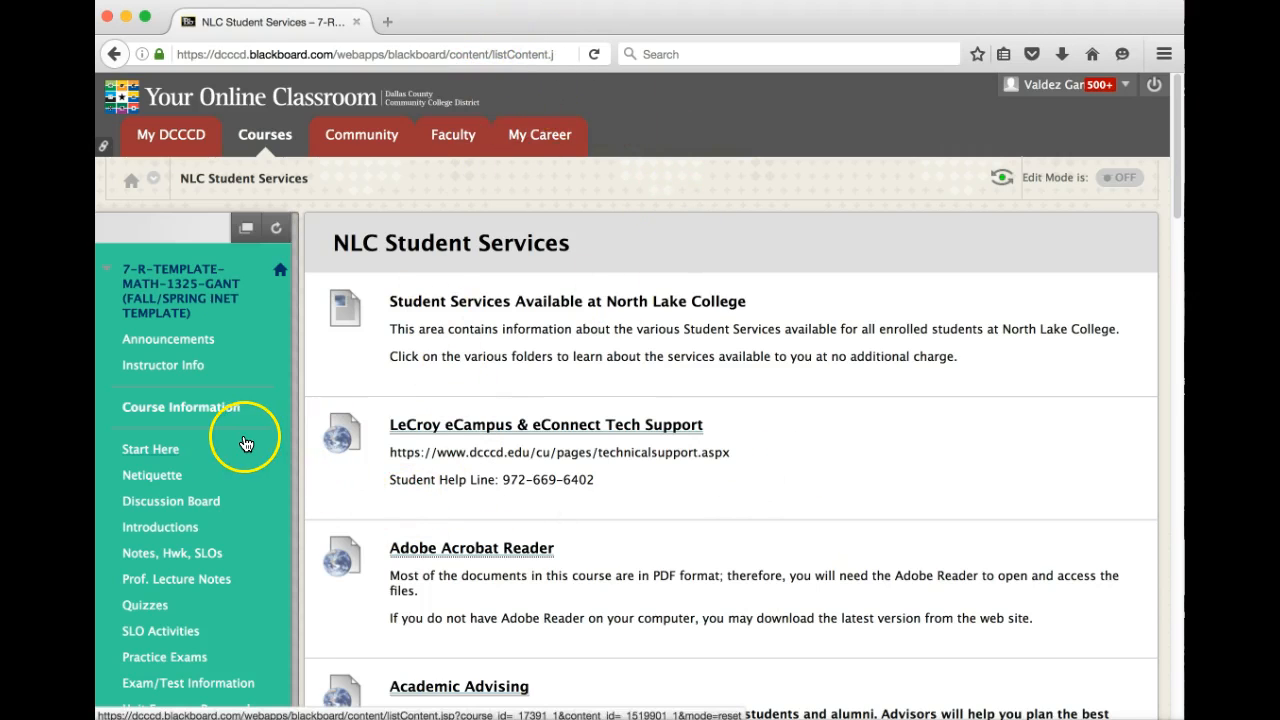
mouse_move(256, 452)
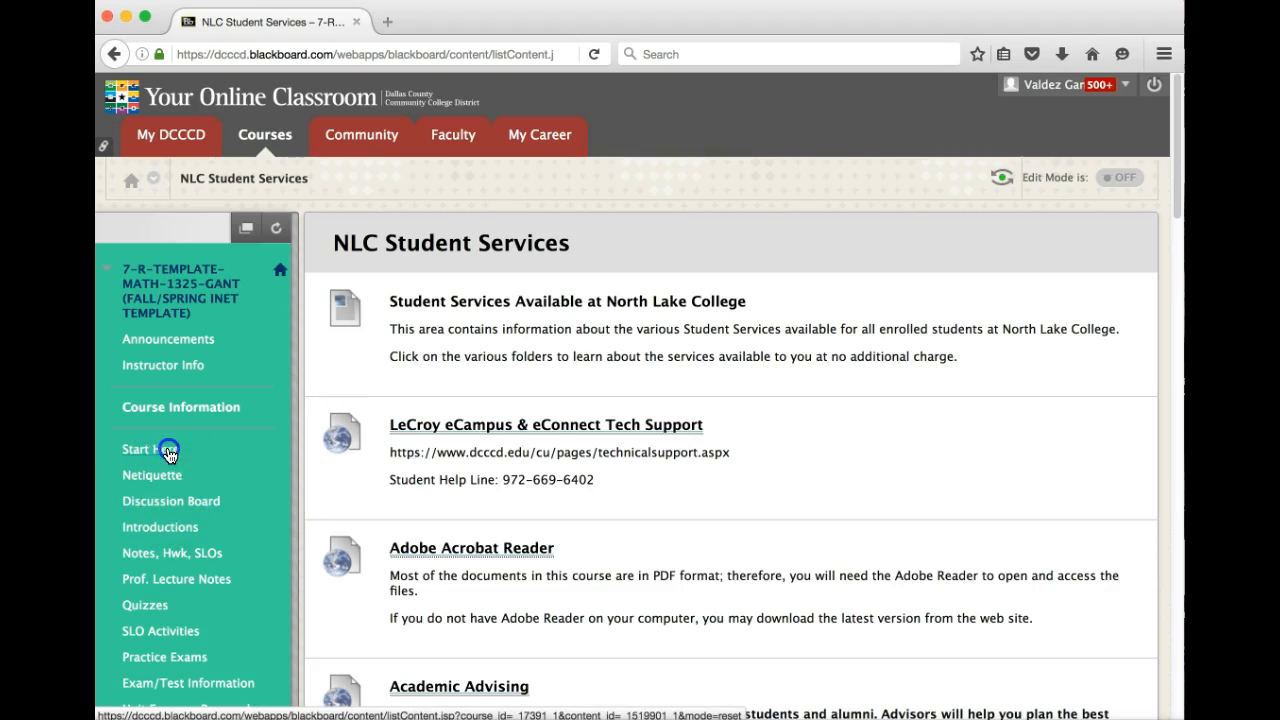
Step: View the Start Here folder's certification requirements, checklist, Syllabus item and Student Profile Survey
left_click(144, 448)
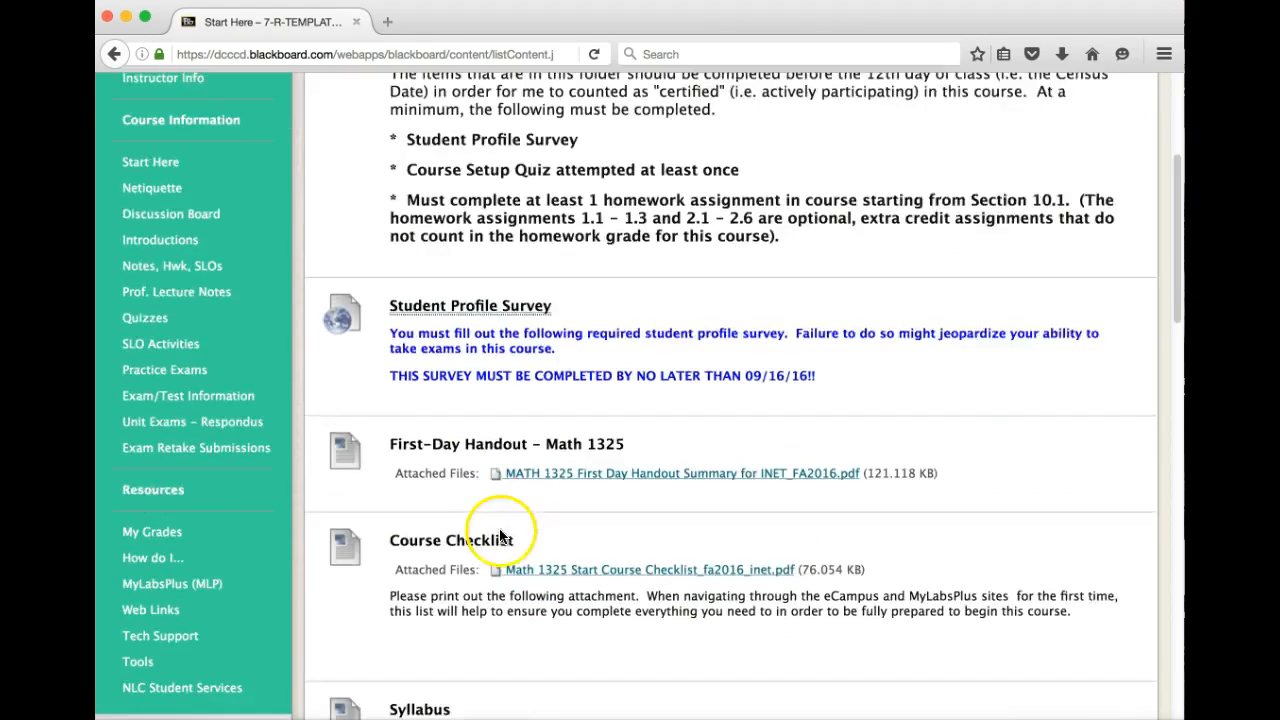
scroll("down", 3)
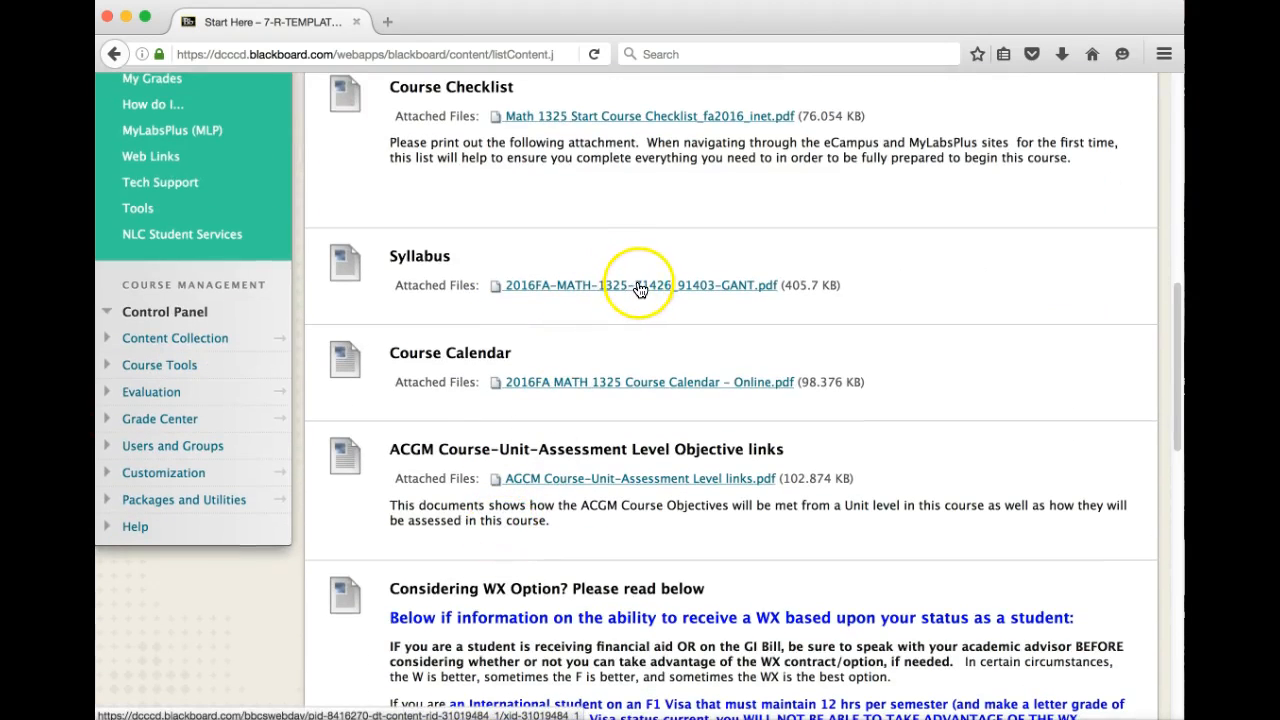
mouse_move(658, 290)
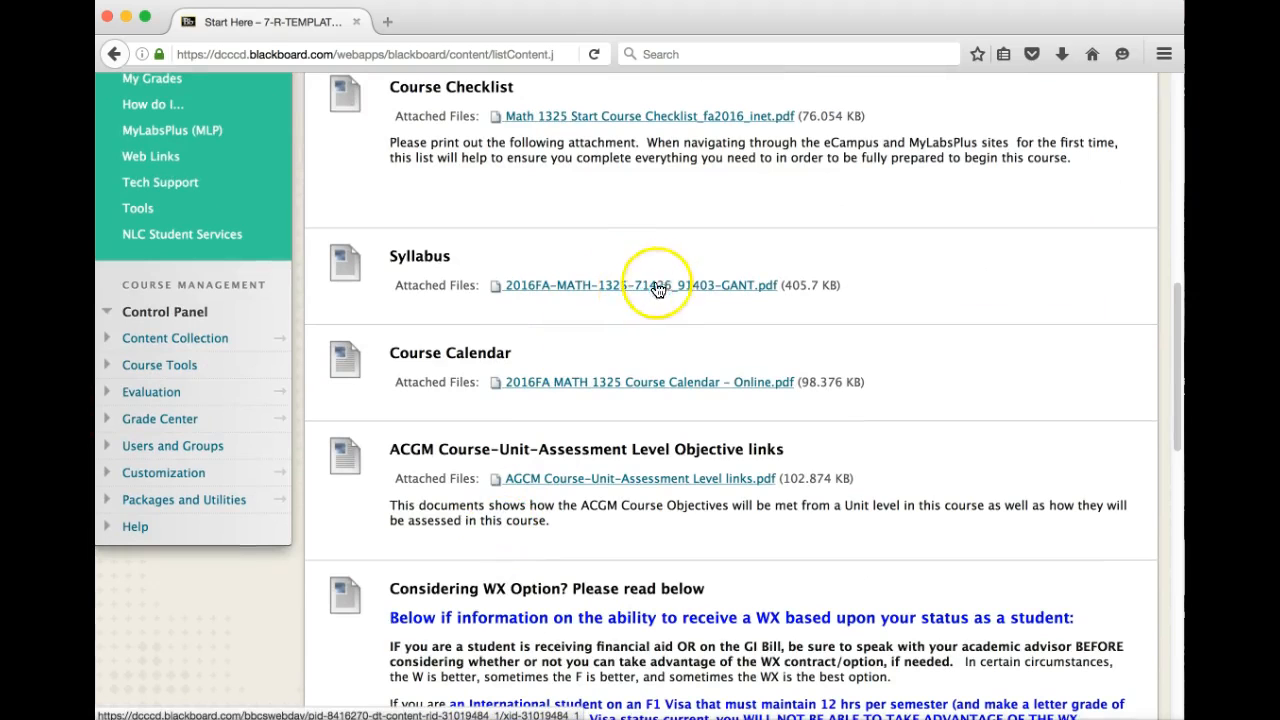
scroll("up", 3)
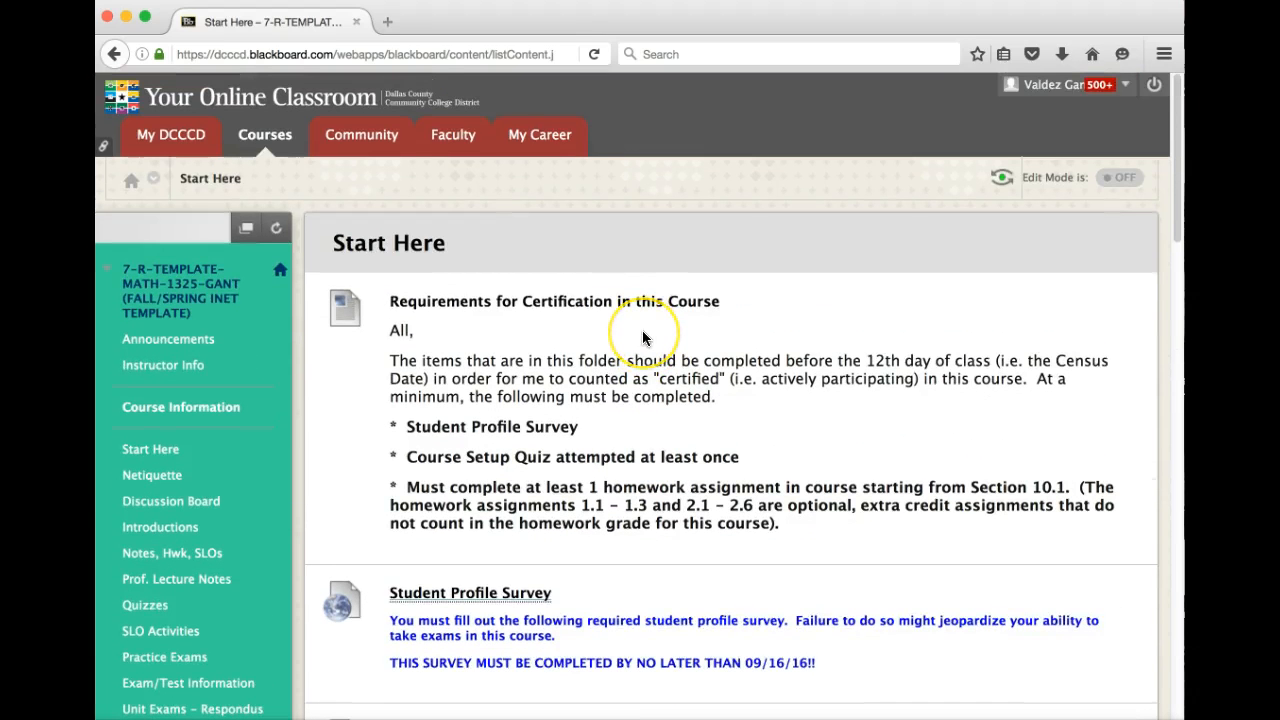
mouse_move(772, 384)
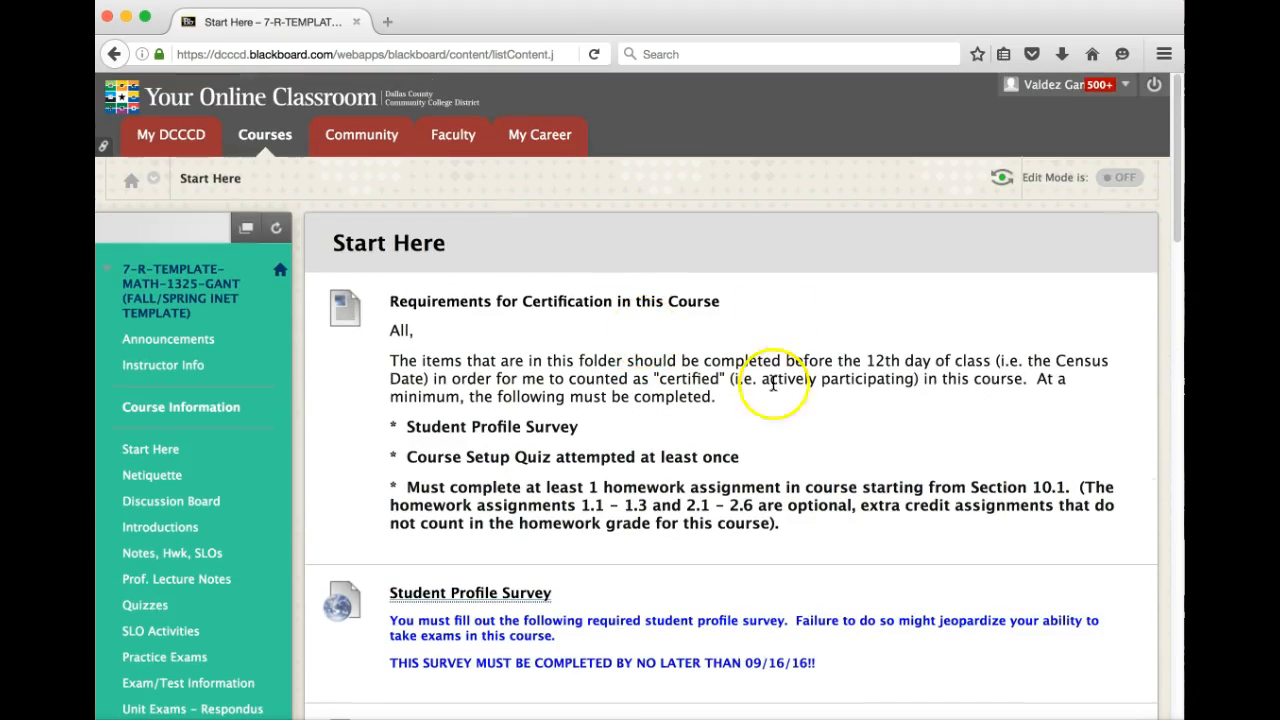